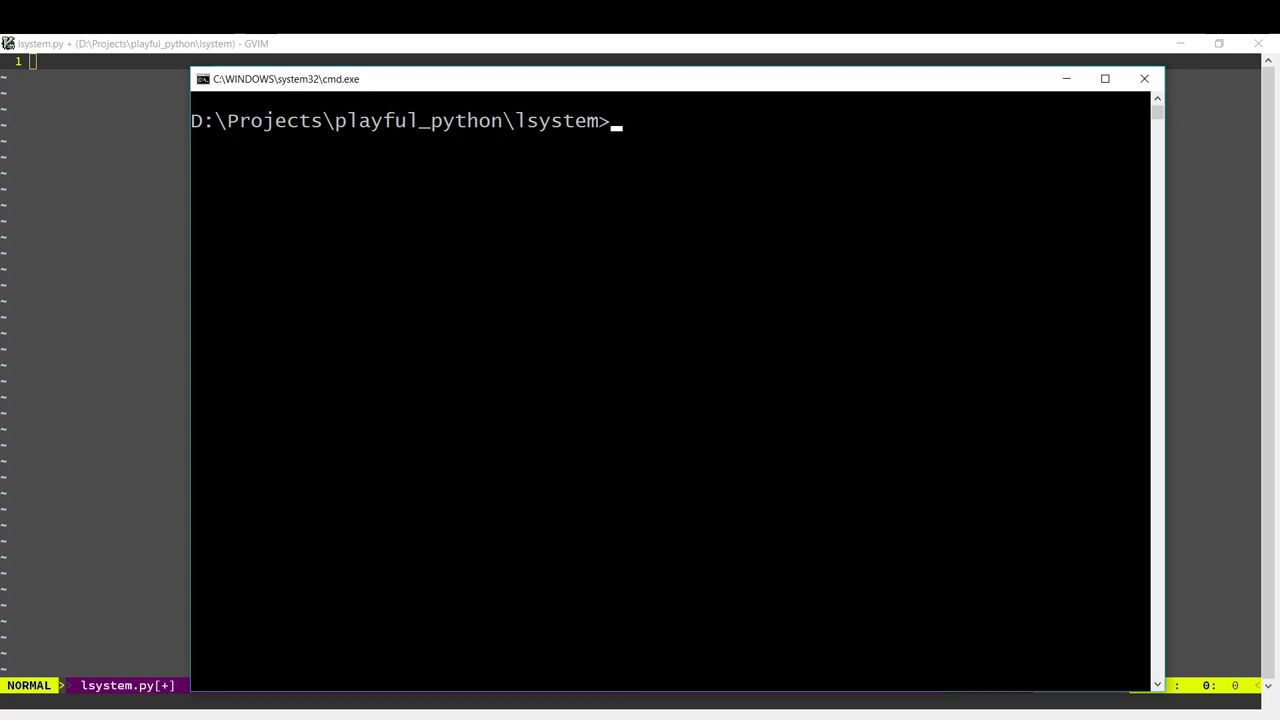
# Run 'python lsystem.py' to draw the branching fractal tree, then open the Koch snowflake reference page.
pyautogui.write('p')
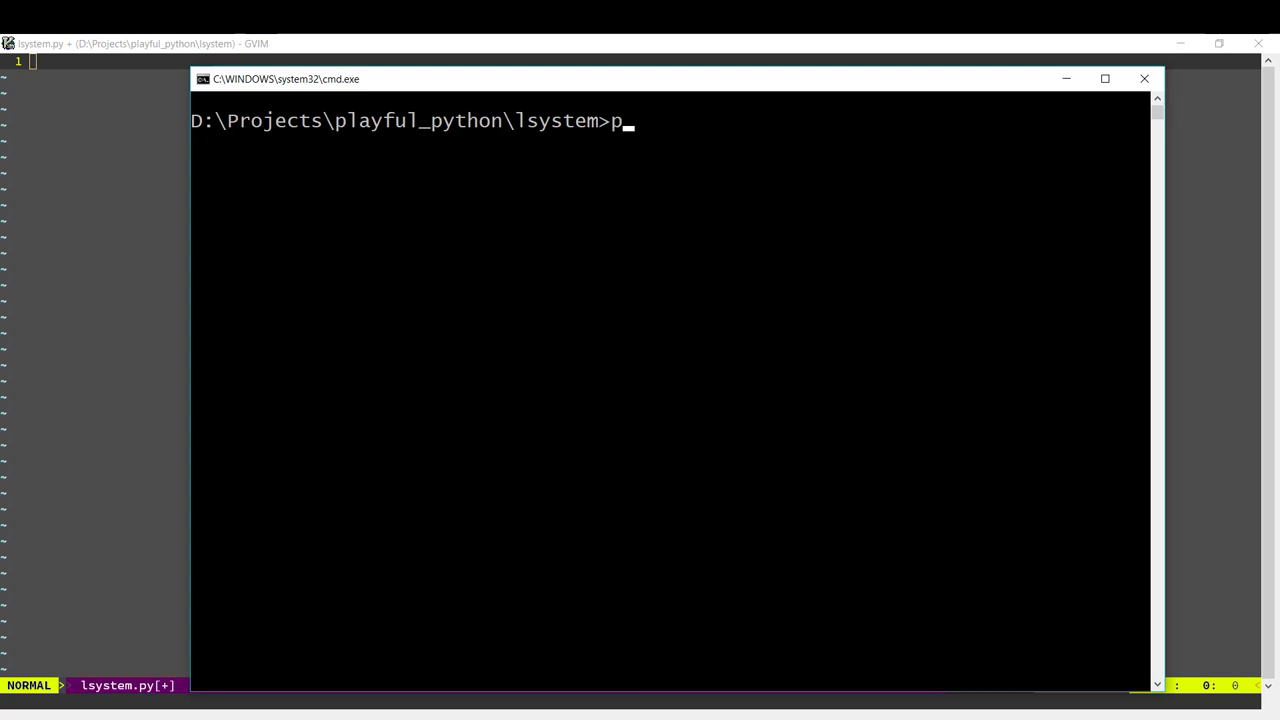
pyautogui.write('ython')
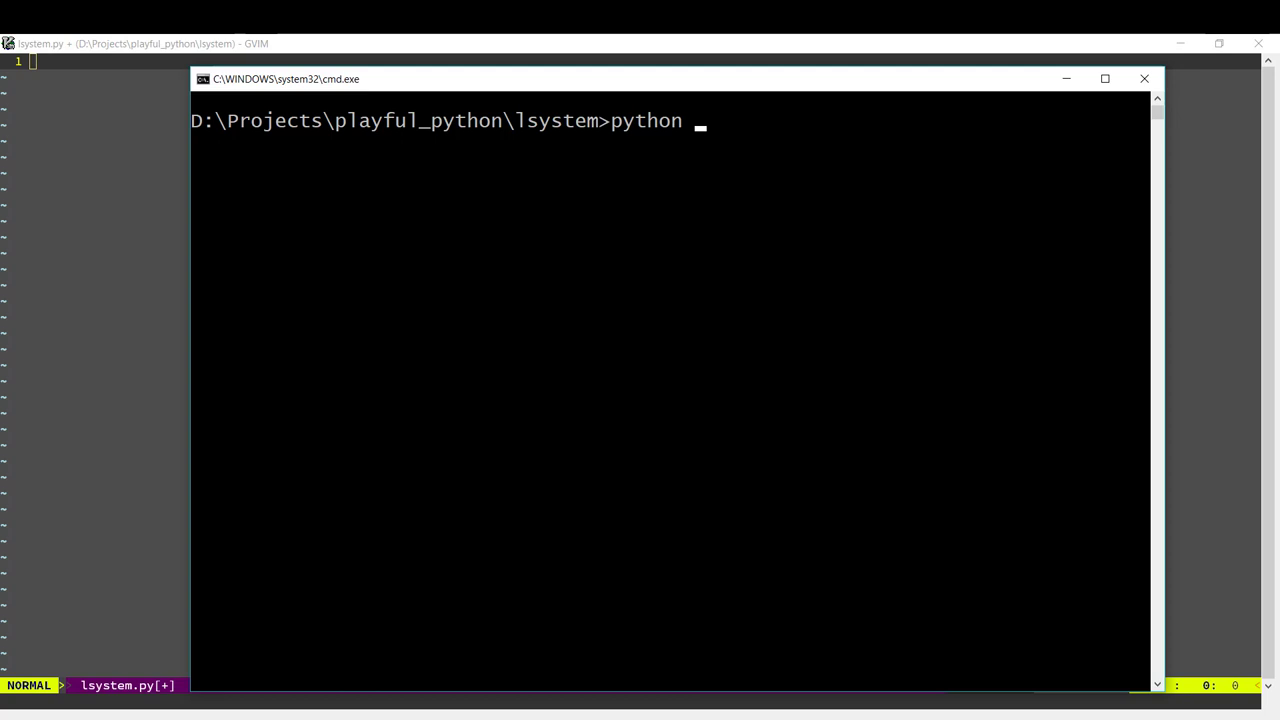
pyautogui.write('lsystem.py')
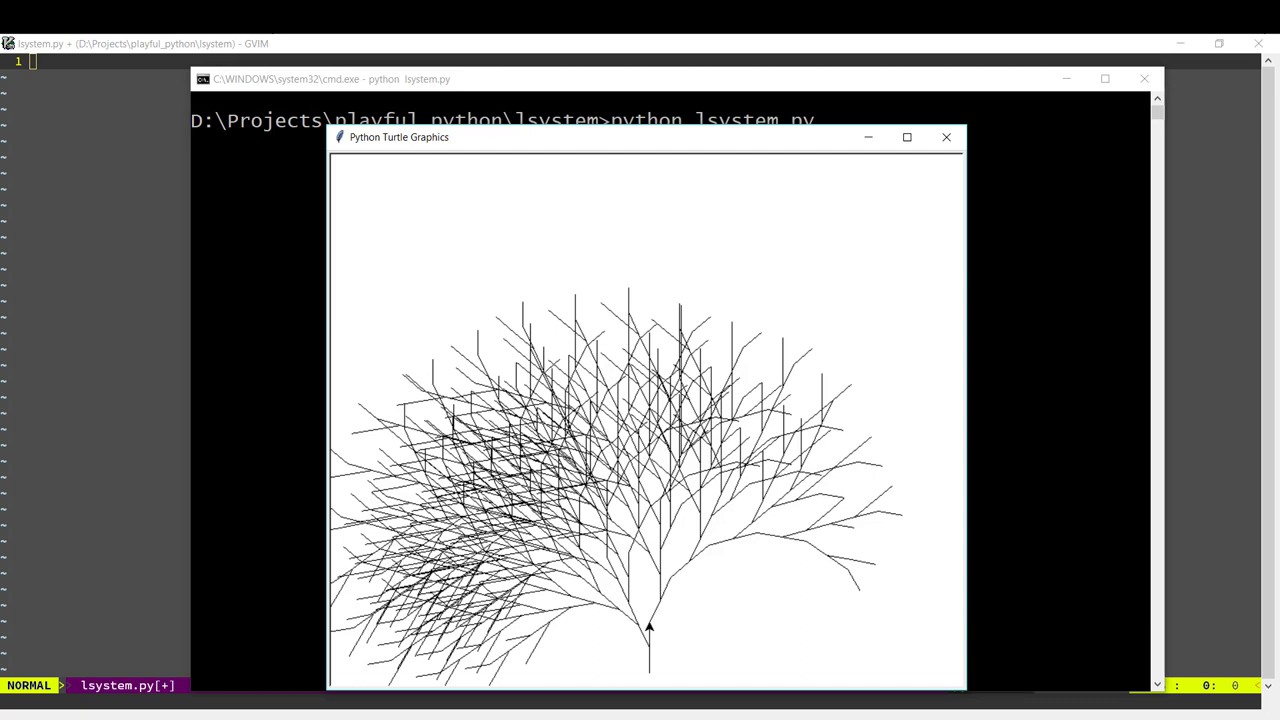
pyautogui.click(945, 137)
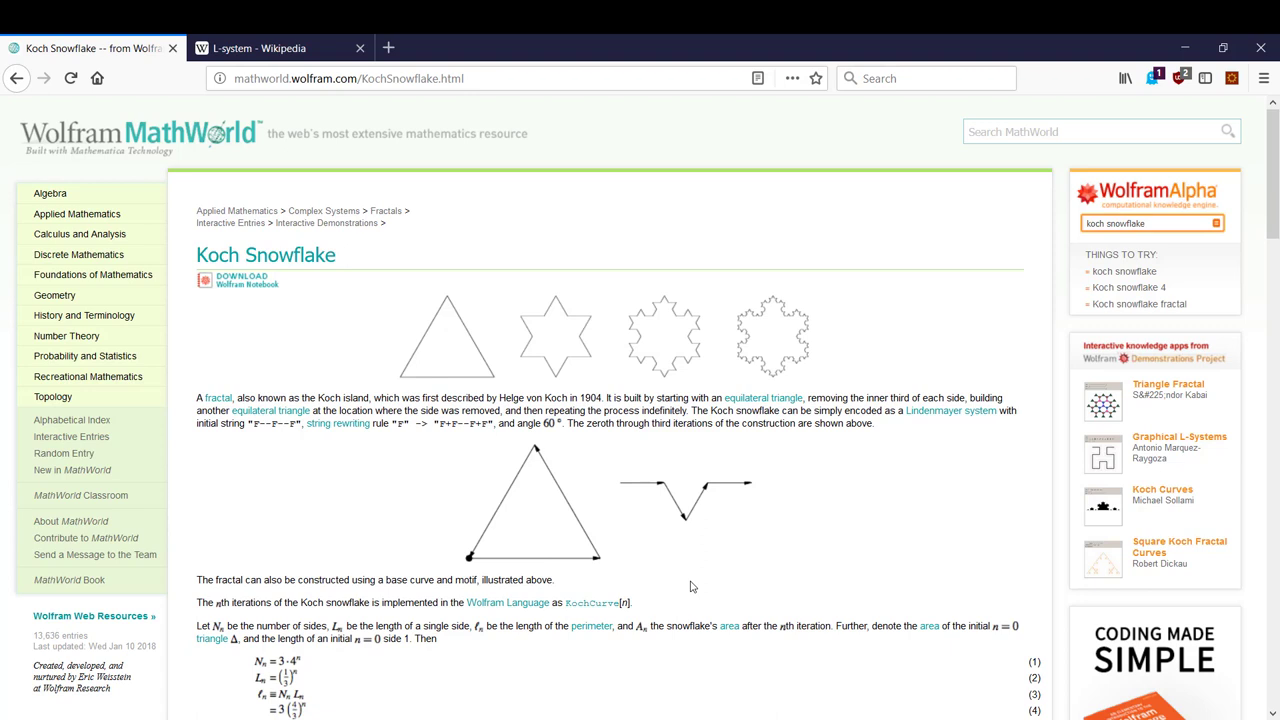
pyautogui.moveTo(448, 297)
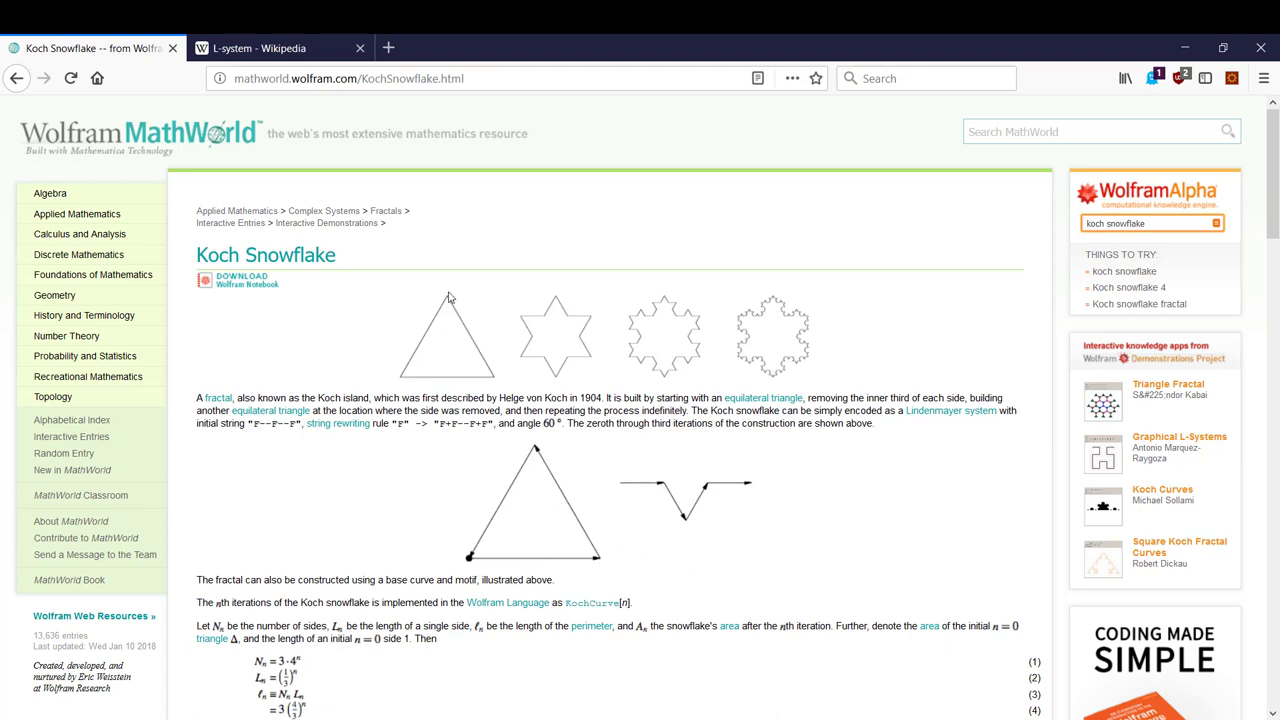
pyautogui.moveTo(413, 389)
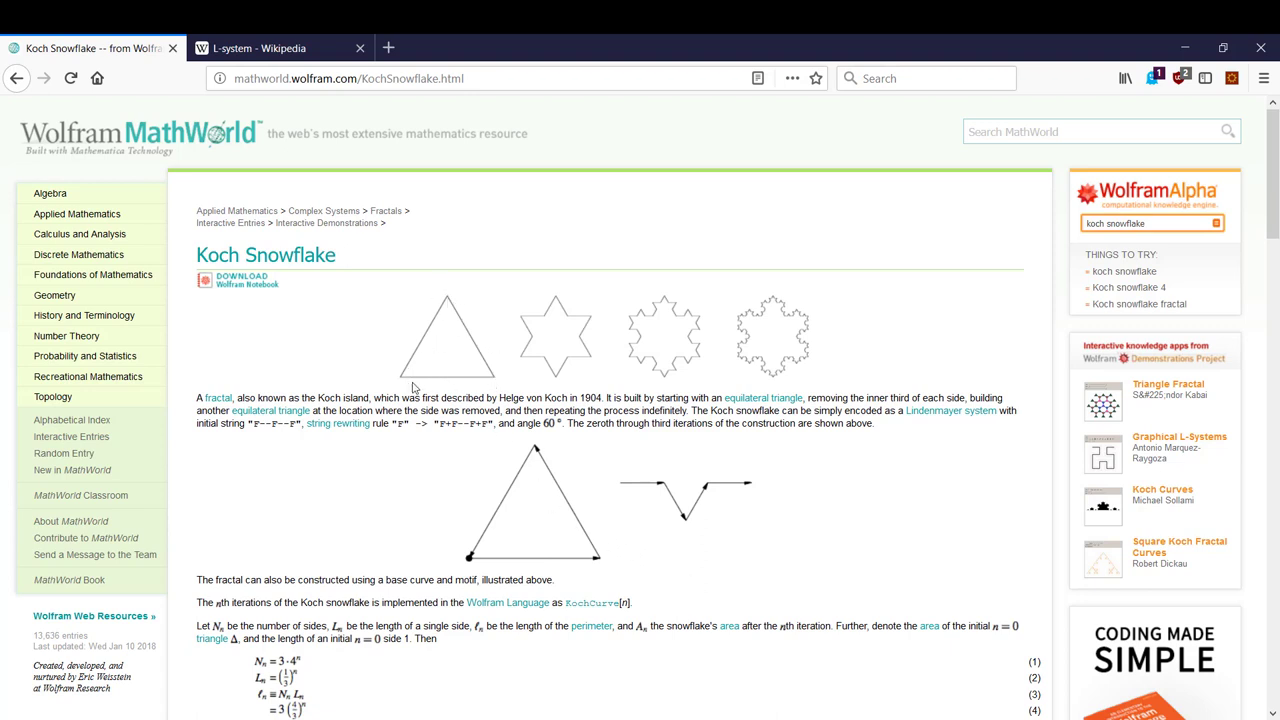
pyautogui.moveTo(447, 303)
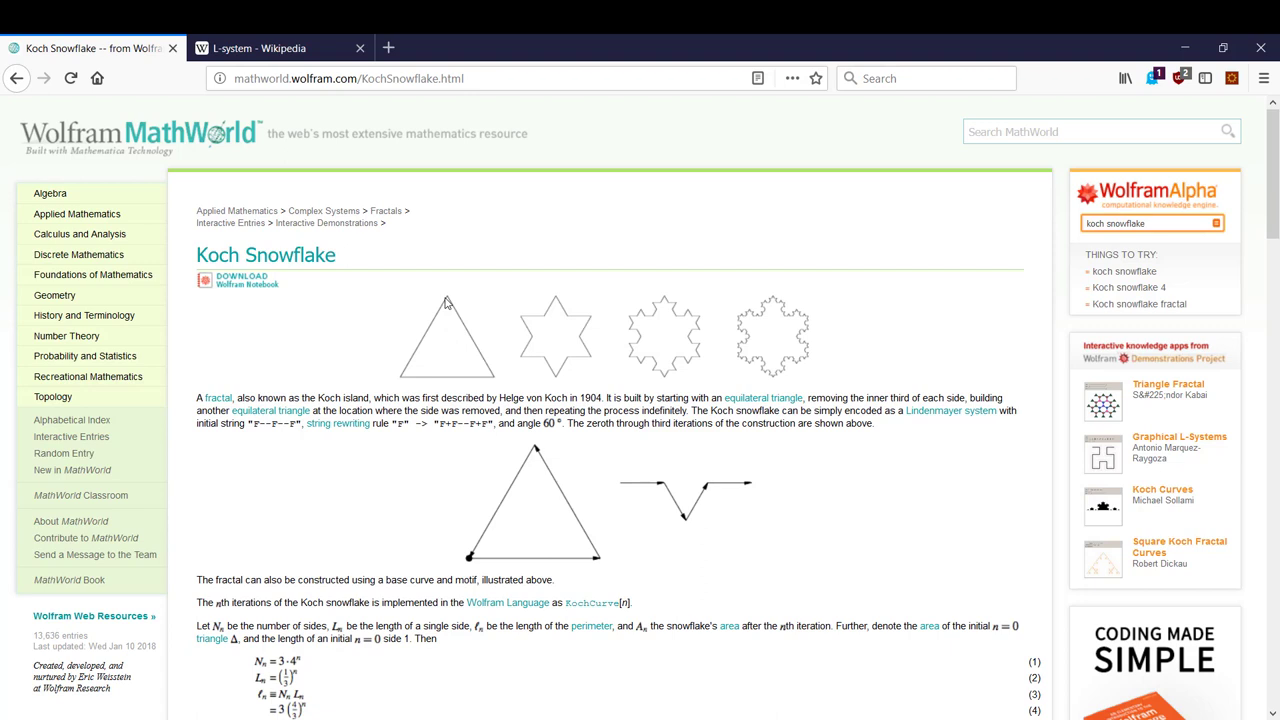
pyautogui.moveTo(473, 564)
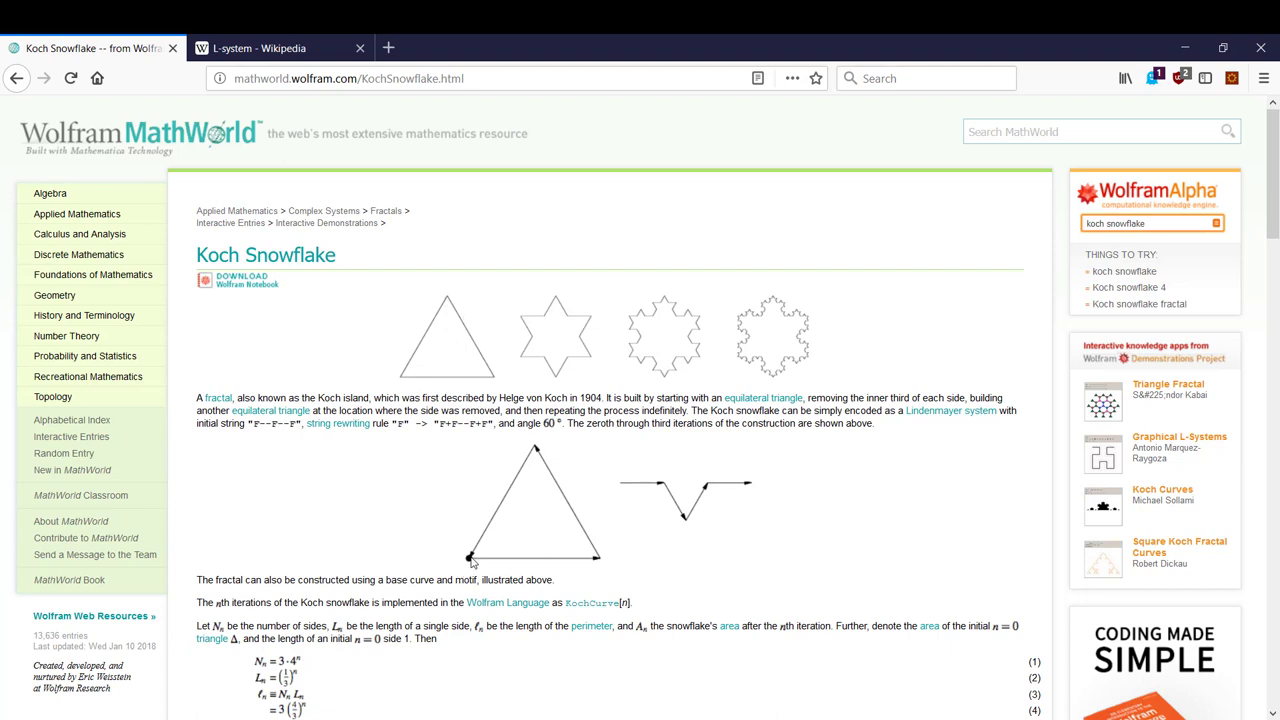
pyautogui.moveTo(600, 565)
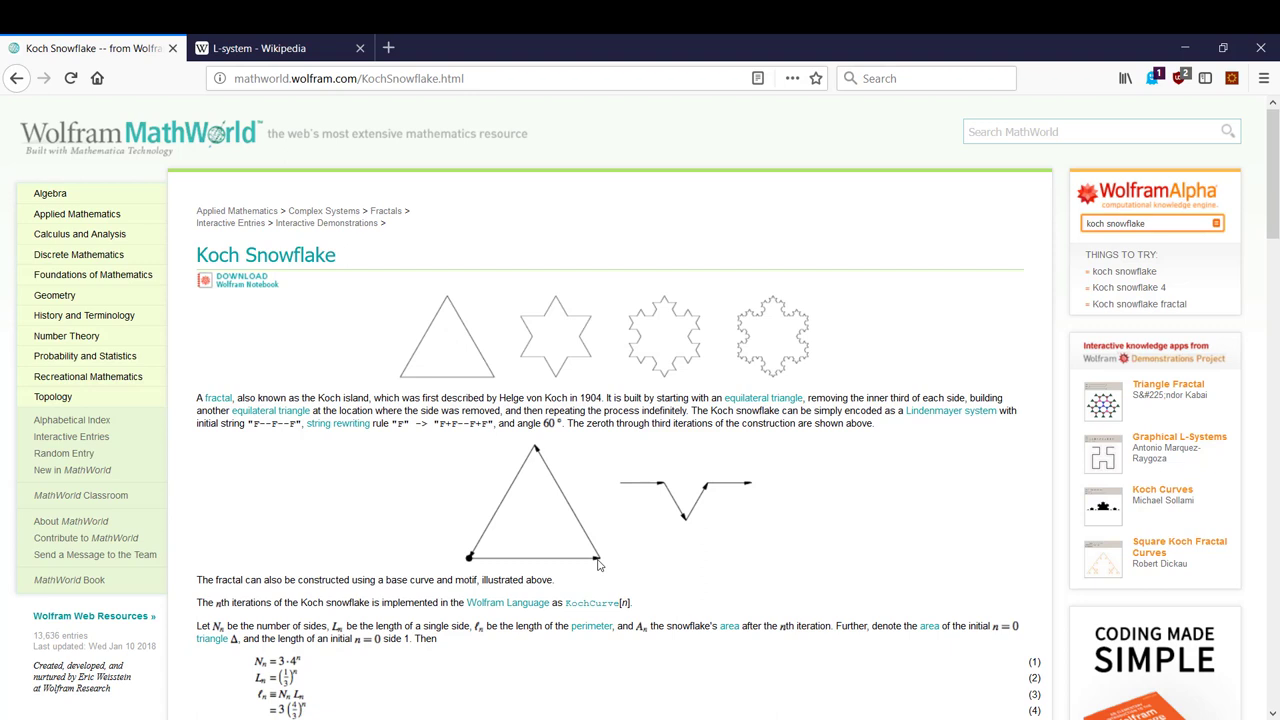
pyautogui.moveTo(485, 565)
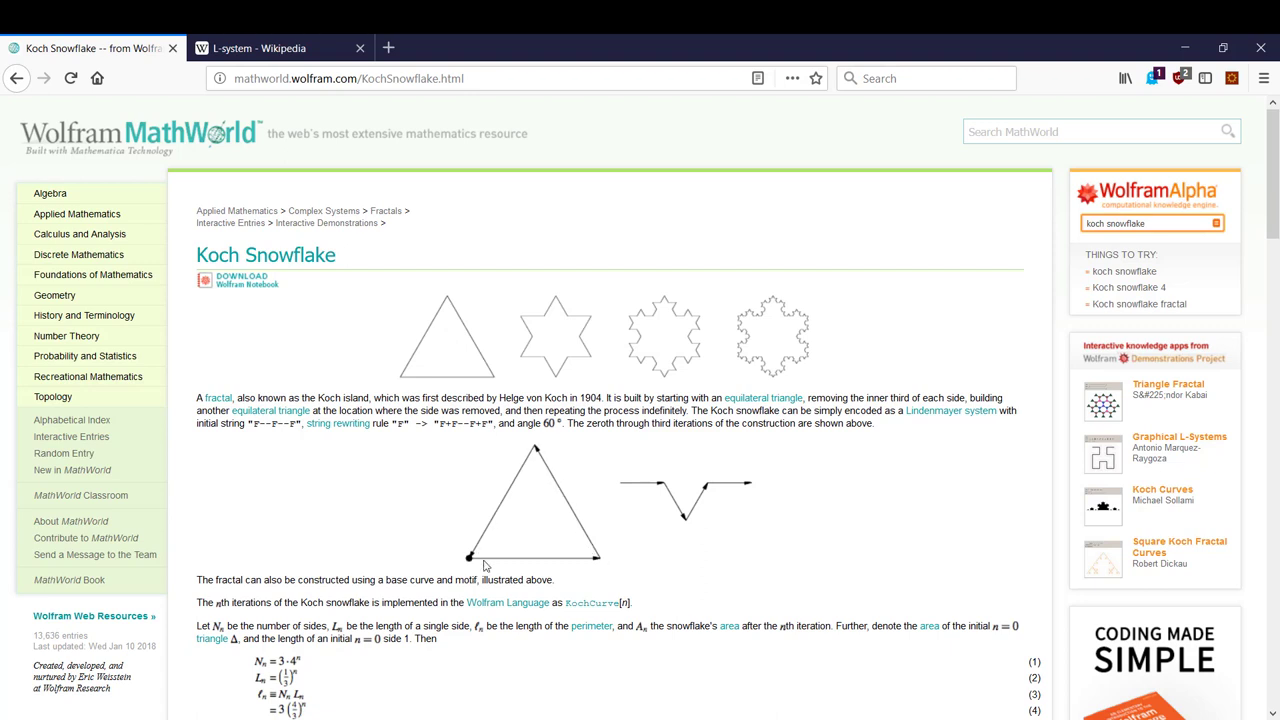
pyautogui.moveTo(692, 502)
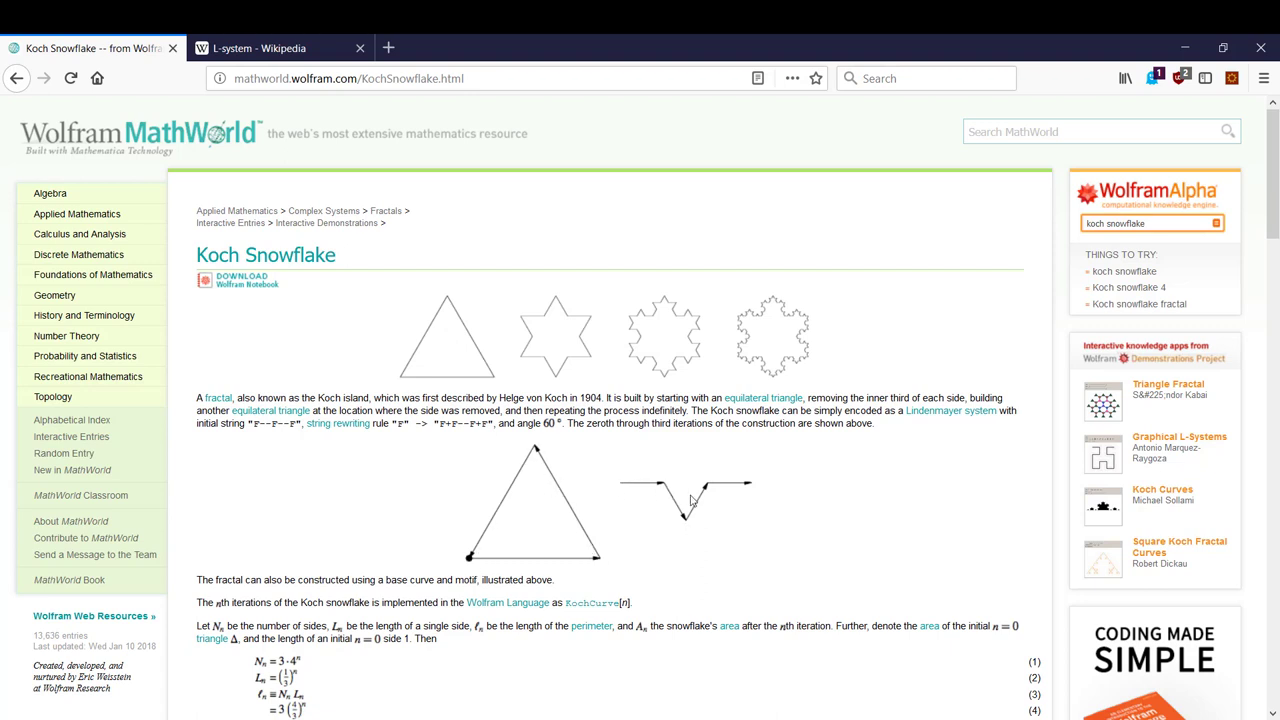
pyautogui.moveTo(438, 325)
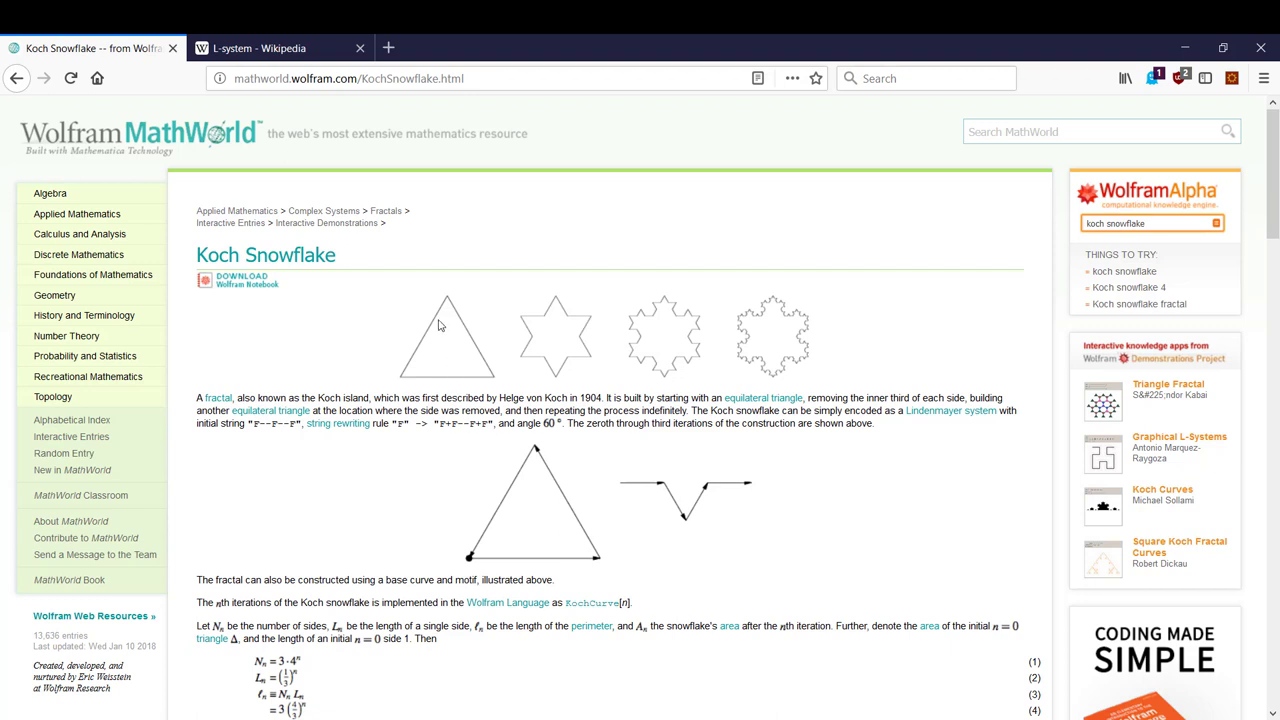
pyautogui.moveTo(416, 378)
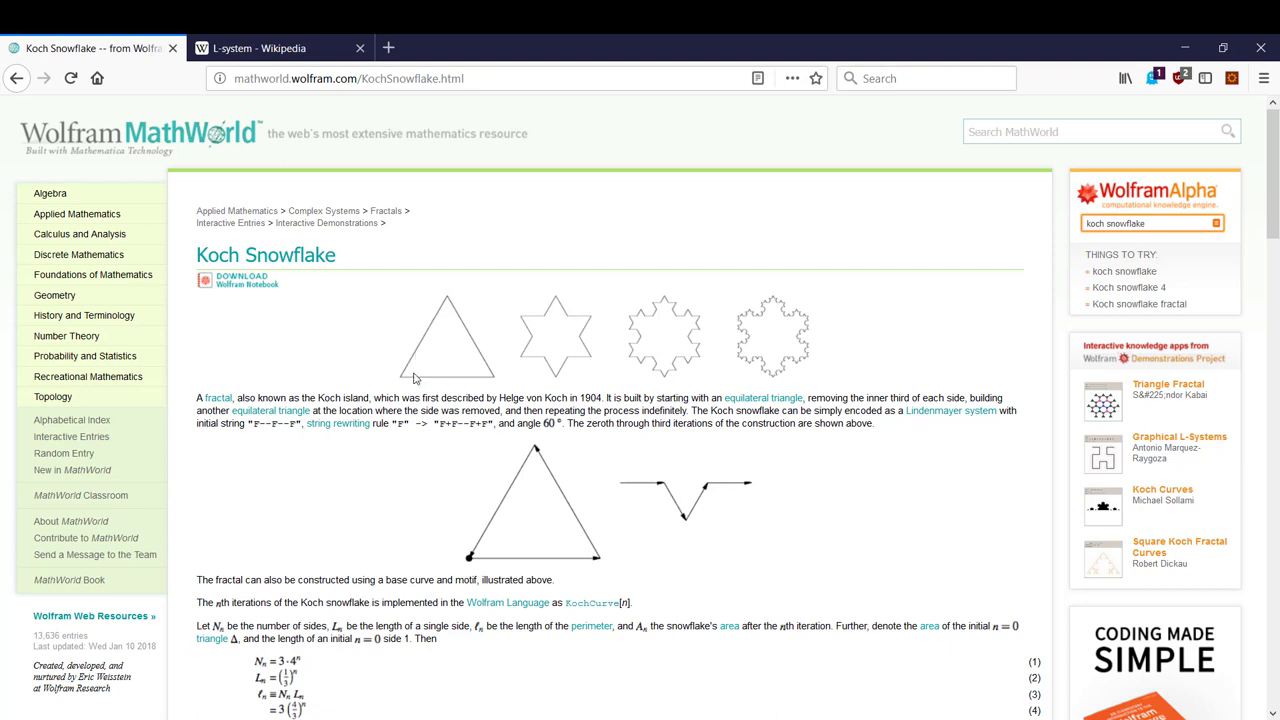
pyautogui.moveTo(548, 318)
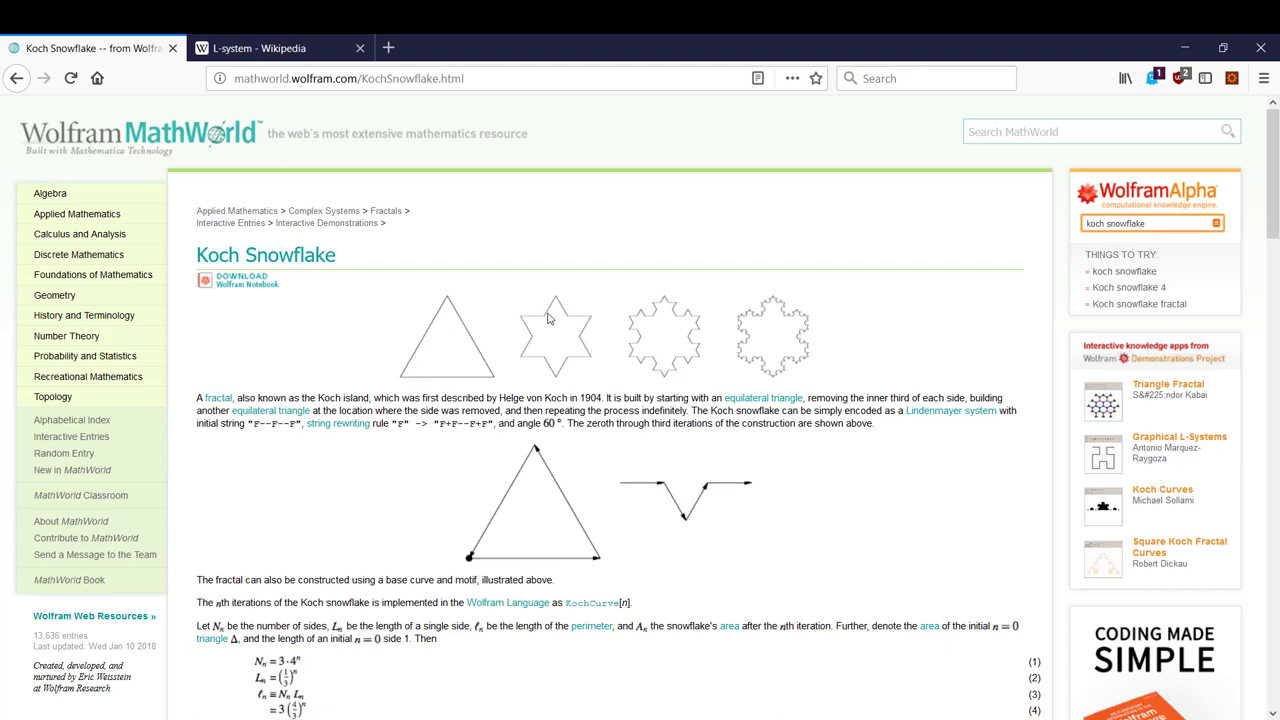
pyautogui.moveTo(531, 368)
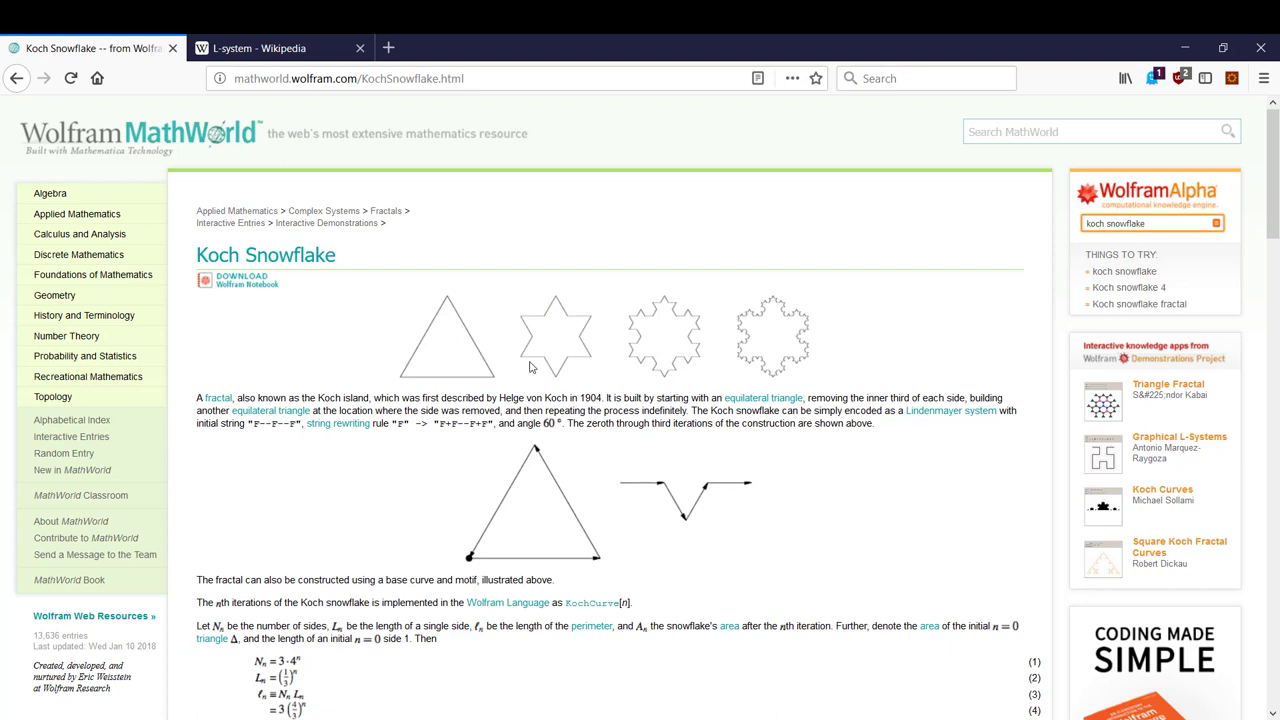
pyautogui.moveTo(560, 363)
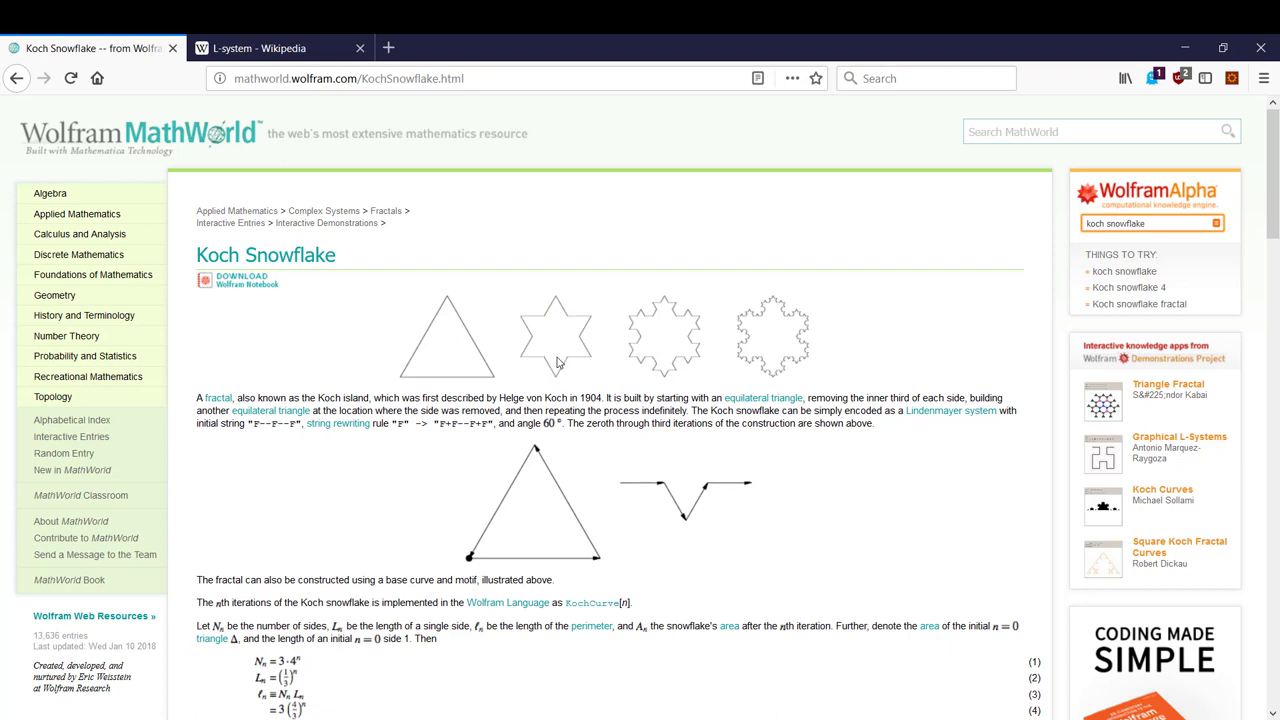
pyautogui.moveTo(650, 360)
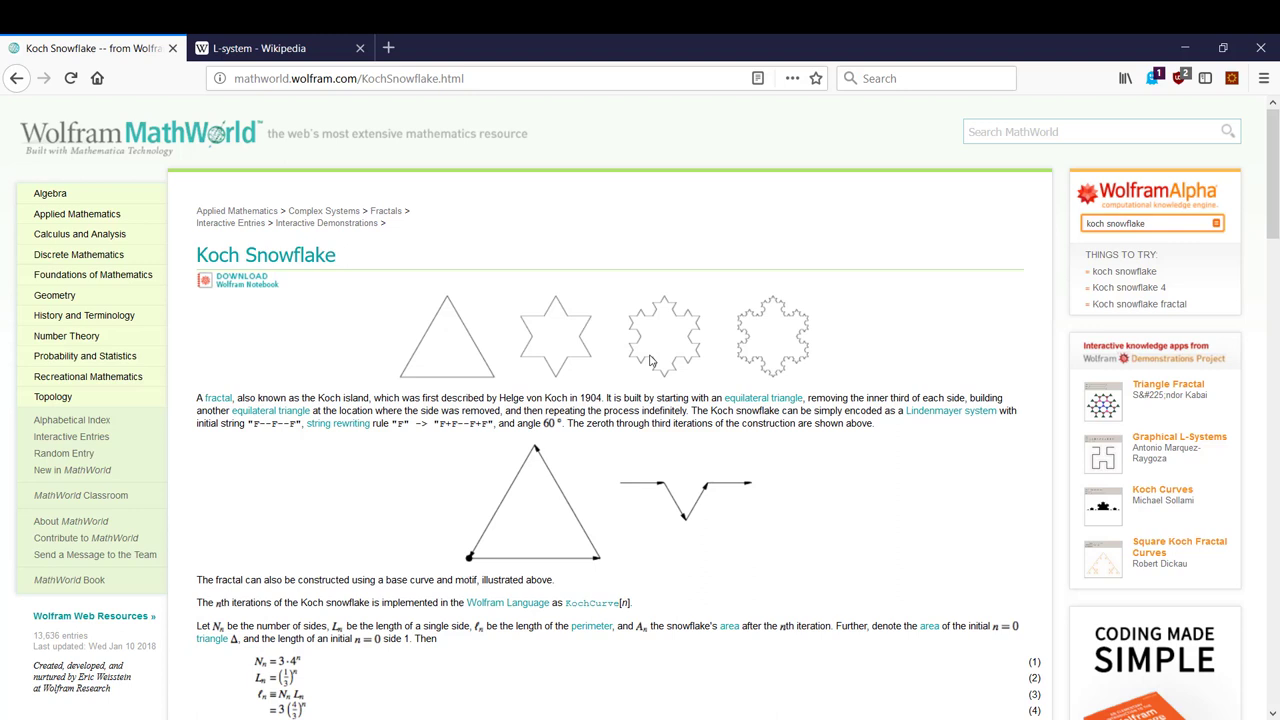
pyautogui.moveTo(668, 298)
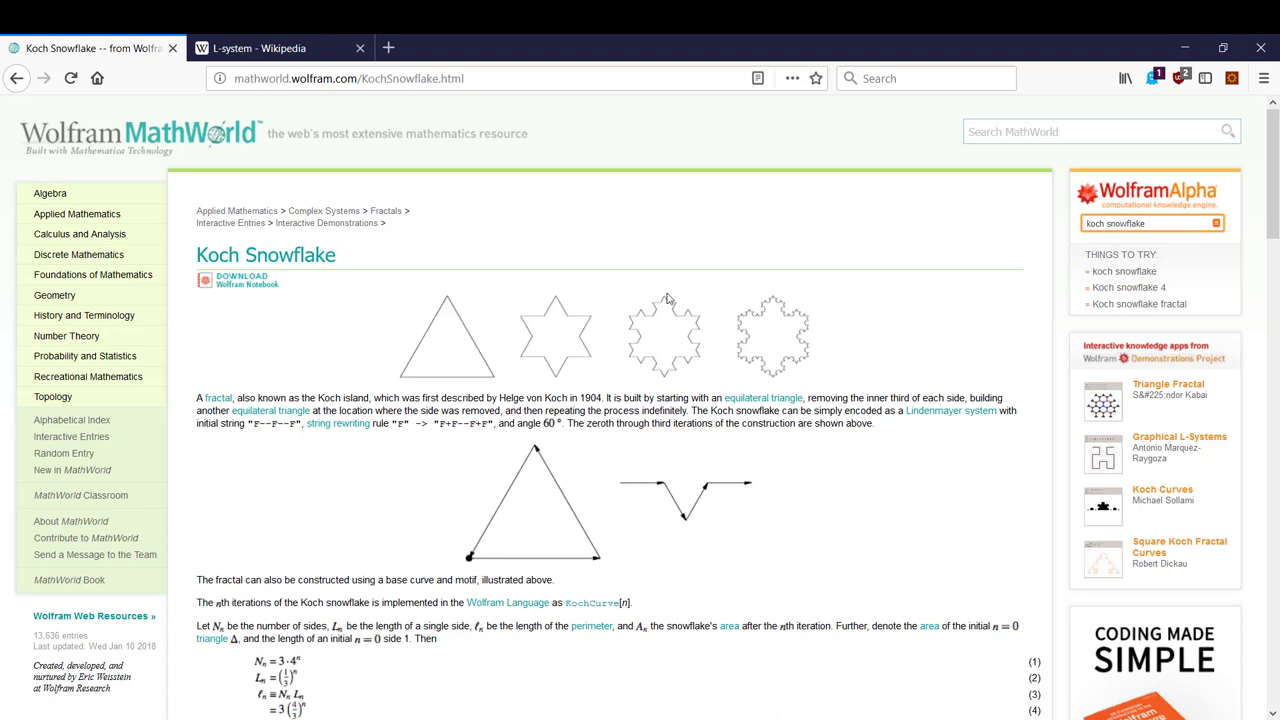
pyautogui.moveTo(750, 359)
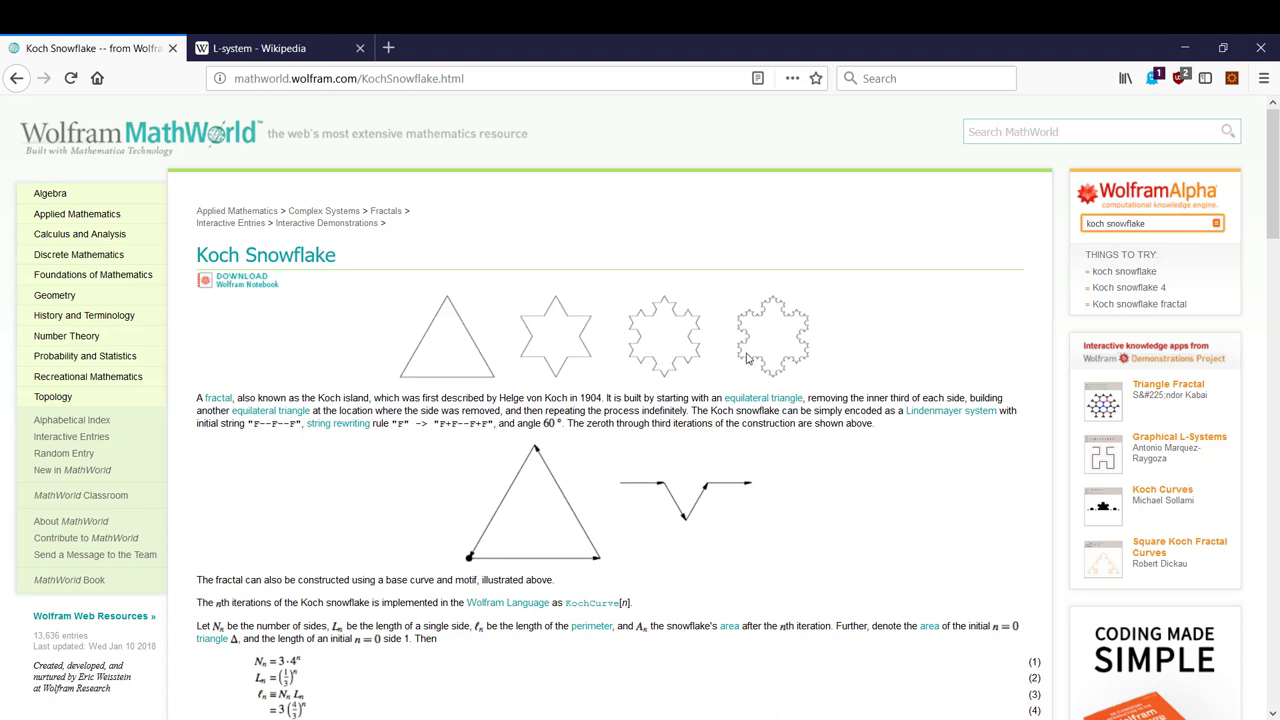
pyautogui.moveTo(910, 360)
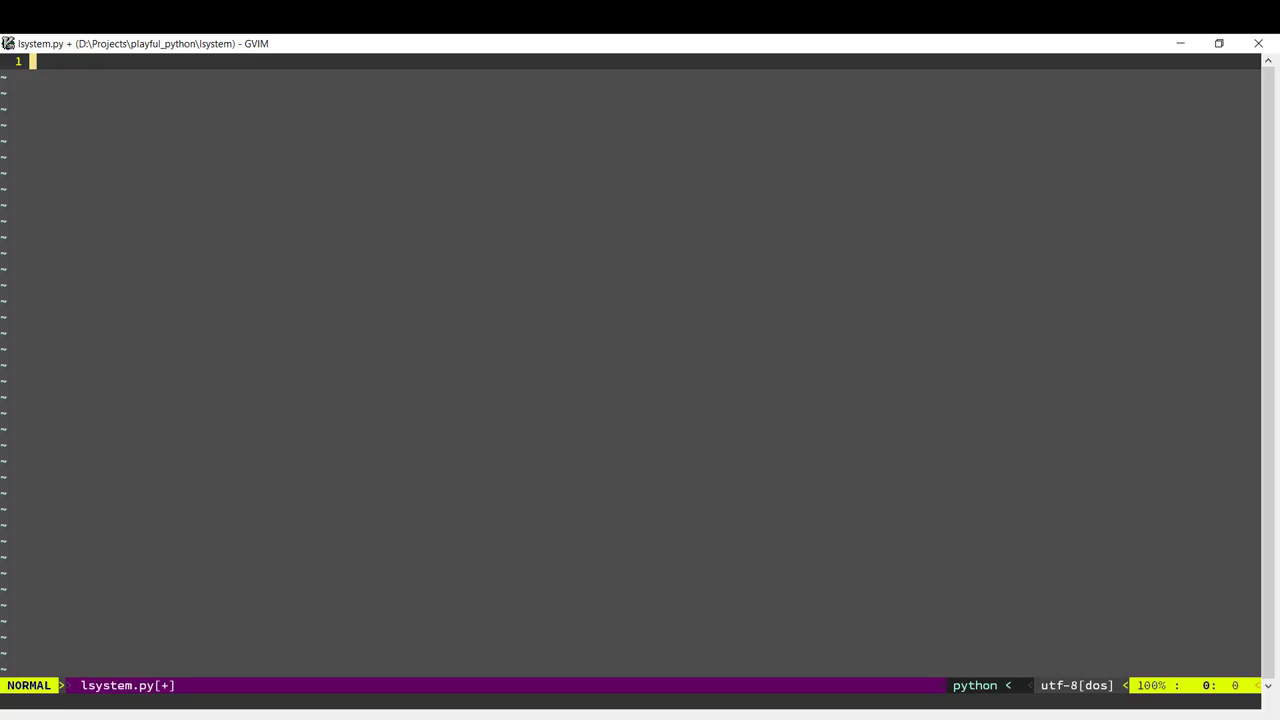
# Write import turtle, three forward(100) moves with left(120) turns, and turtle.exitonclick().
pyautogui.press('i')
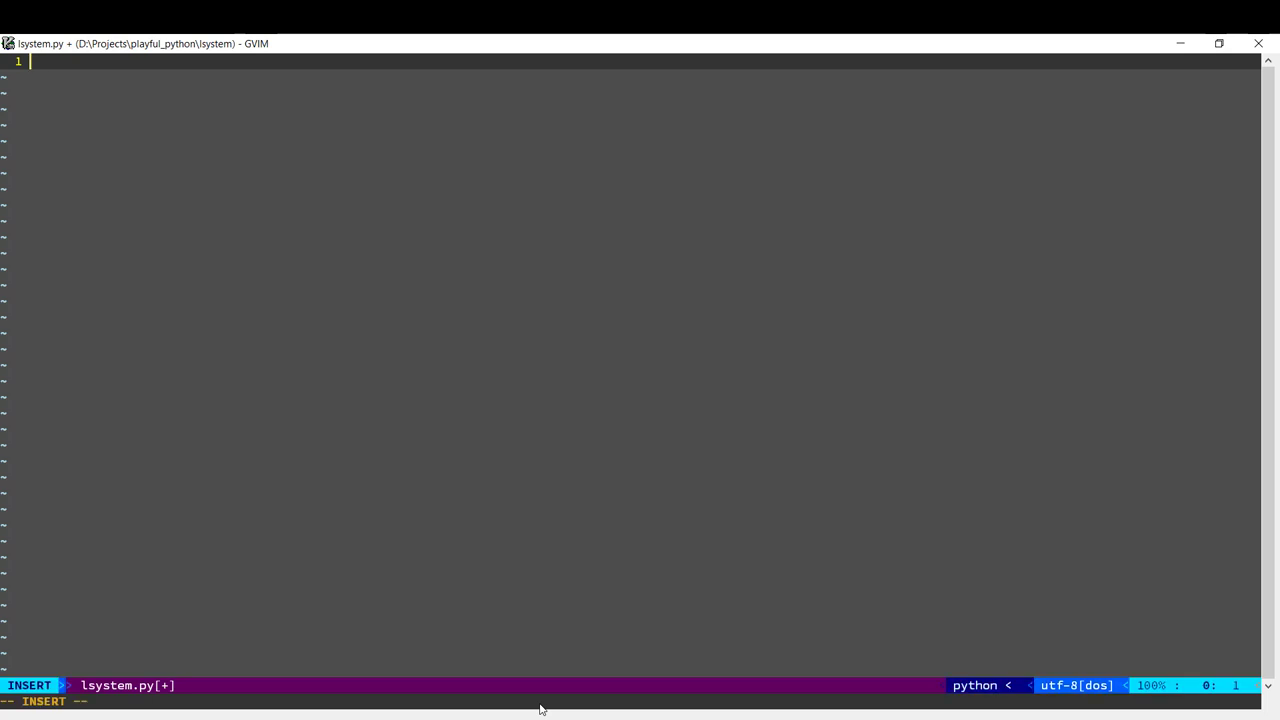
pyautogui.write('import turtle')
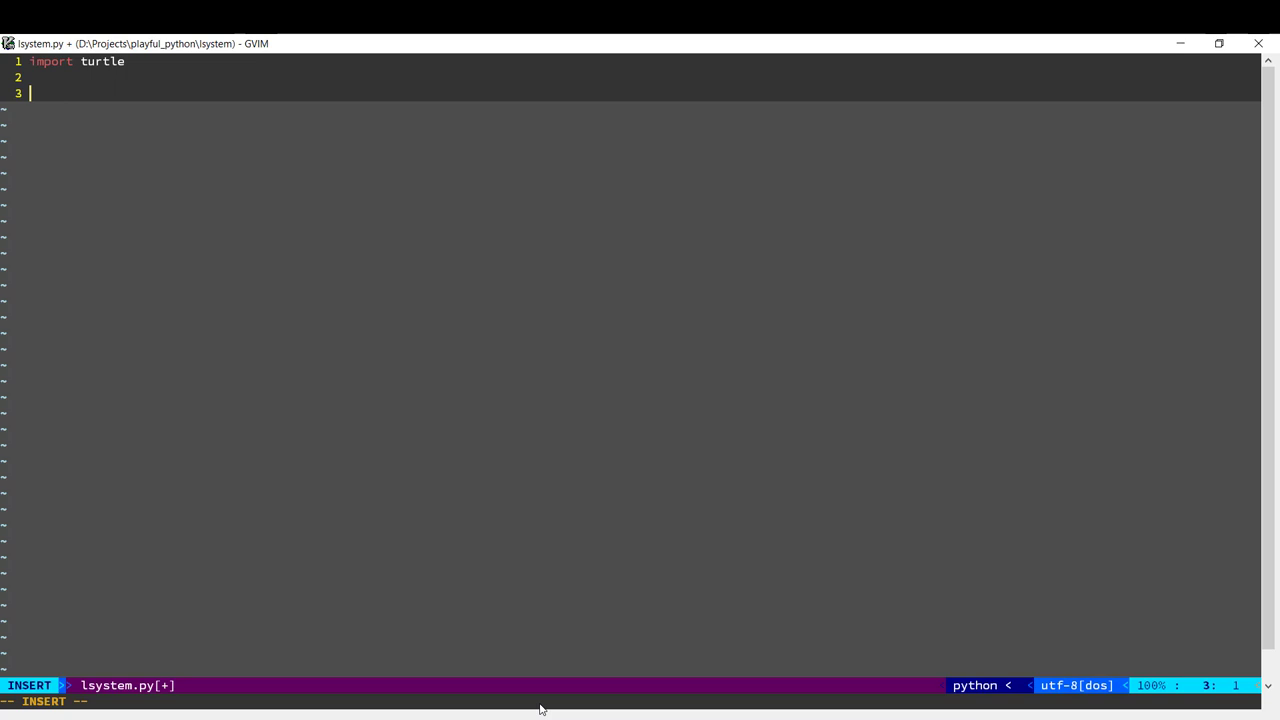
pyautogui.write('turtle.for')
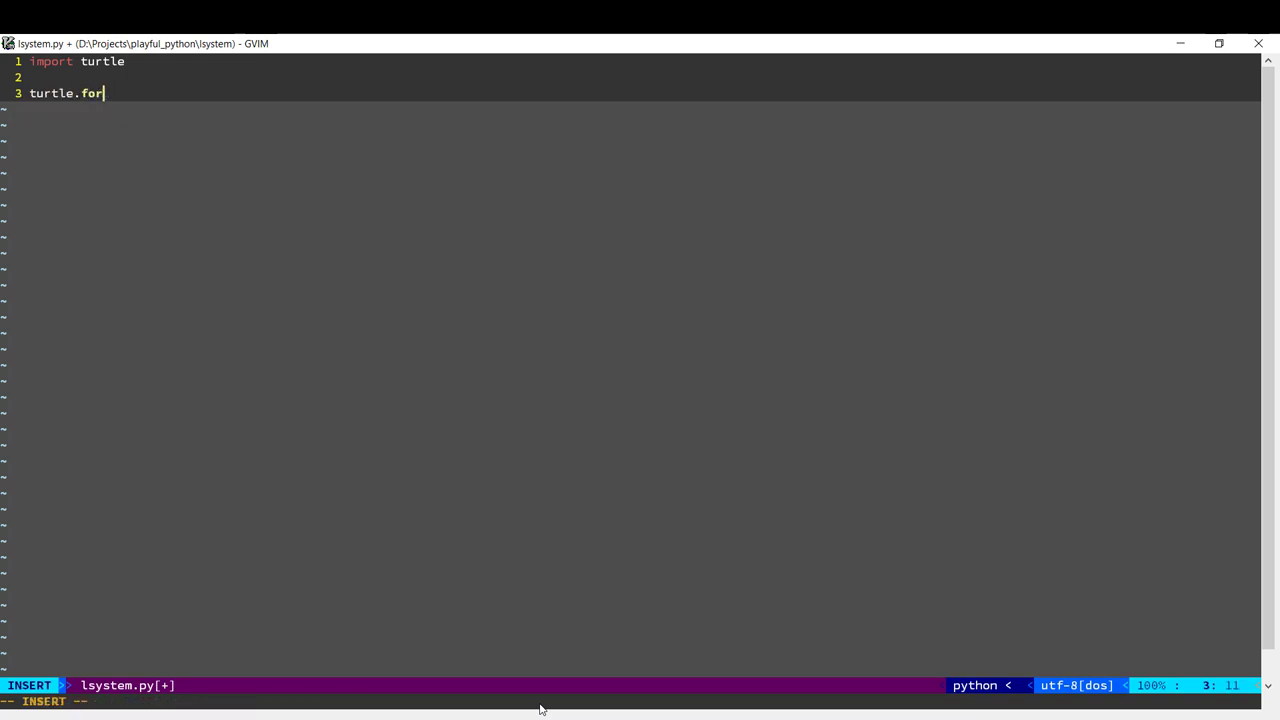
pyautogui.write('ward(100')
pyautogui.write('turtle.left(')
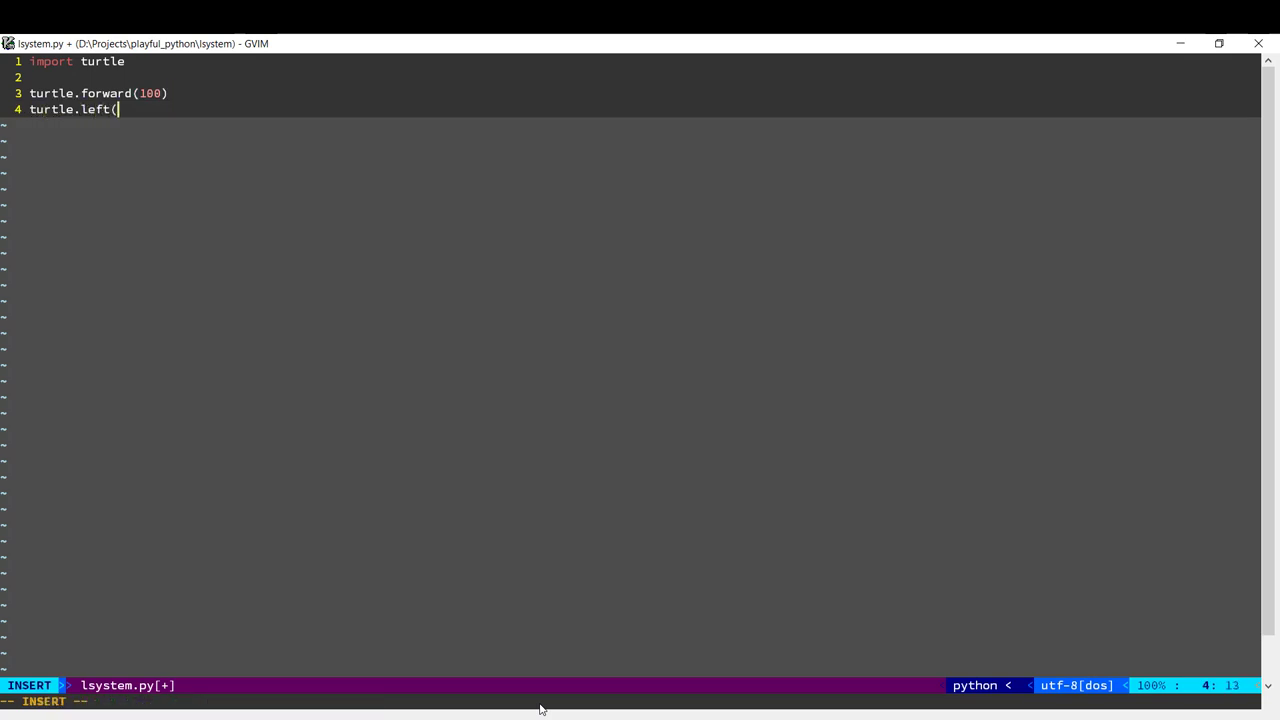
pyautogui.write('120)')
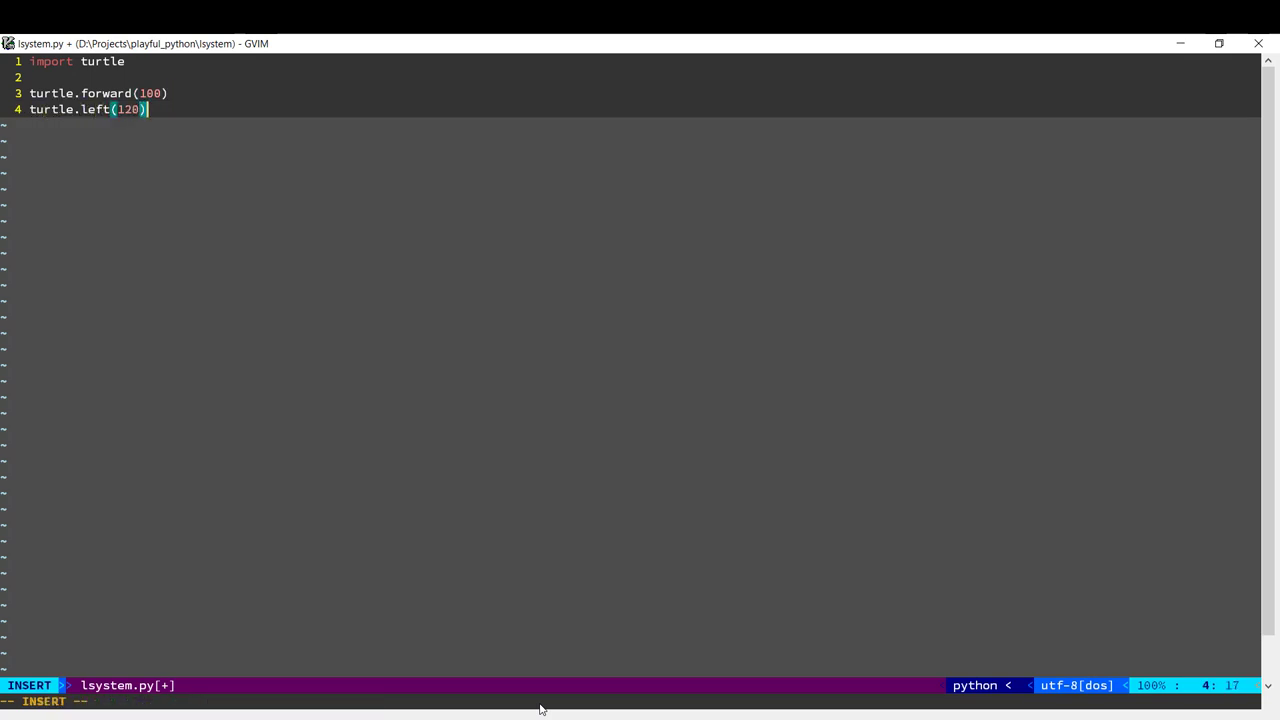
pyautogui.press('Escape')
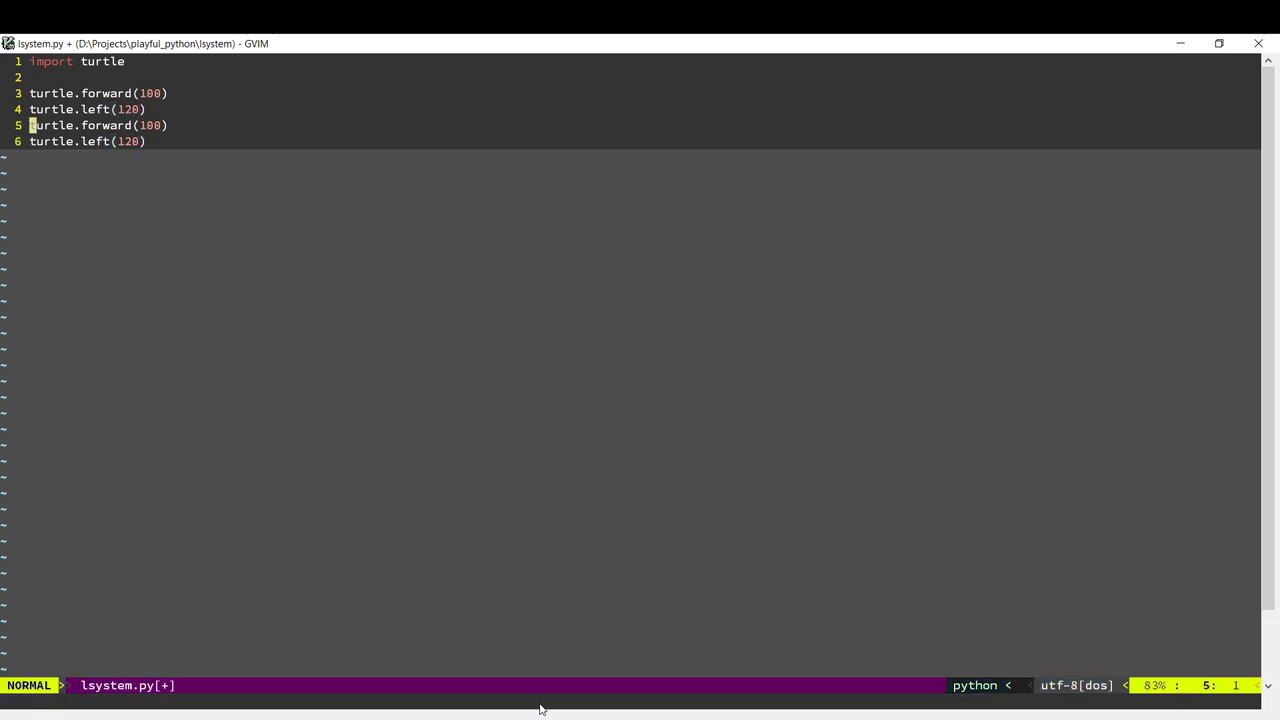
pyautogui.write('turtle')
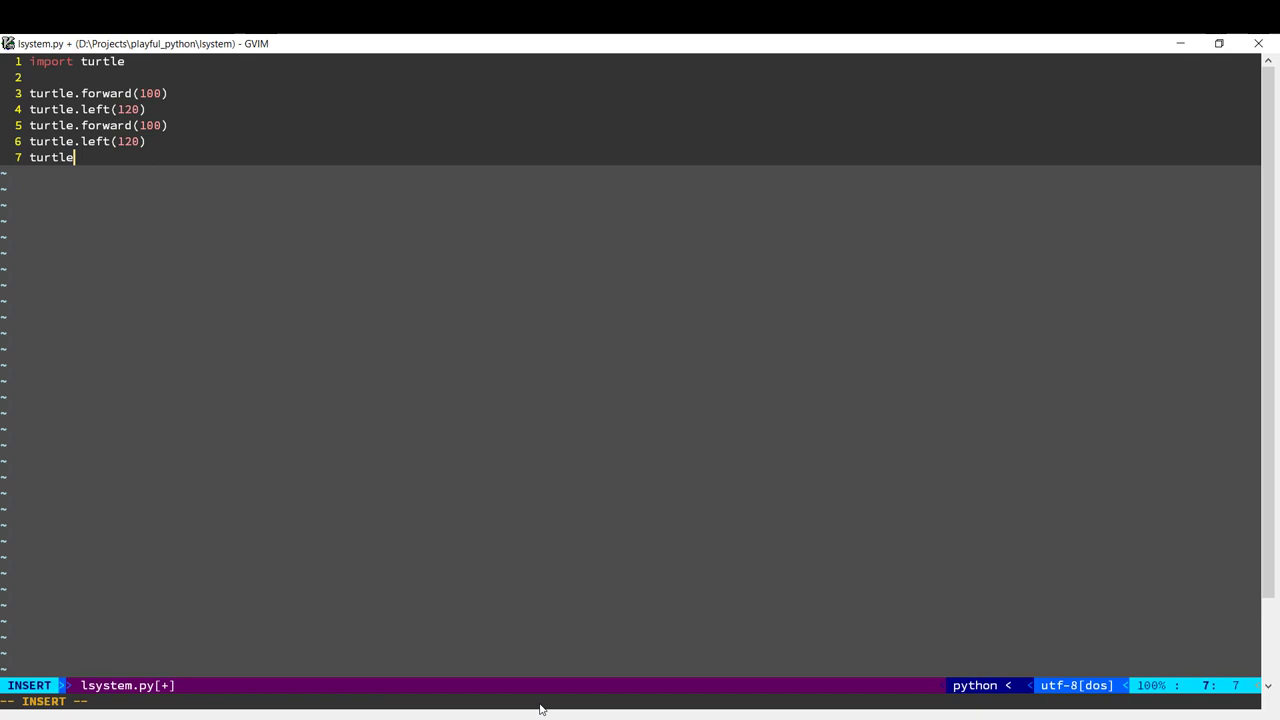
pyautogui.write('.forward(100')
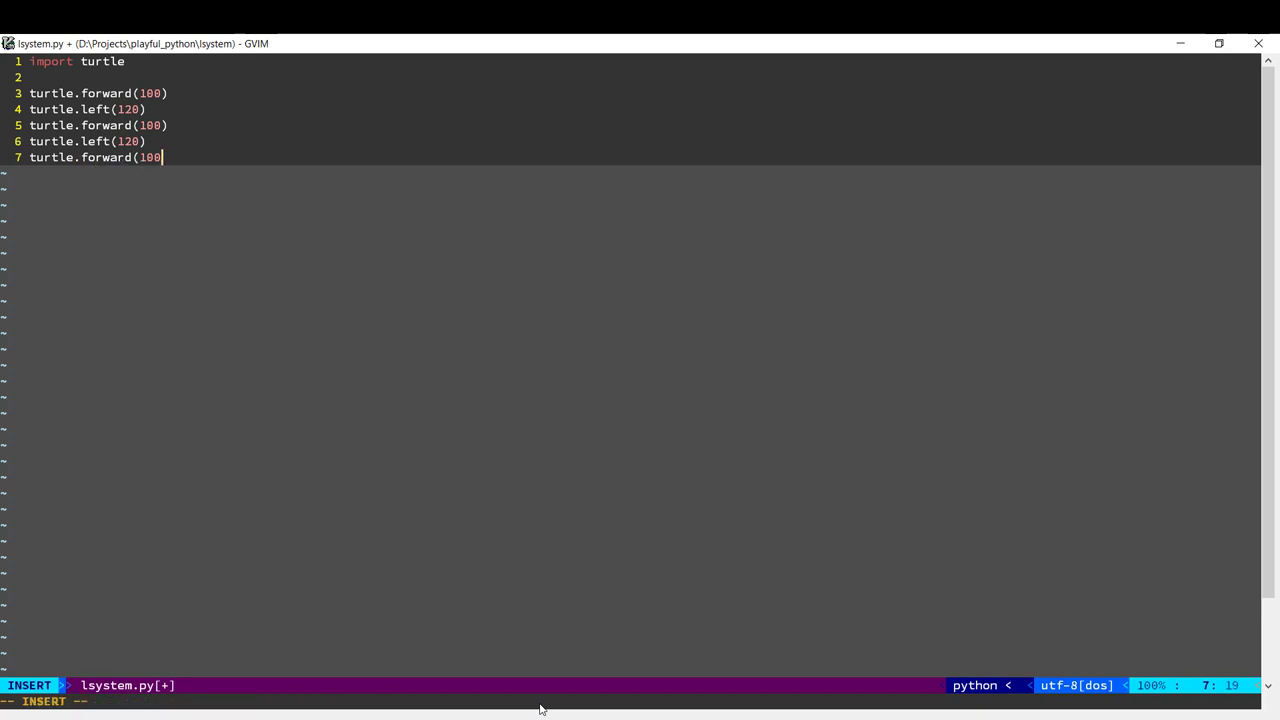
pyautogui.press('Return')
pyautogui.write('turtle.')
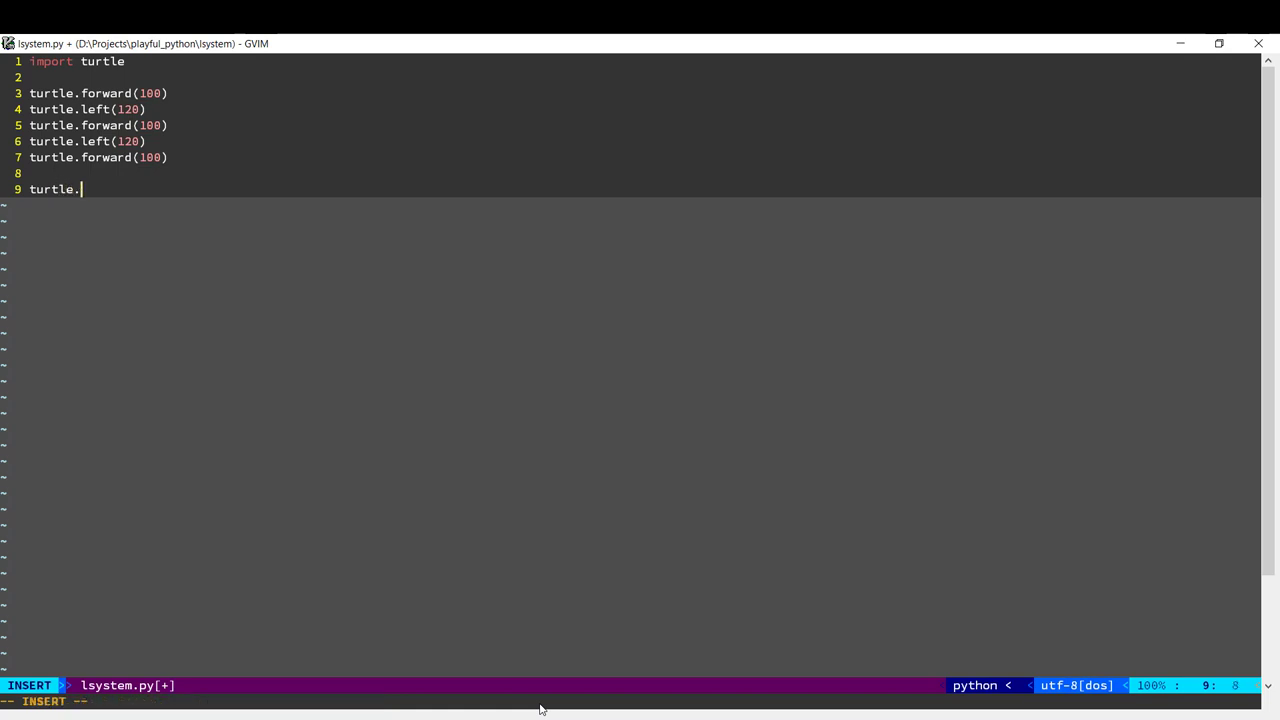
pyautogui.write('exitonclick(')
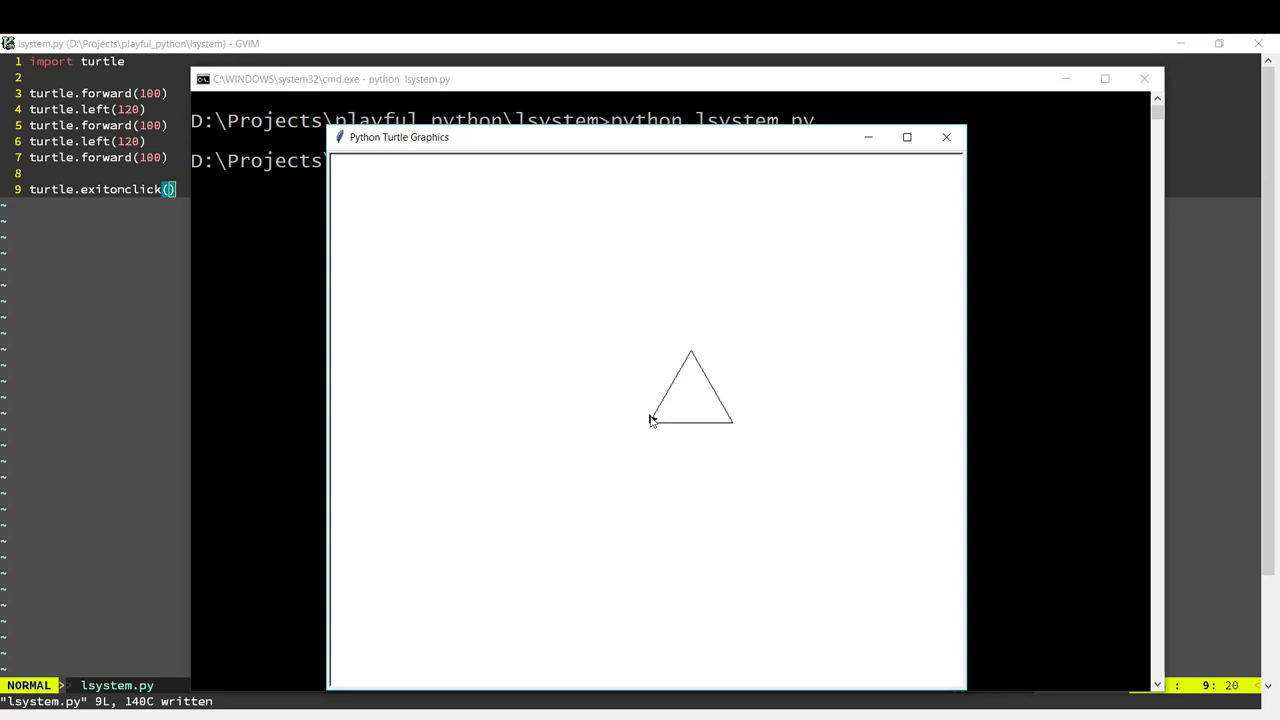
pyautogui.moveTo(648, 423)
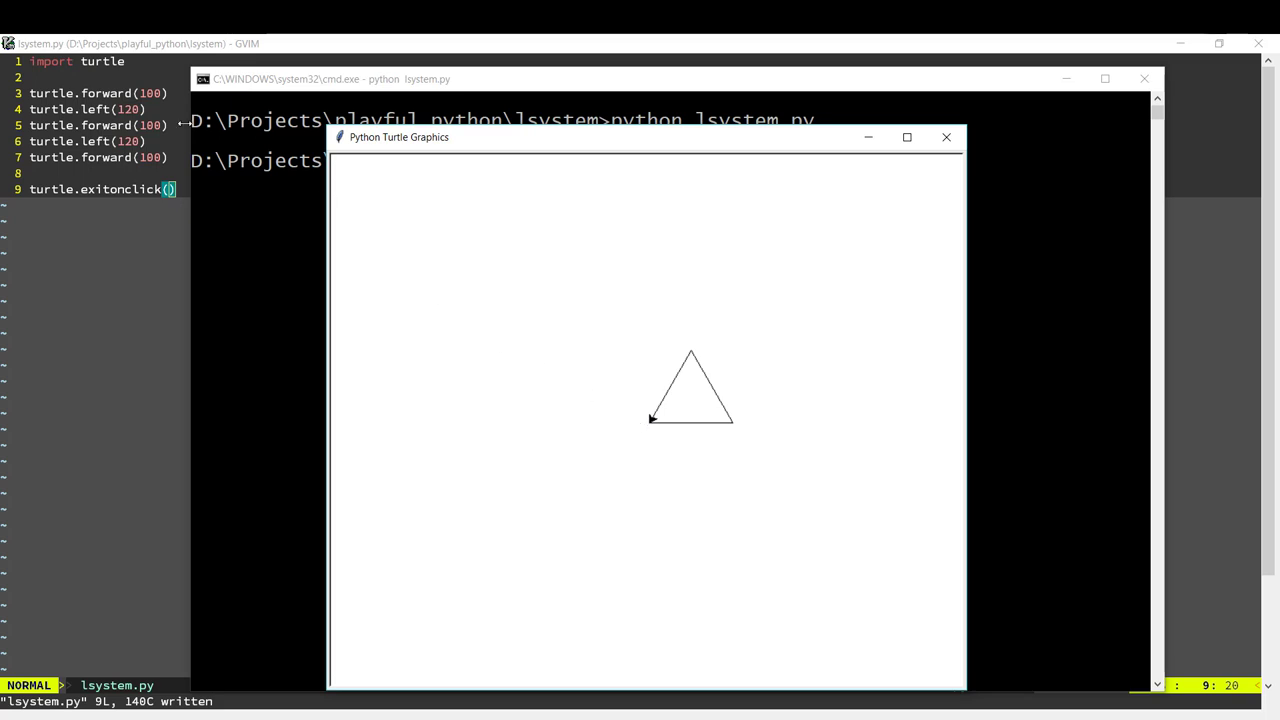
pyautogui.moveTo(547, 372)
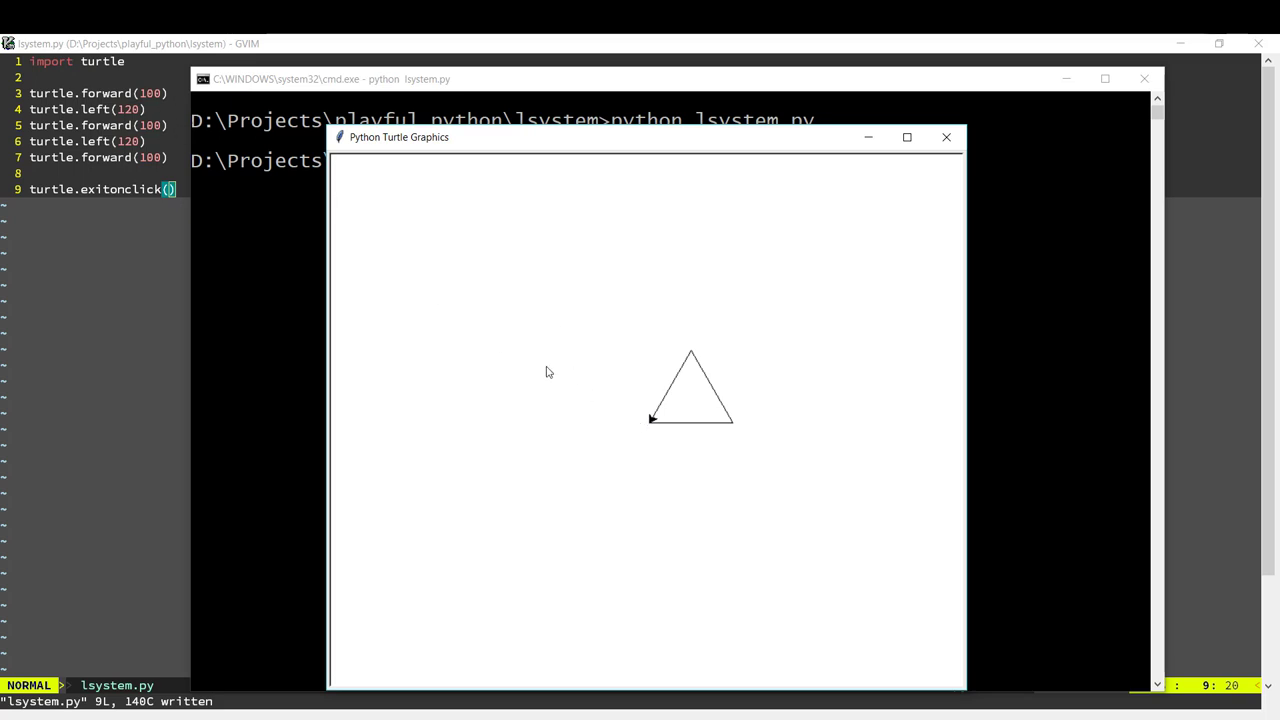
pyautogui.moveTo(728, 431)
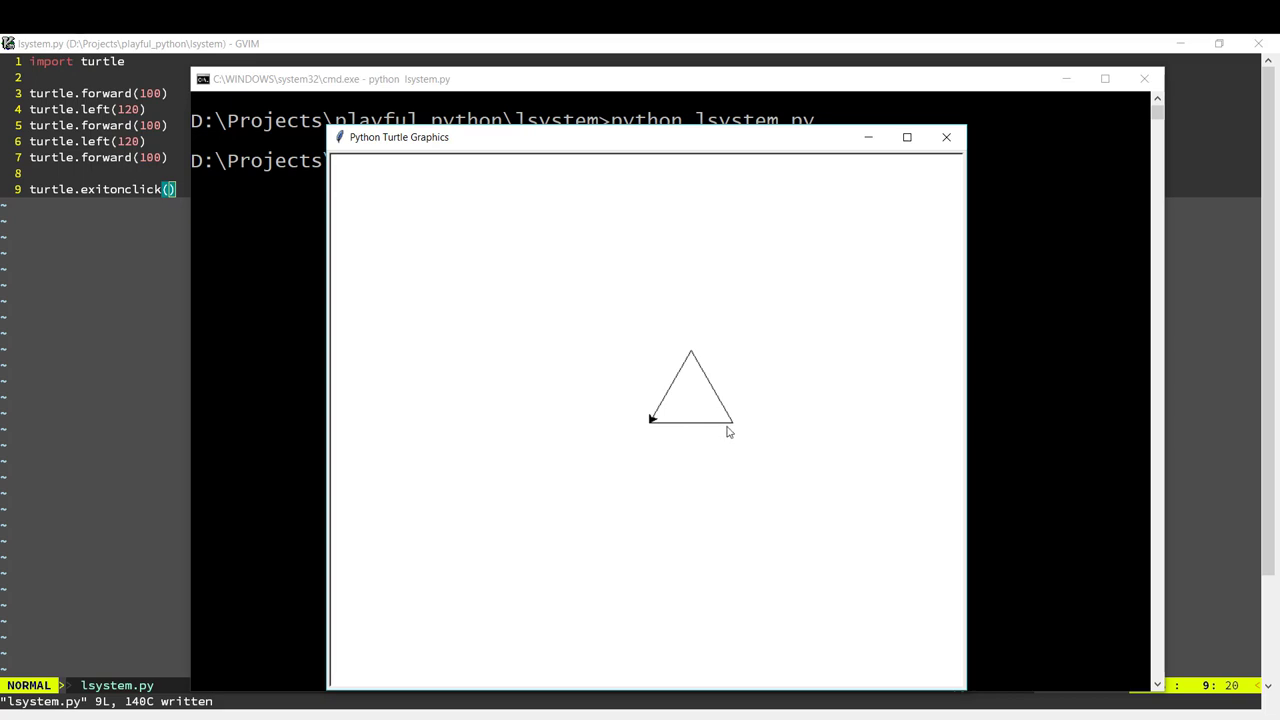
pyautogui.moveTo(732, 428)
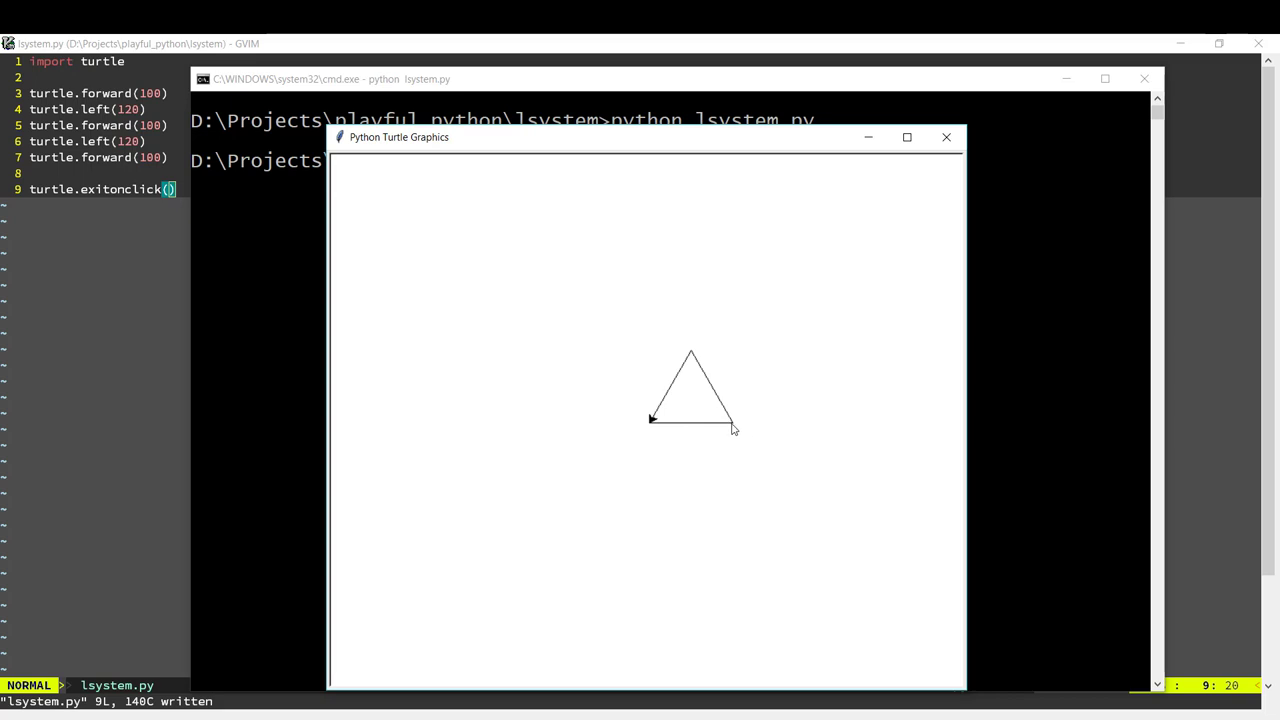
pyautogui.moveTo(693, 354)
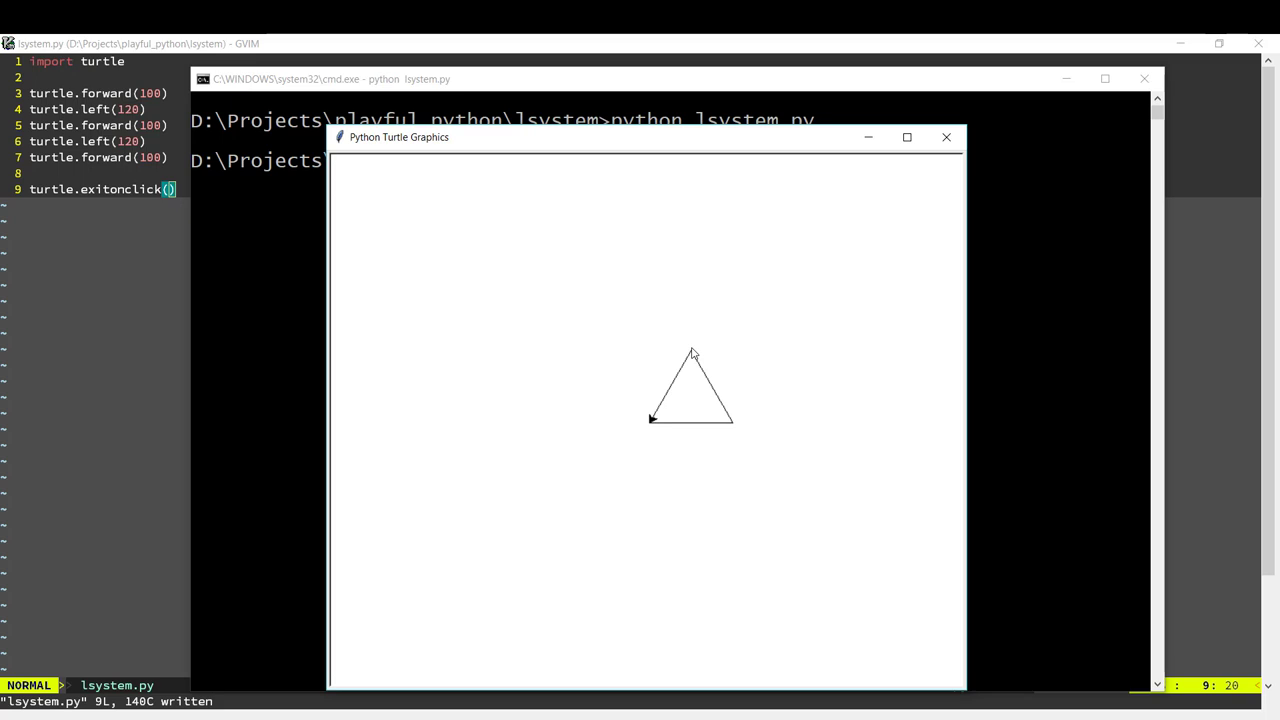
pyautogui.moveTo(650, 430)
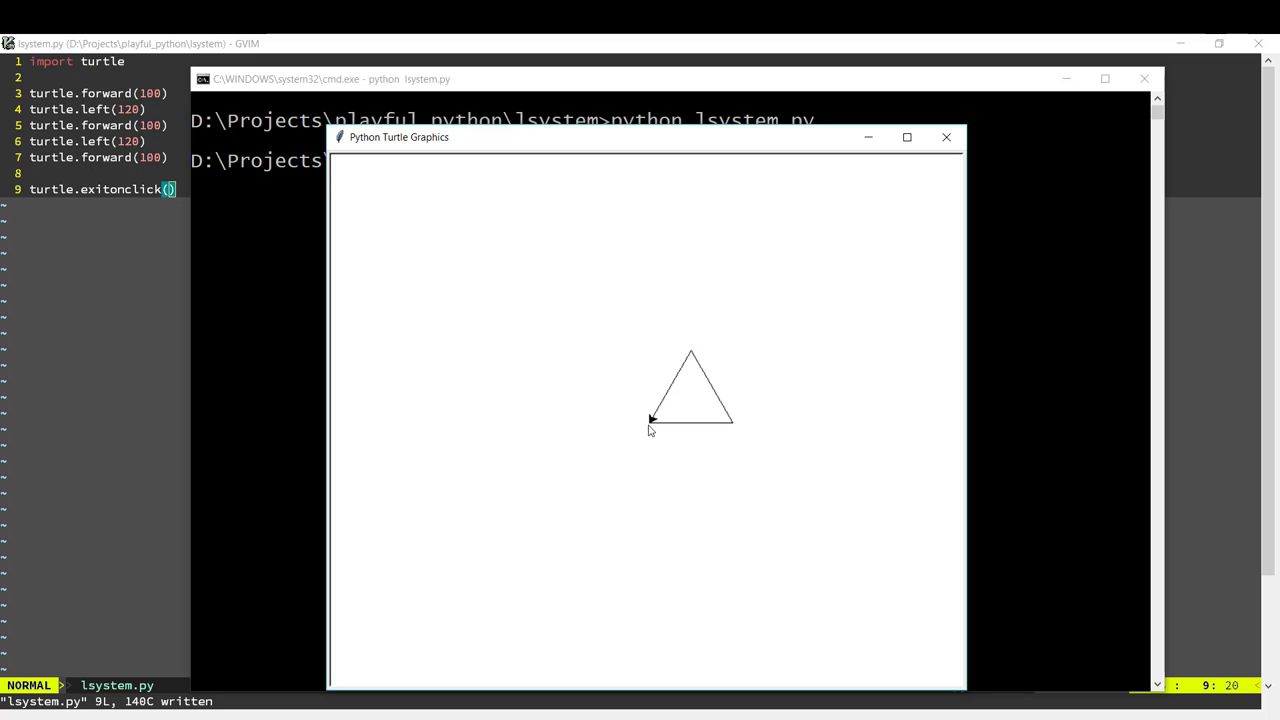
pyautogui.moveTo(630, 469)
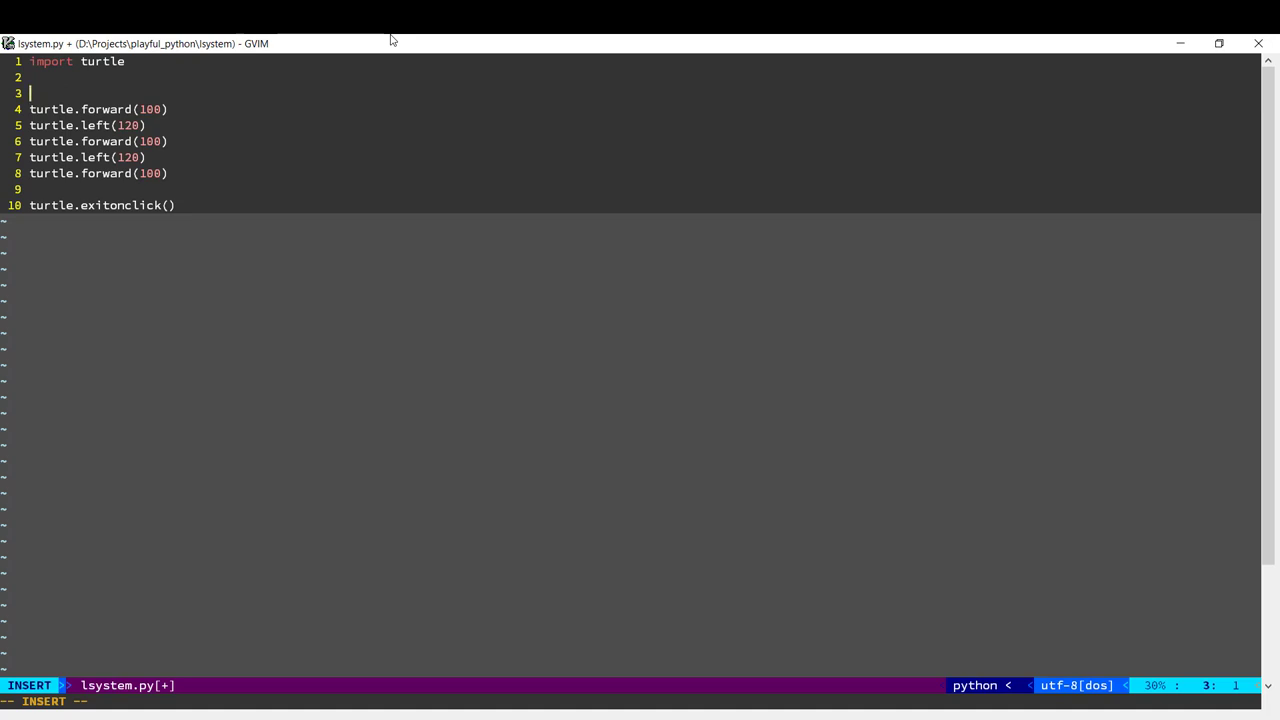
# Add string = "F--F--F" on line 3 and a draw(string) call below it.
pyautogui.write('string = "')
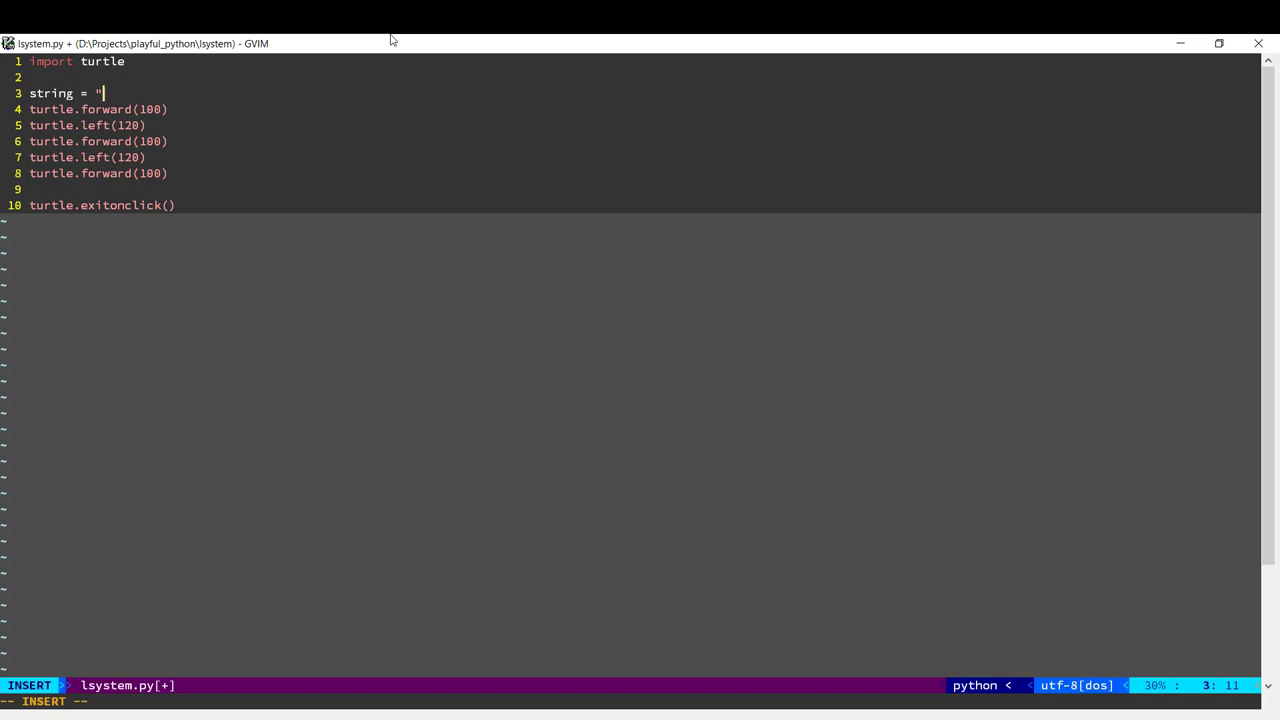
pyautogui.write('F--')
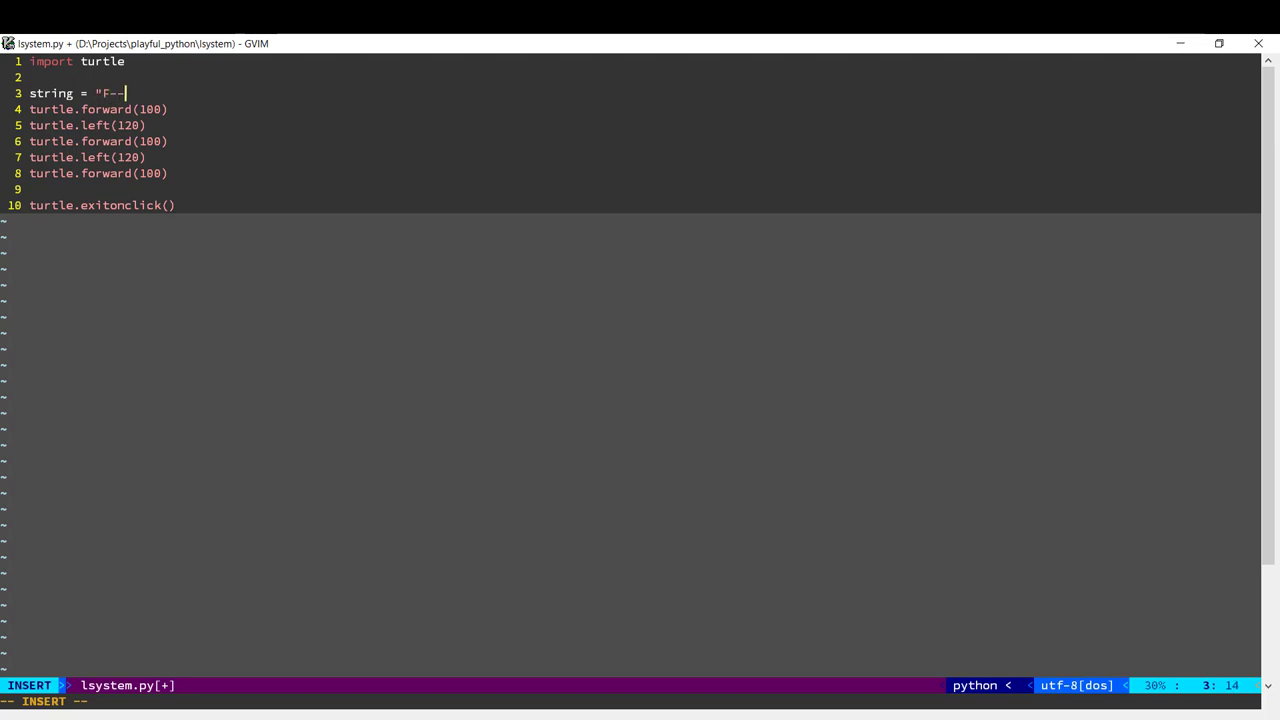
pyautogui.write('F--F')
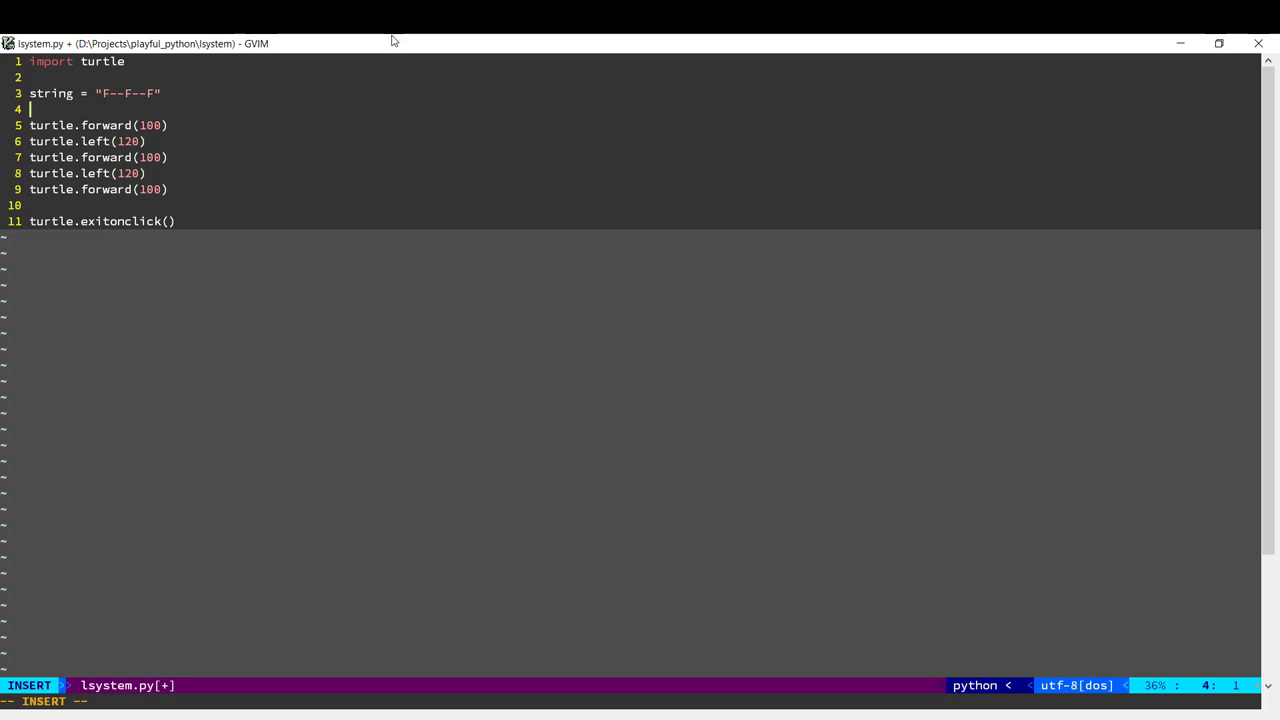
pyautogui.moveTo(386, 44)
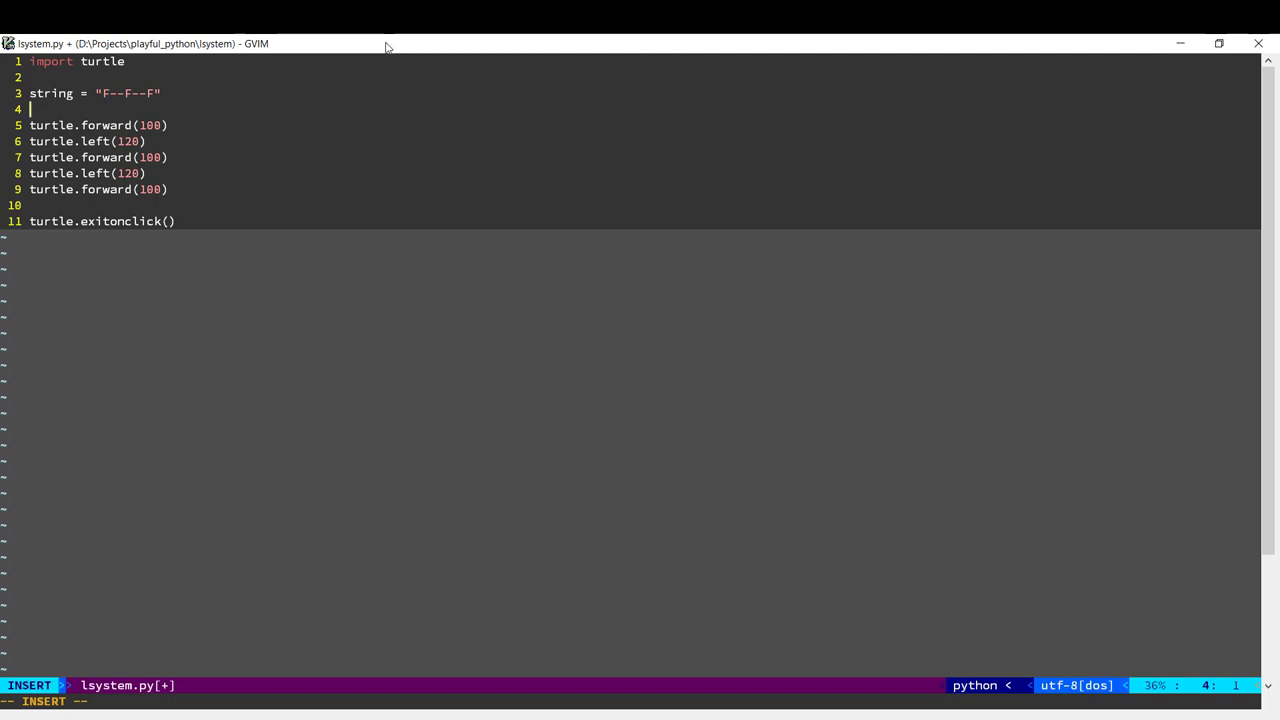
pyautogui.write('draw(string')
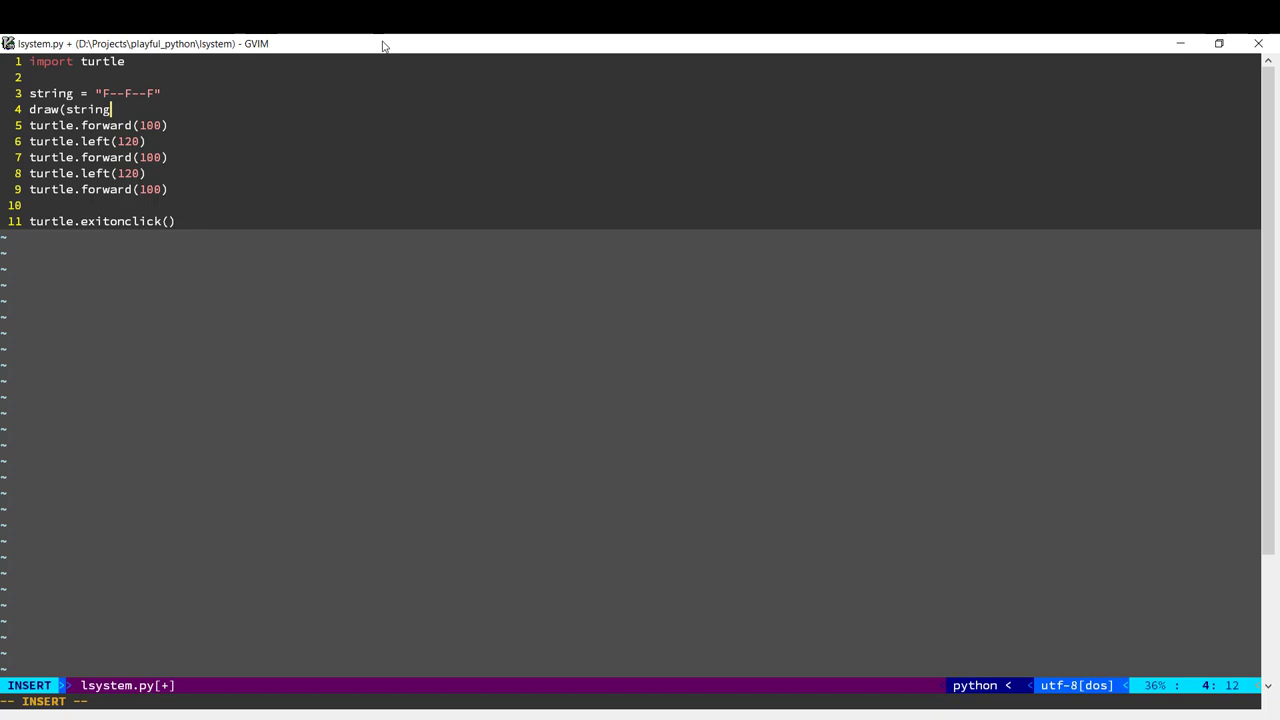
pyautogui.press('Return')
pyautogui.write('def d')
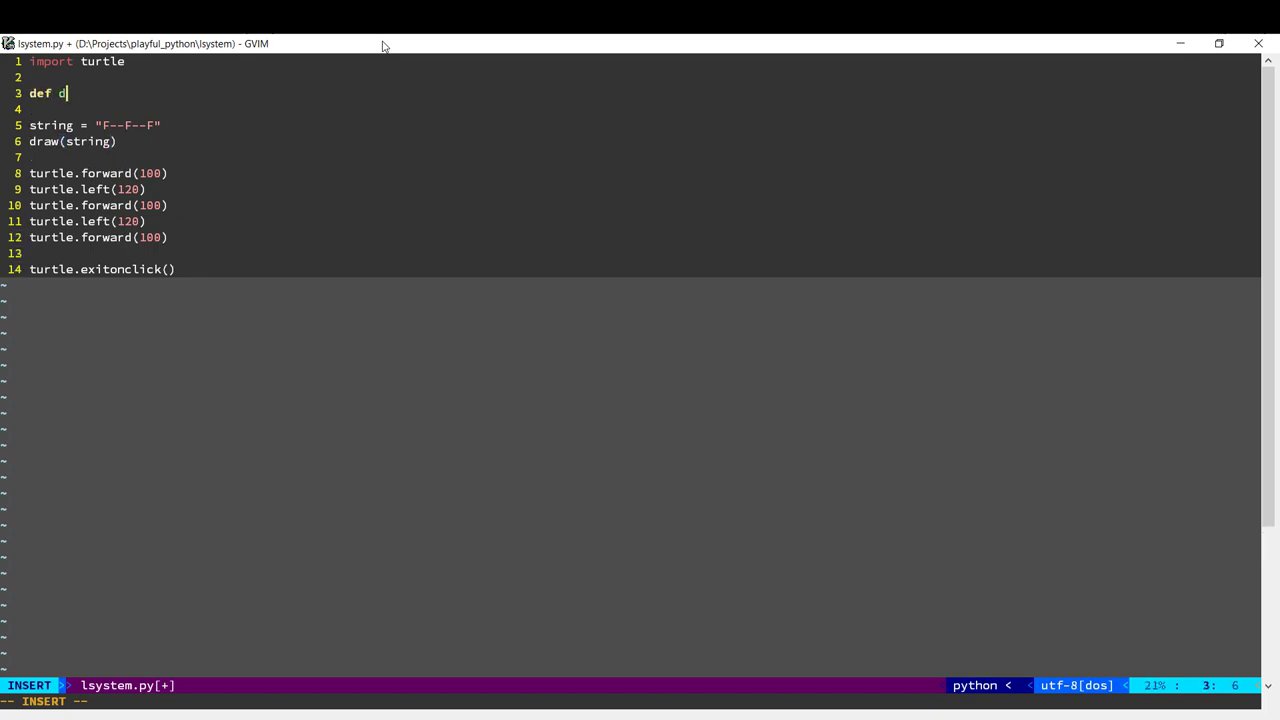
# Define draw(string) looping over symbols: turtle.forward(100) on F, turtle.left(60) on minus.
pyautogui.write('raw(string)')
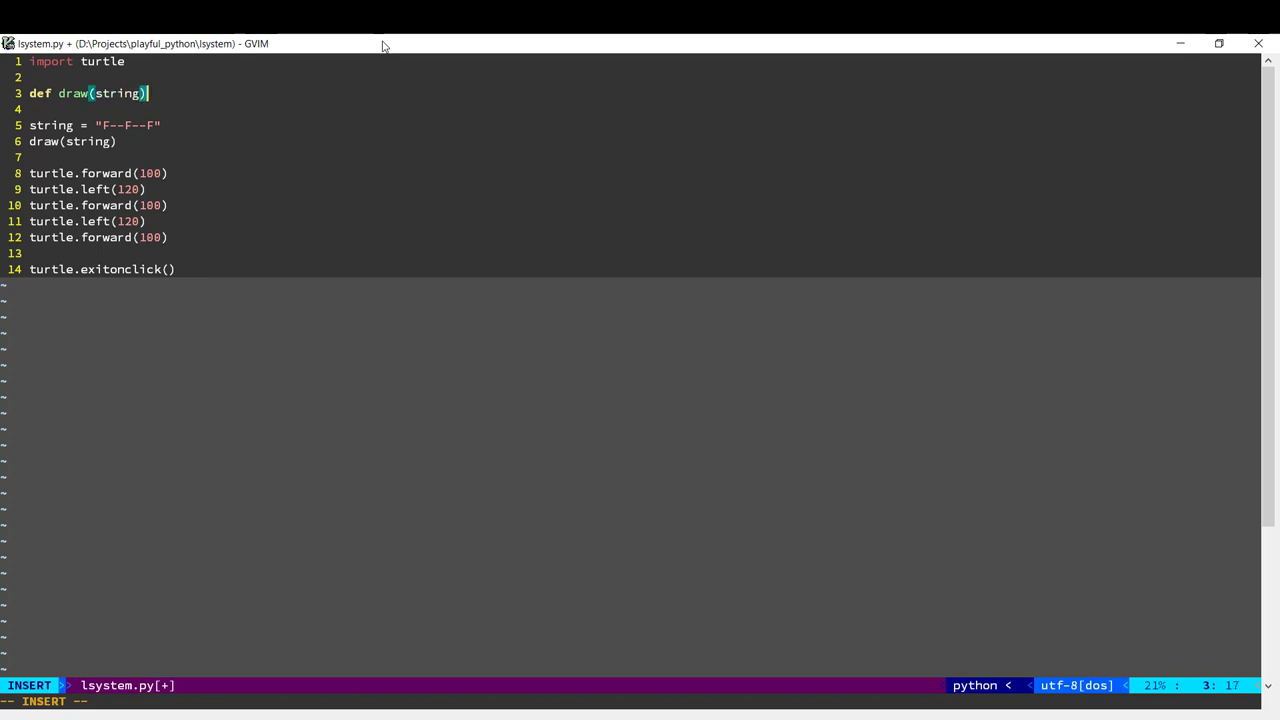
pyautogui.write(':')
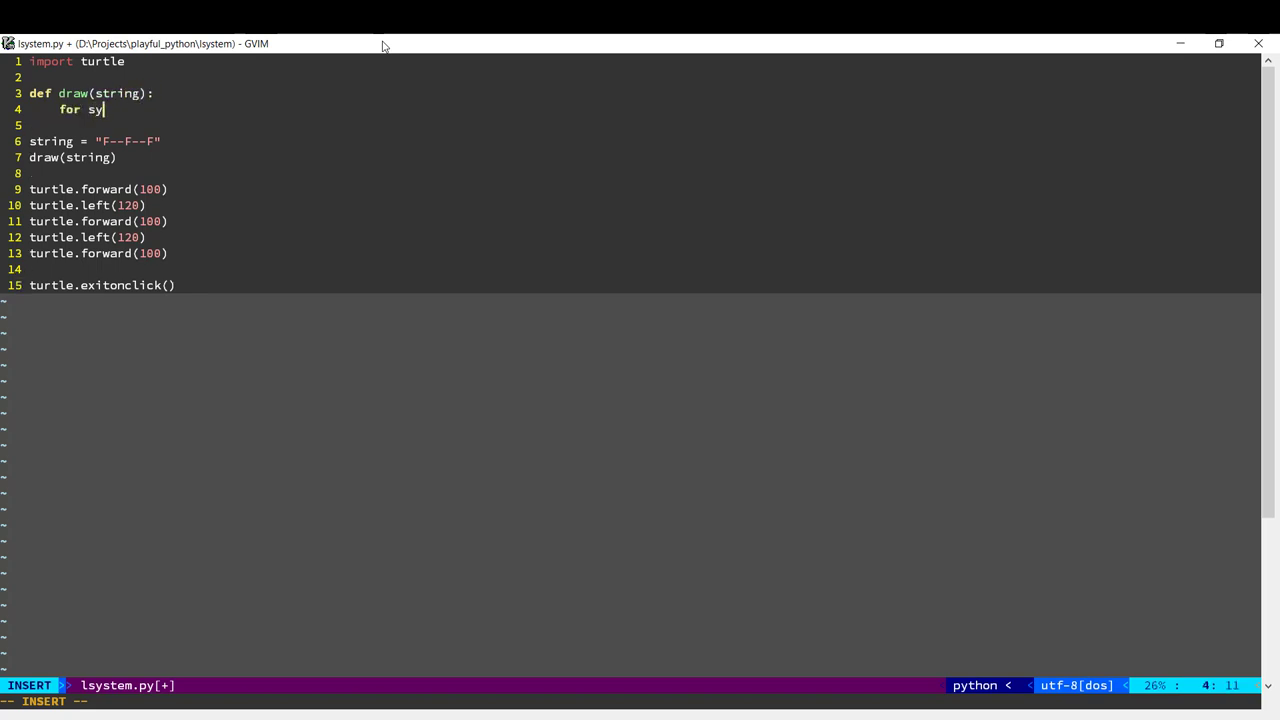
pyautogui.write('mbol in')
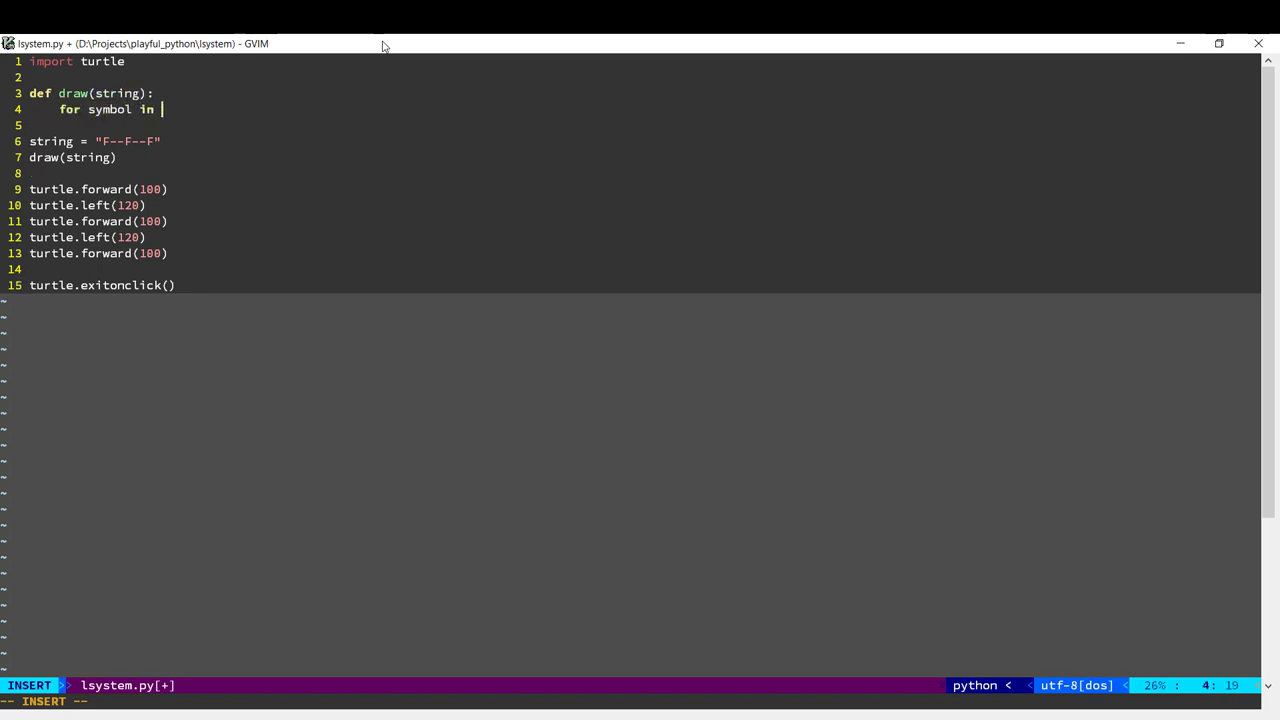
pyautogui.write('string:')
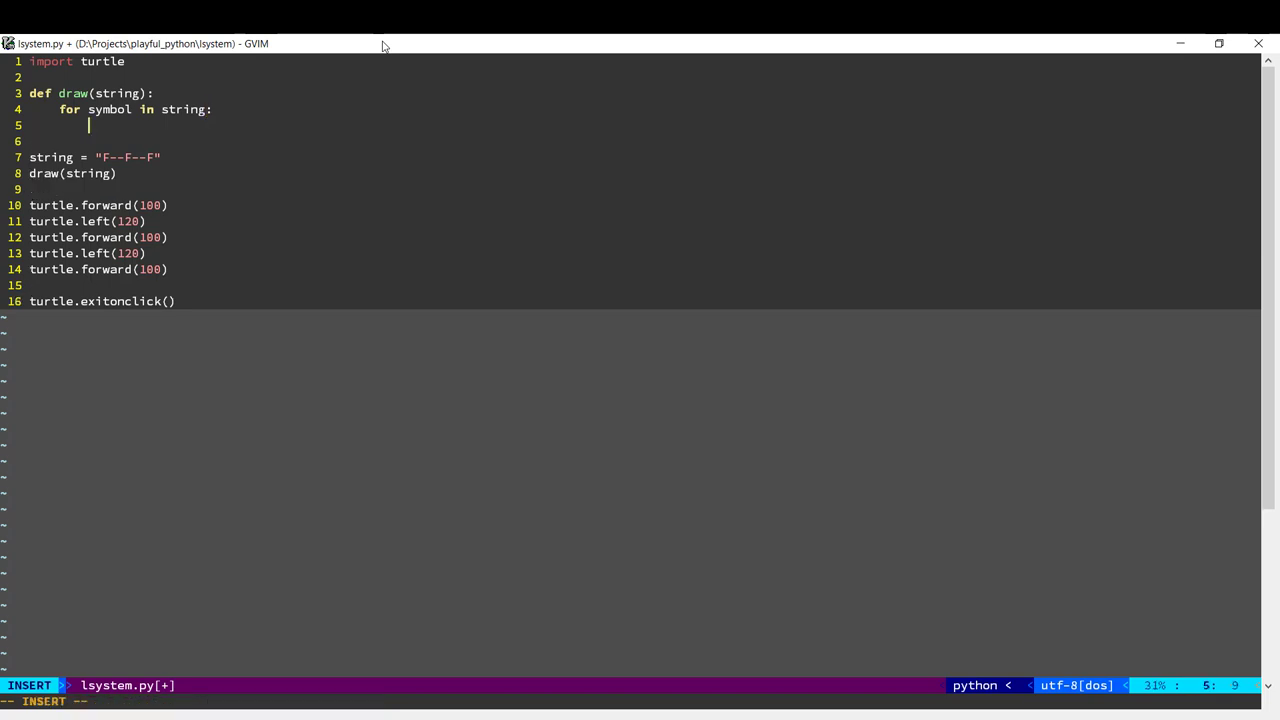
pyautogui.write('if symbol')
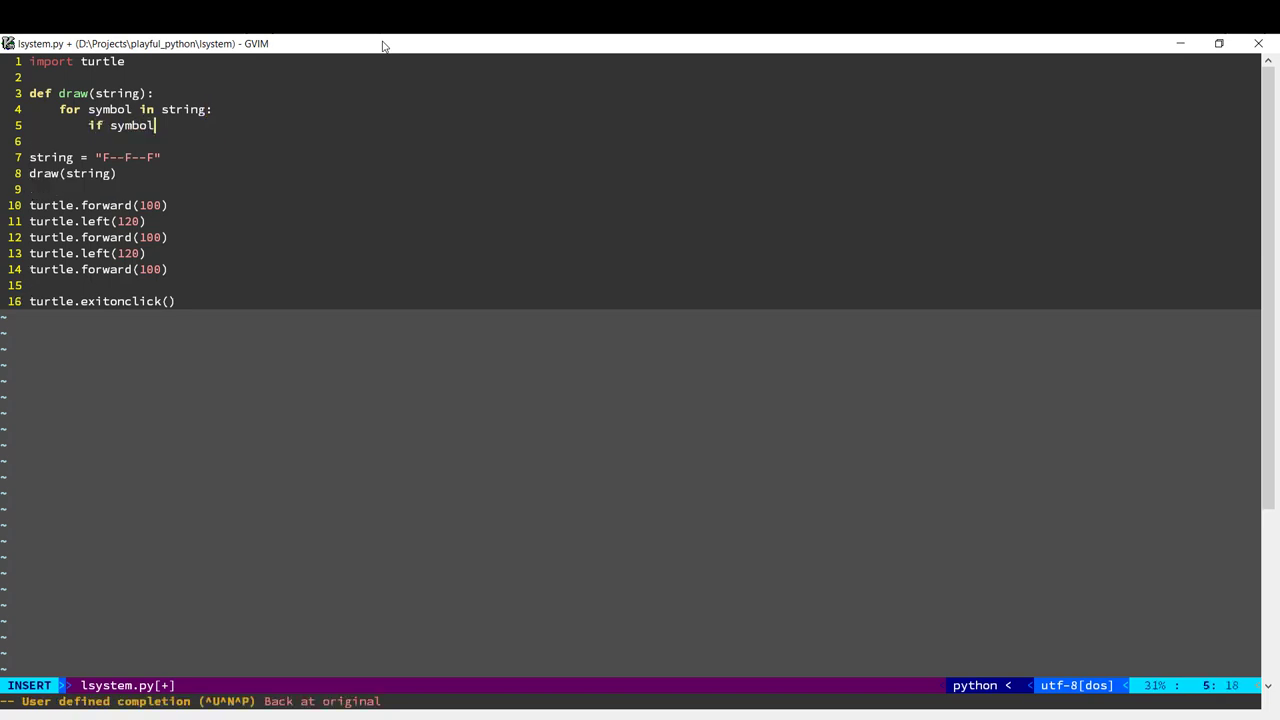
pyautogui.write('== "F":')
pyautogui.write('t')
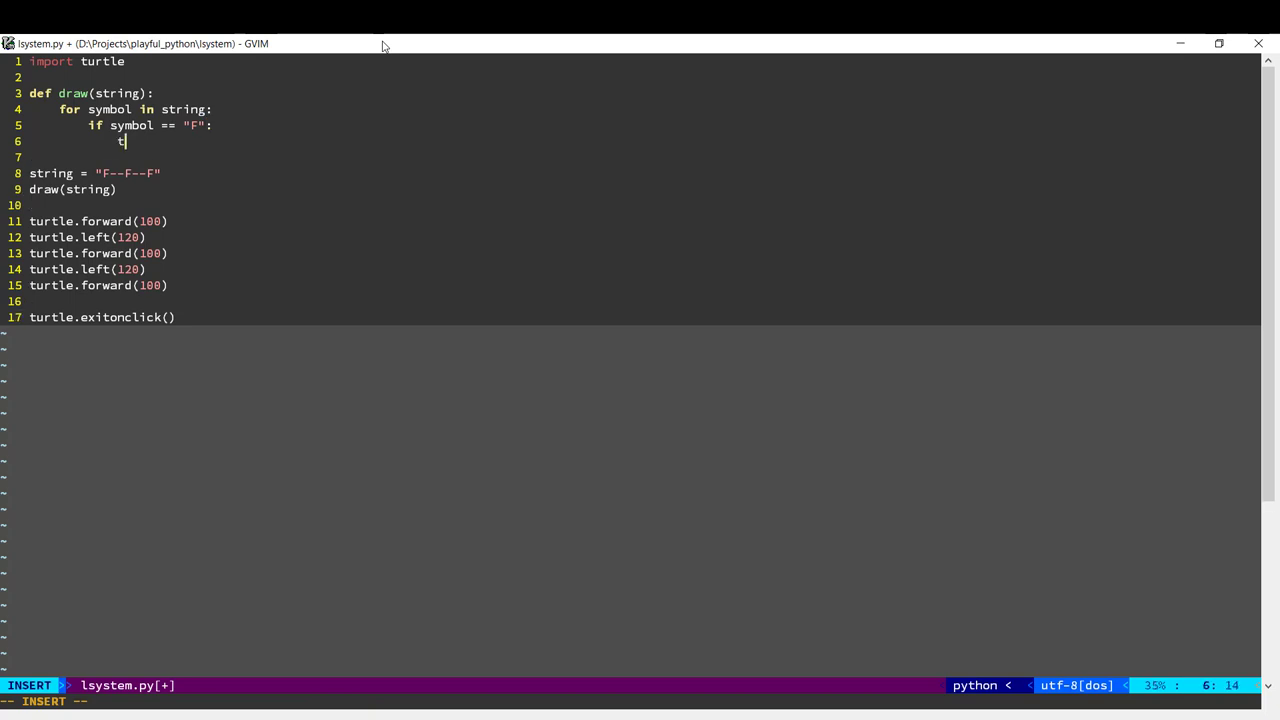
pyautogui.write('urtle.forward(100')
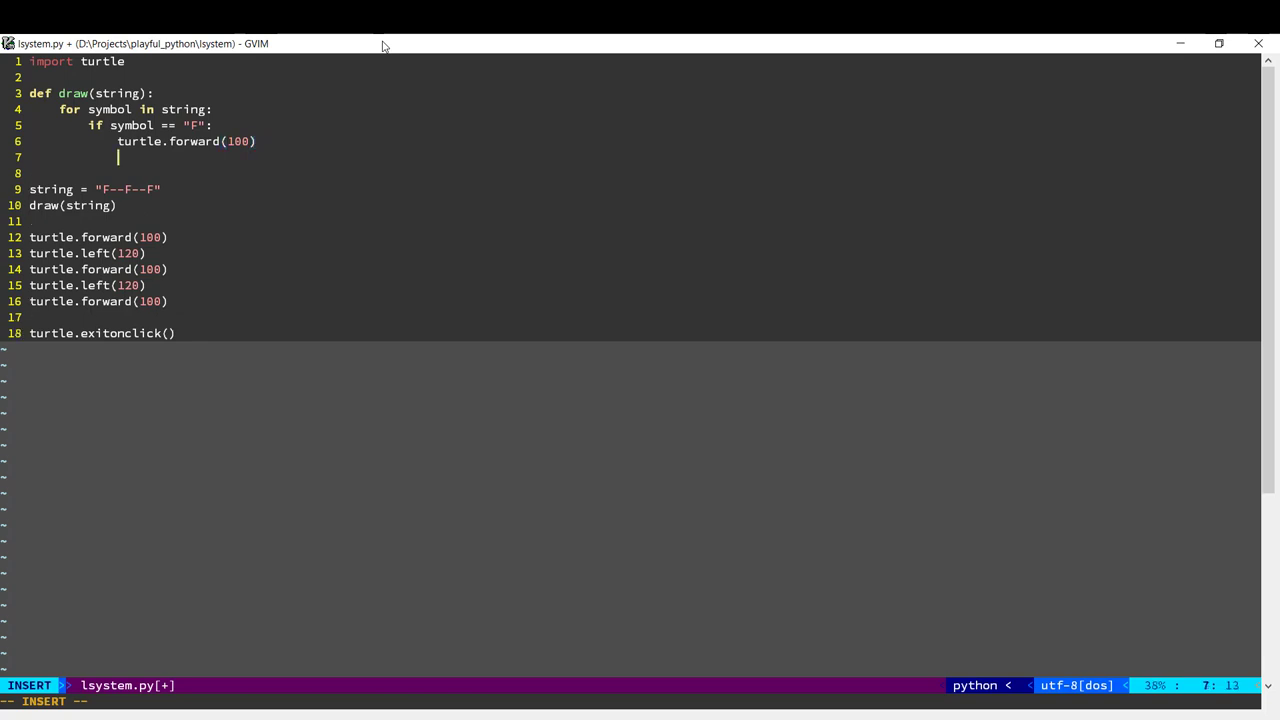
pyautogui.write('elif symbol == "-":')
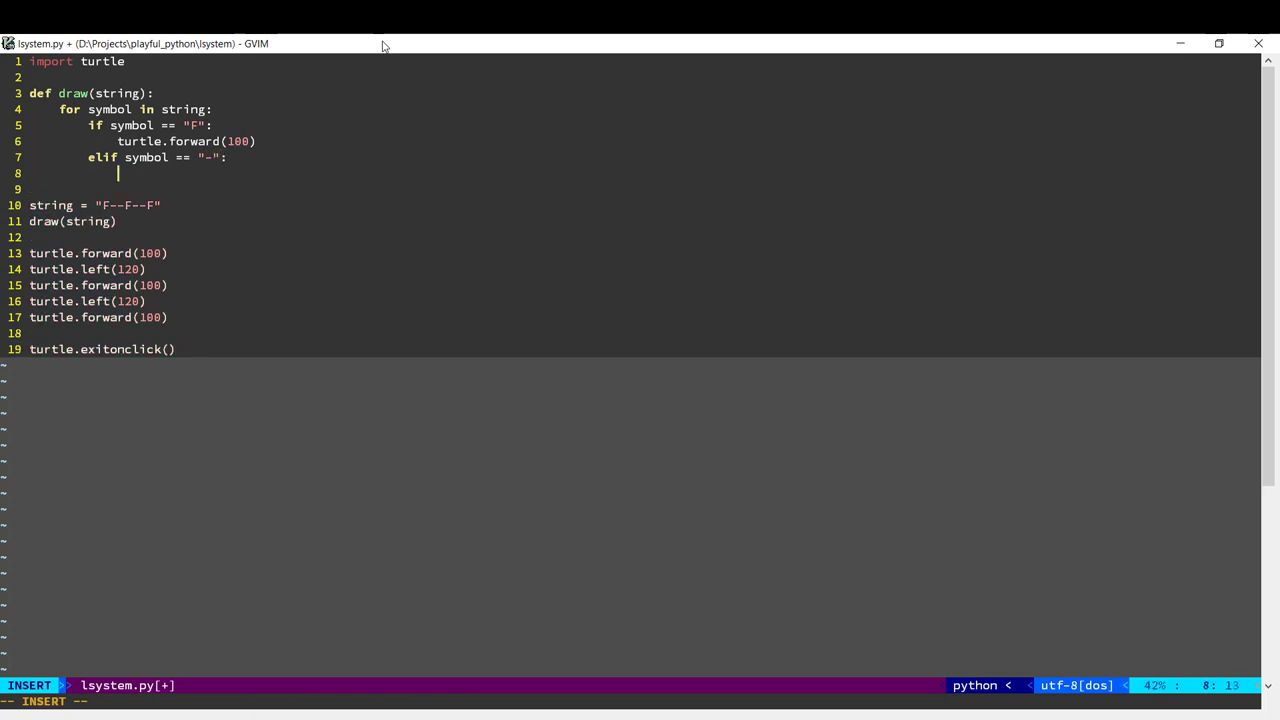
pyautogui.write('turtl')
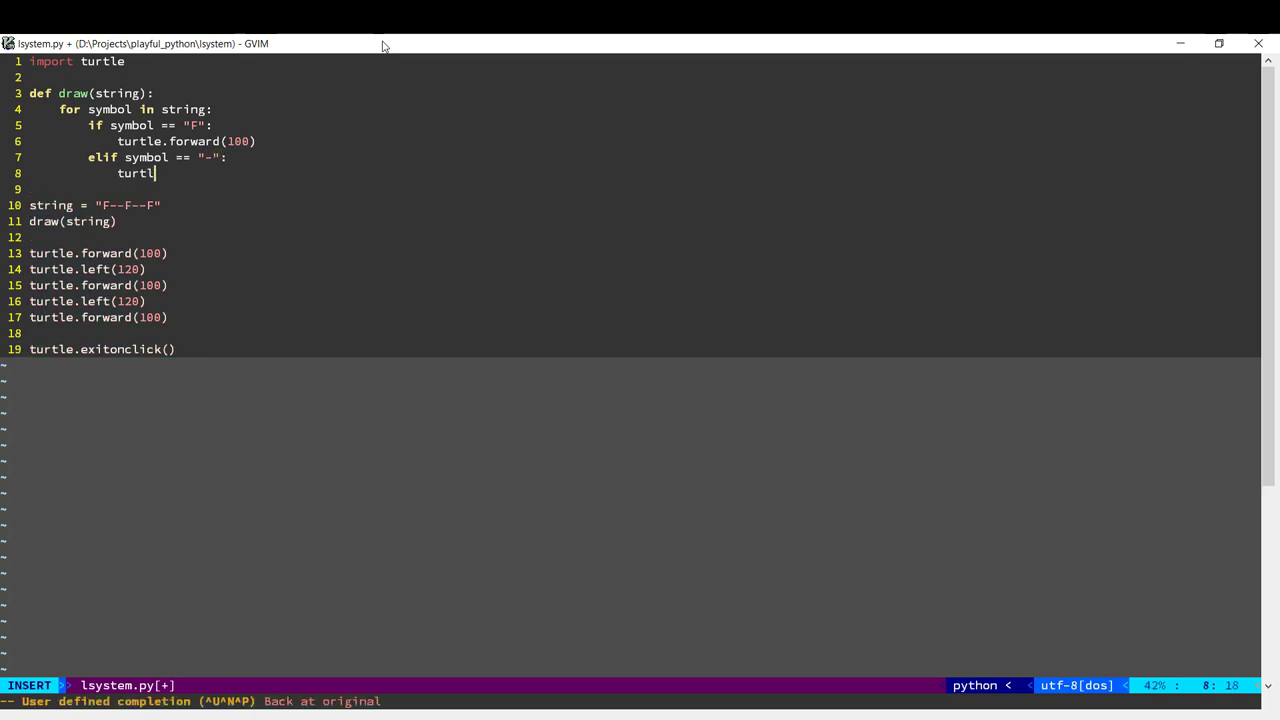
pyautogui.write('e.left(60')
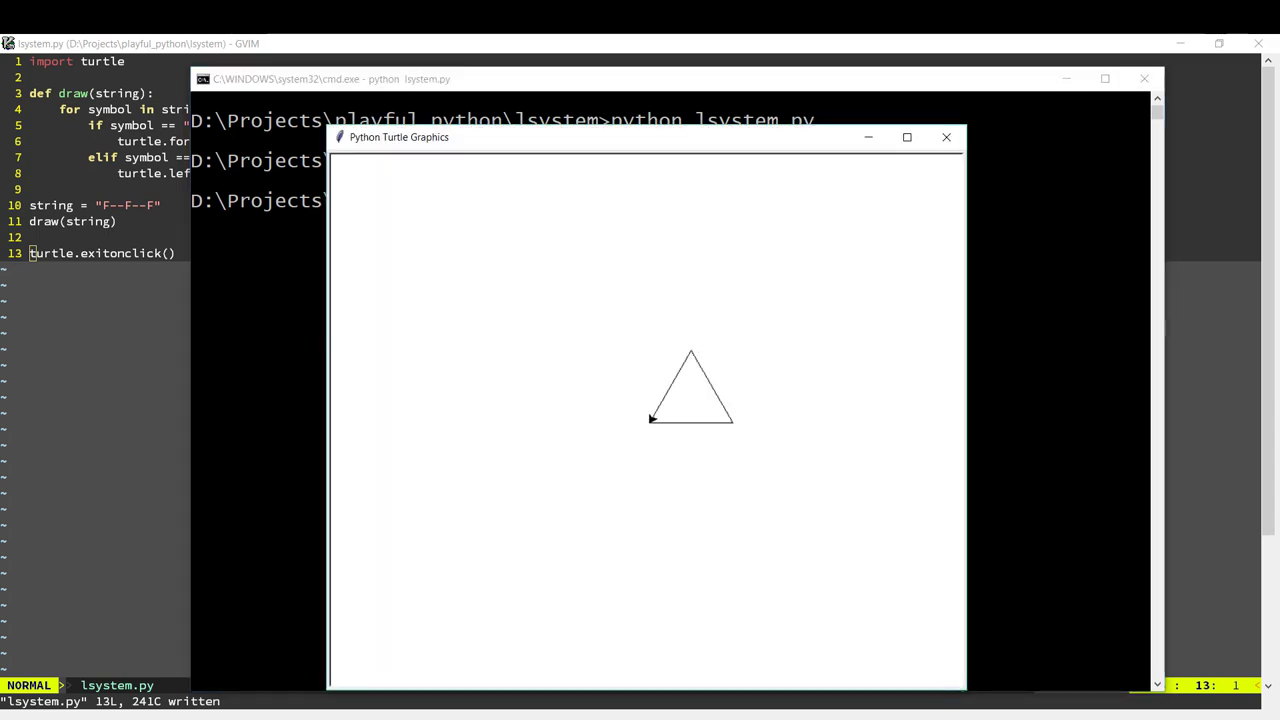
pyautogui.moveTo(625, 576)
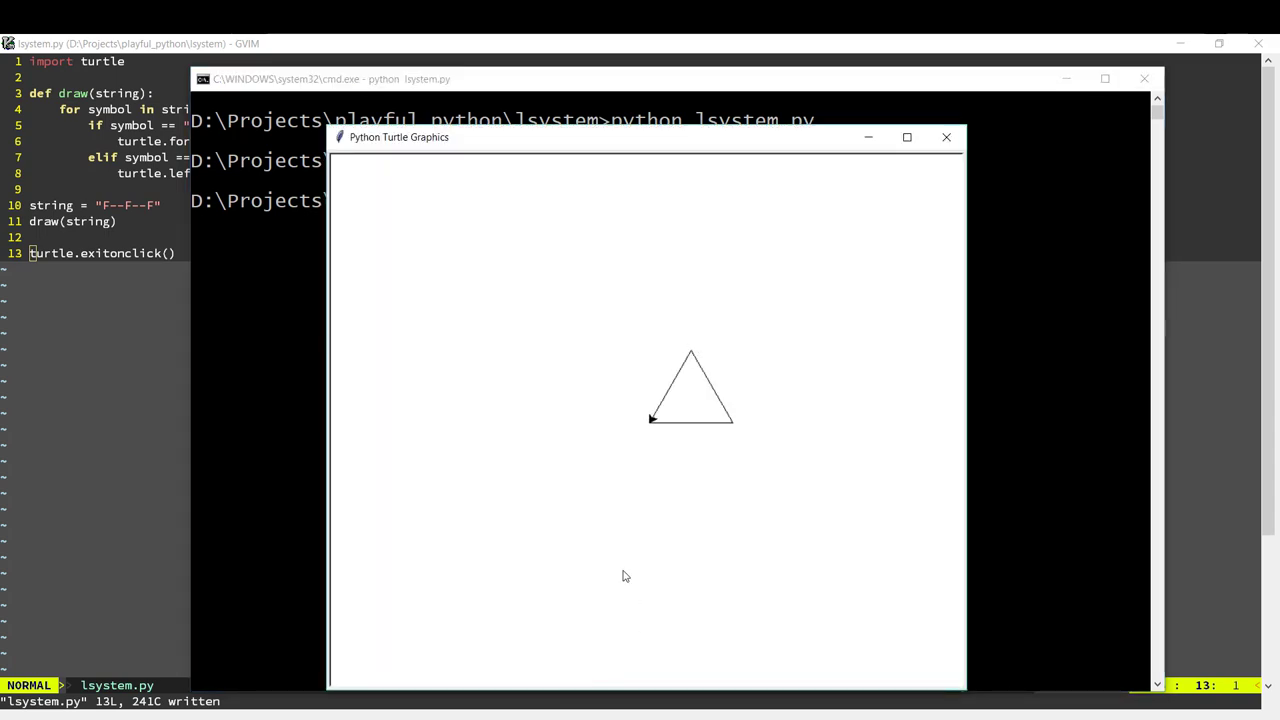
# Close the Python Turtle Graphics window after confirming the triangle was drawn.
pyautogui.click(945, 137)
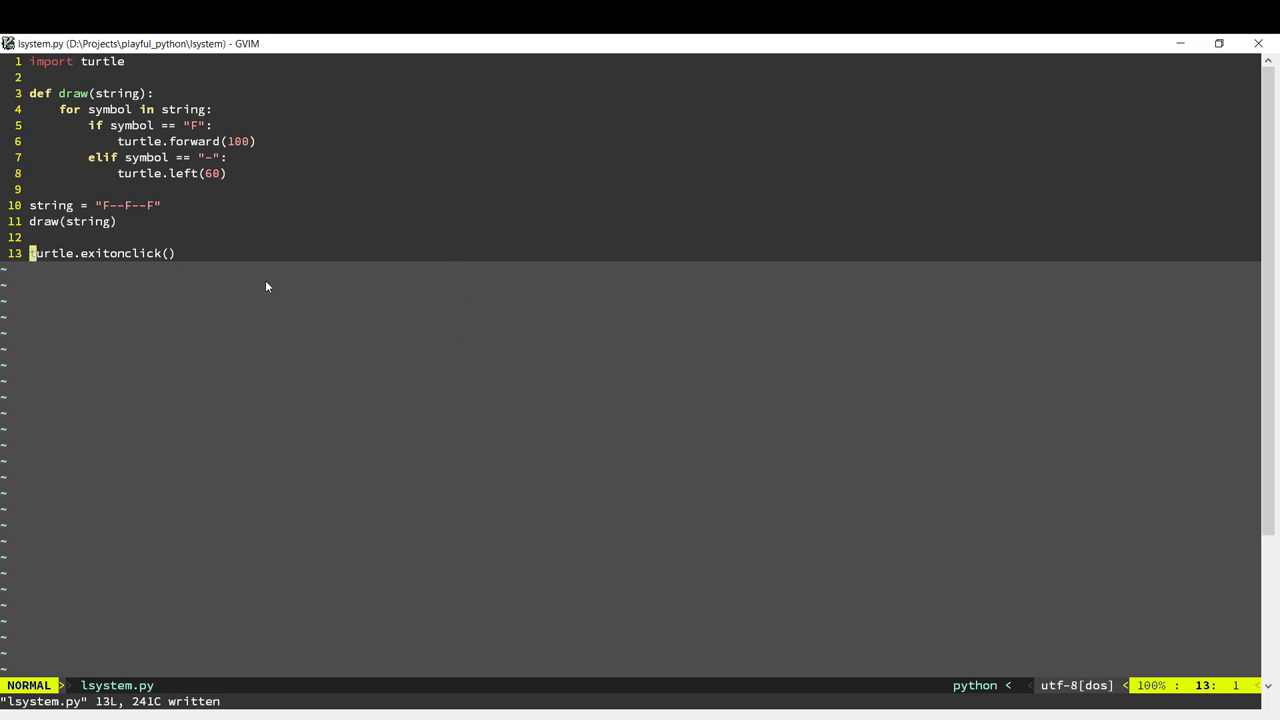
pyautogui.moveTo(170, 245)
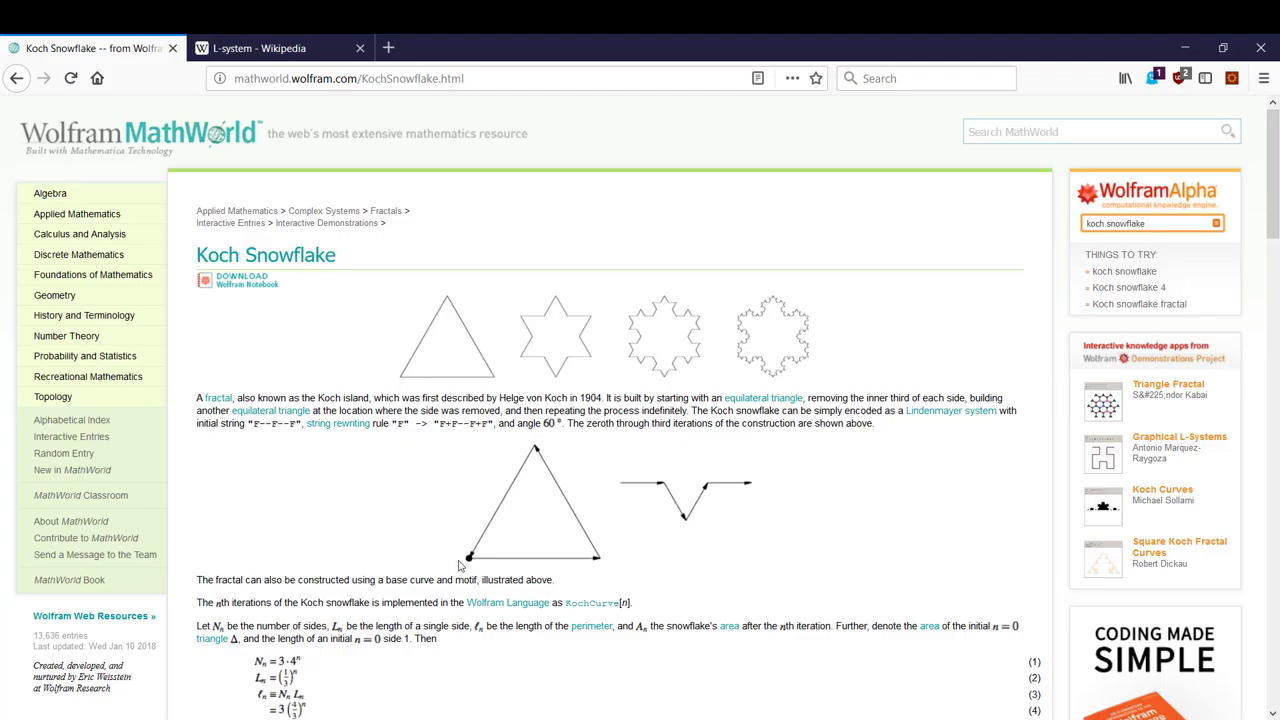
pyautogui.moveTo(668, 485)
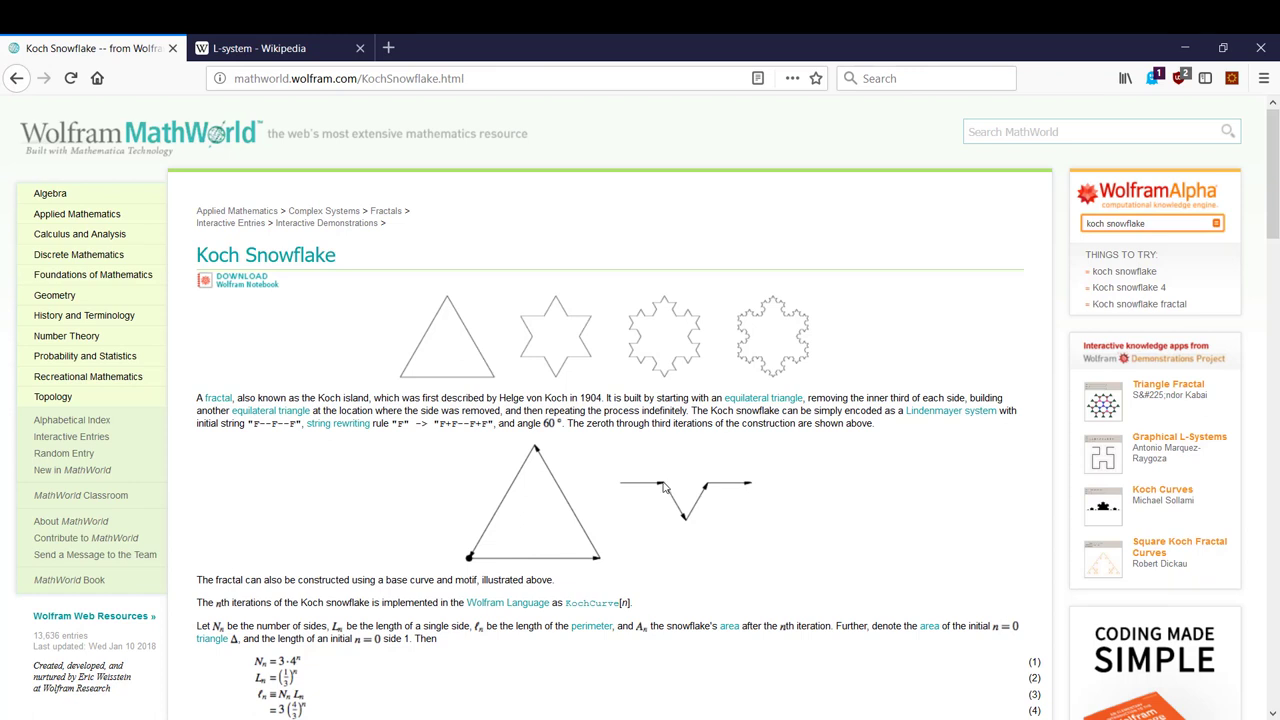
pyautogui.moveTo(698, 513)
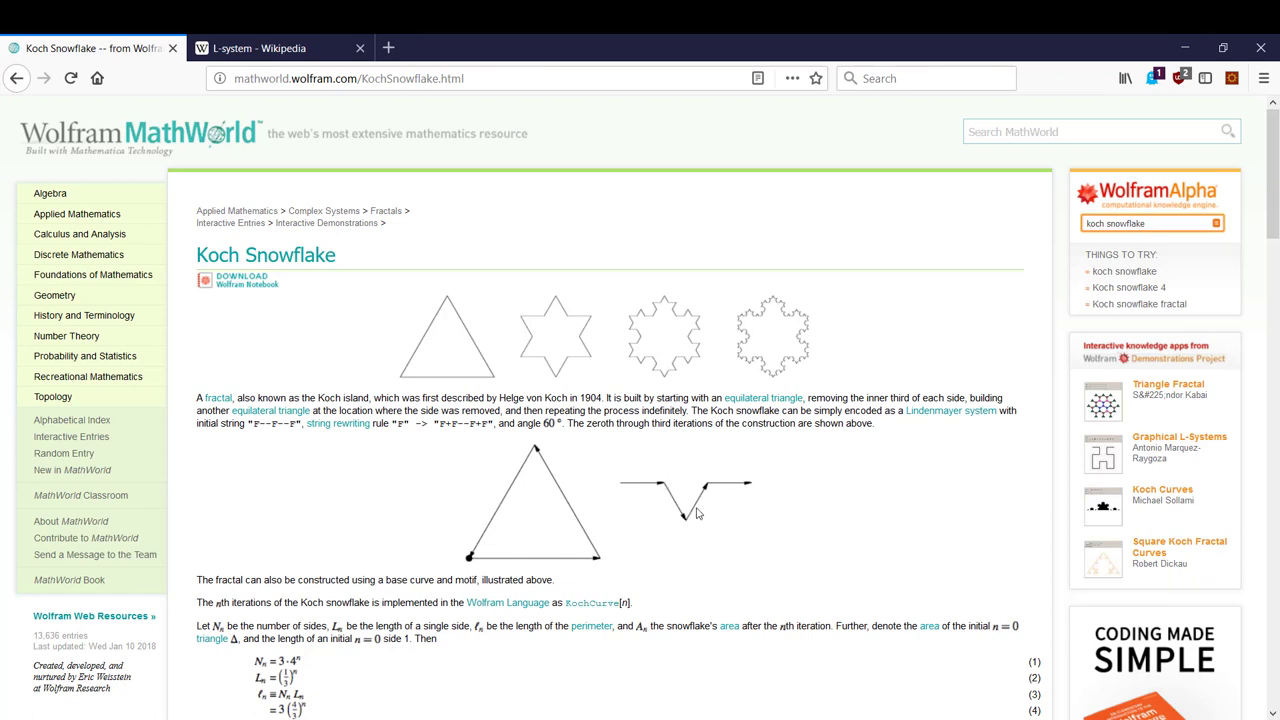
pyautogui.moveTo(706, 490)
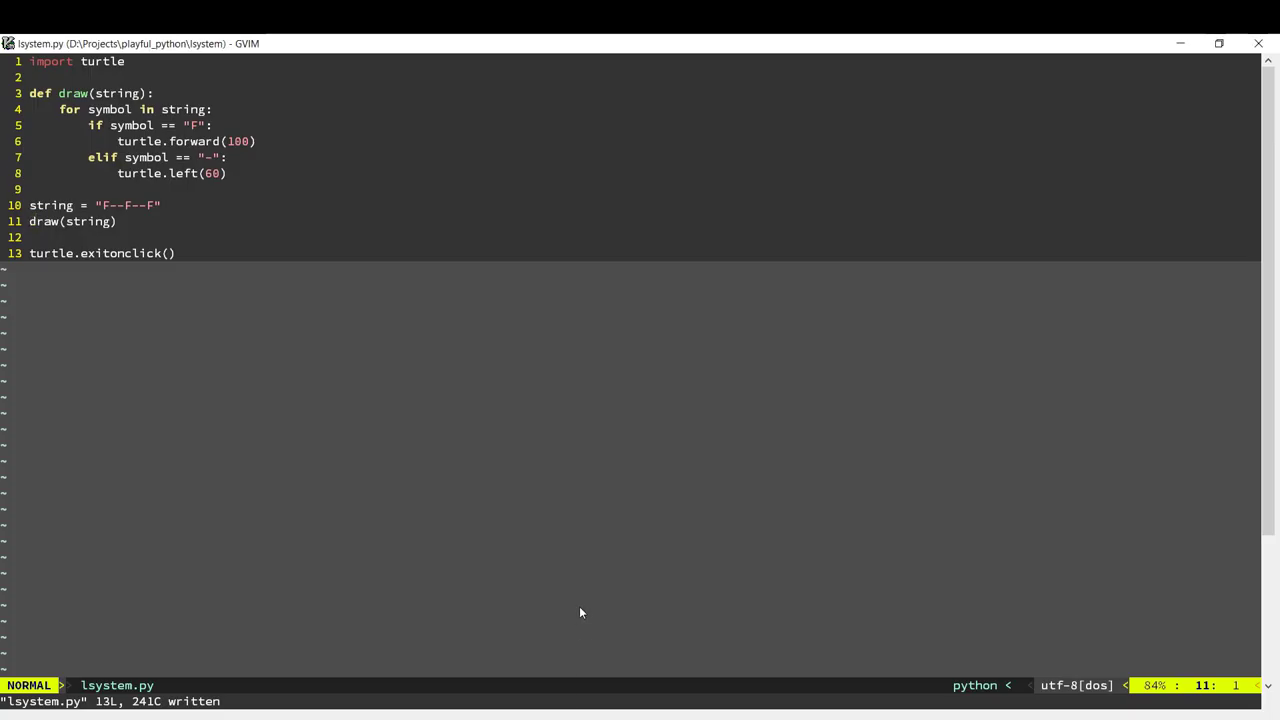
# Add string = string.replace("F", "F+F--F+F") to apply the Koch rule.
pyautogui.write('string = stri')
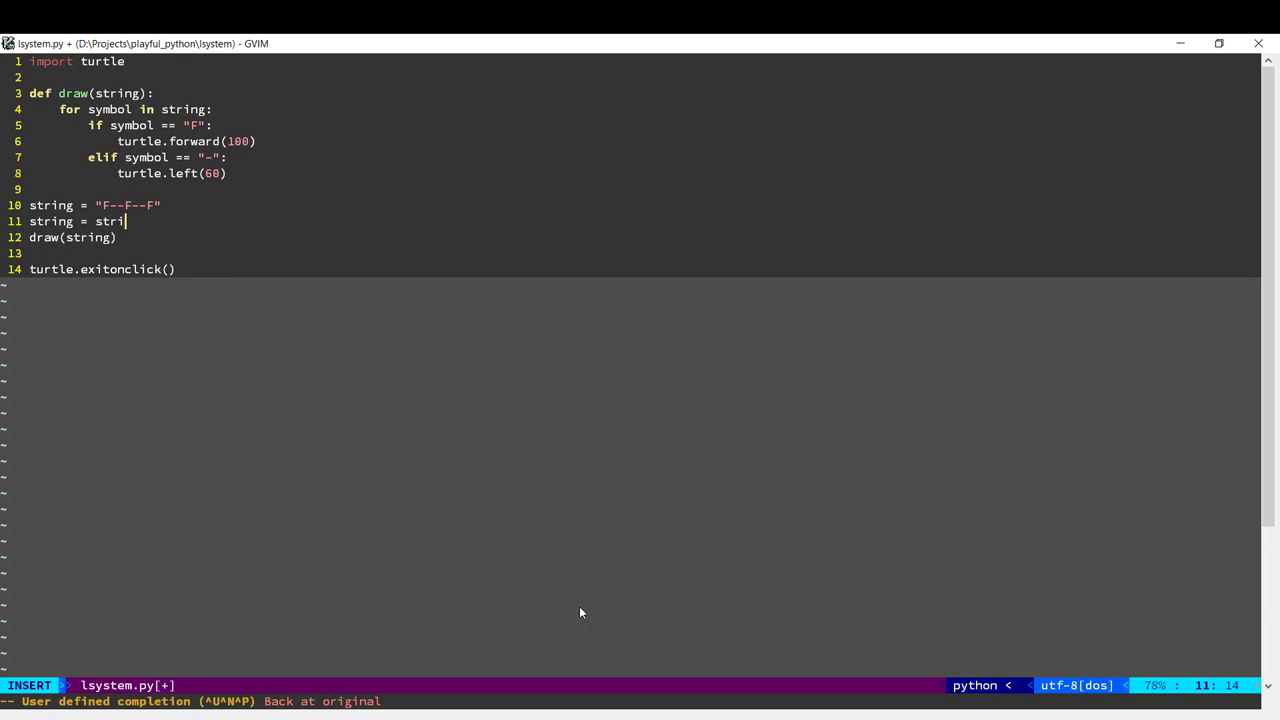
pyautogui.write('ng.replace(')
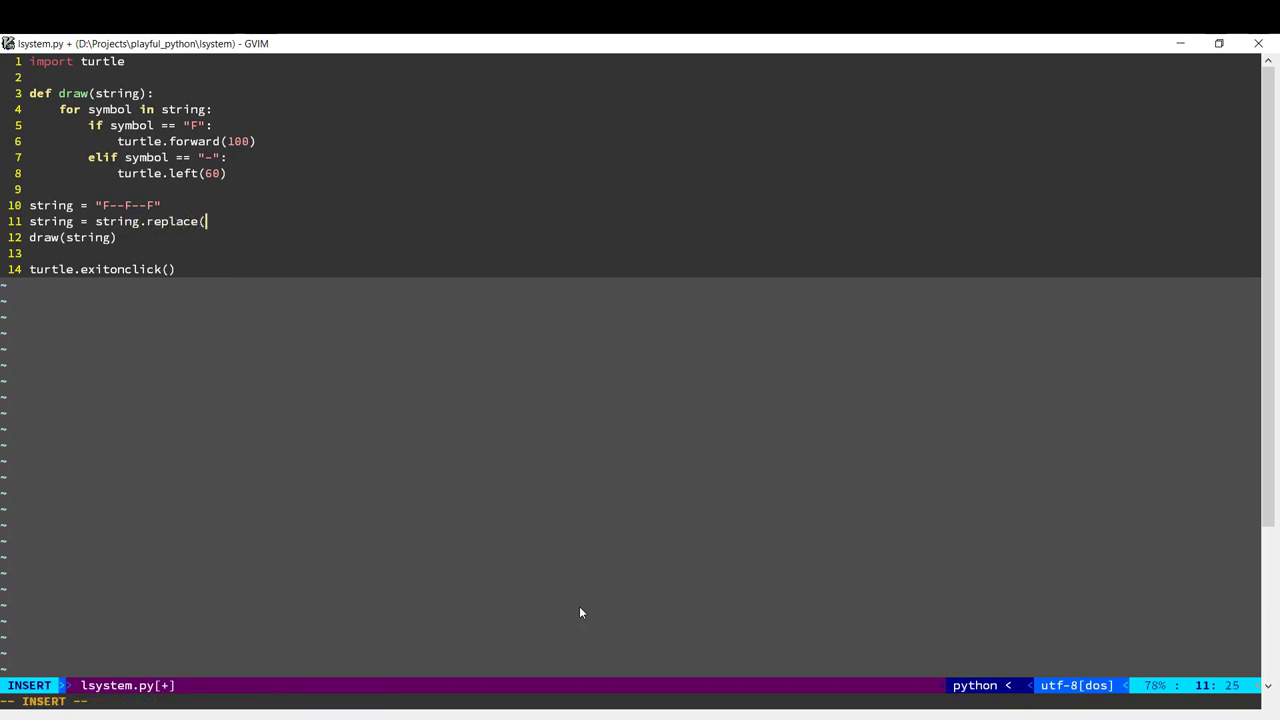
pyautogui.write('"F", "')
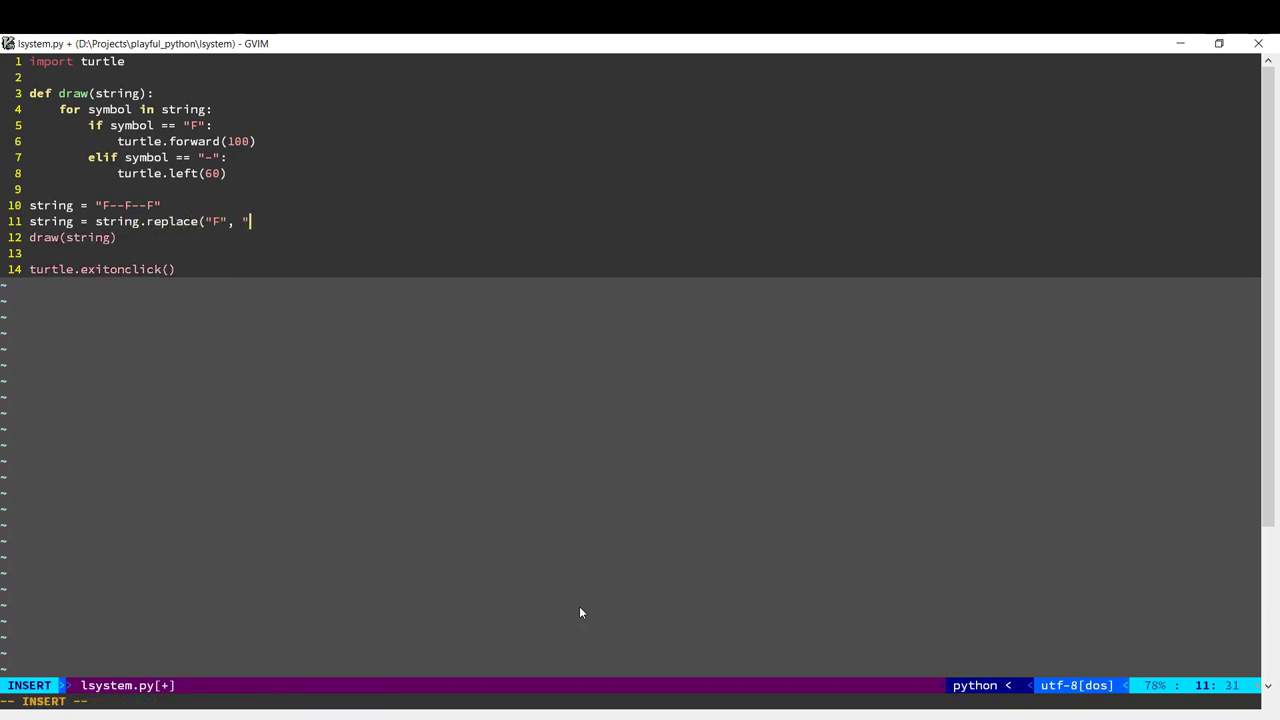
pyautogui.write('F+F--F+F')
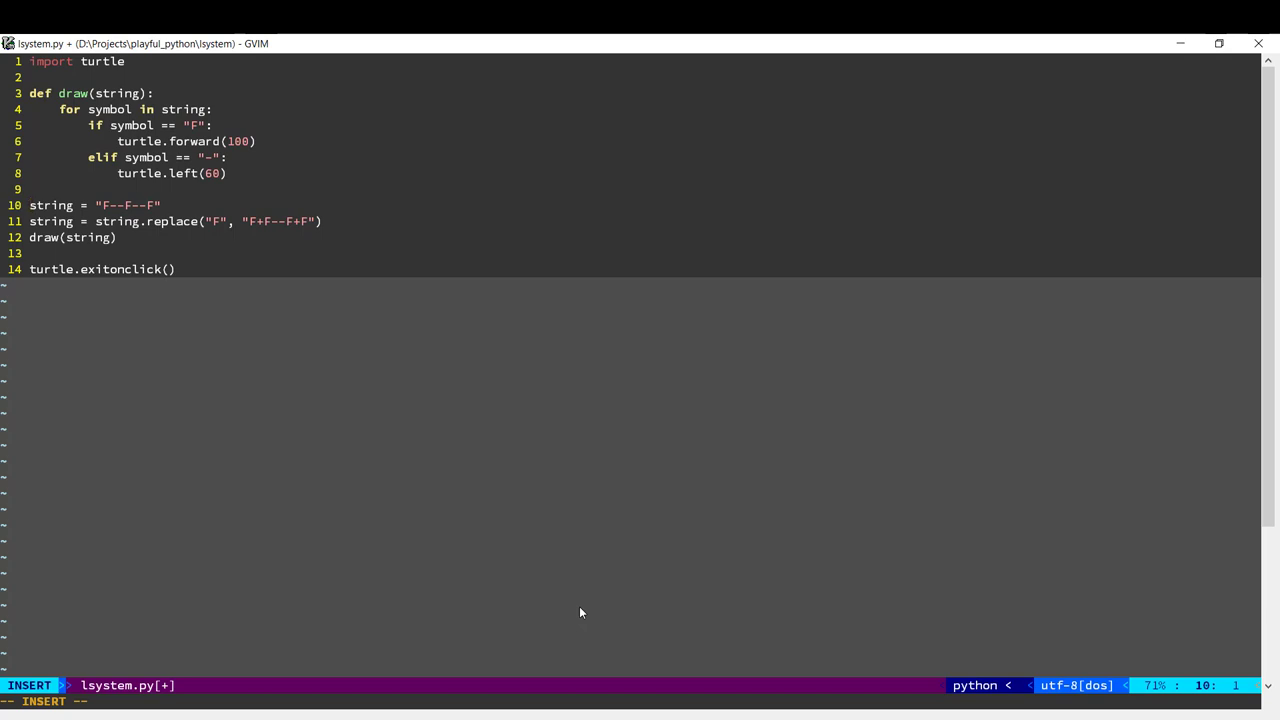
# Add an elif symbol == "+" case that turns the turtle right 60 degrees.
pyautogui.press('Return')
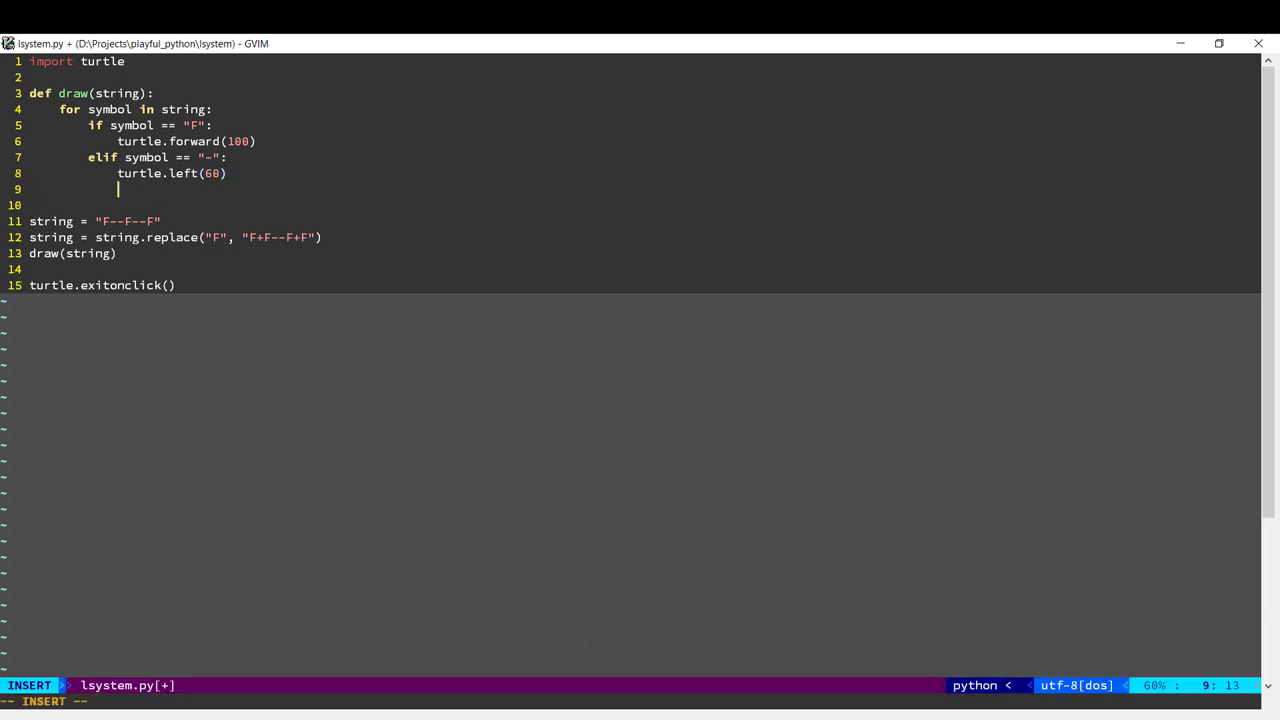
pyautogui.write('elif')
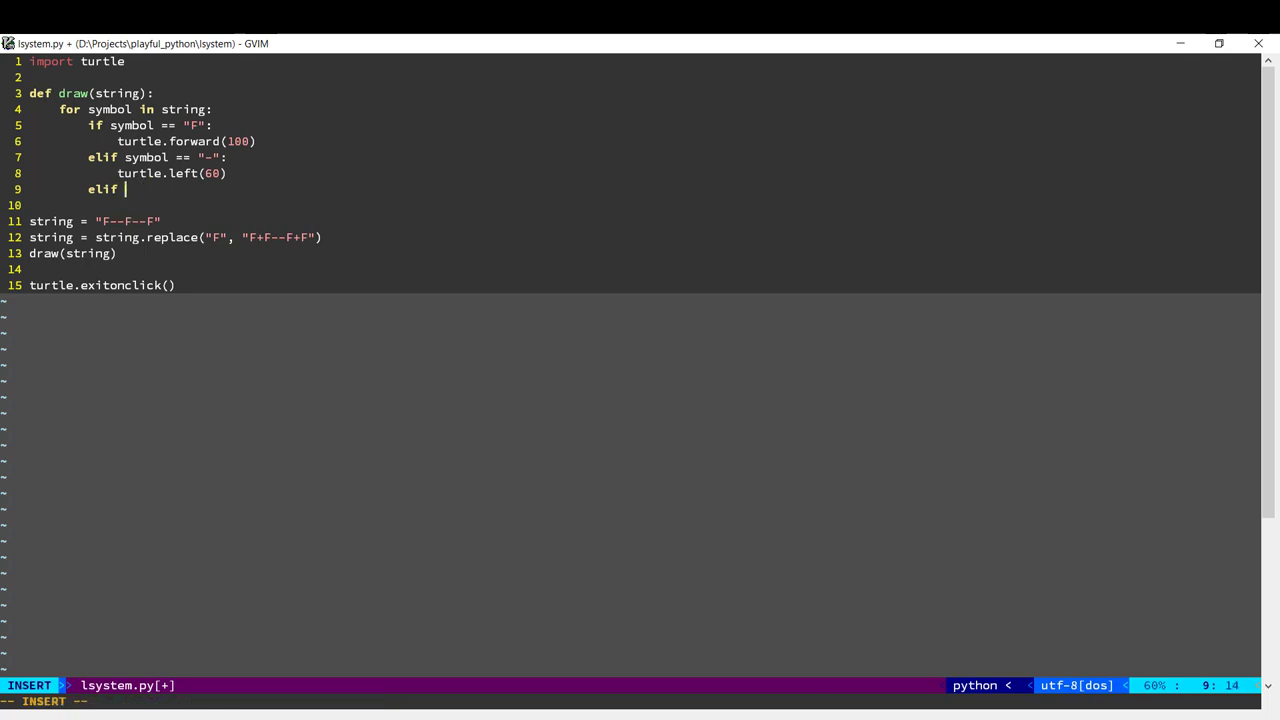
pyautogui.write('symbol == "+":')
pyautogui.write('t')
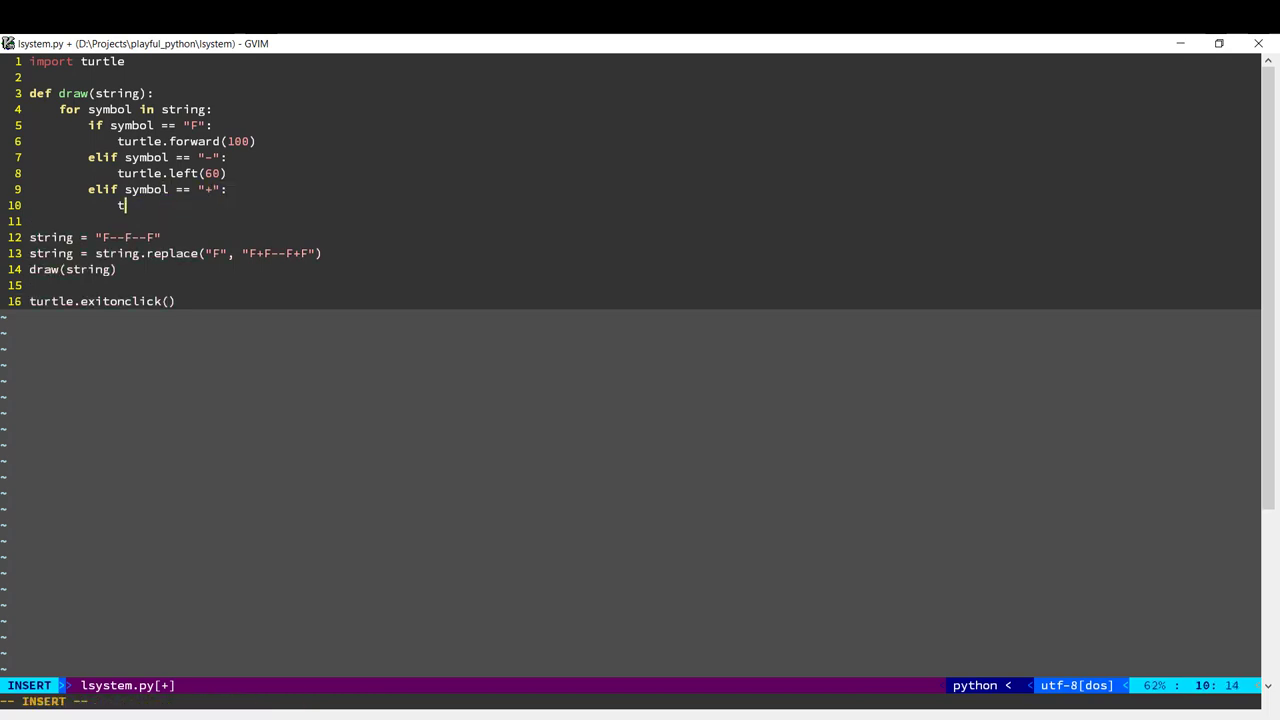
pyautogui.write('urtle.ri')
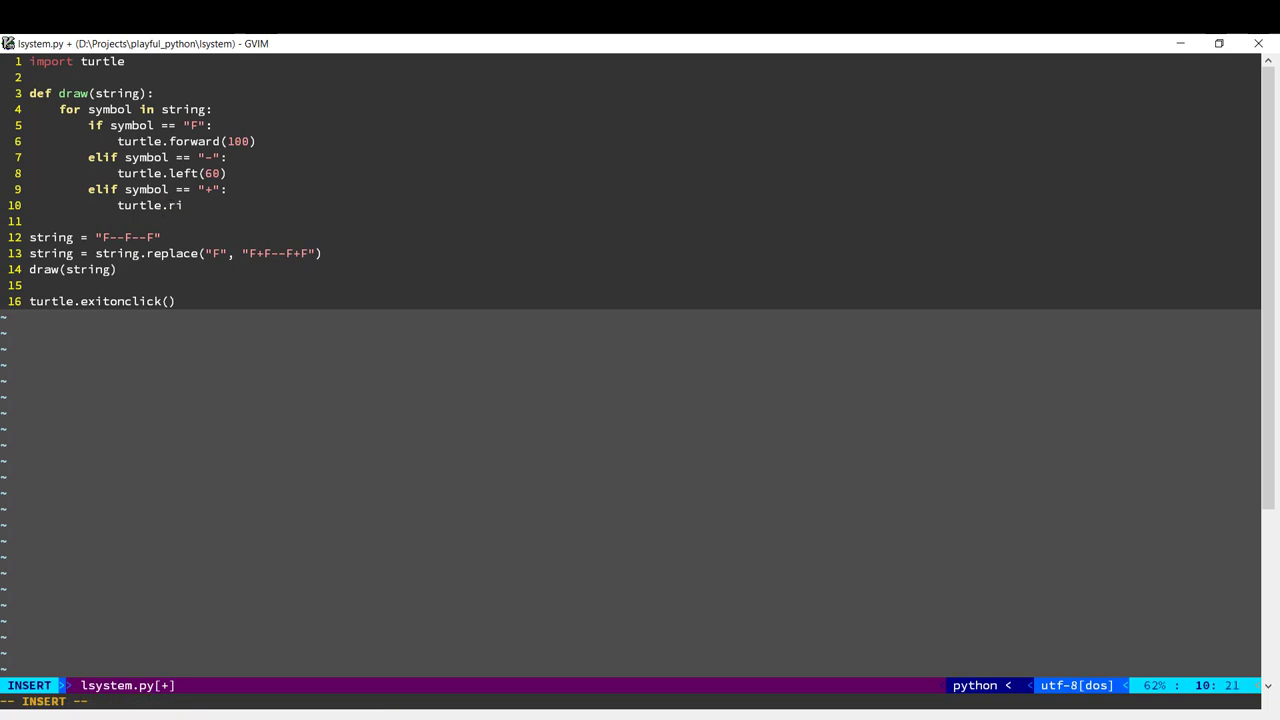
pyautogui.write('ght(60)')
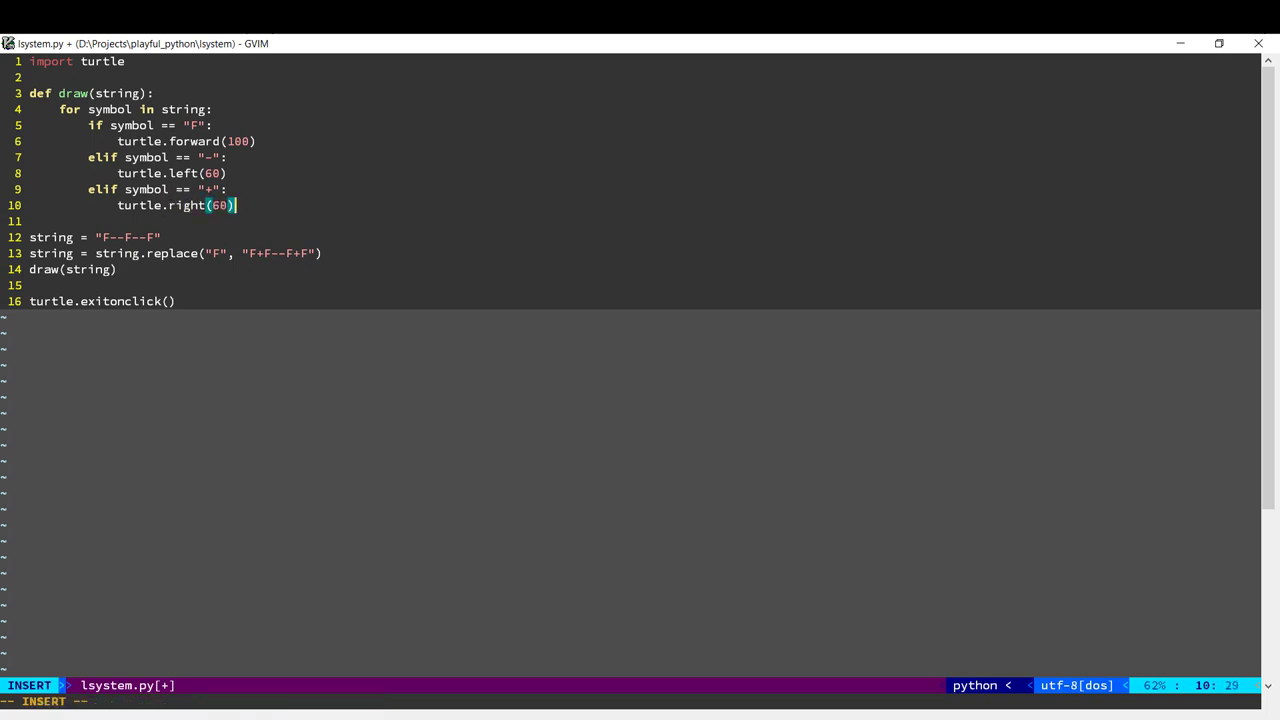
pyautogui.press('Escape')
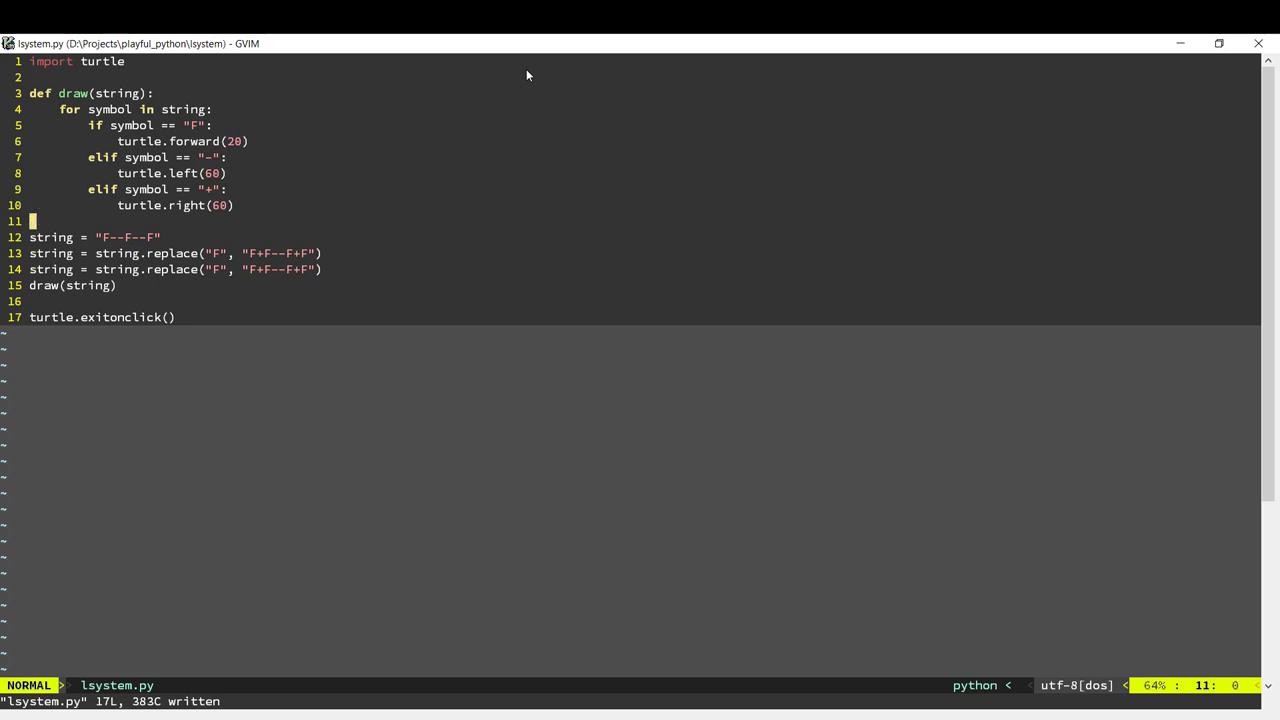
# Add the function header def generate(initial, rules, num):.
pyautogui.write('def')
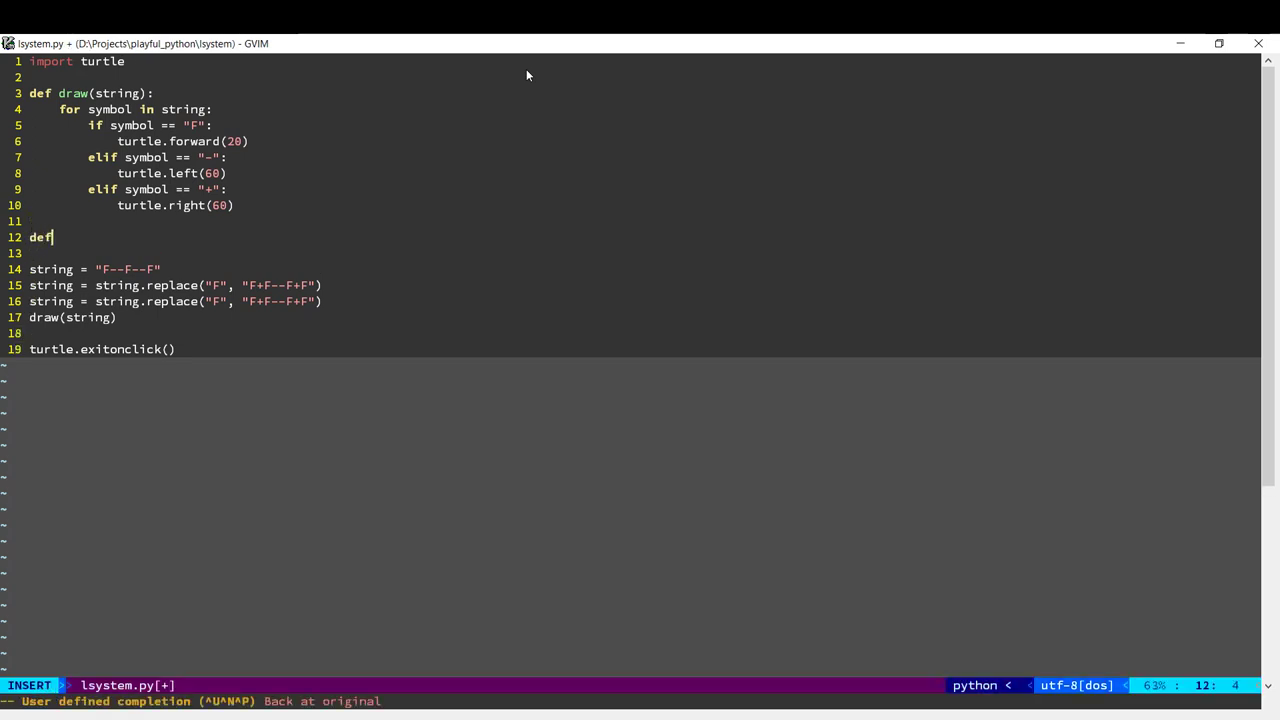
pyautogui.write('generate(')
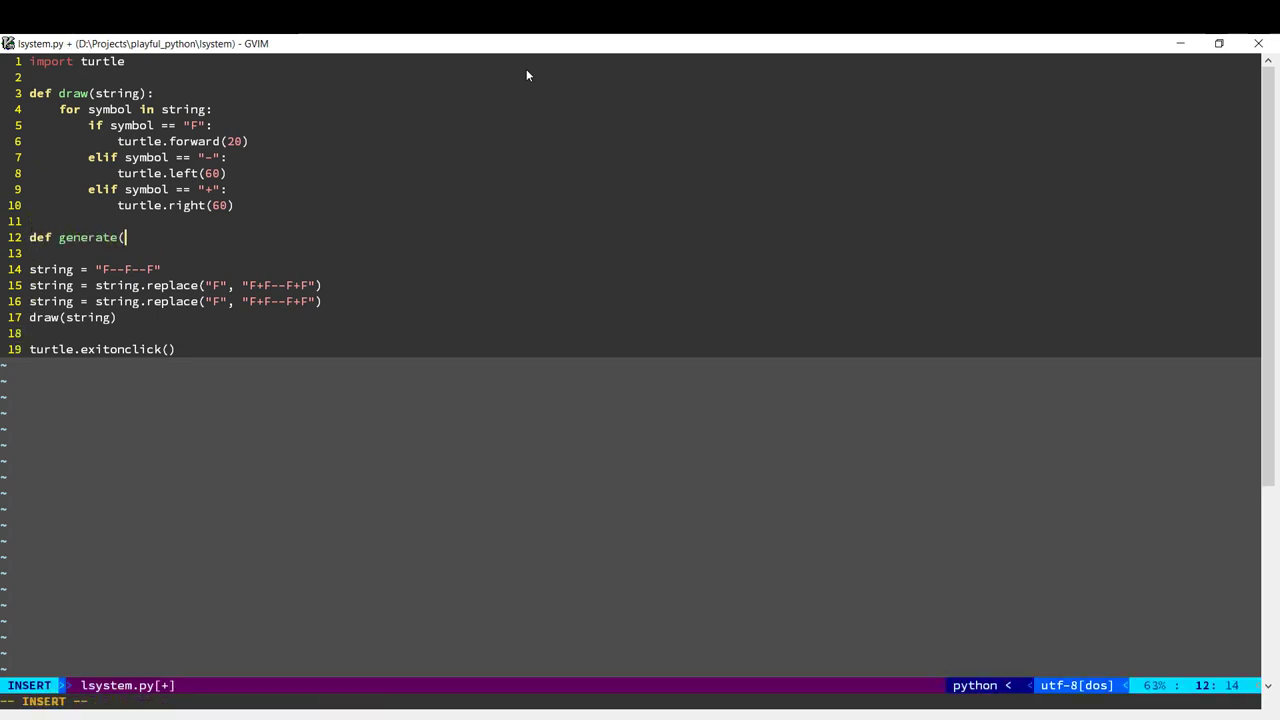
pyautogui.write('initial')
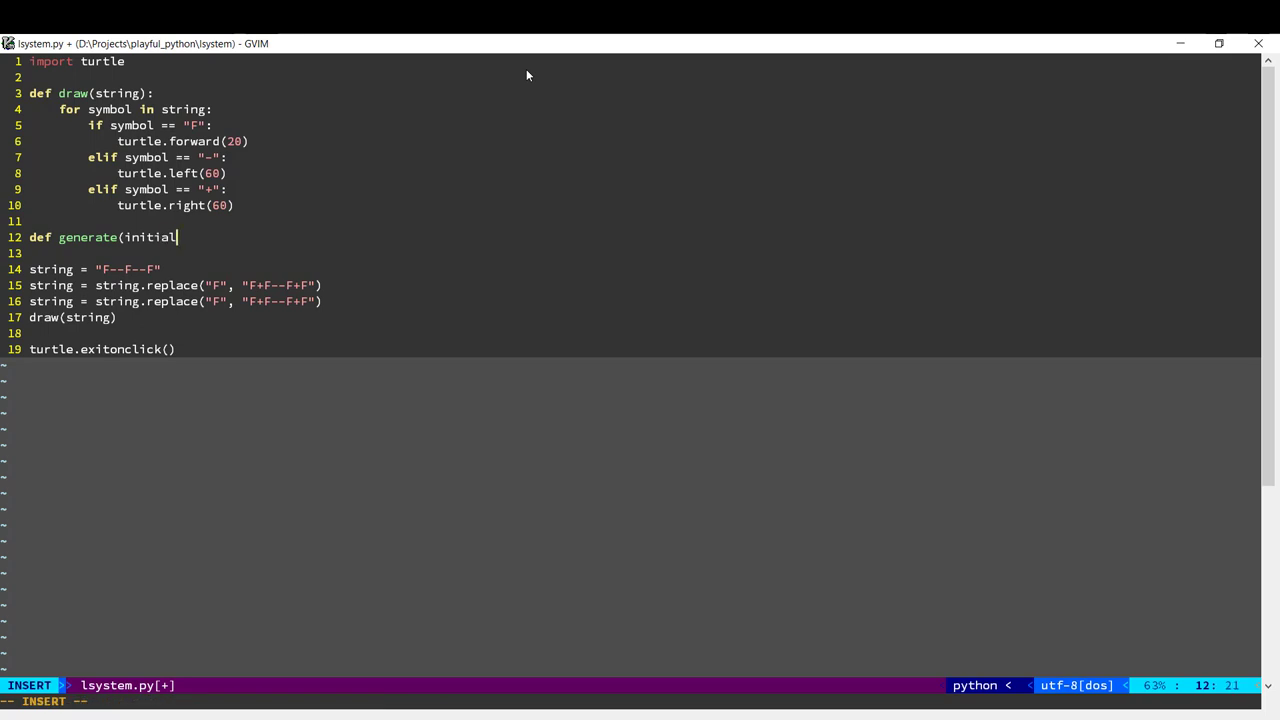
pyautogui.write(', rules,')
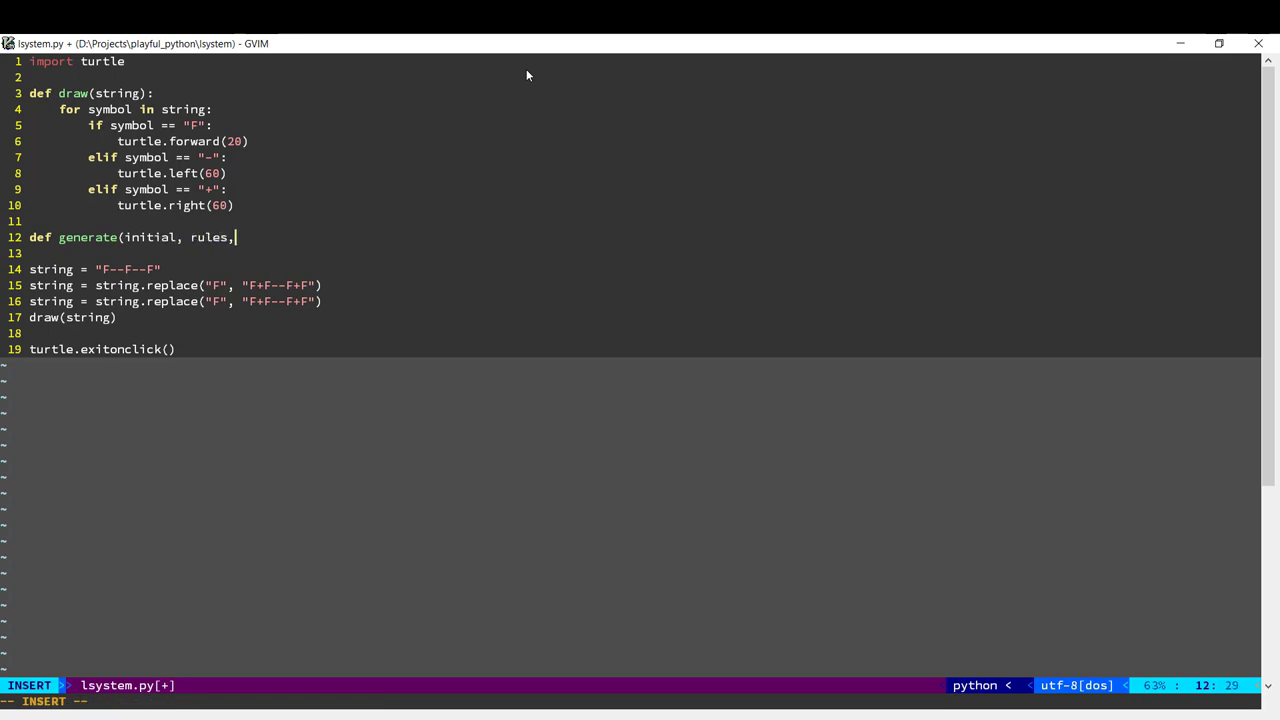
pyautogui.write('num)')
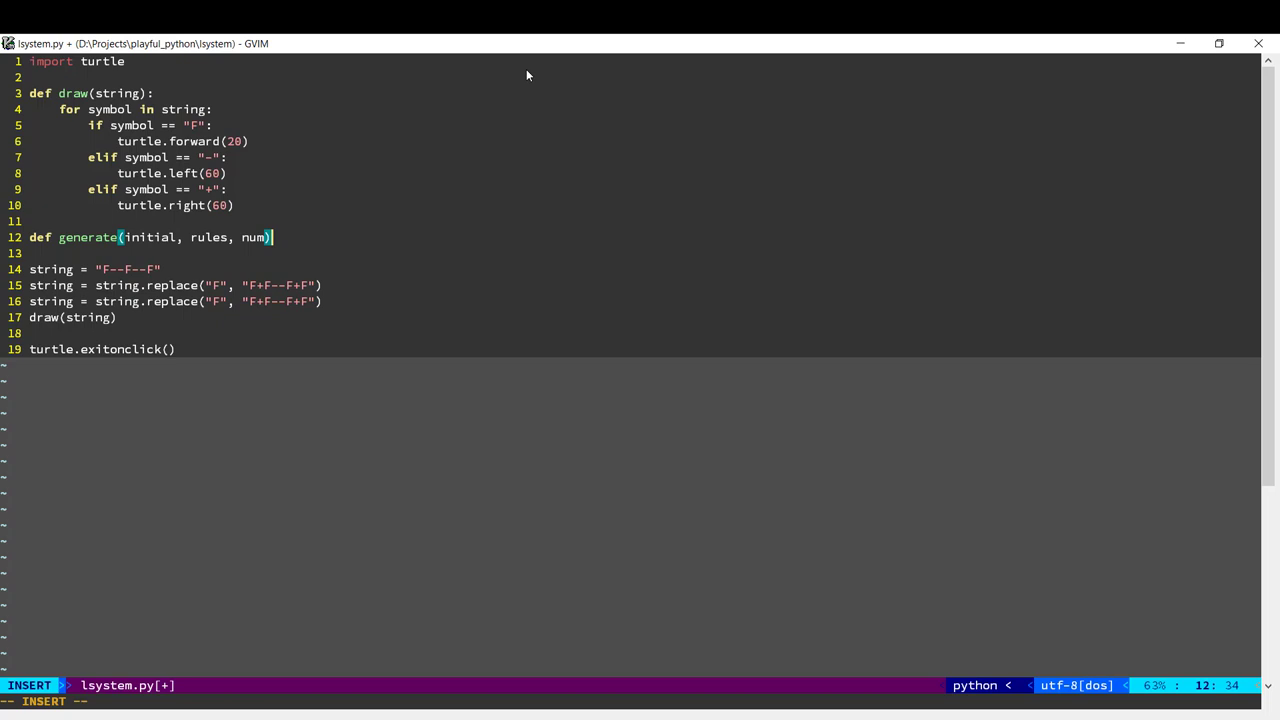
# Set the string line to generate("F--F--F", {"F": "F+F--F+F"}, 3).
pyautogui.press('Return')
pyautogui.write('string =')
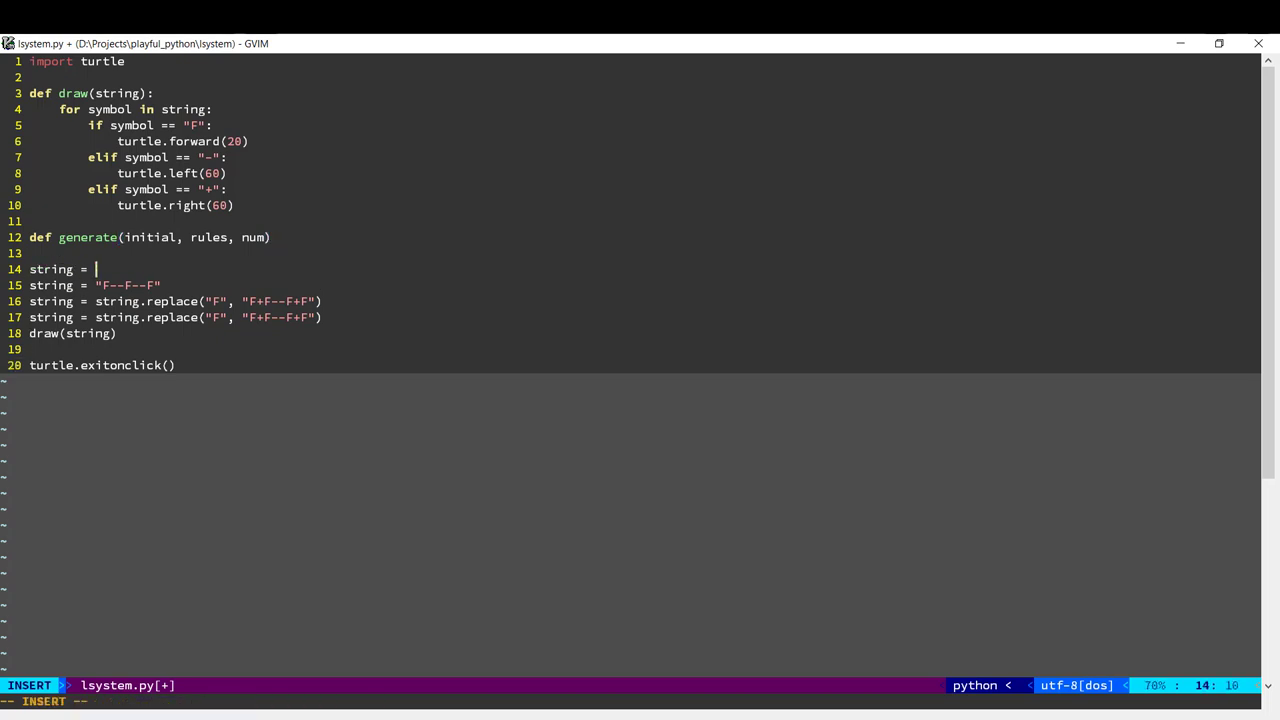
pyautogui.write('generate("')
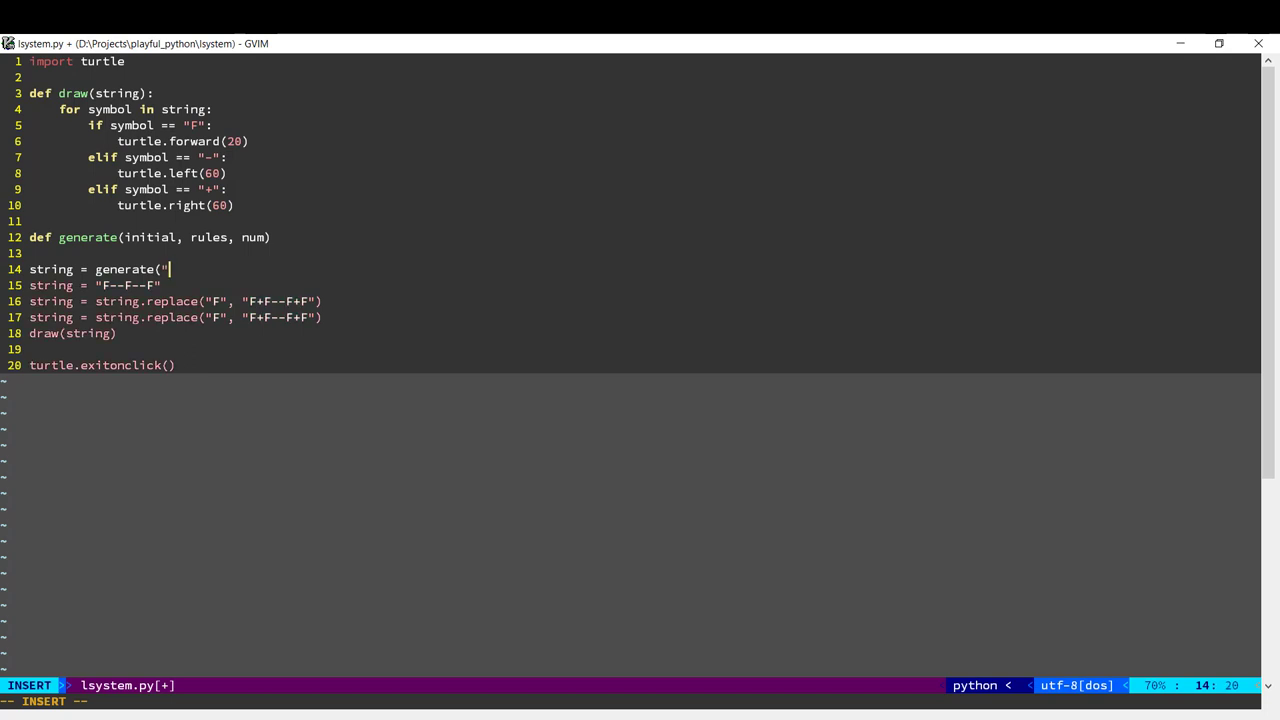
pyautogui.write('F--F-')
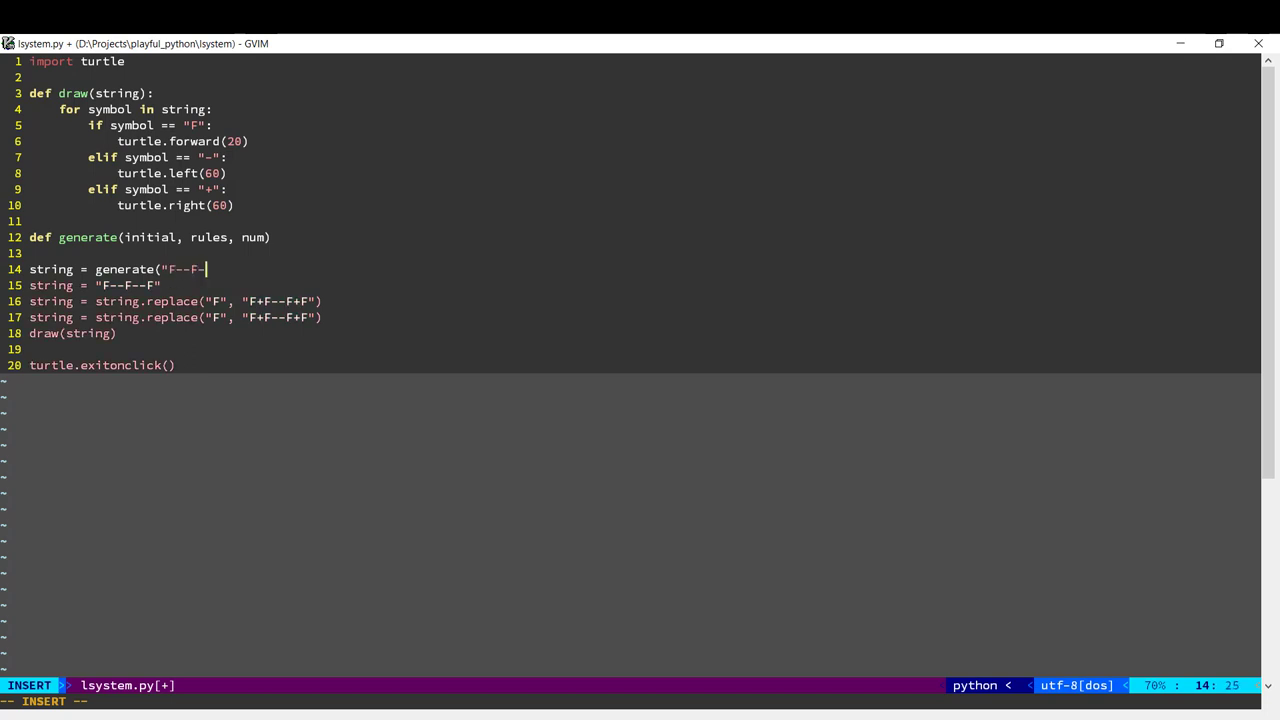
pyautogui.write('-F",')
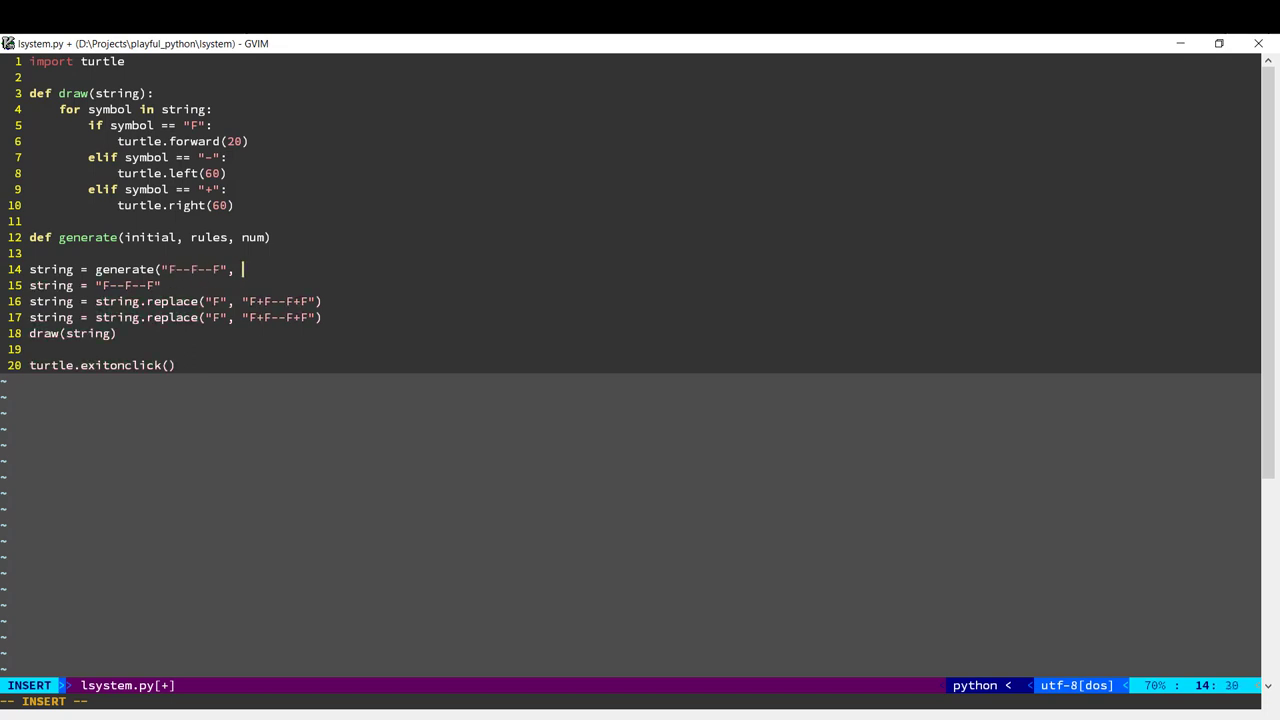
pyautogui.write('{"F"')
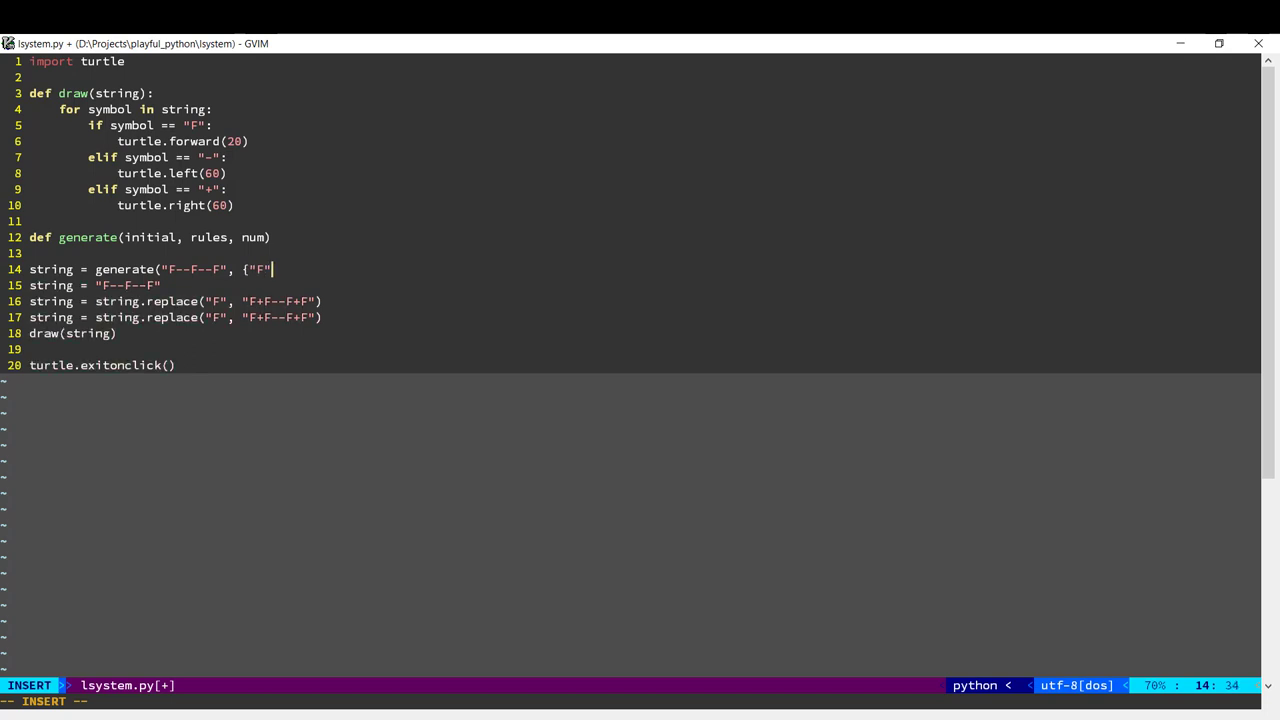
pyautogui.write(': "')
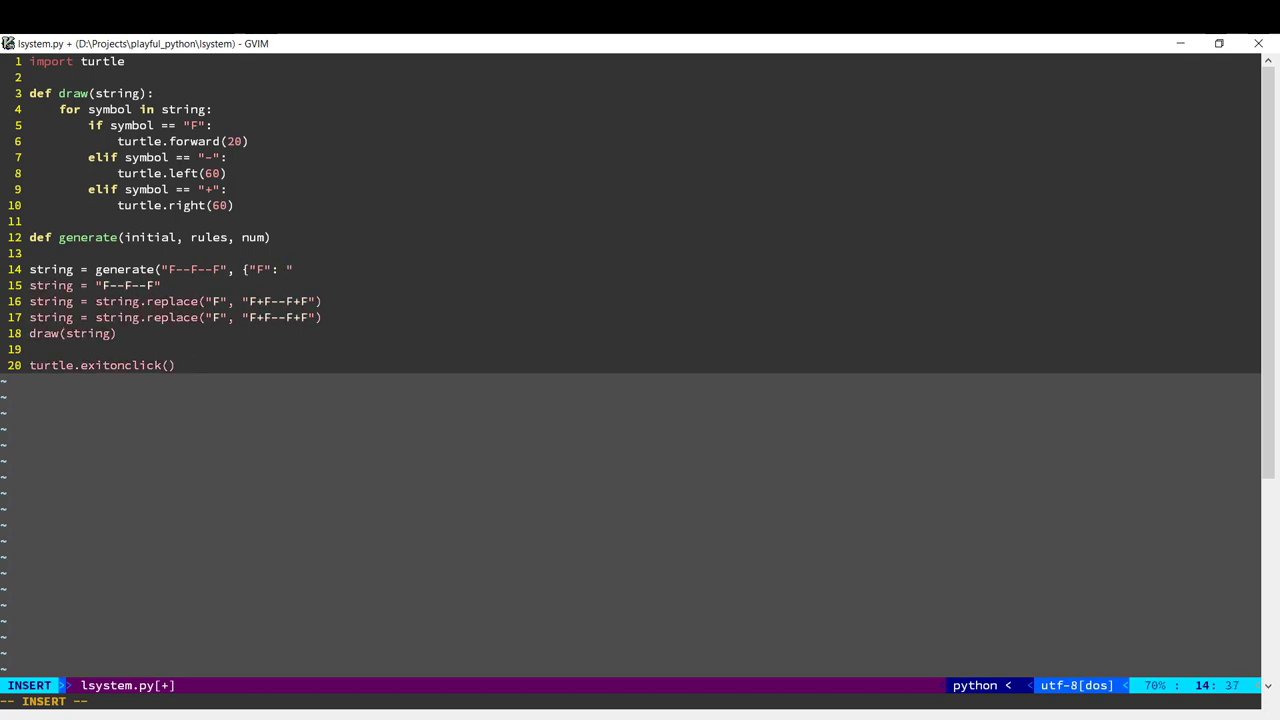
pyautogui.write('+F--')
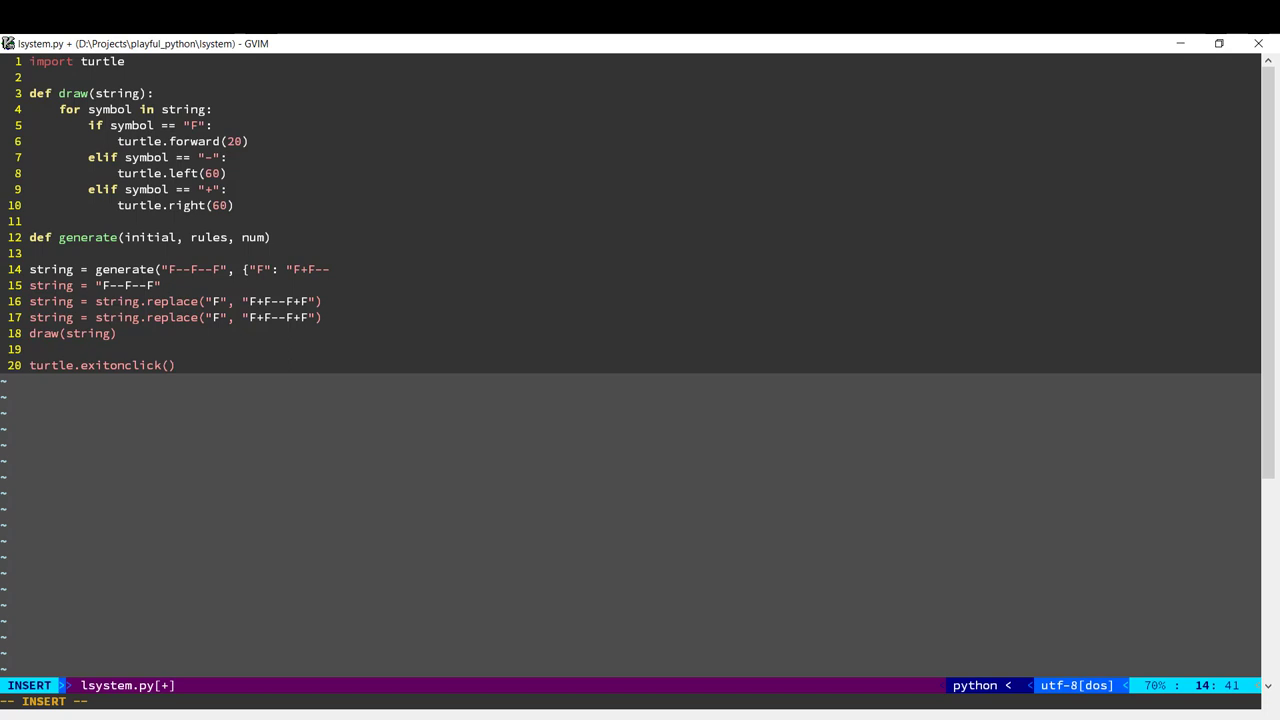
pyautogui.write('+F"')
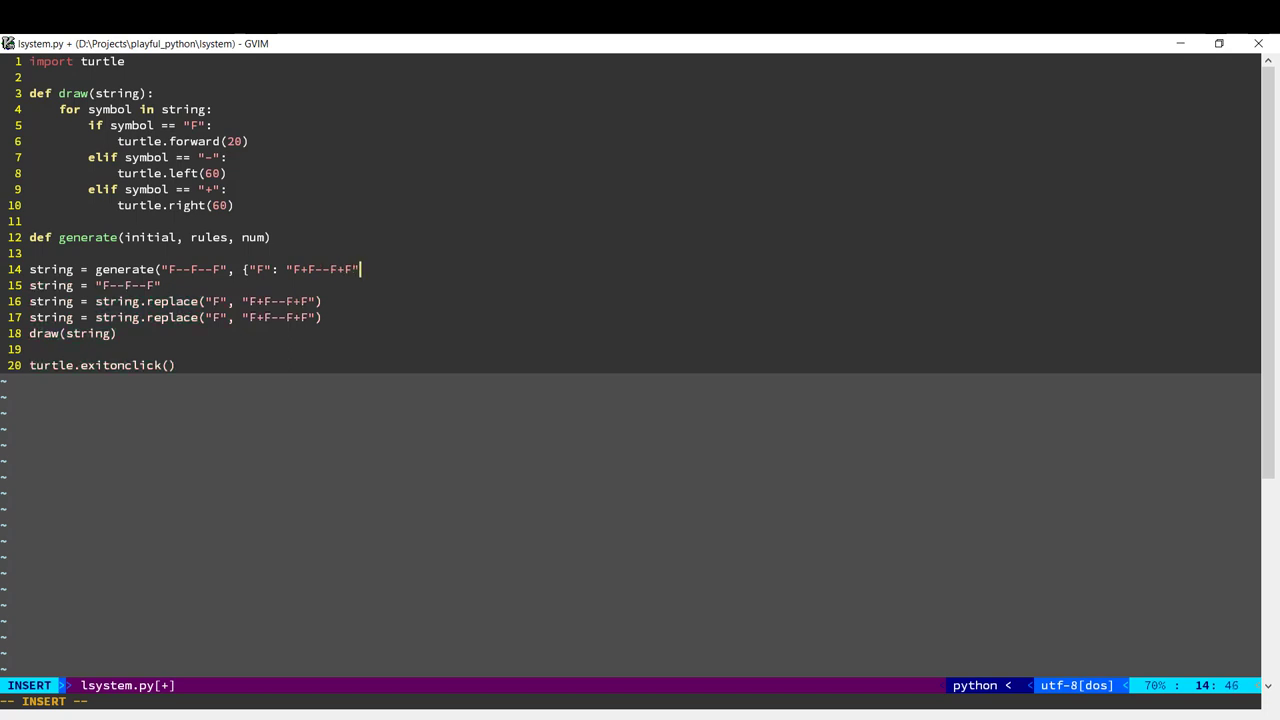
pyautogui.write(',')
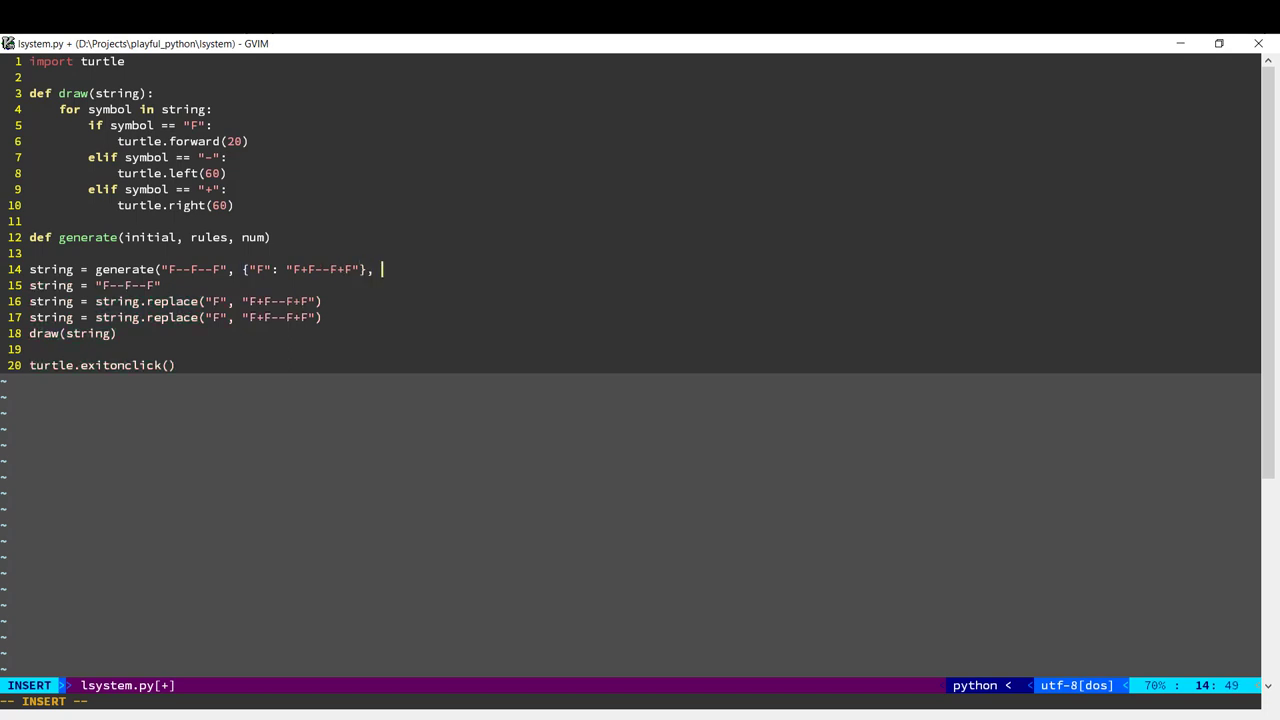
pyautogui.write('3')
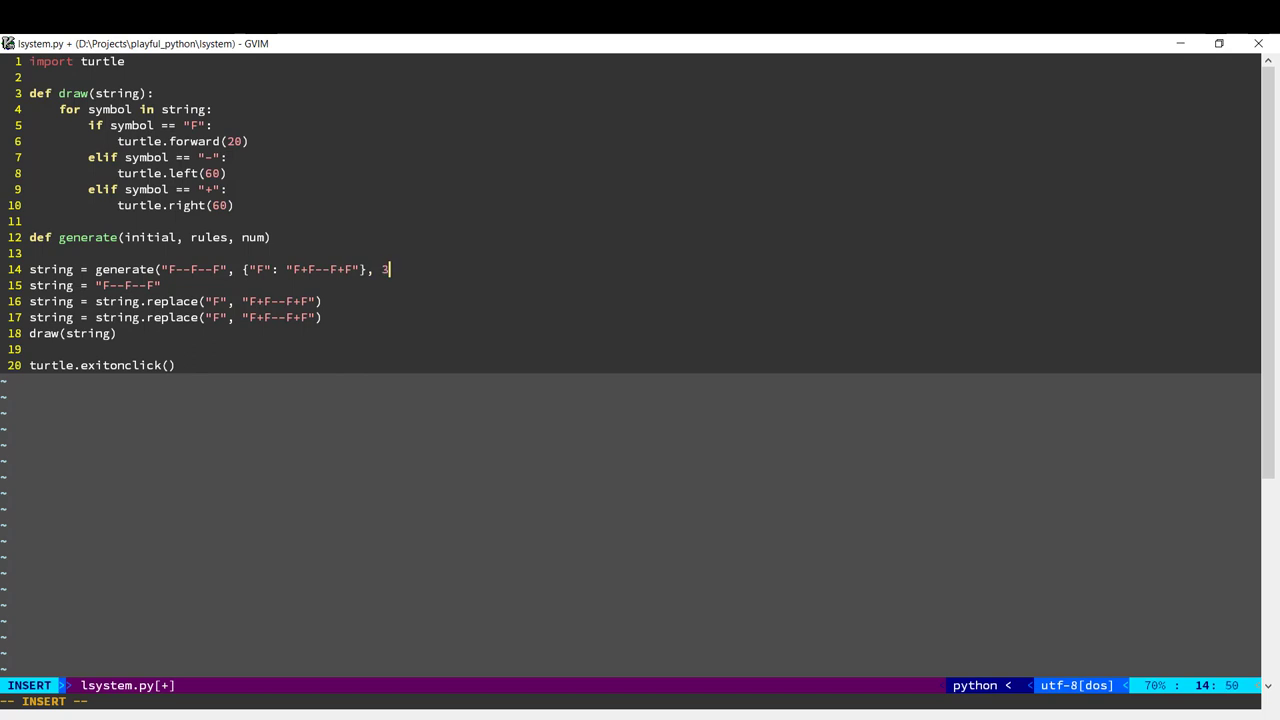
pyautogui.press('Return')
pyautogui.write('fo')
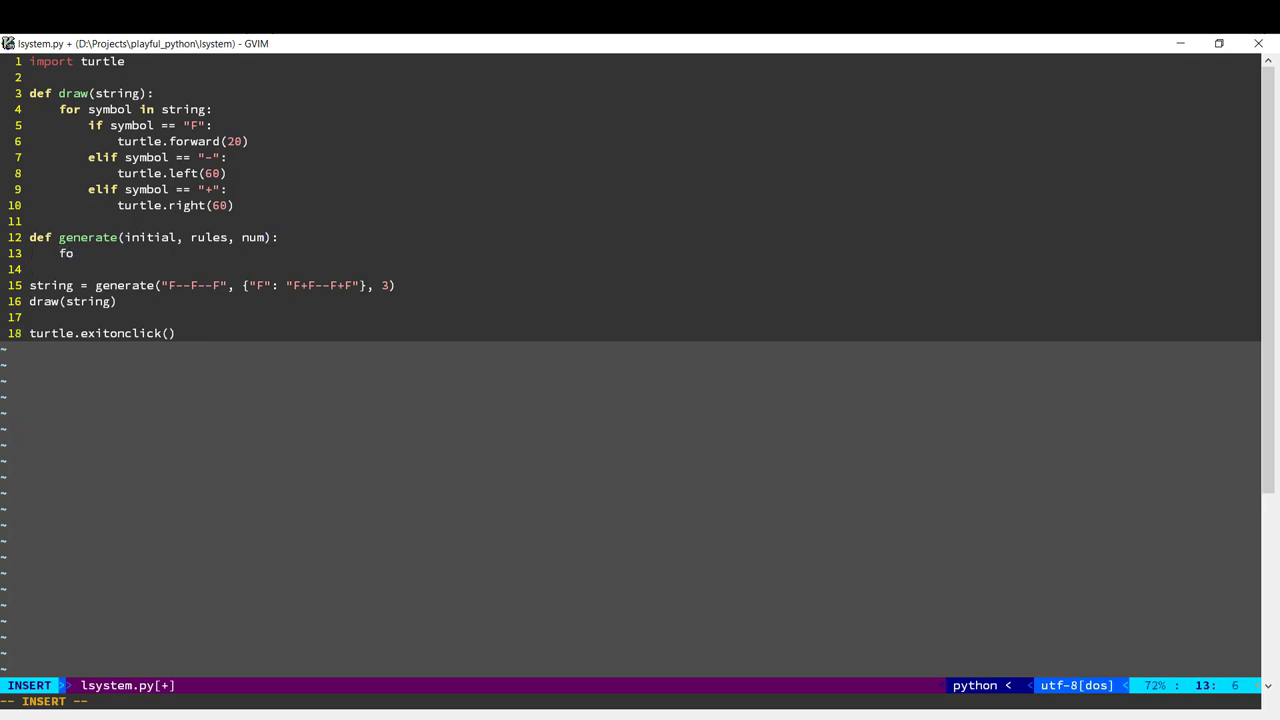
# In generate, set next_string = initial, loop for _ in range(num), and start for symbol.
pyautogui.write('r _ in')
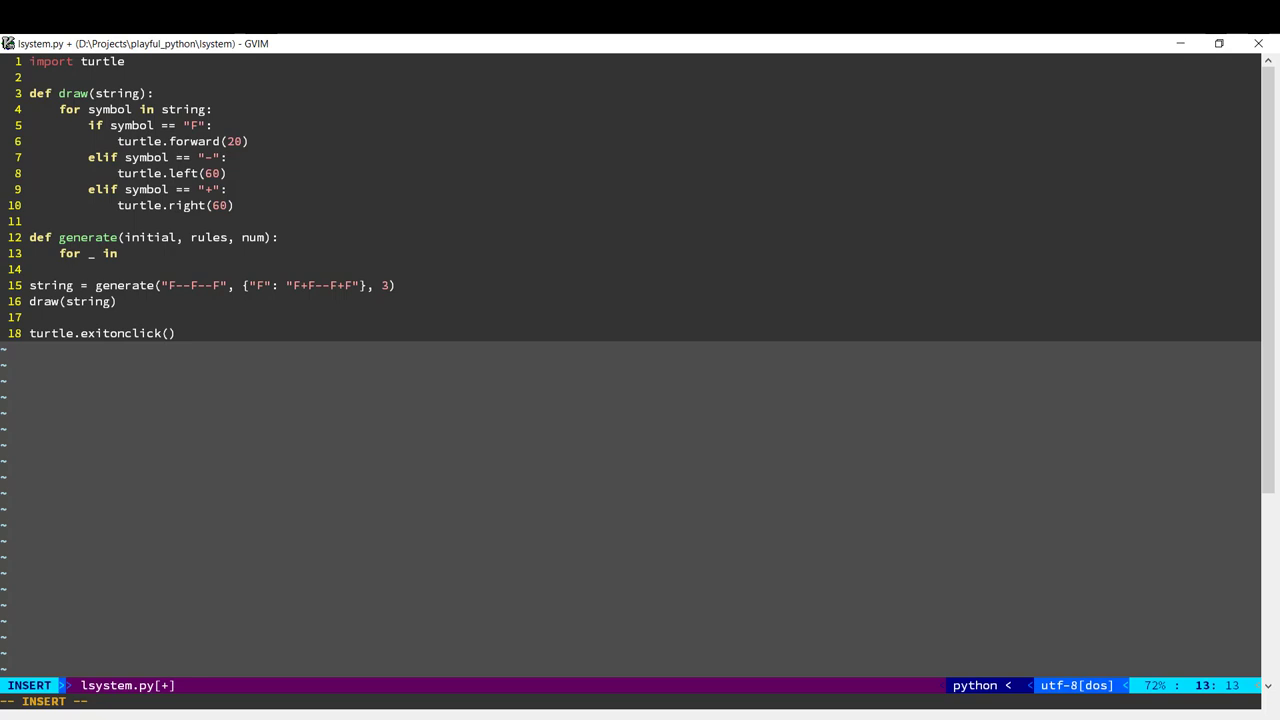
pyautogui.write('num(')
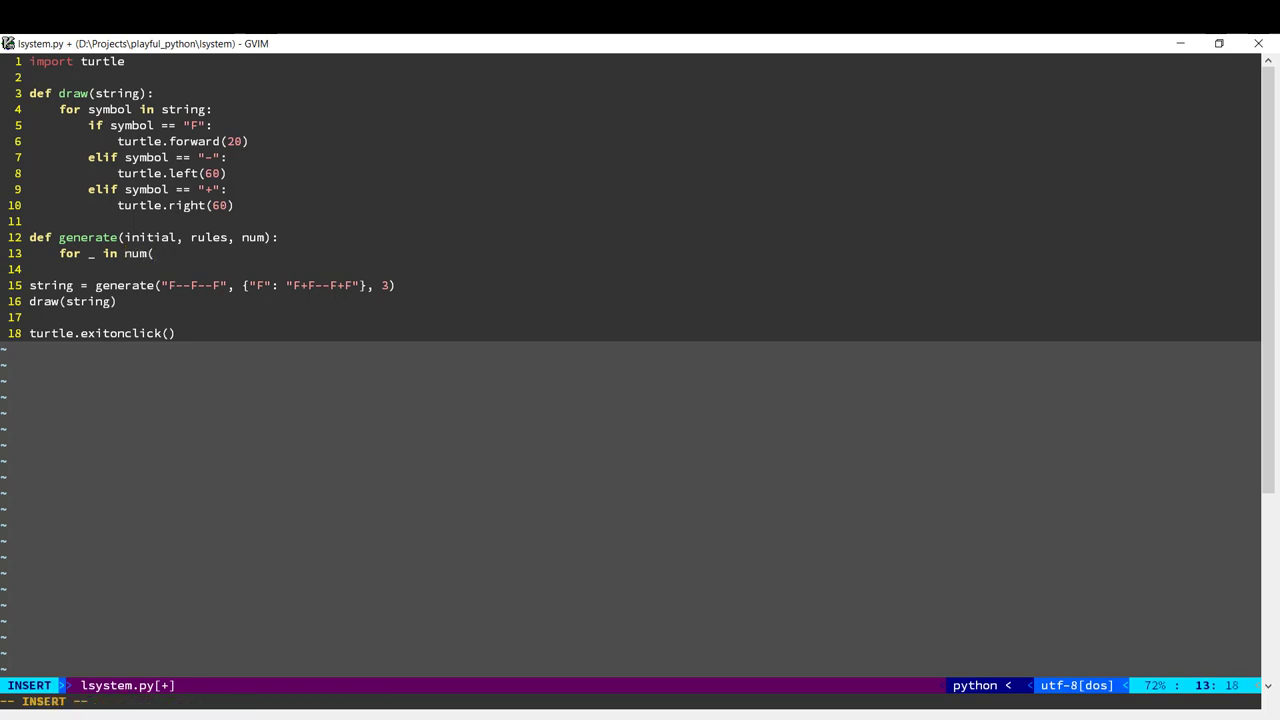
pyautogui.write('range(')
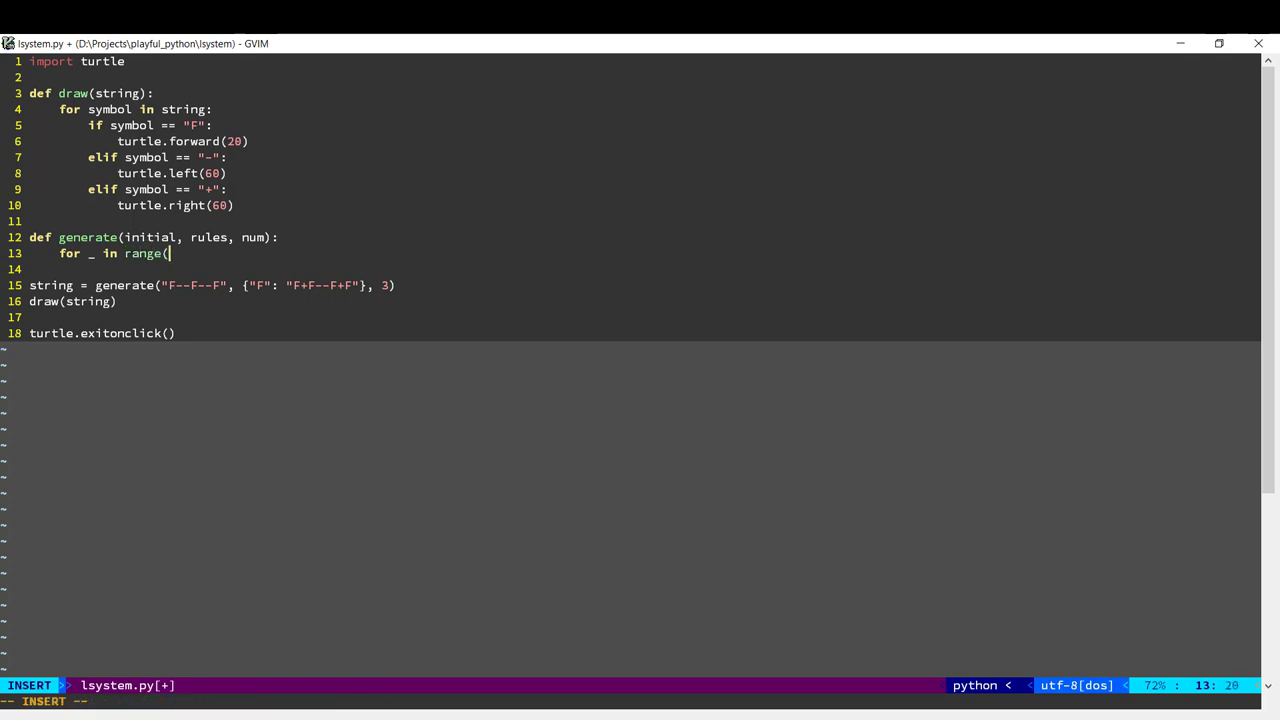
pyautogui.write('num):')
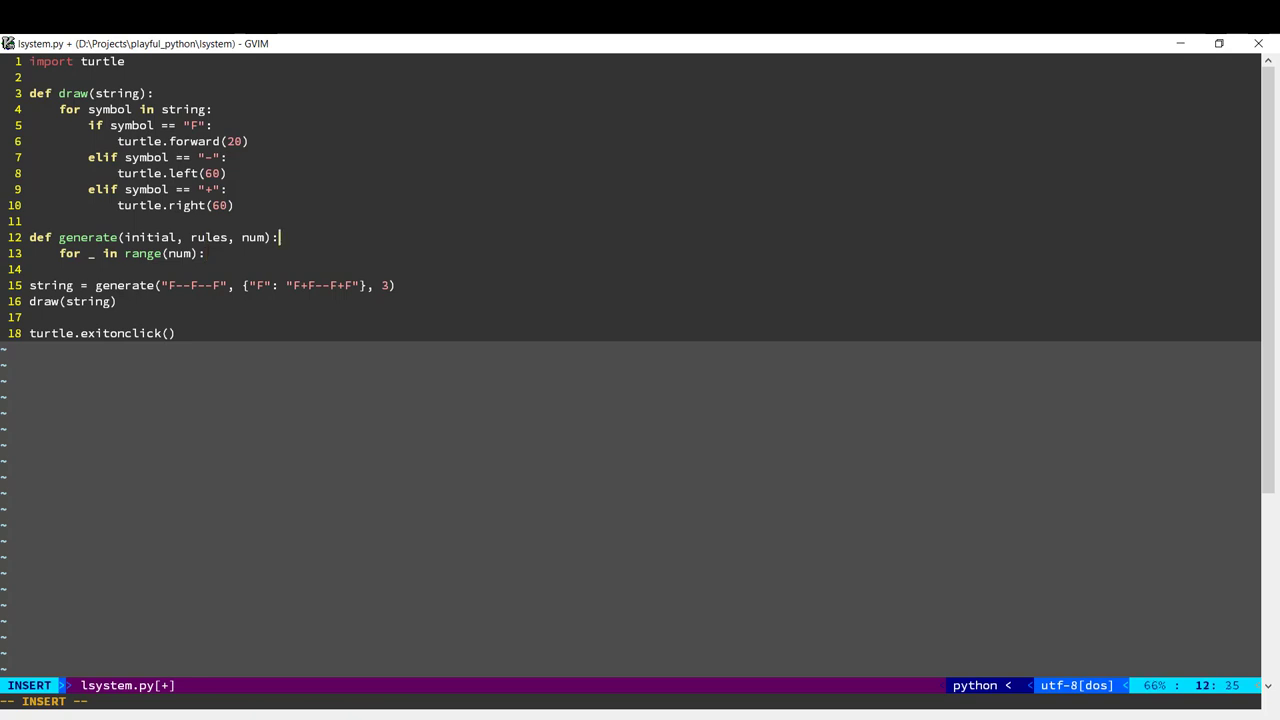
pyautogui.press('enter')
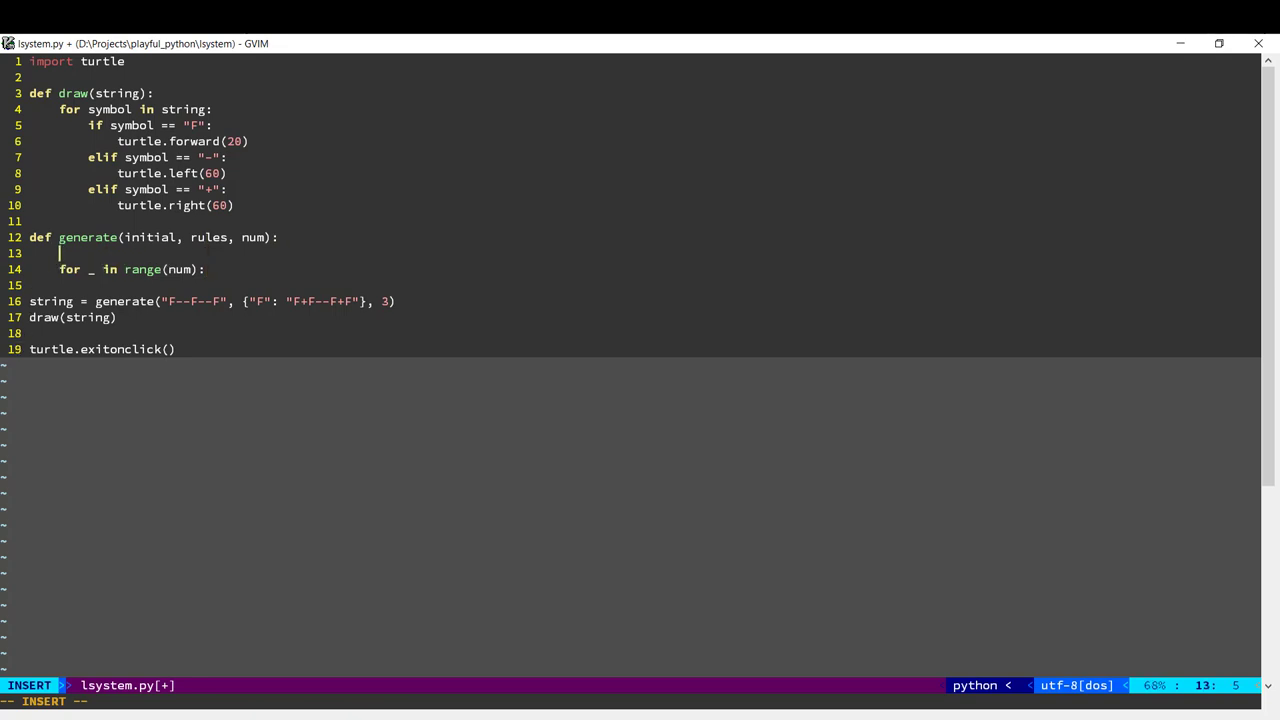
pyautogui.write('next_string')
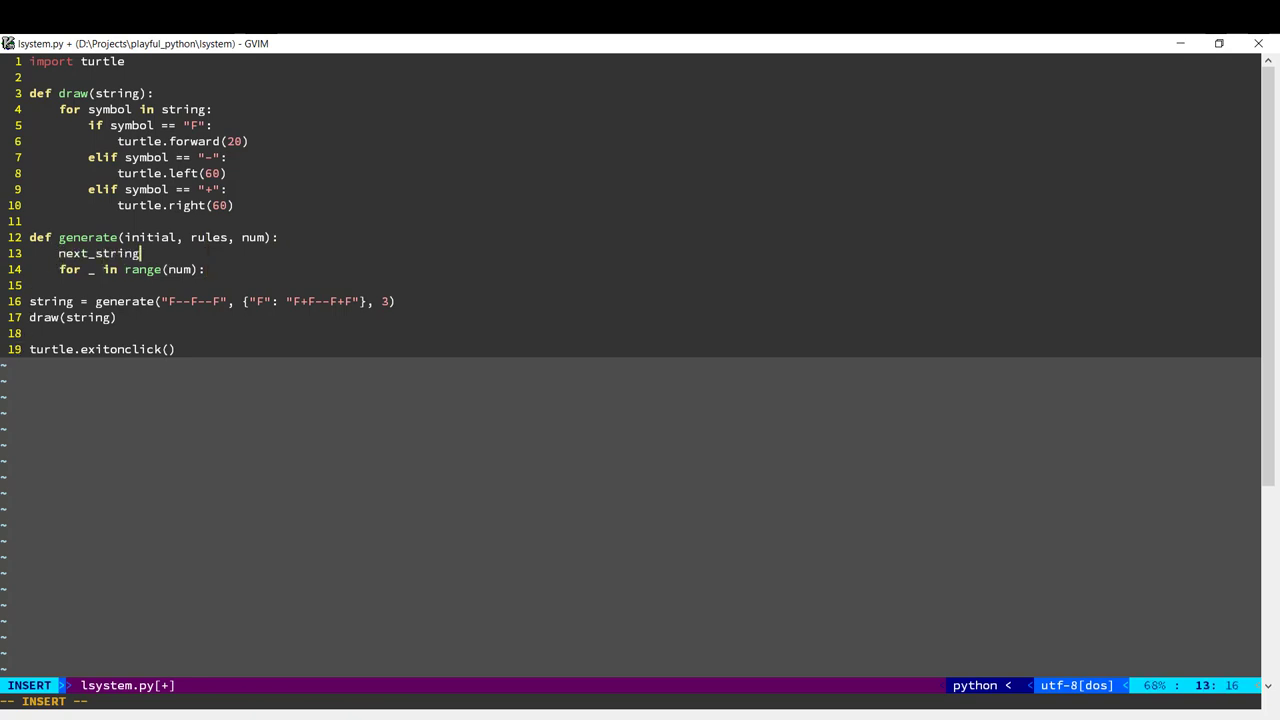
pyautogui.write('= initial')
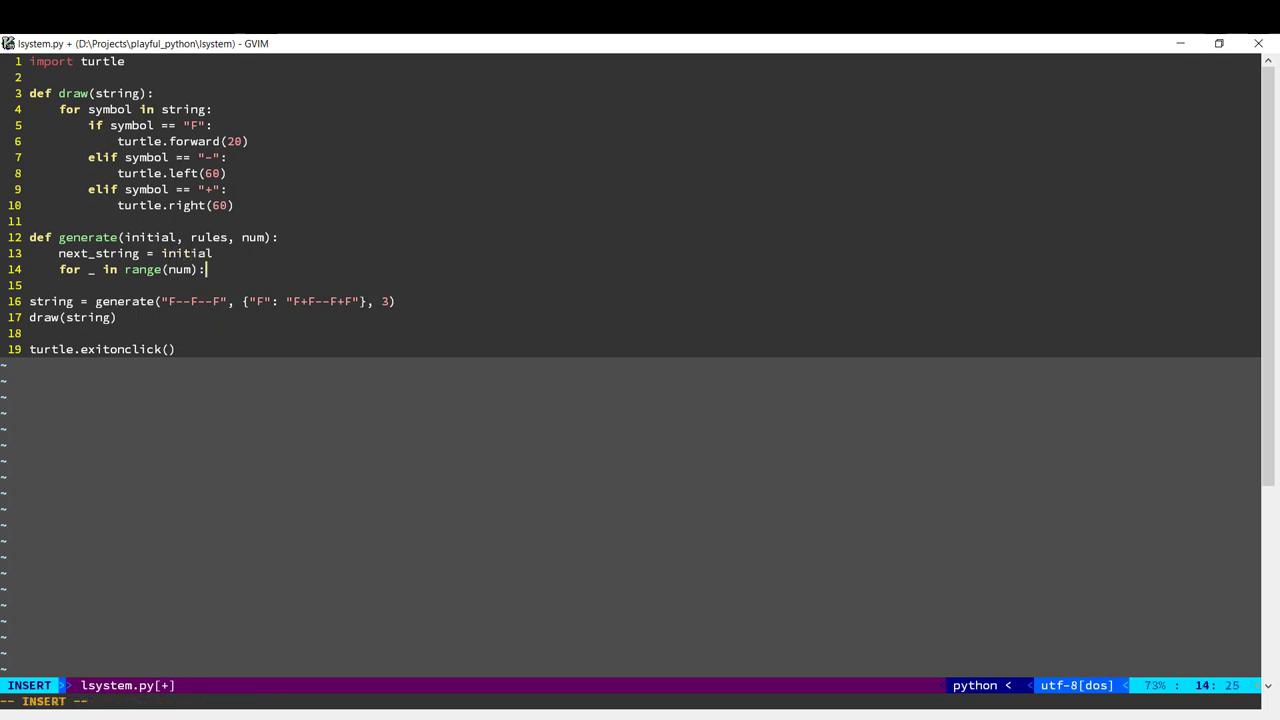
pyautogui.press('Return')
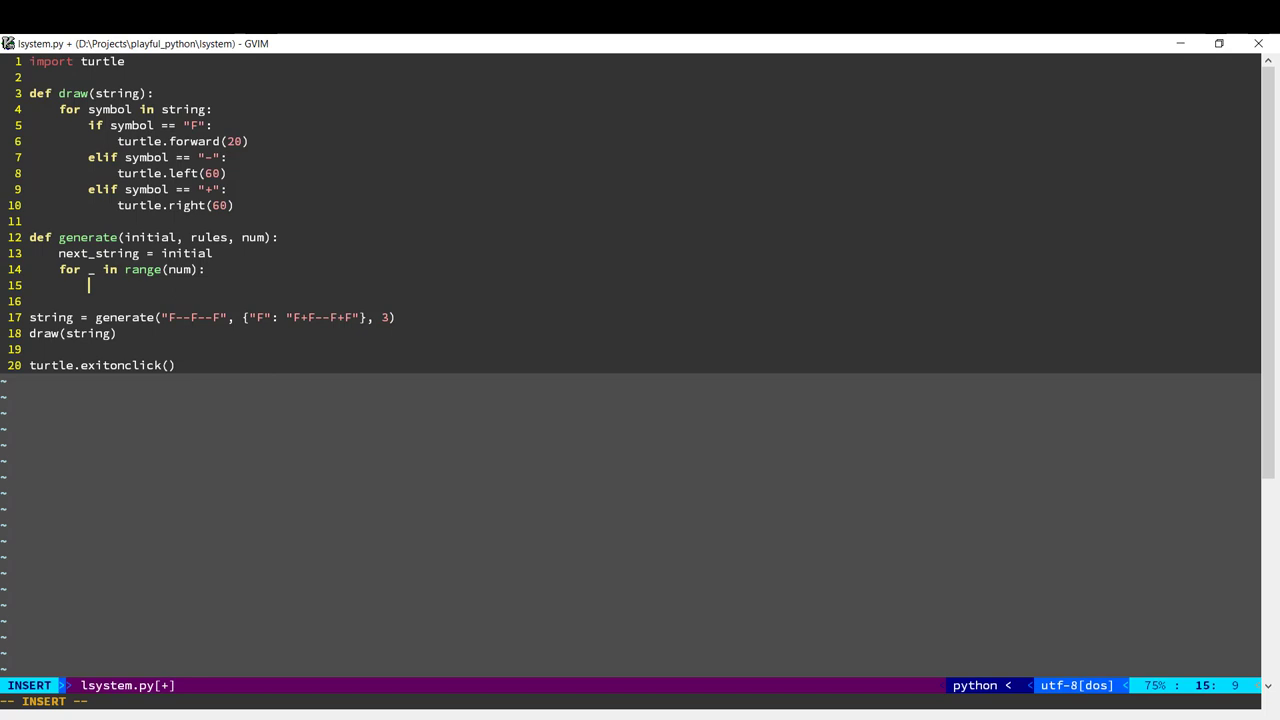
pyautogui.write('for symbol in next_string')
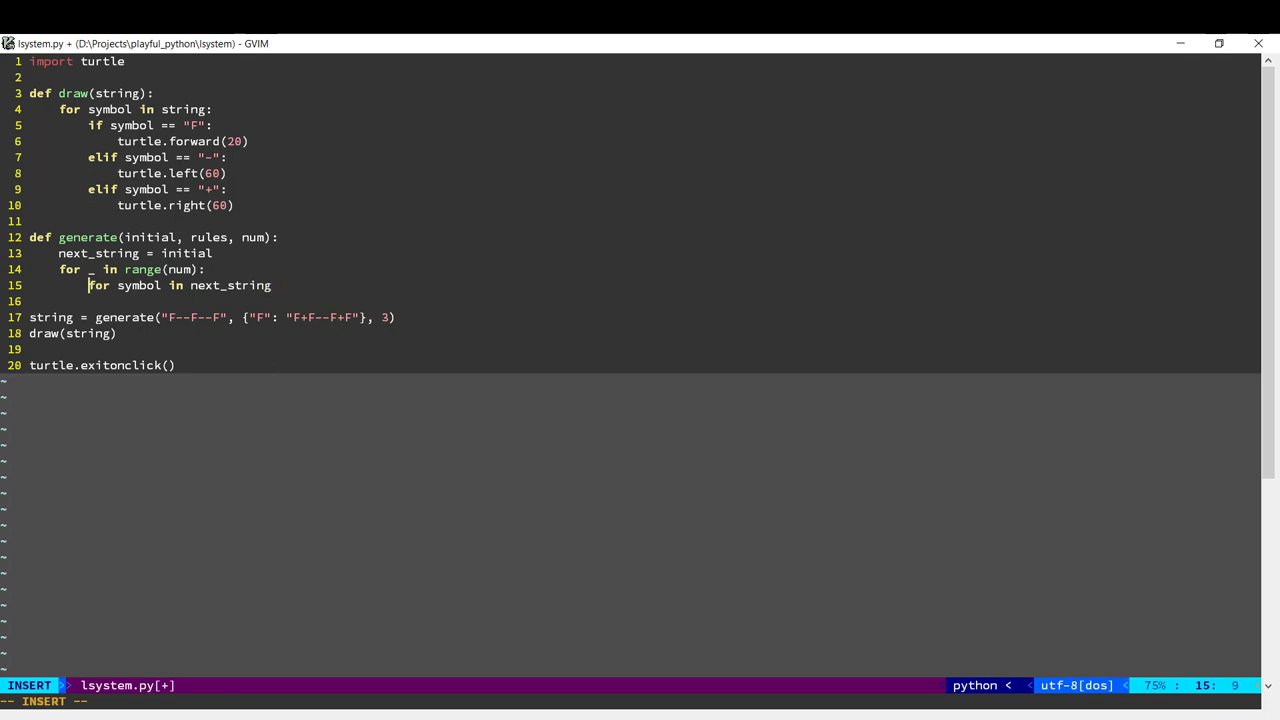
# Set next_string = "".join(rules.get(symbol, symbol) for symbol in next_string) and return next_string.
pyautogui.write('rules[')
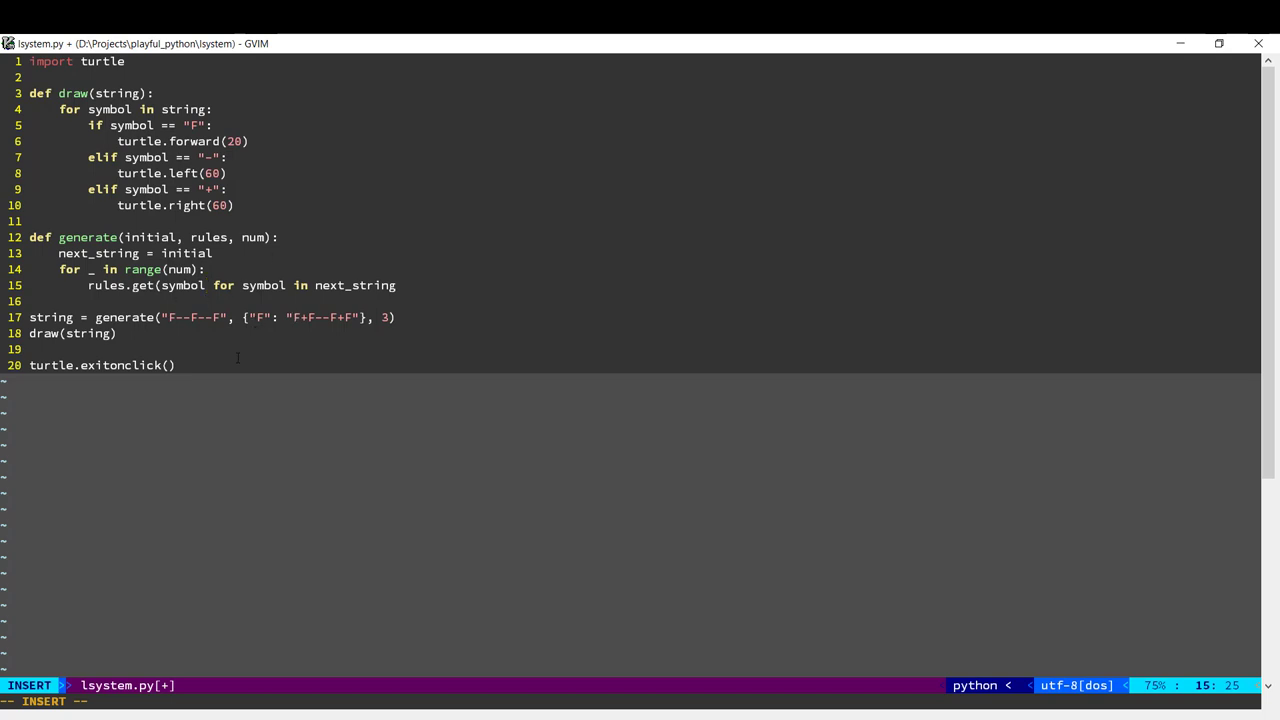
pyautogui.write(',')
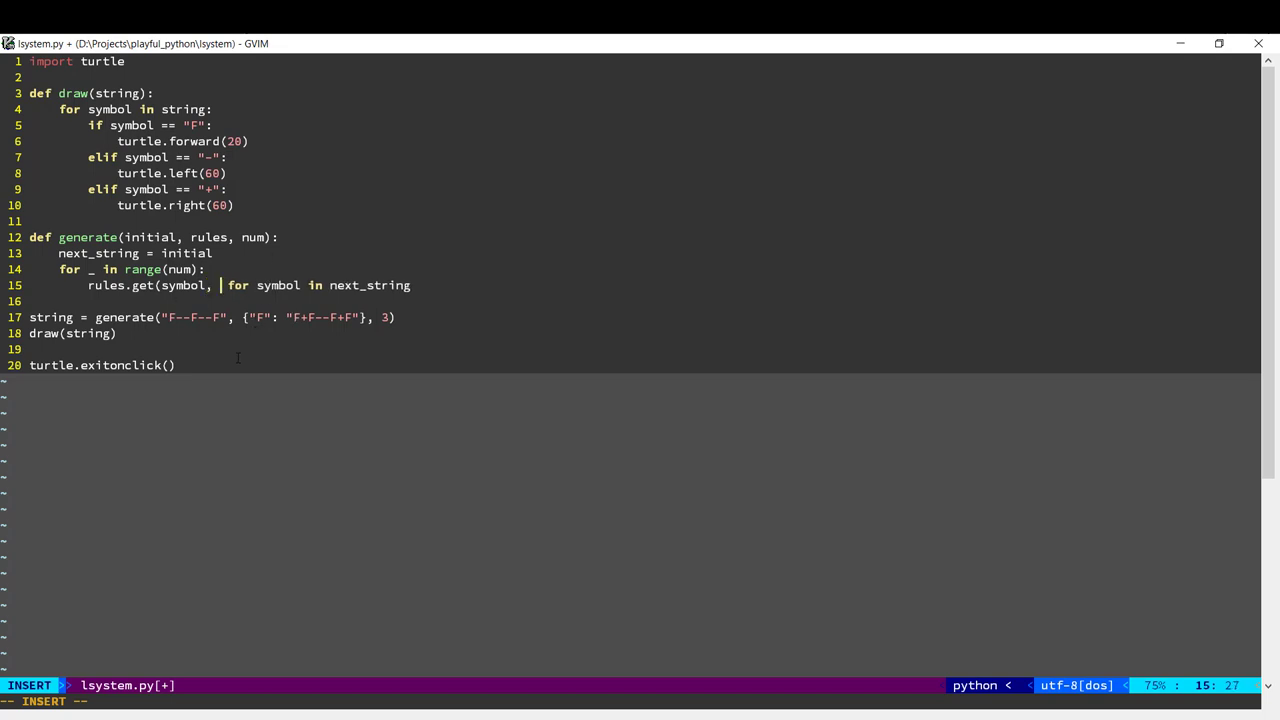
pyautogui.write('symbol)')
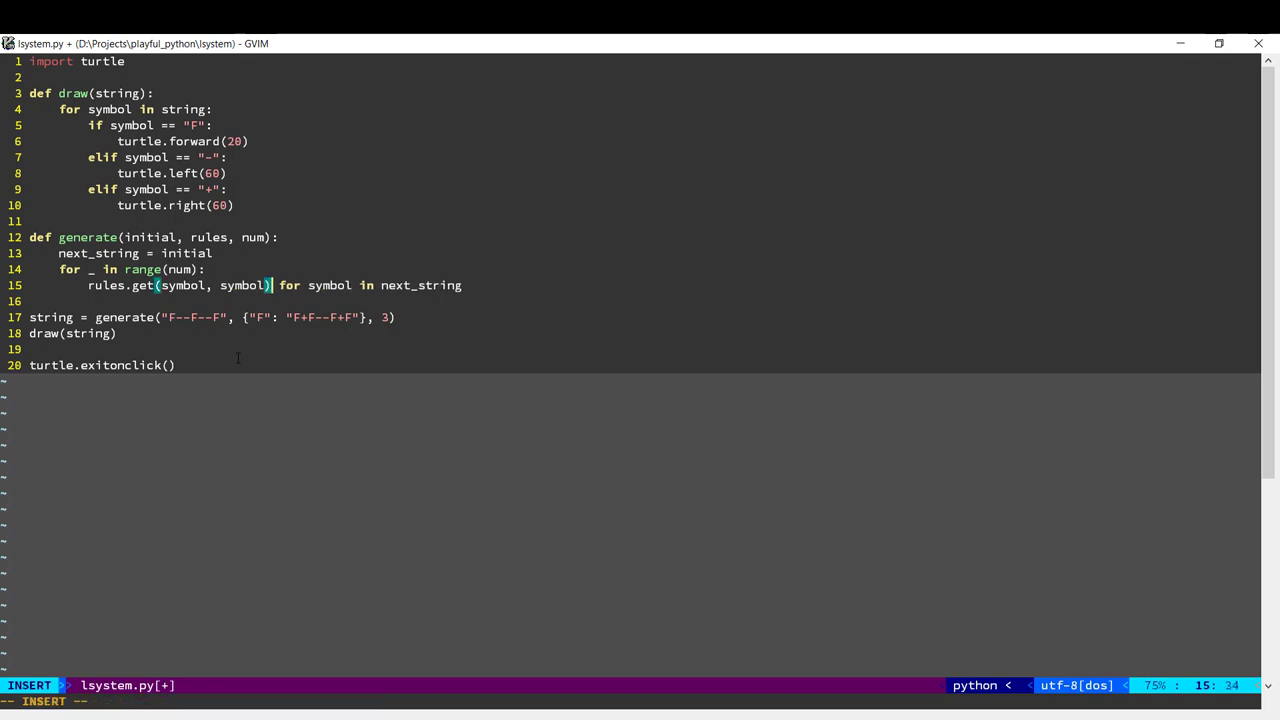
pyautogui.moveTo(261, 332)
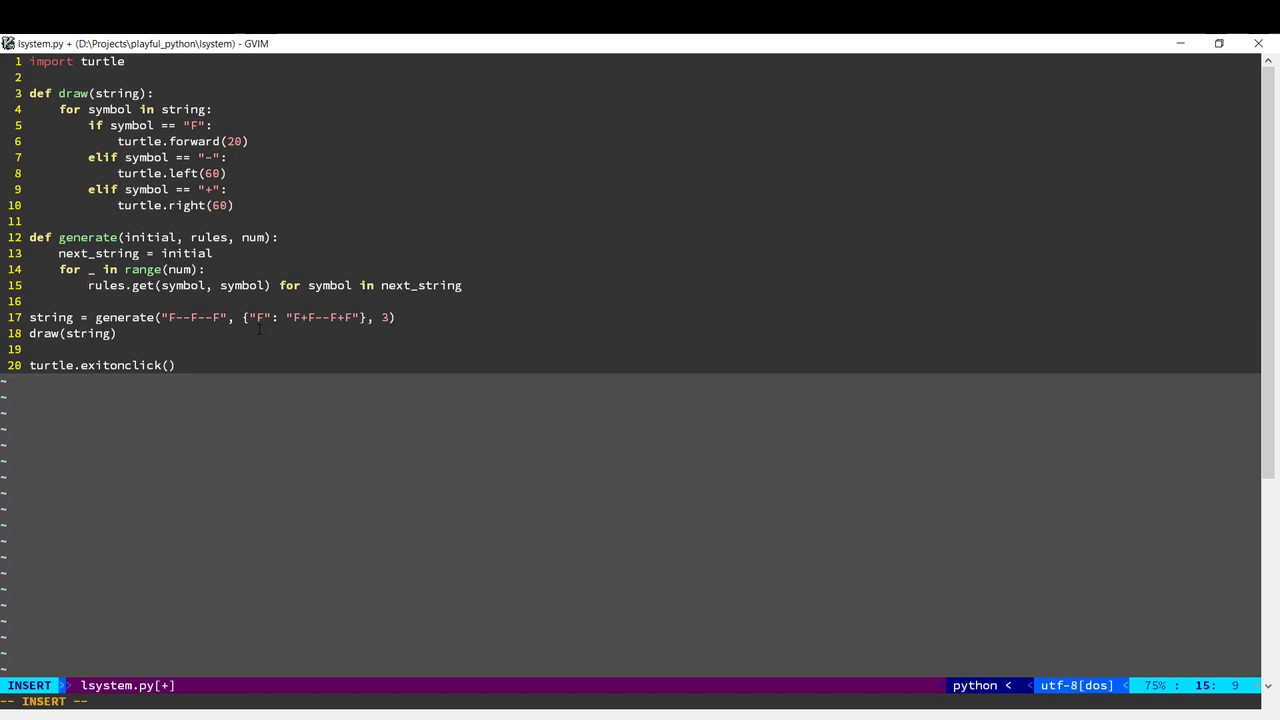
pyautogui.write('"".')
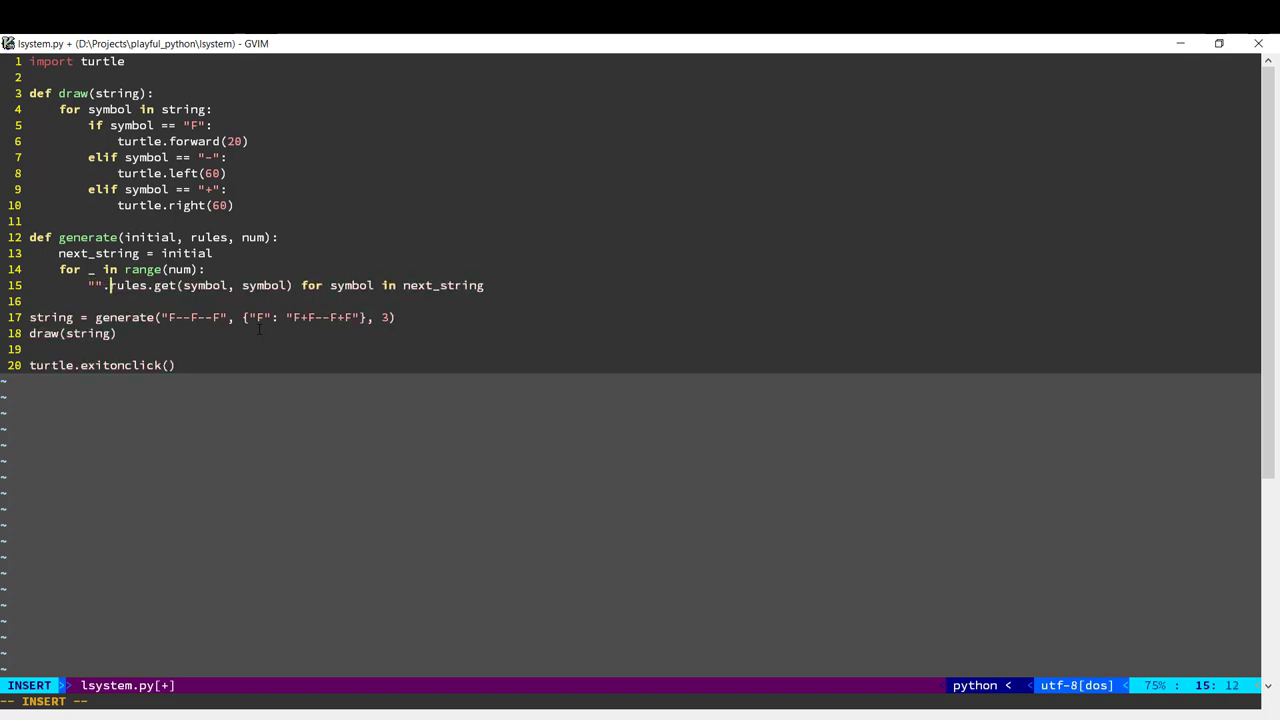
pyautogui.write('join(')
pyautogui.write('return next_s')
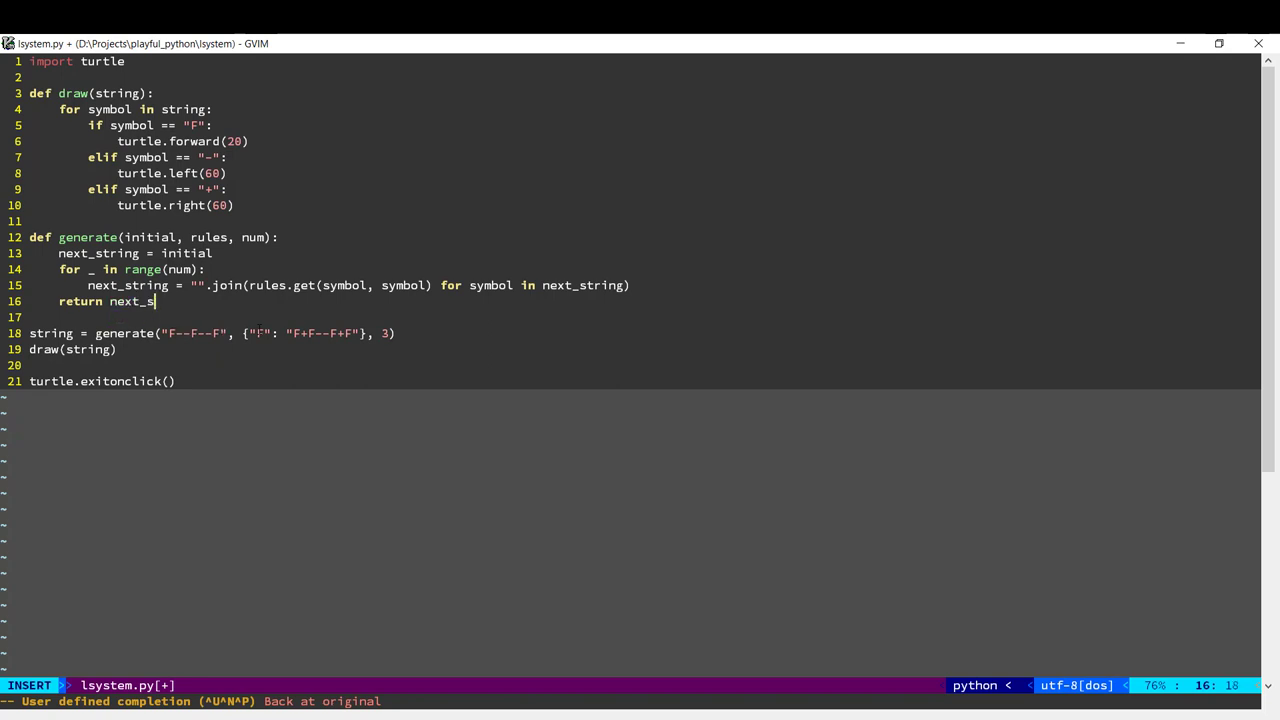
pyautogui.press('Escape')
pyautogui.write('tur')
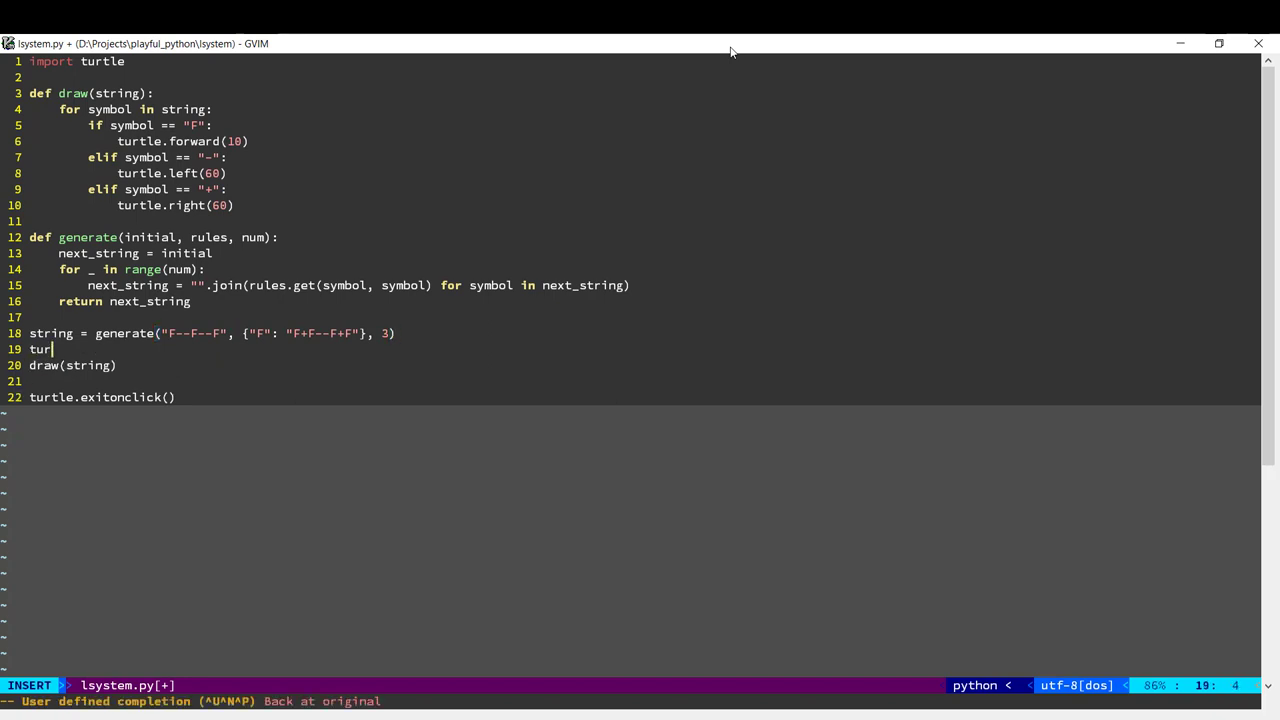
# Insert turtle.tracer(0, 0) before draw(string) and turtle.update() after it.
pyautogui.write('tle.tracer')
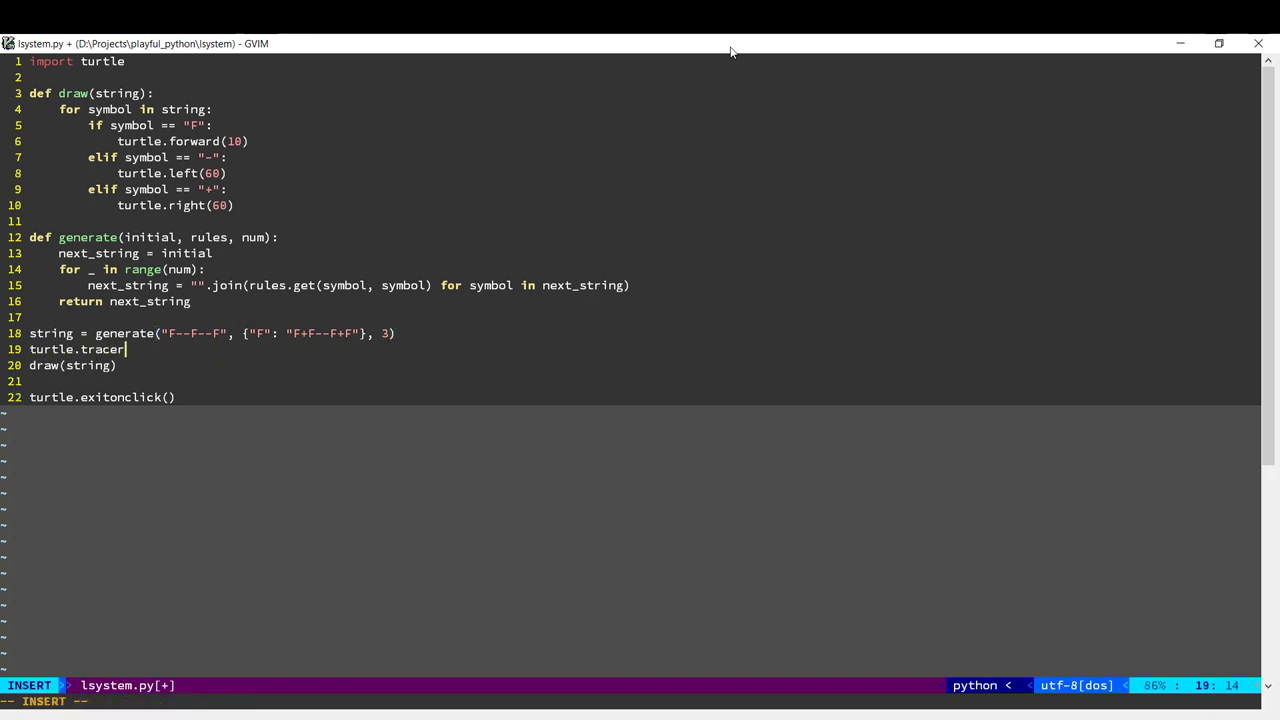
pyautogui.write('(0, 0)')
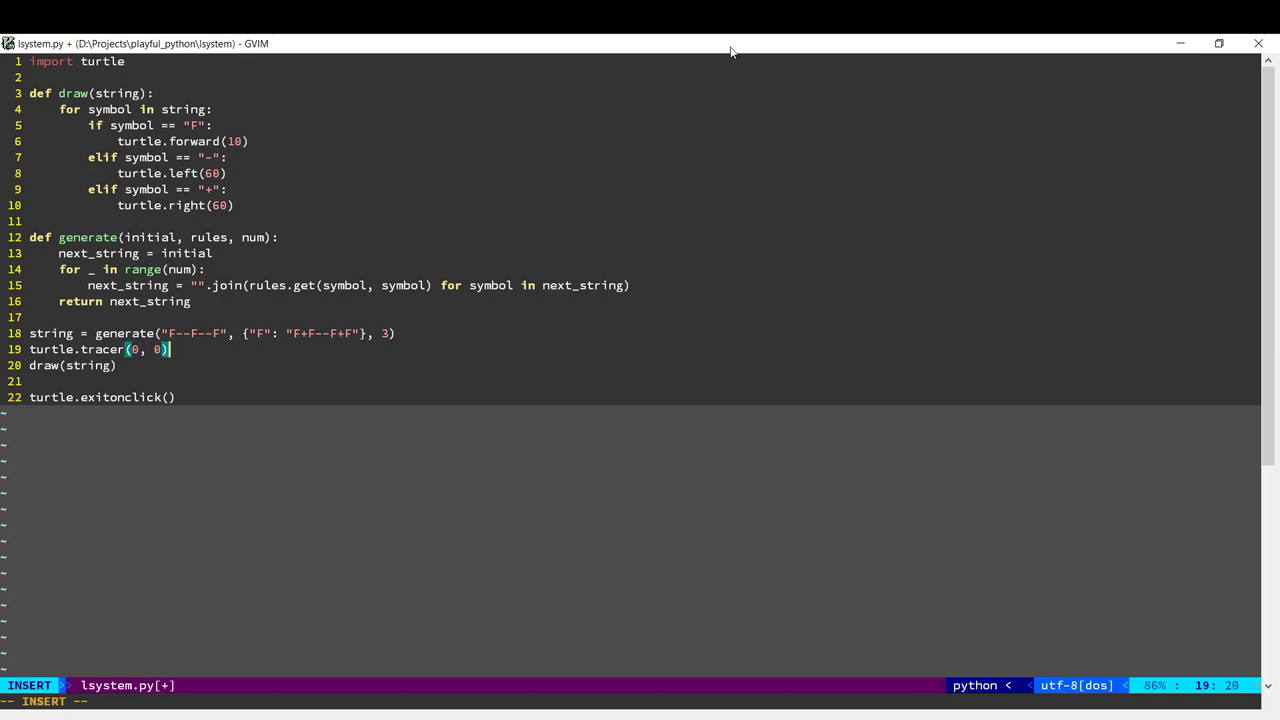
pyautogui.write('t')
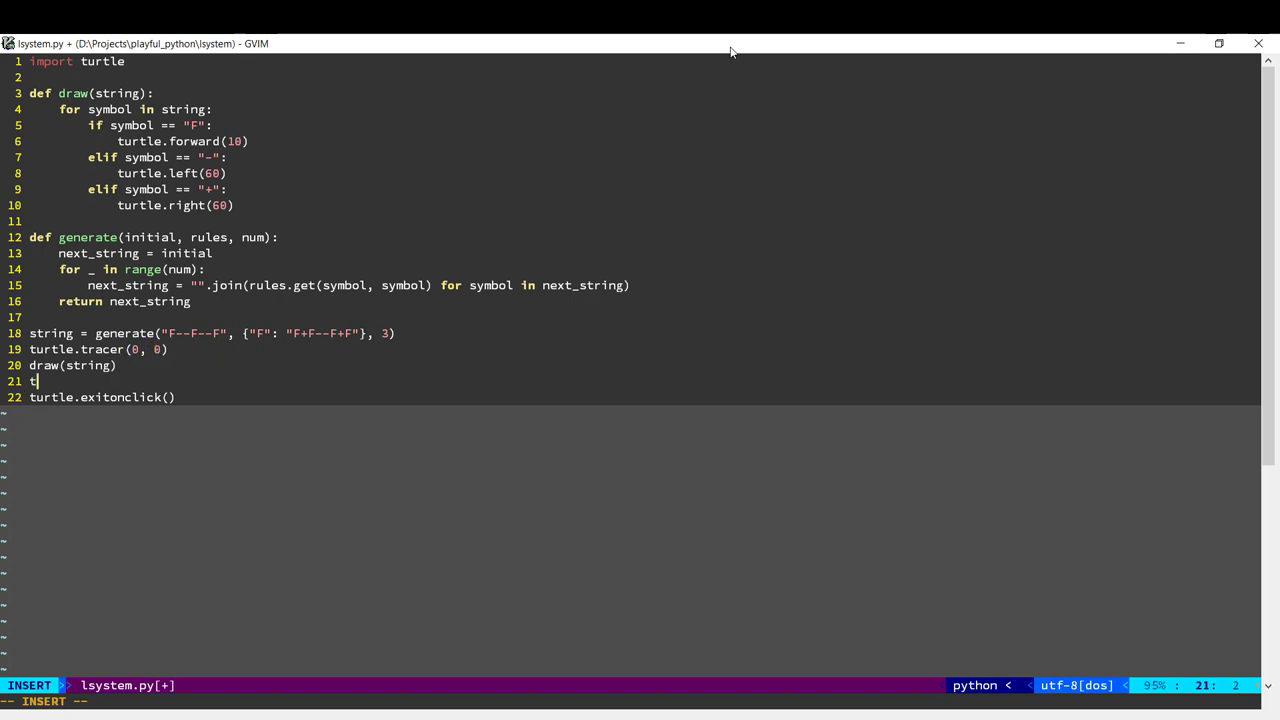
pyautogui.write('urtle.update(')
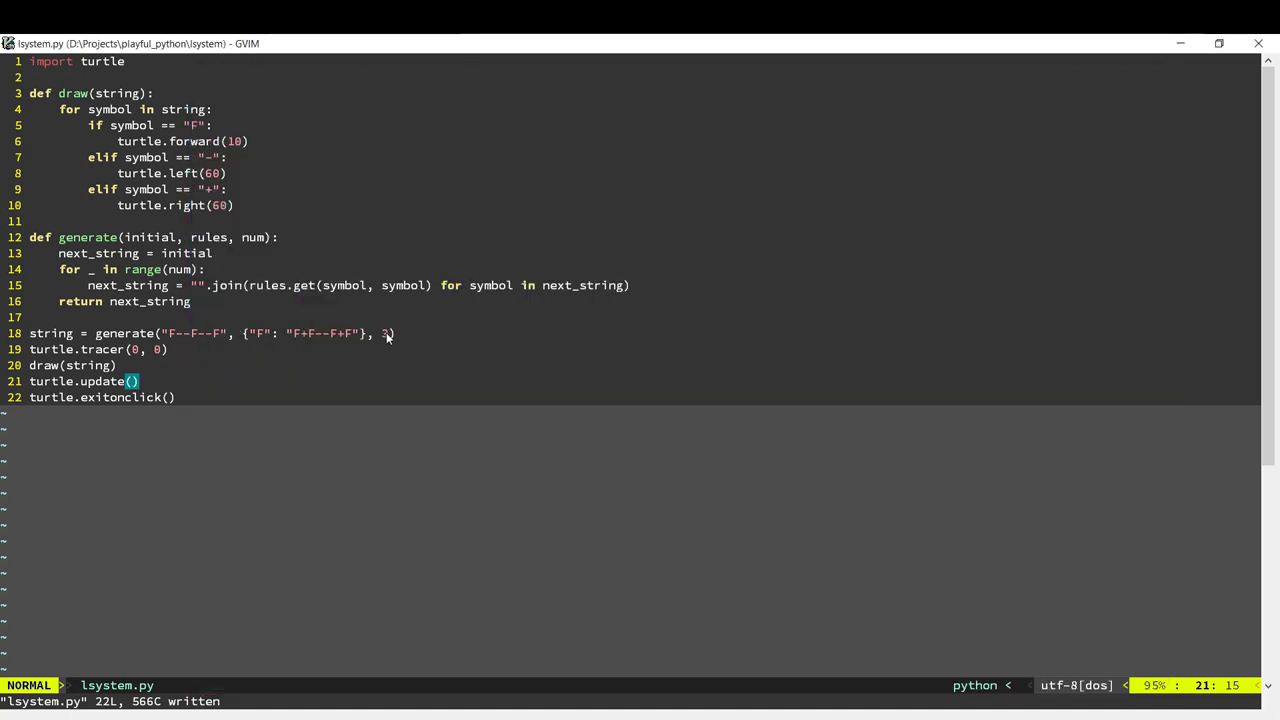
# Rerun python lsystem.py to draw the Koch snowflake, then close the drawing.
pyautogui.write('4')
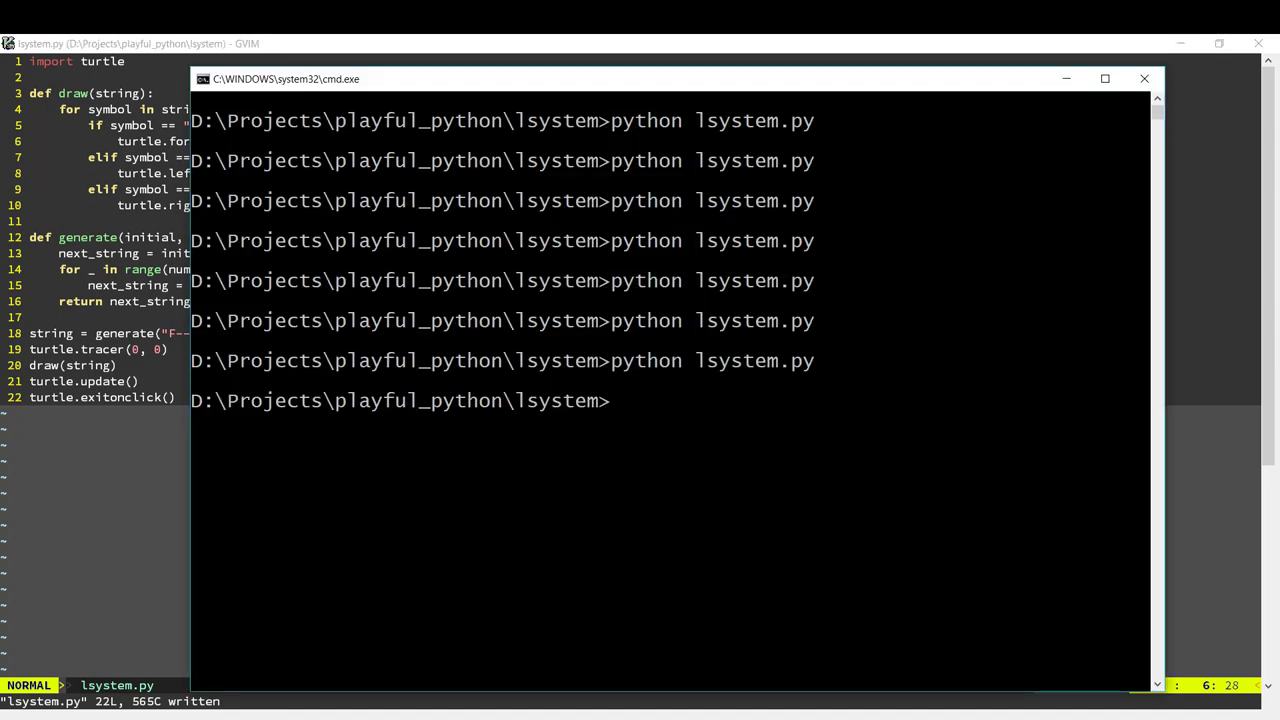
pyautogui.press('Return')
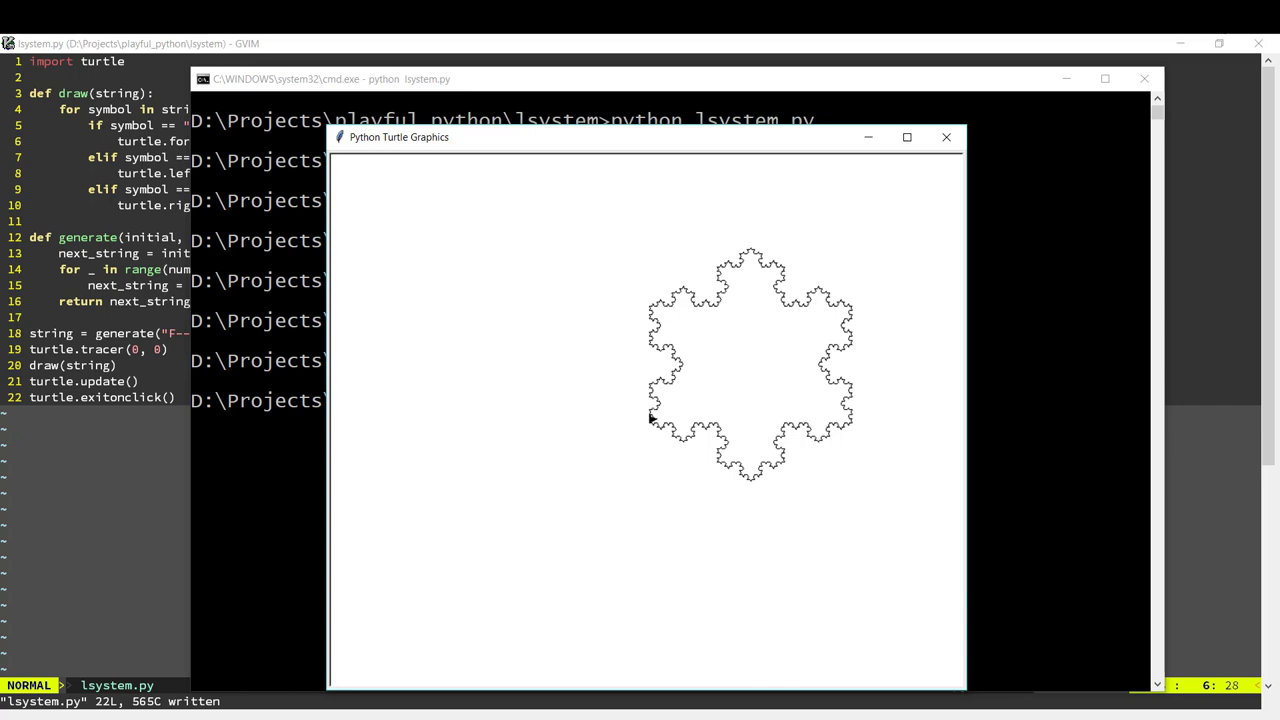
pyautogui.moveTo(688, 629)
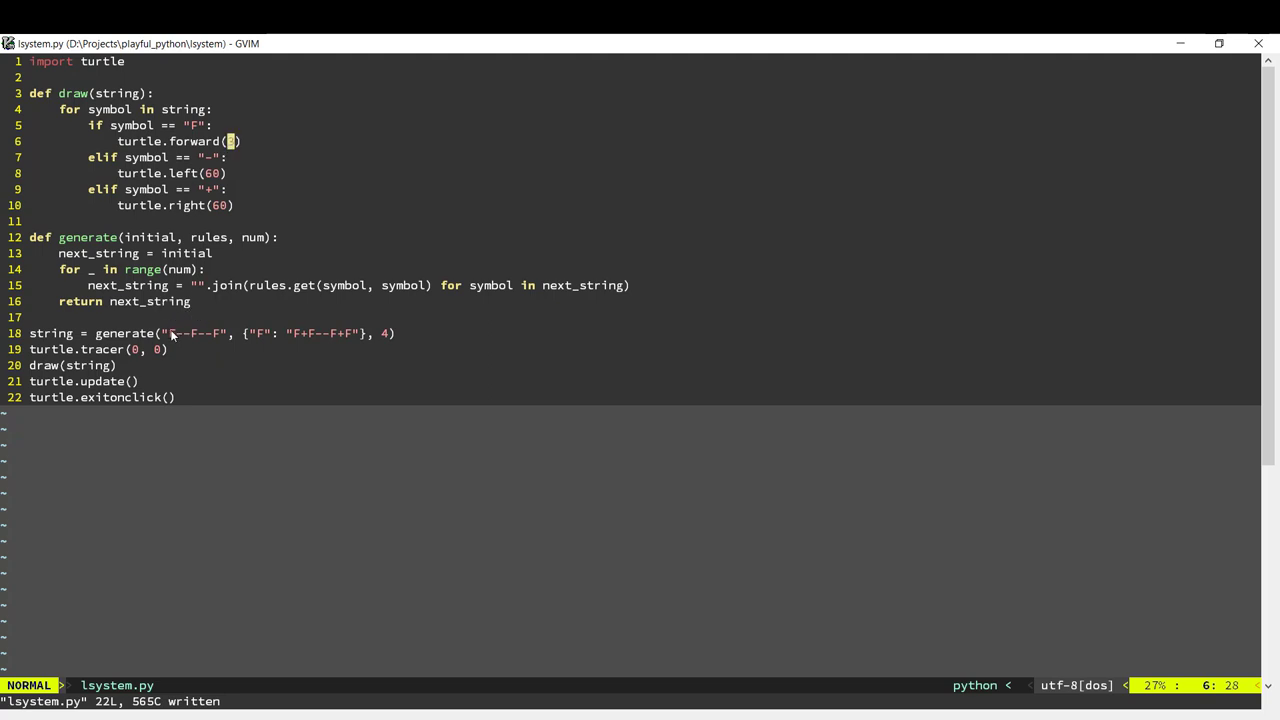
pyautogui.moveTo(316, 346)
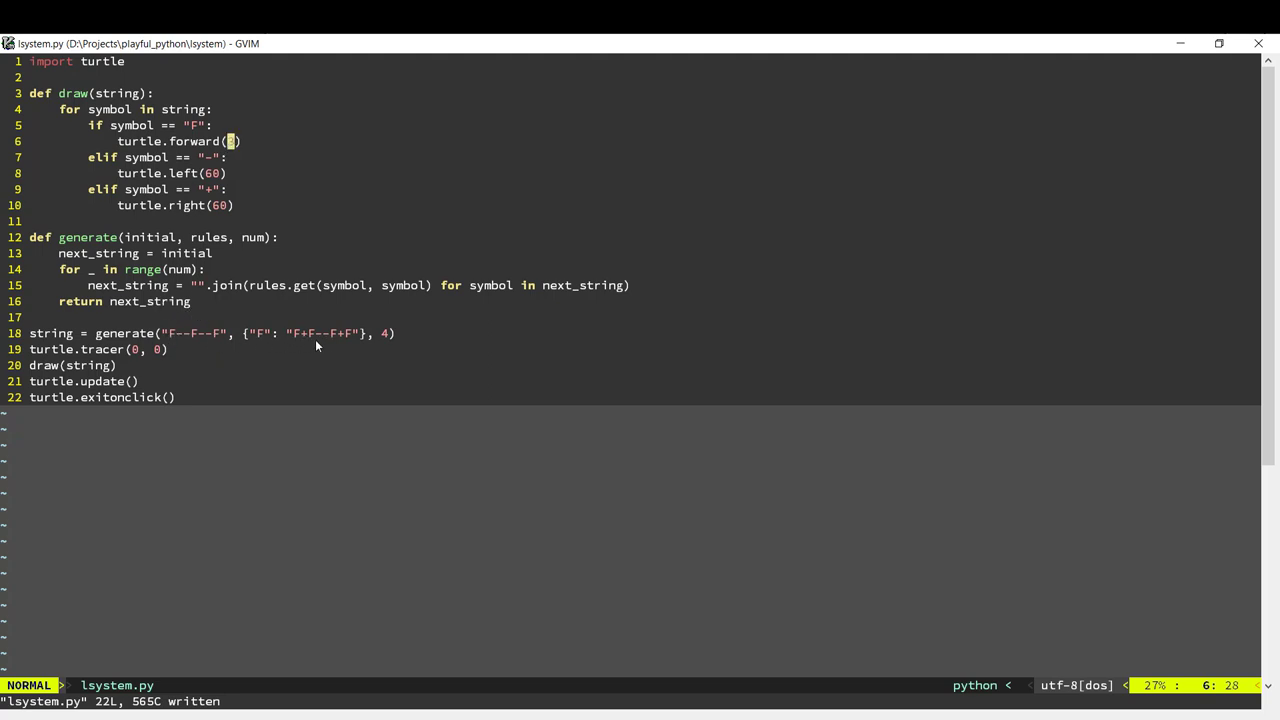
# Replace the Koch rule on line 18 with axiom B and rule {"B": "A[-BB]A[+B]"}.
pyautogui.write('3')
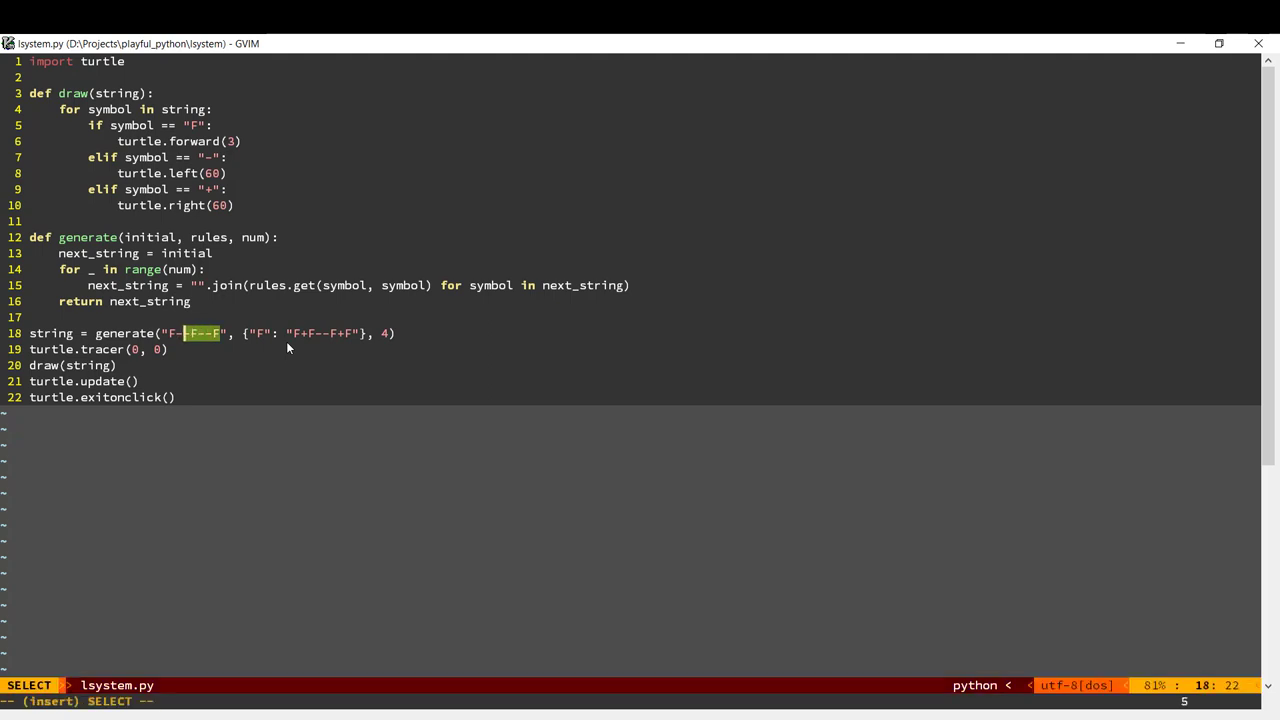
pyautogui.write('B')
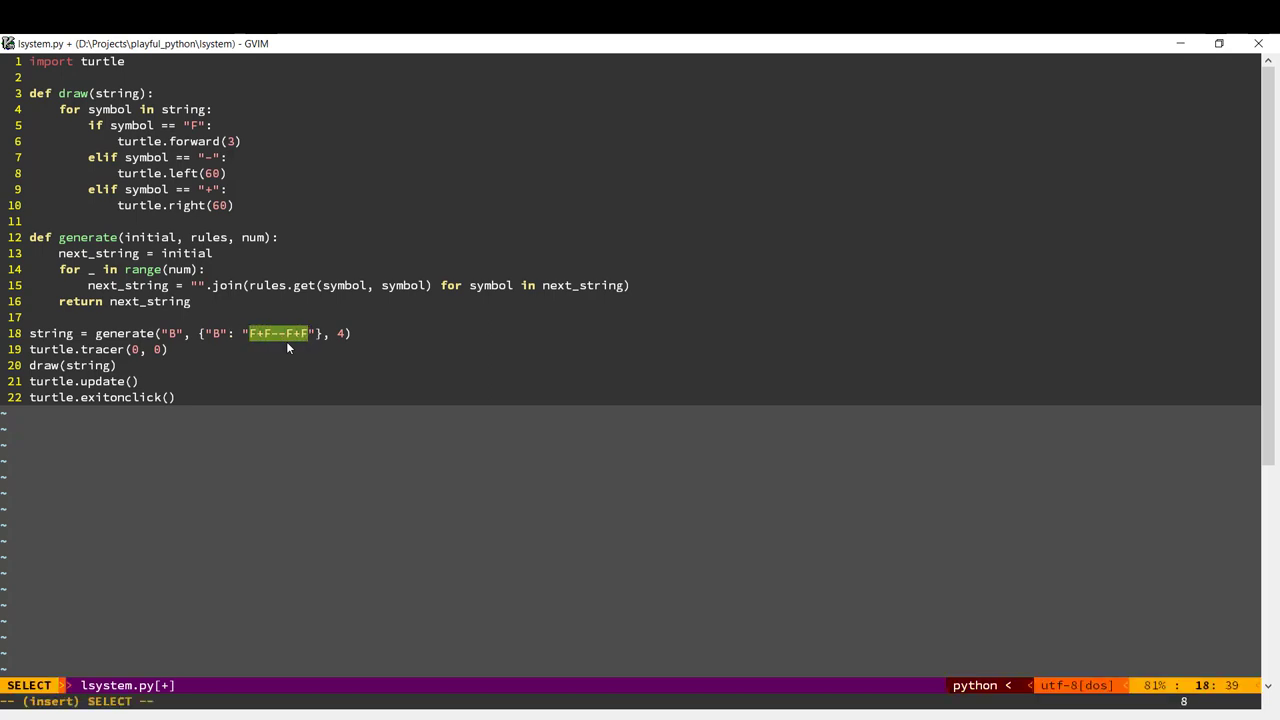
pyautogui.write('A[')
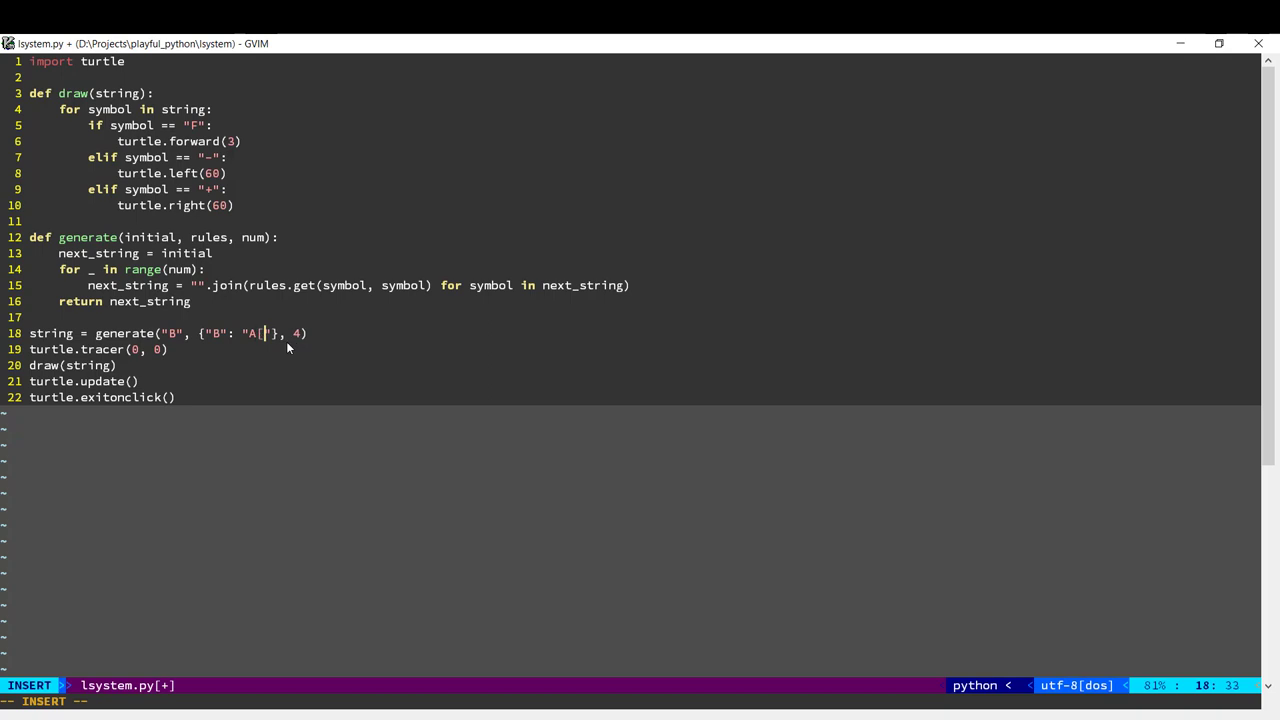
pyautogui.write('-BB')
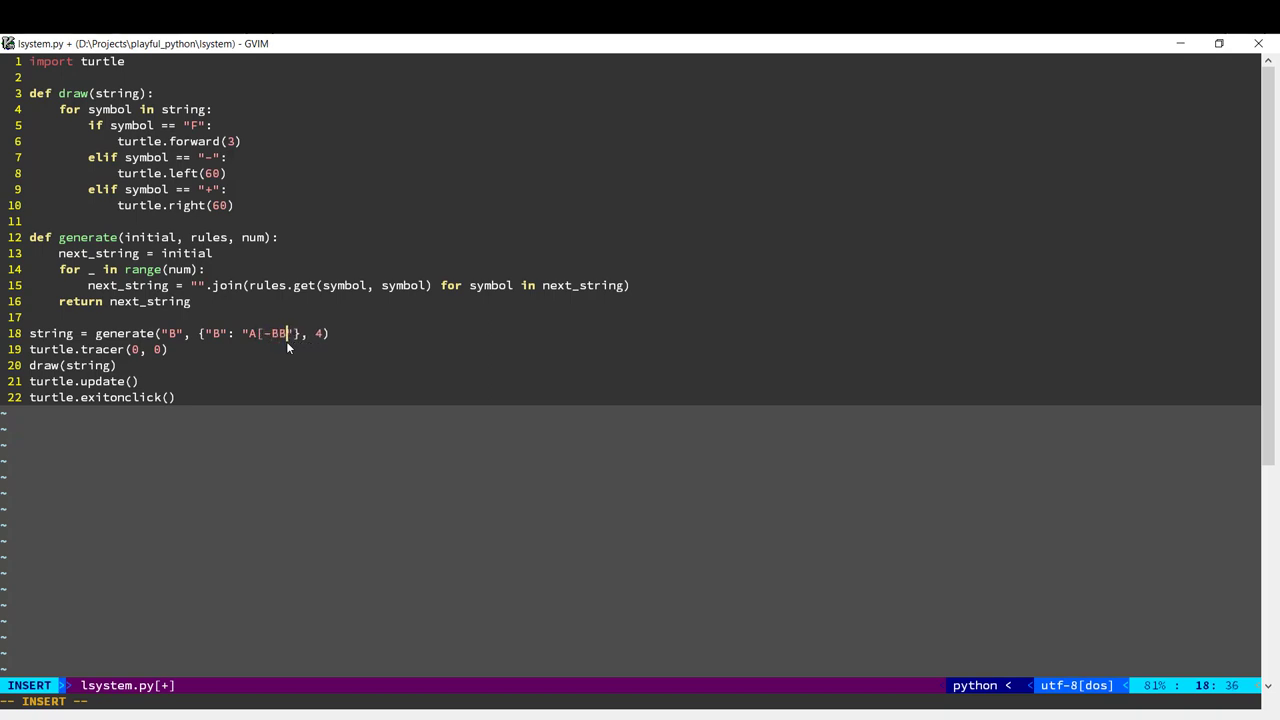
pyautogui.write('A[')
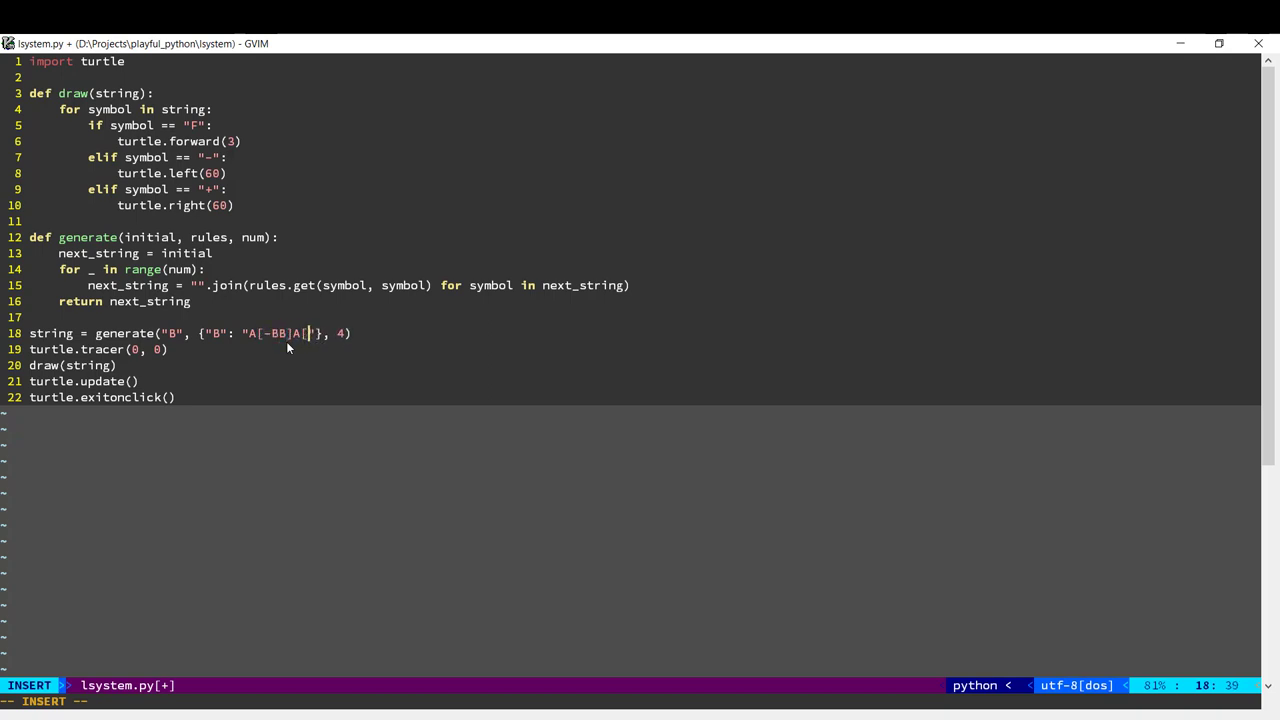
pyautogui.write('+B]')
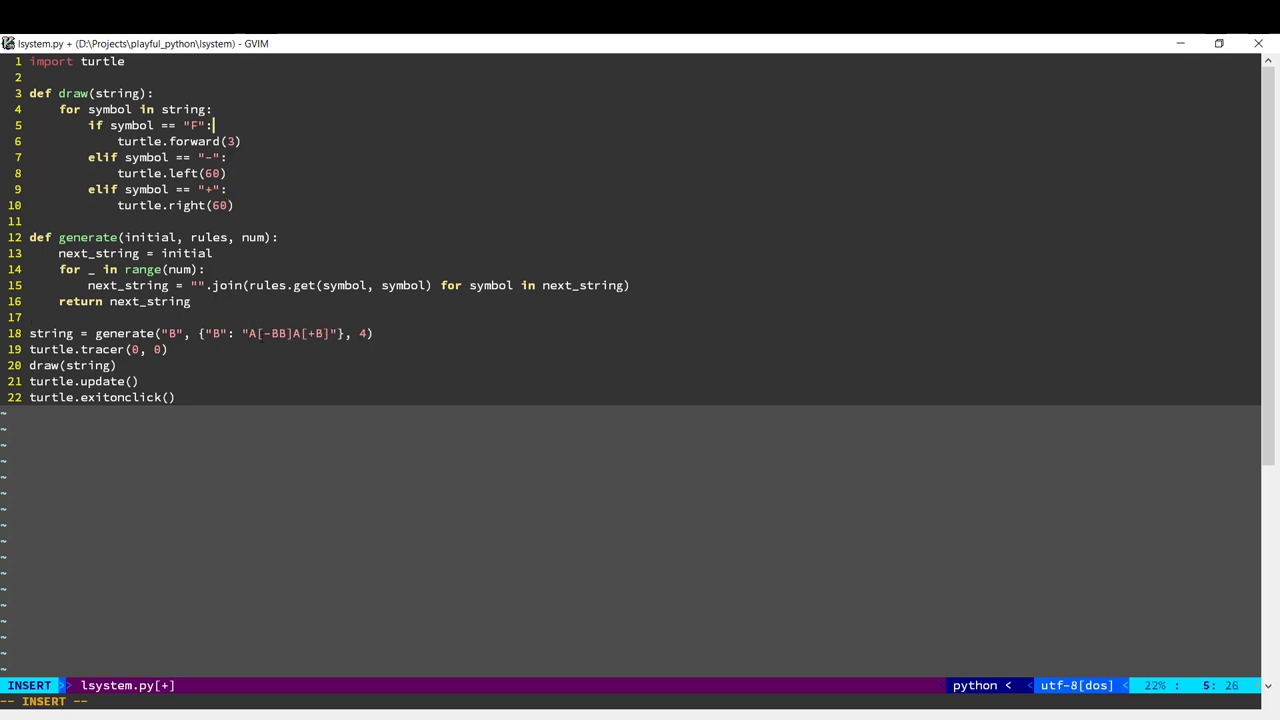
# Change line 5's forward test from == "F" to in ("A".
pyautogui.press('Left')
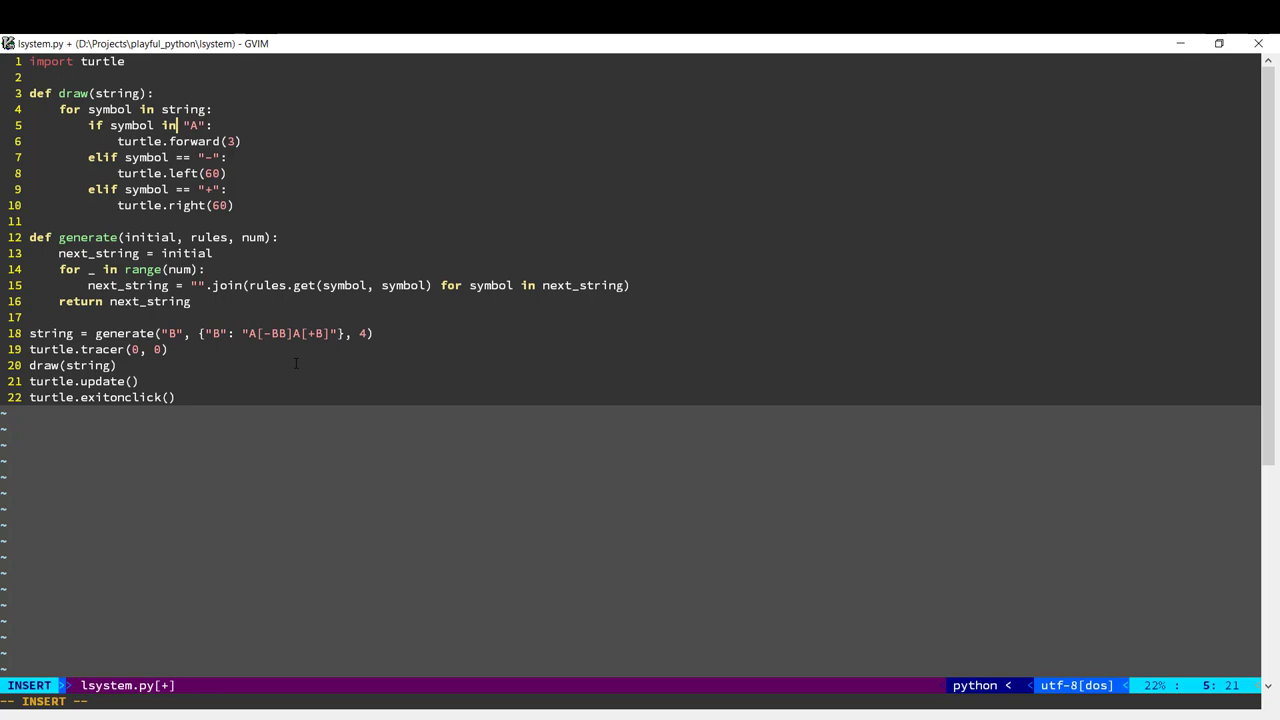
pyautogui.write('(')
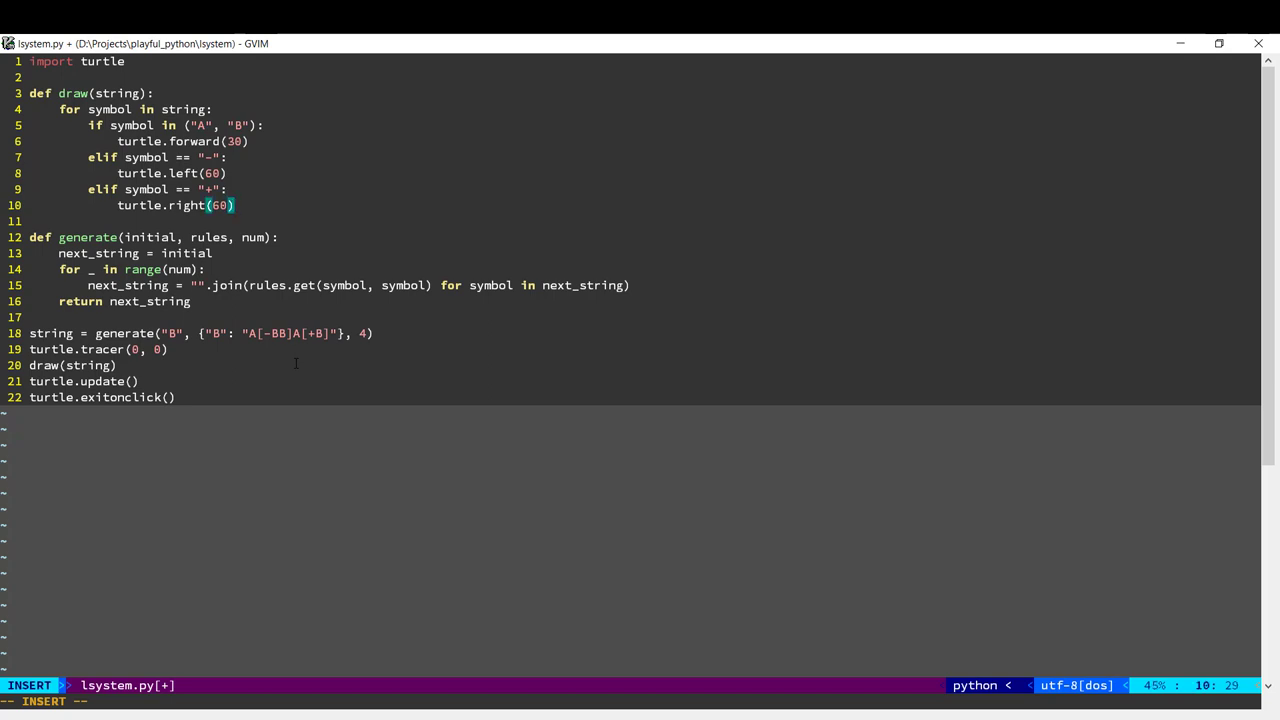
# Add an elif symbol == "[" branch appending turtle.pos() and heading to the stack.
pyautogui.write('elif symbol')
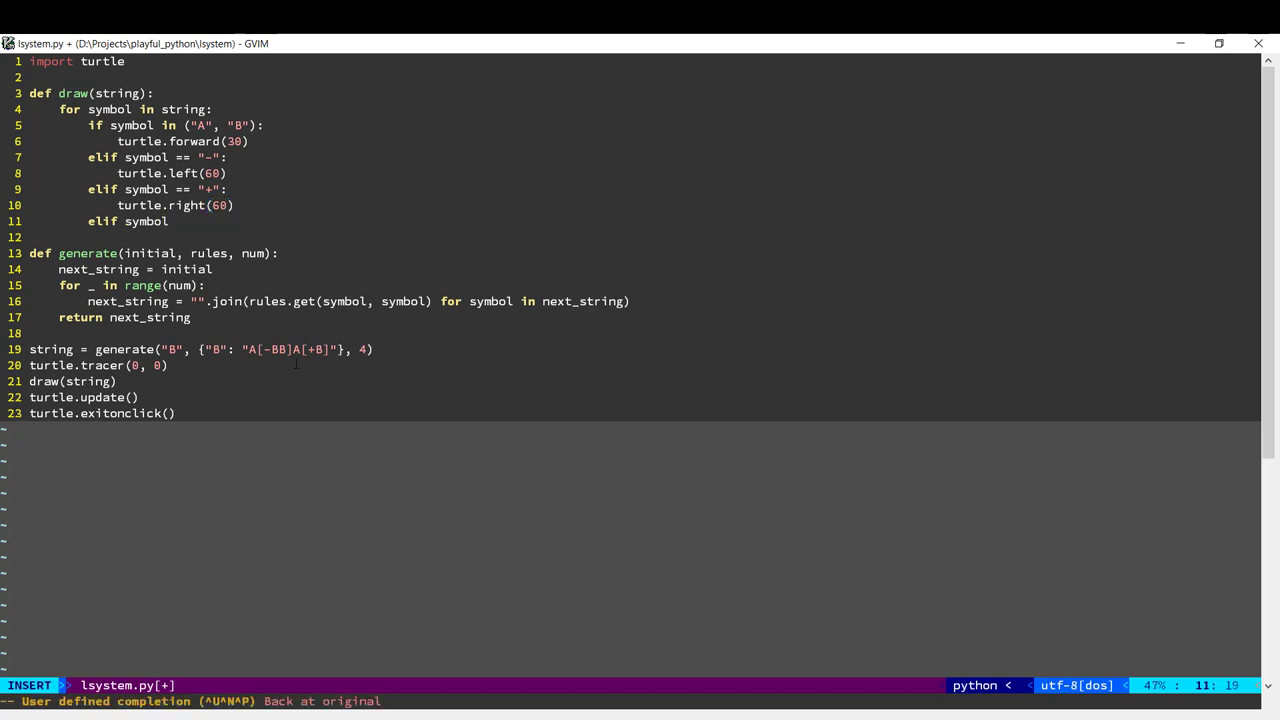
pyautogui.write('== "[":')
pyautogui.write('stack.append')
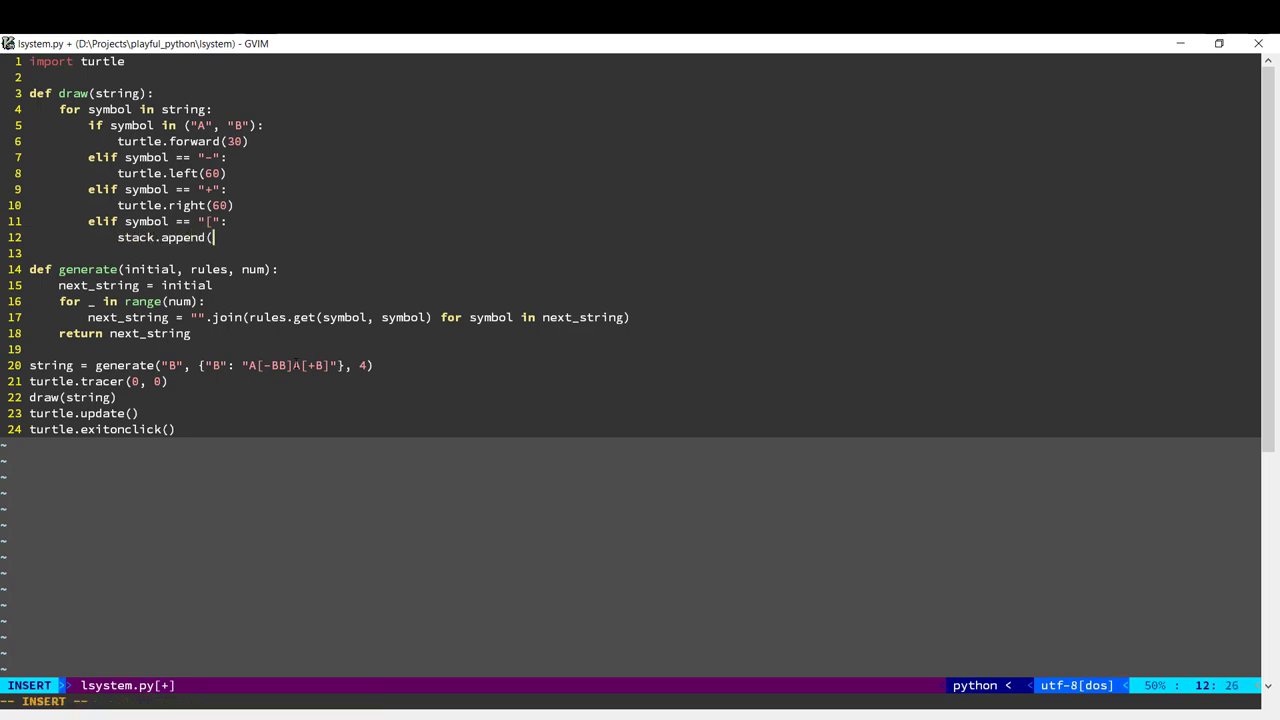
pyautogui.write('(t')
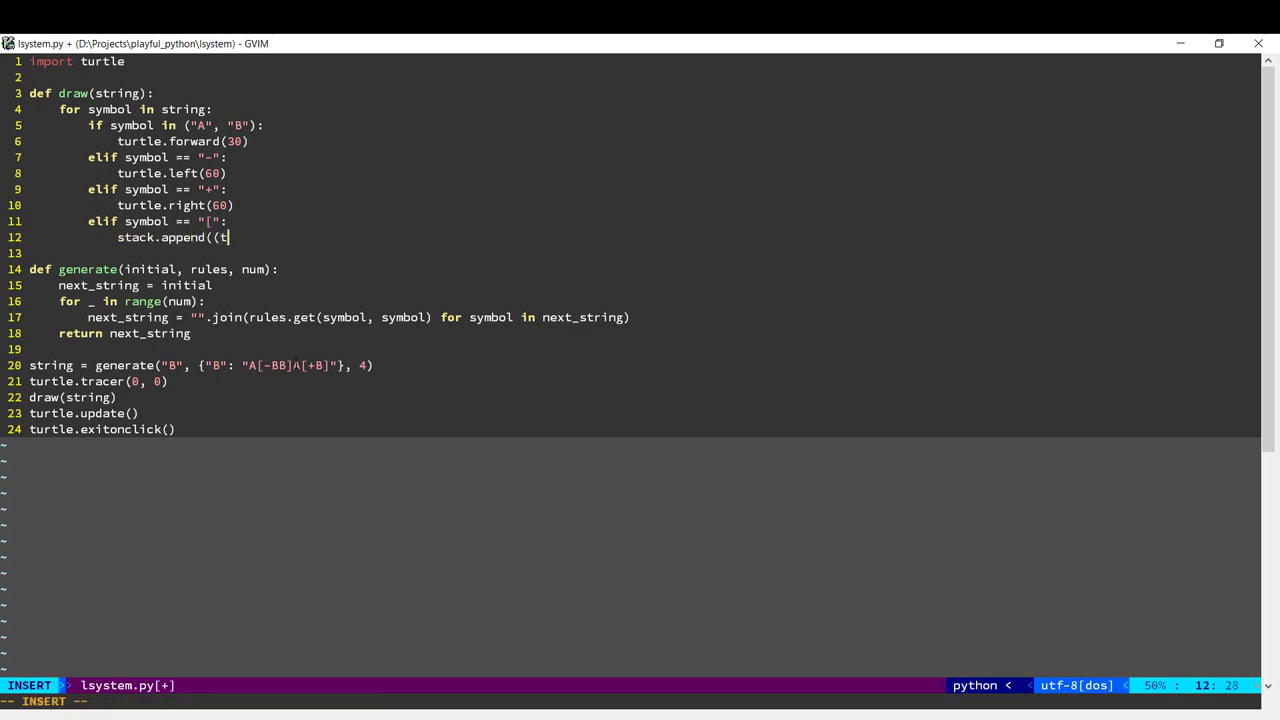
pyautogui.write('urtle.pos()')
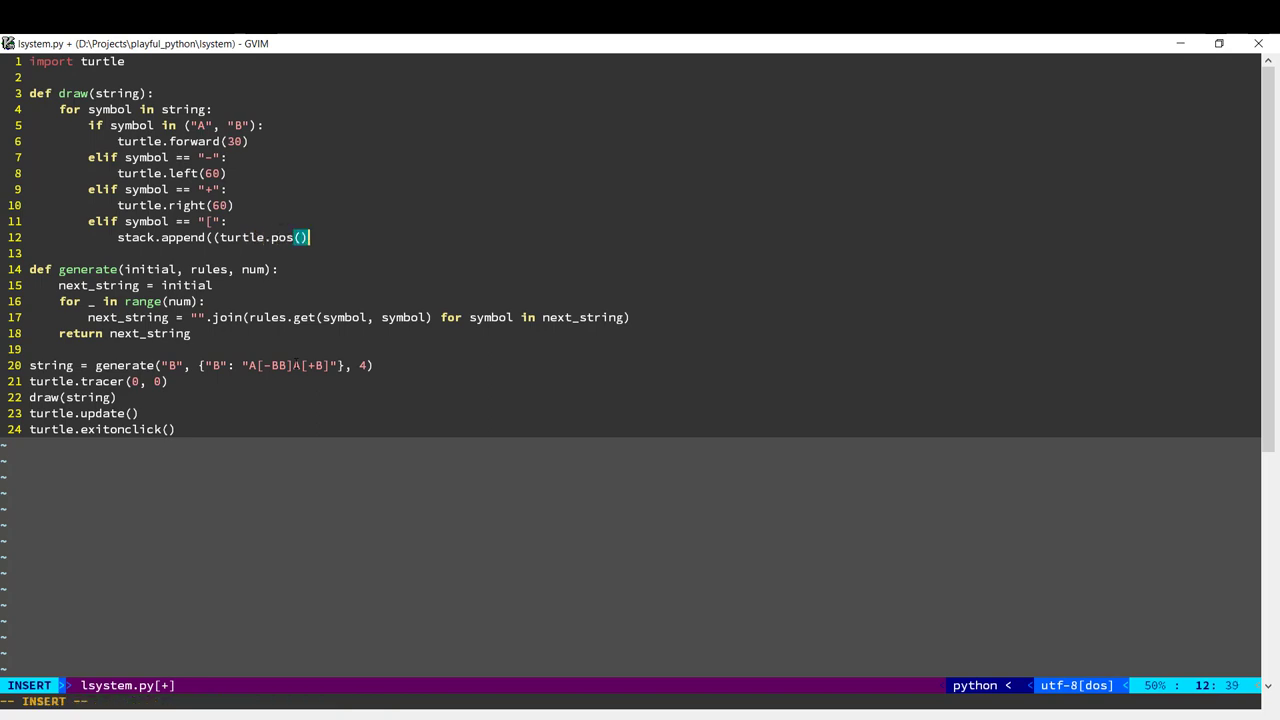
pyautogui.write(', turtle.heading')
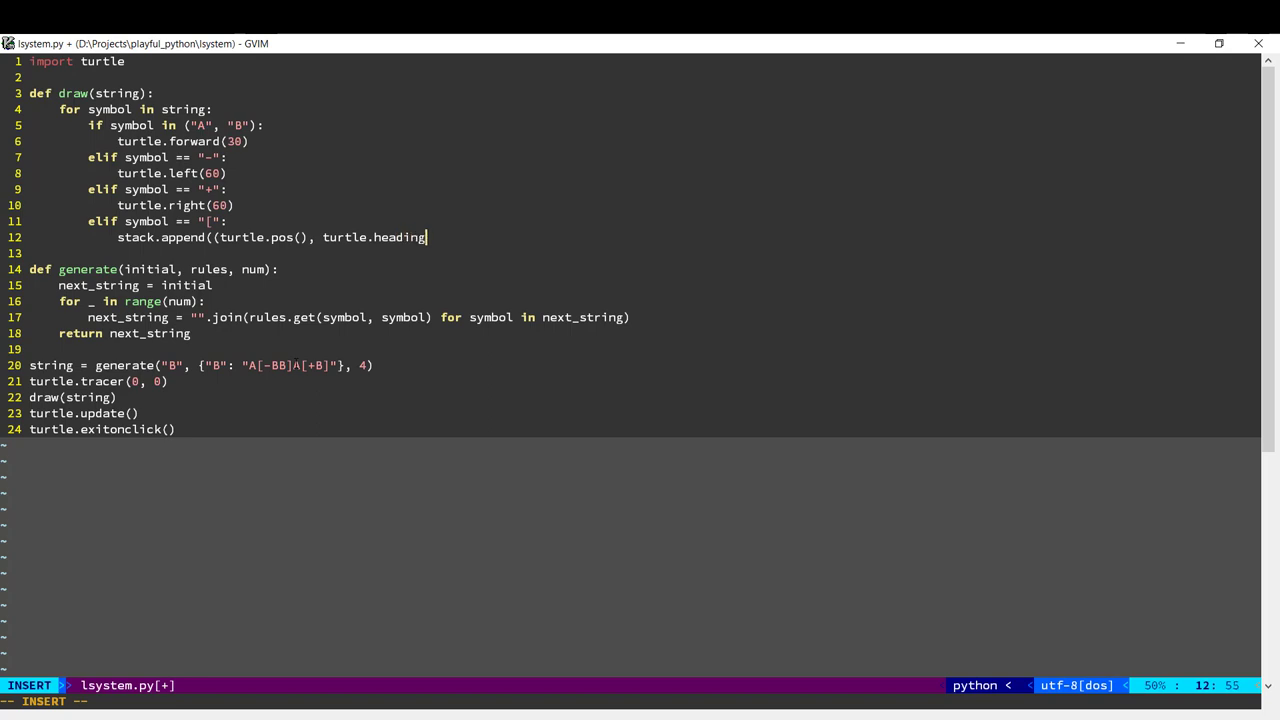
pyautogui.write('()))')
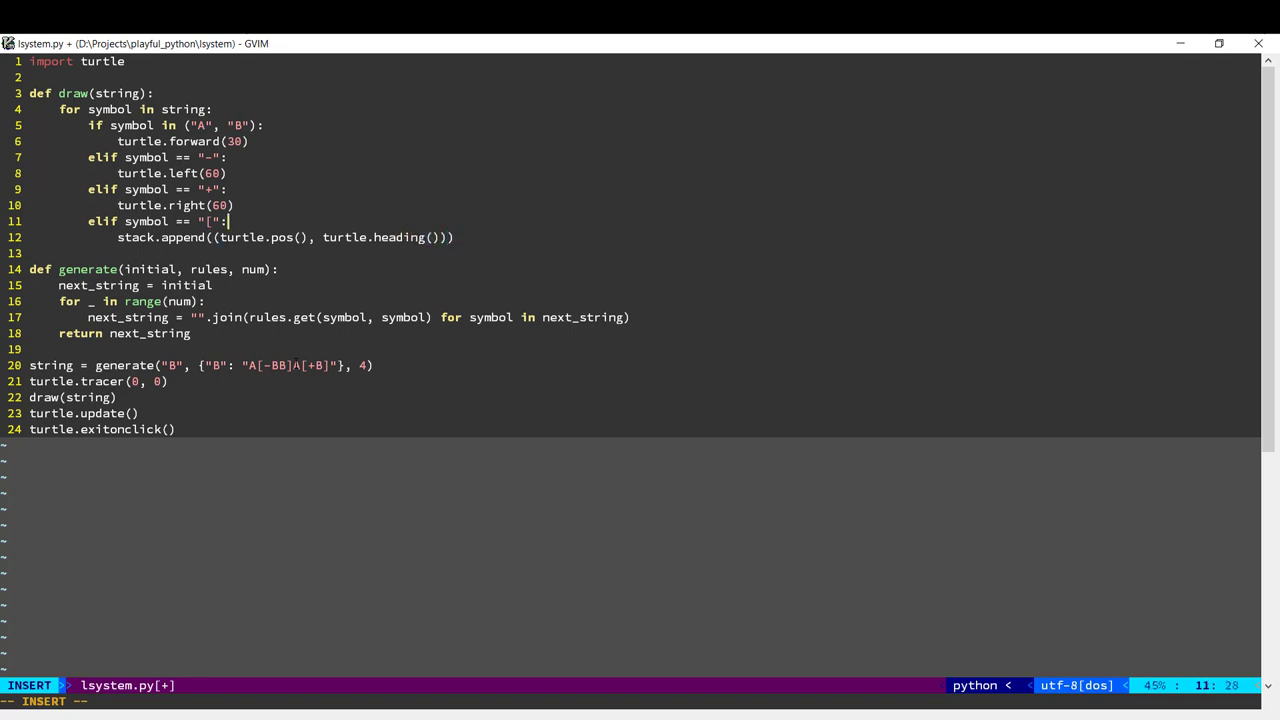
# Create stack = [] at the top of draw() and begin the "]" branch.
pyautogui.press('Return')
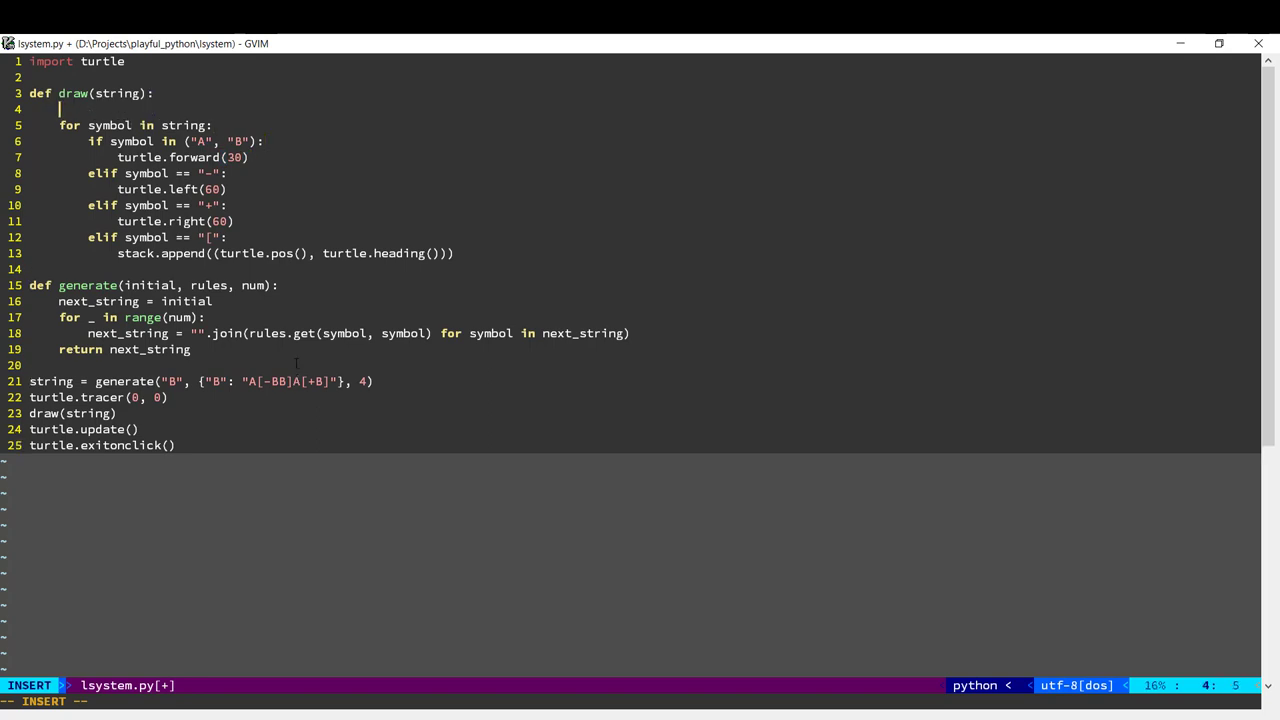
pyautogui.write('stack = []')
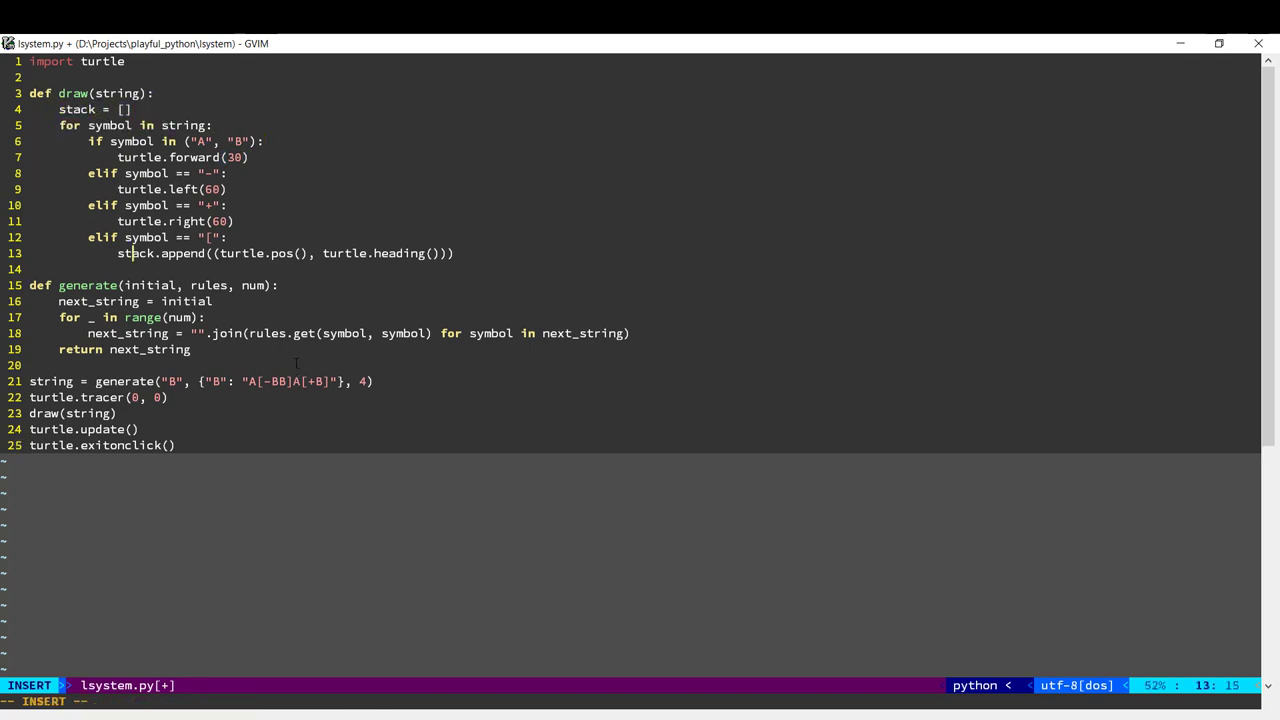
pyautogui.write('elif symbol == "]')
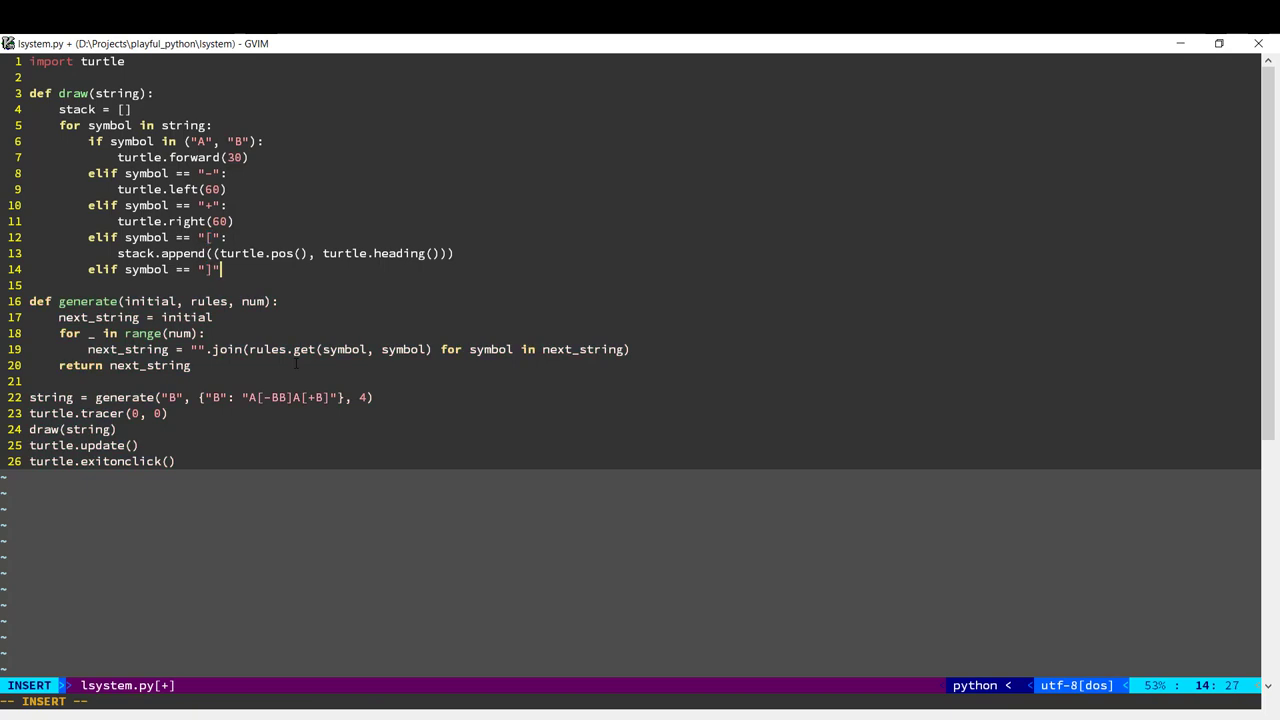
# Fill the "]" branch: pop position and direction, penup, setpos, setheading, pendown.
pyautogui.press('Return')
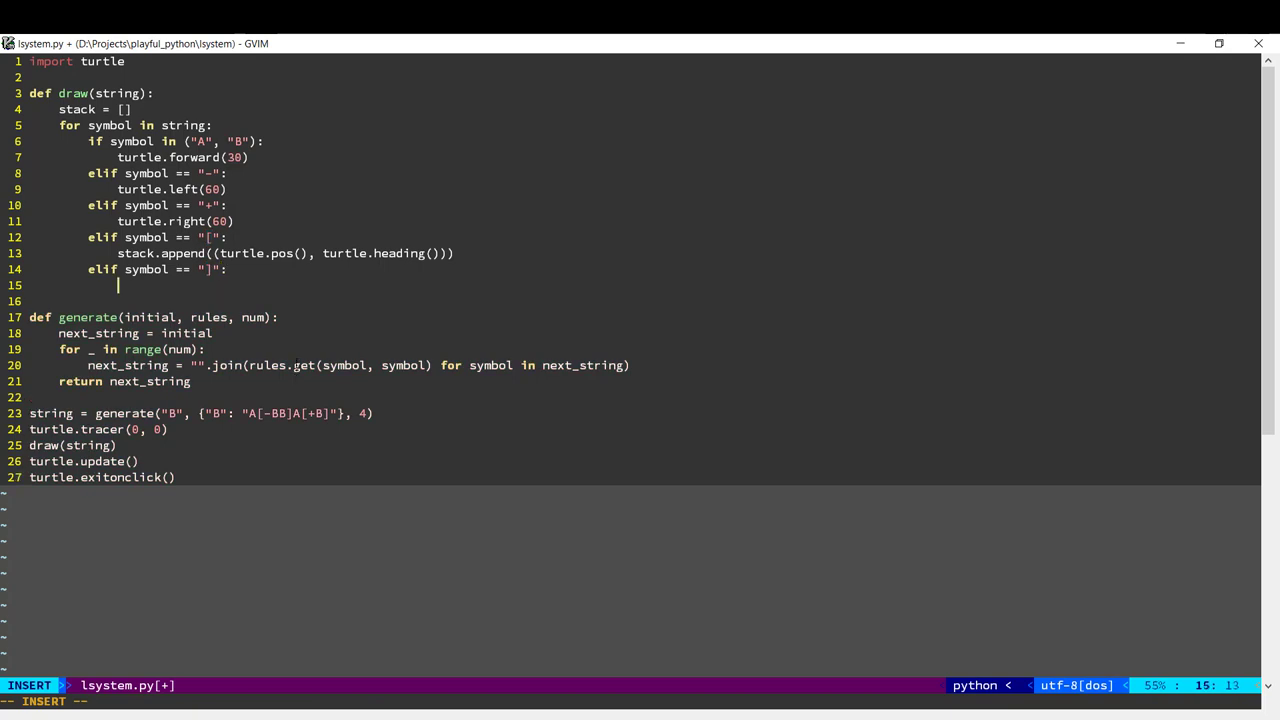
pyautogui.write('positi')
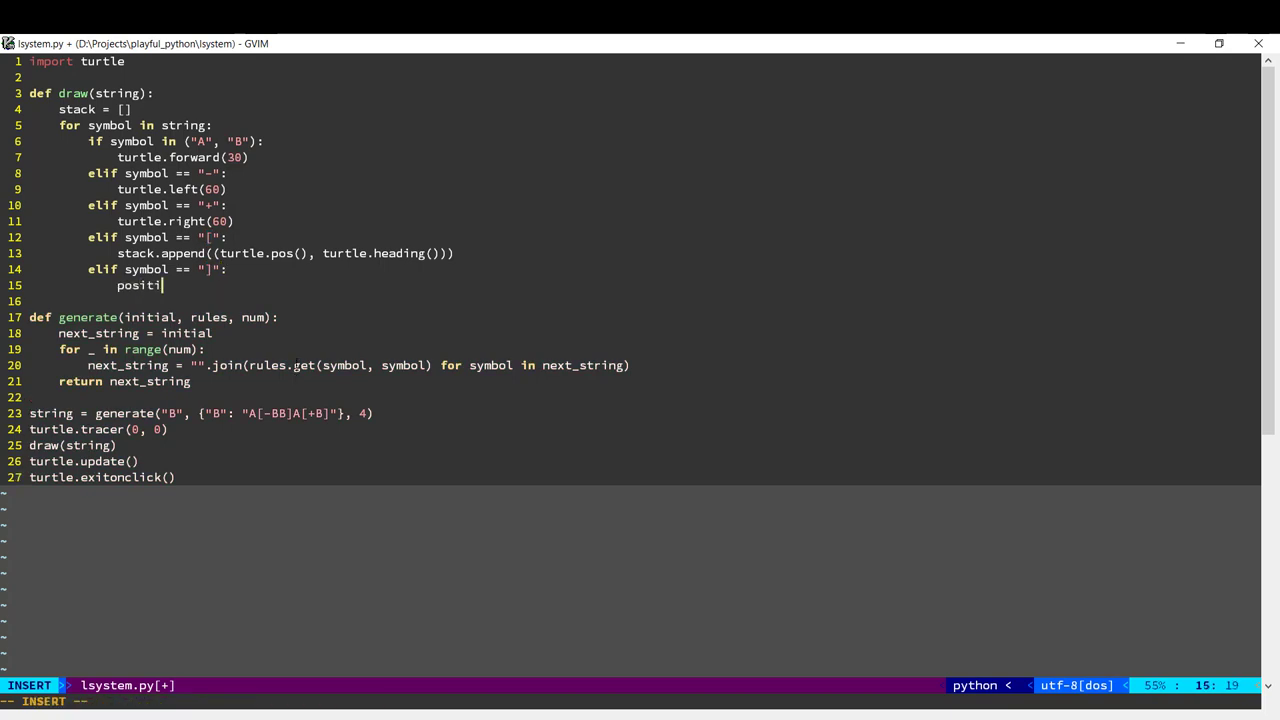
pyautogui.write('on, direction')
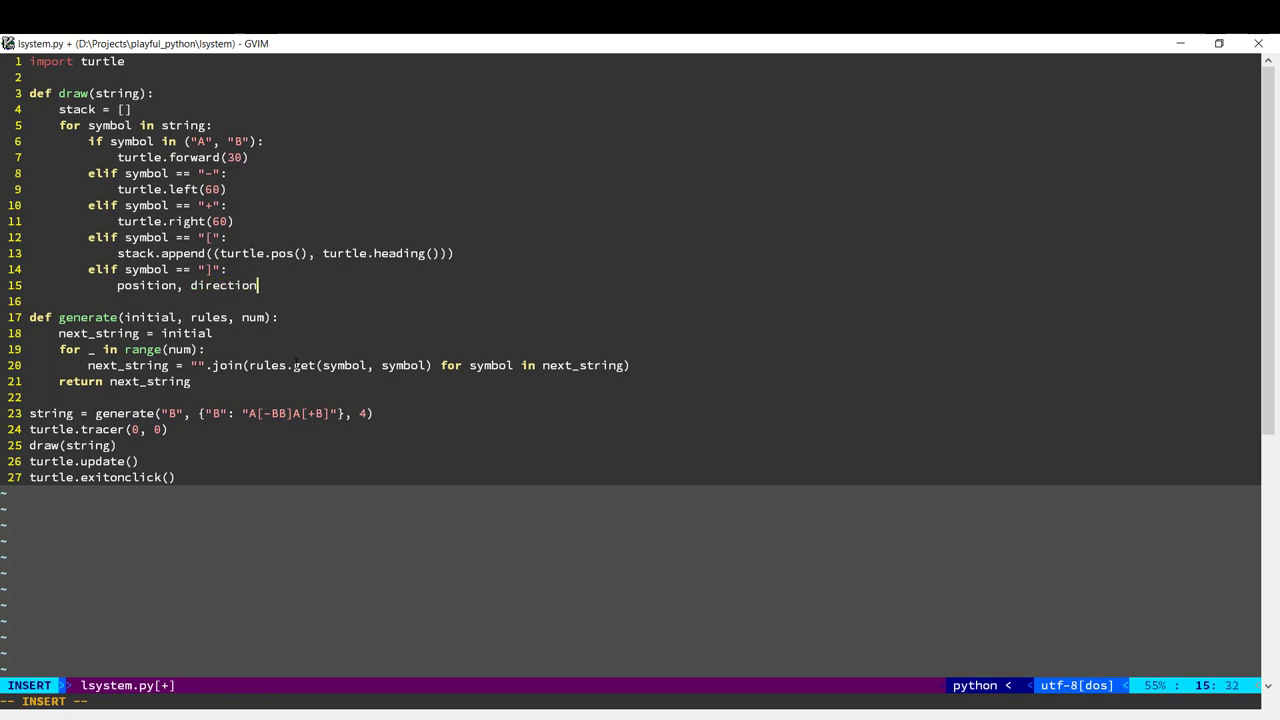
pyautogui.write('= stack.pop(')
pyautogui.write('tur')
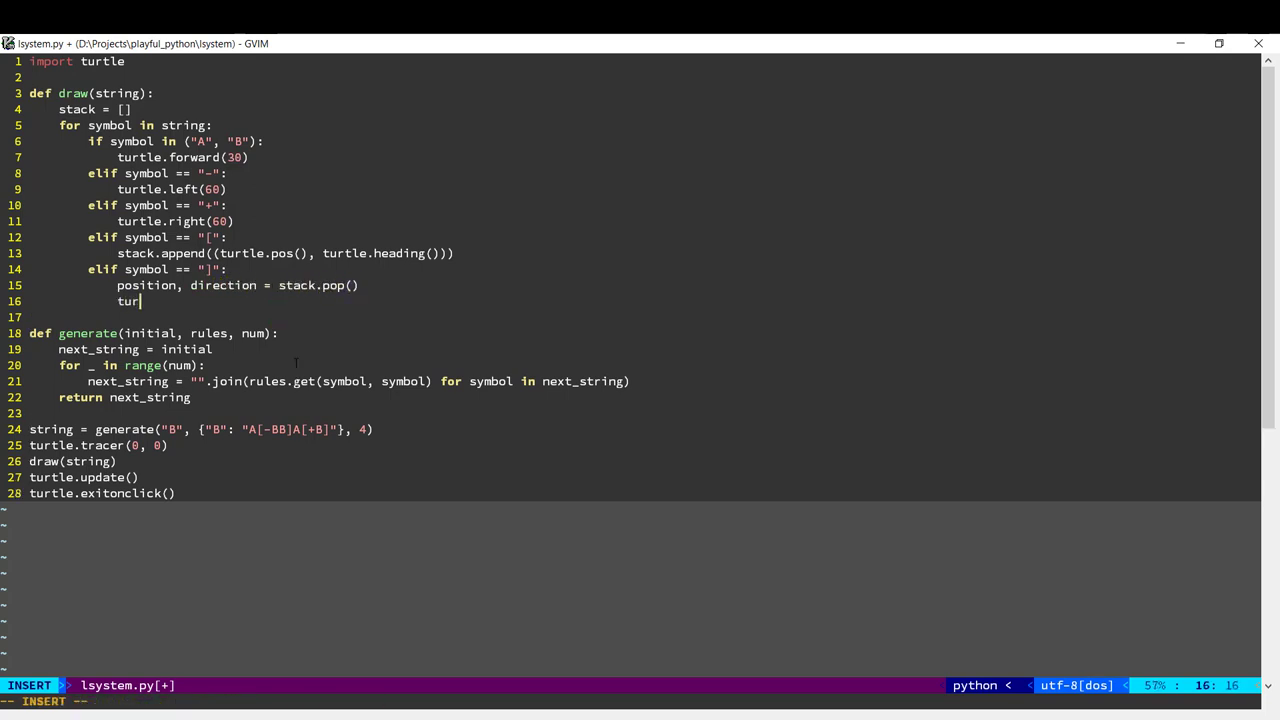
pyautogui.write('tle.penup()')
pyautogui.write('turtle.set')
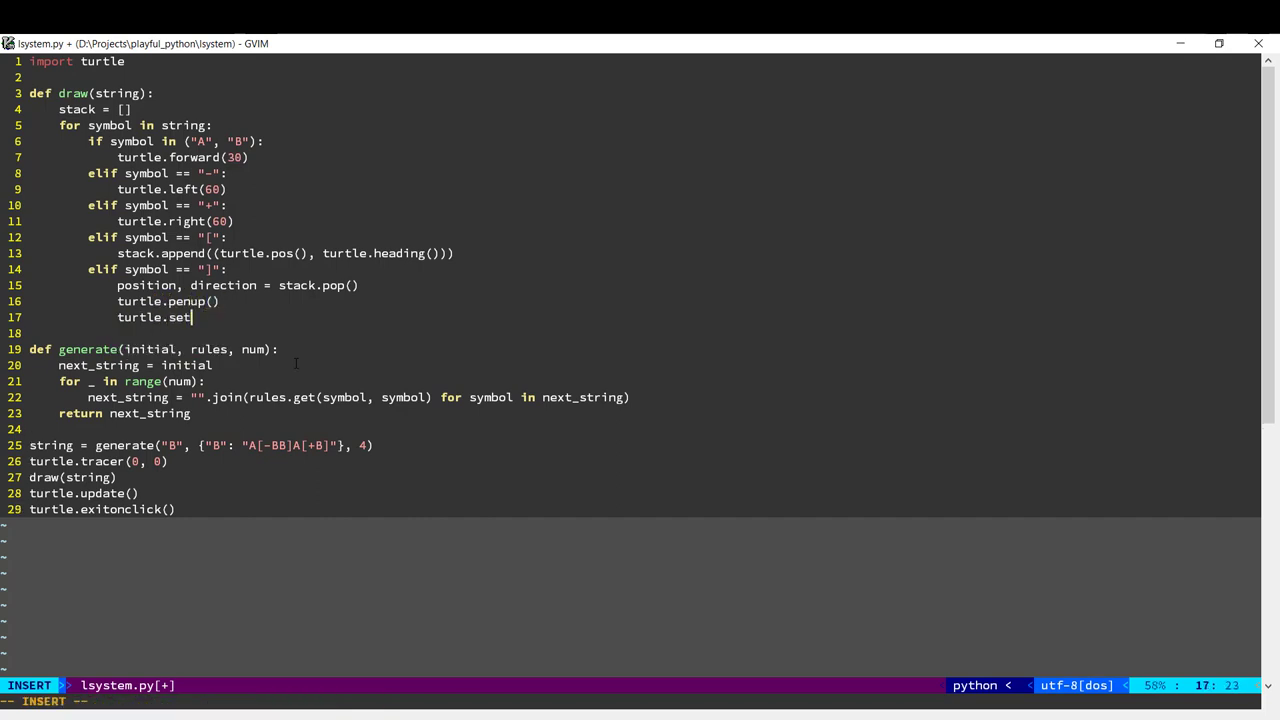
pyautogui.write('pos(position')
pyautogui.write('turtle.setheading(')
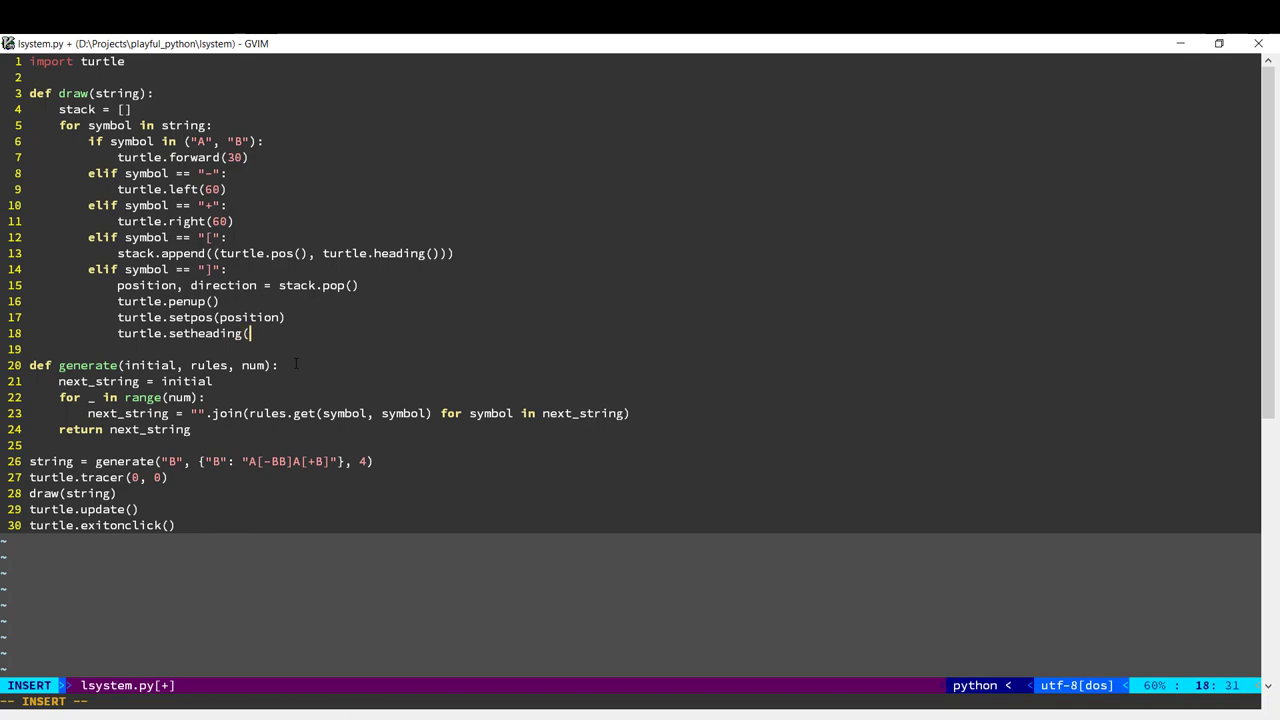
pyautogui.write('direction)')
pyautogui.write('turtle.pen')
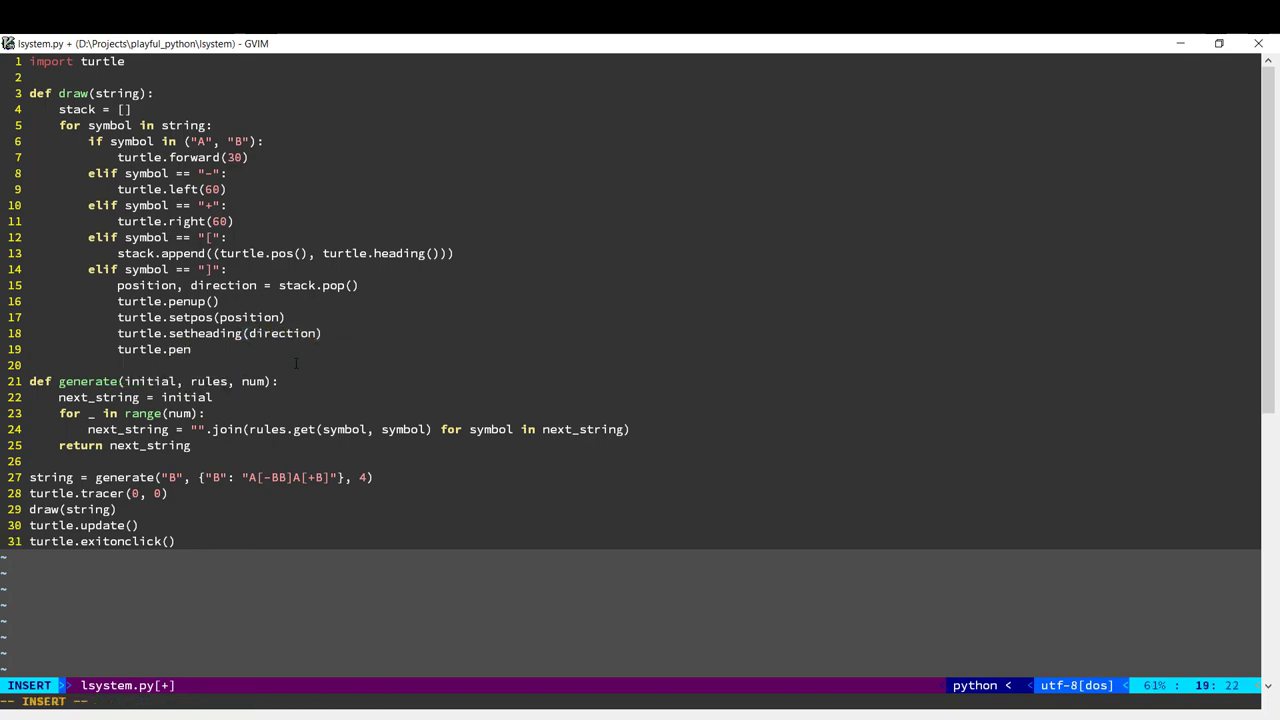
pyautogui.write('down()')
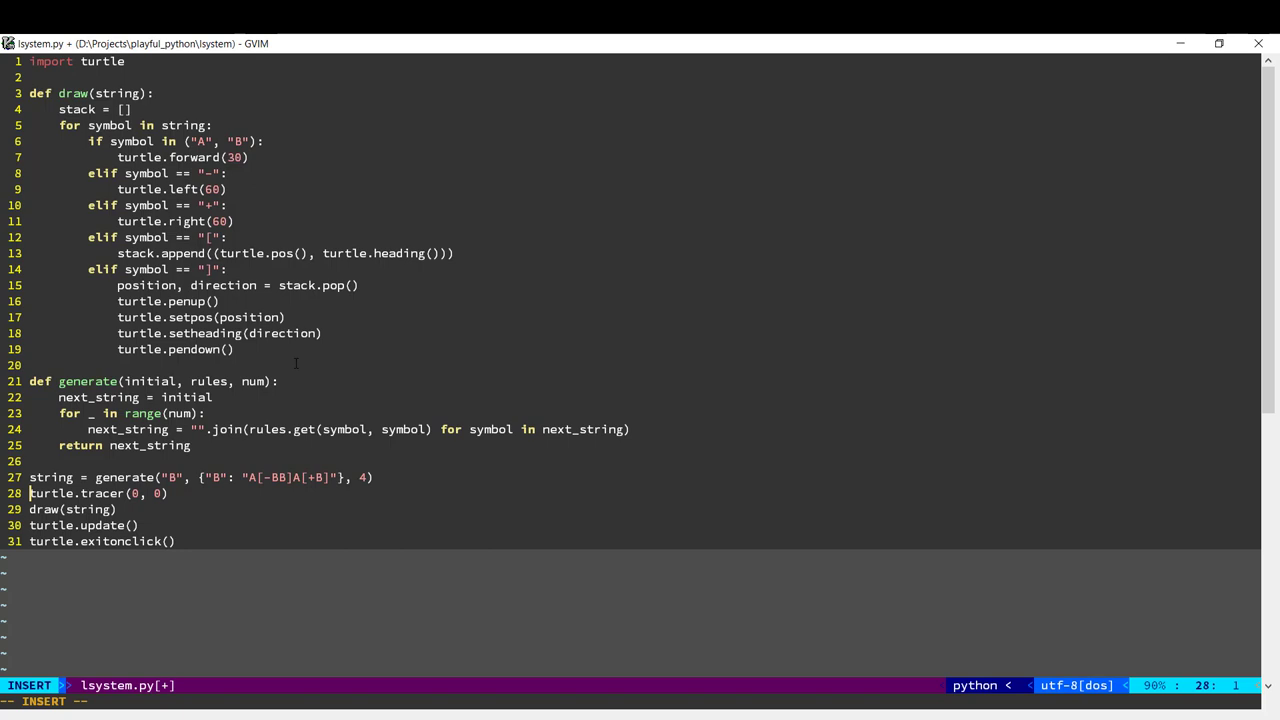
# Insert turtle.penup() before the left(90) and setpos((0, -300)) start moves.
pyautogui.write('turtle')
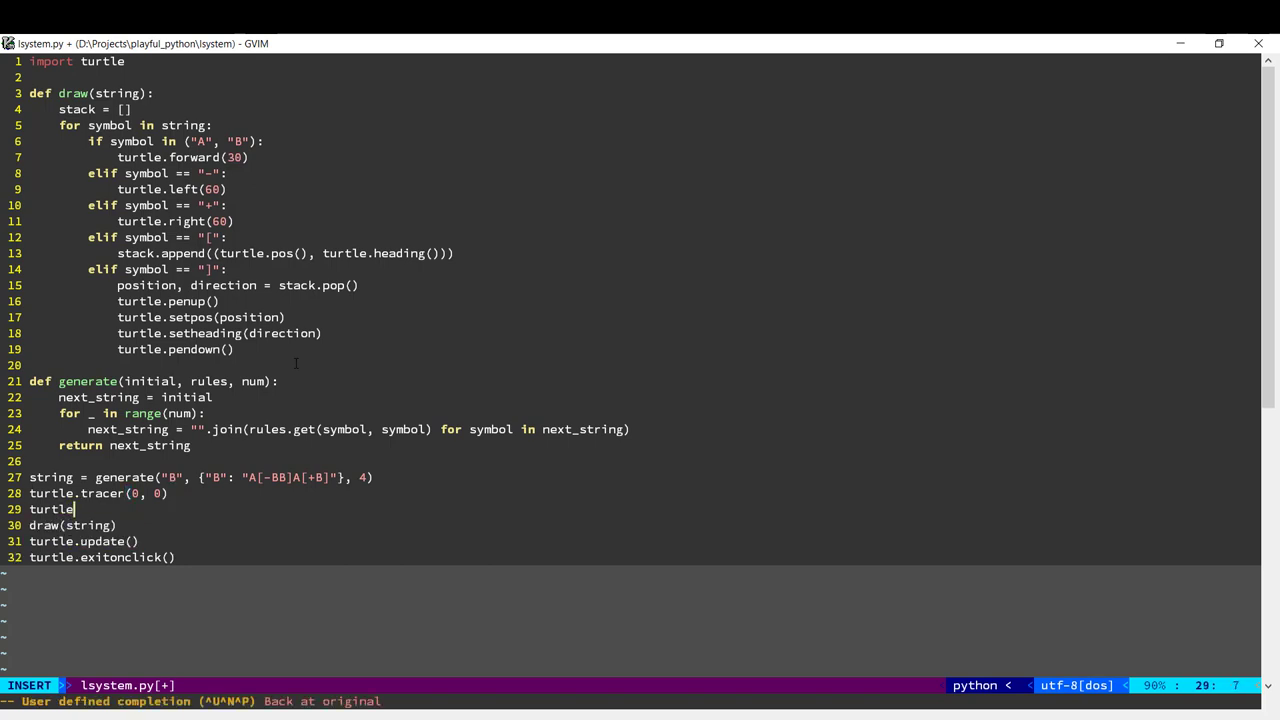
pyautogui.write('.left(')
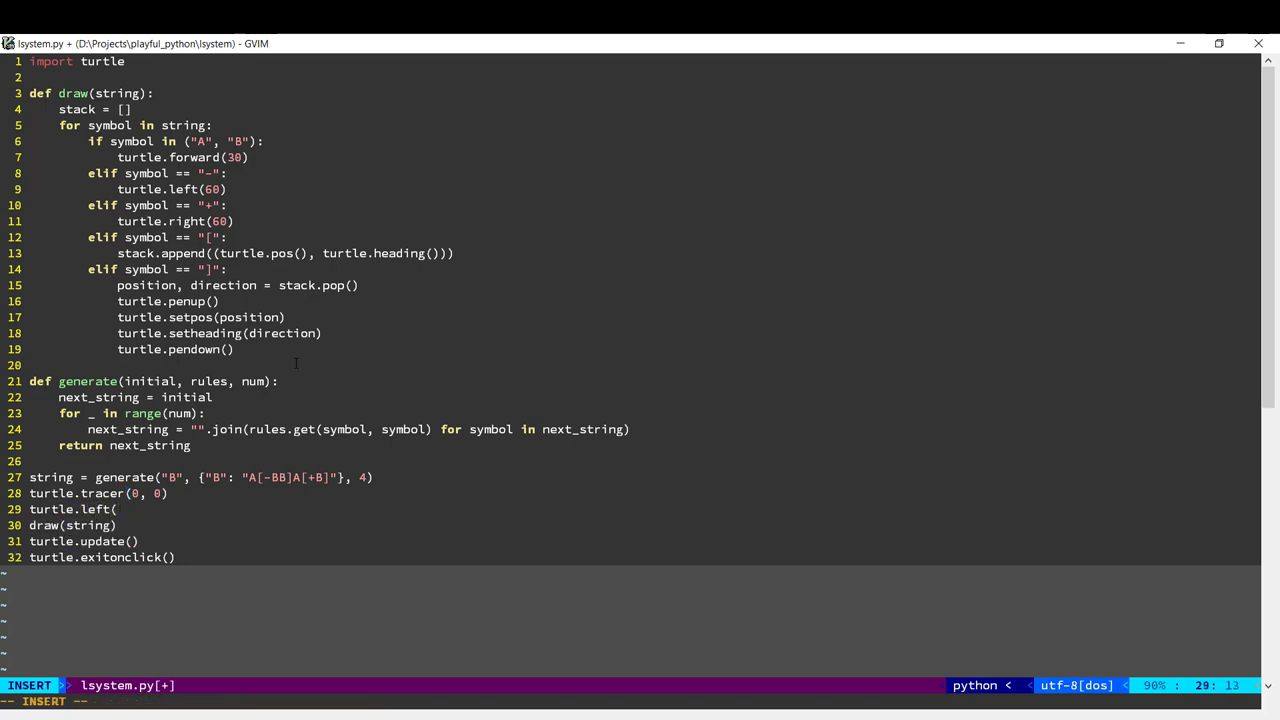
pyautogui.write('90')
pyautogui.write('tu')
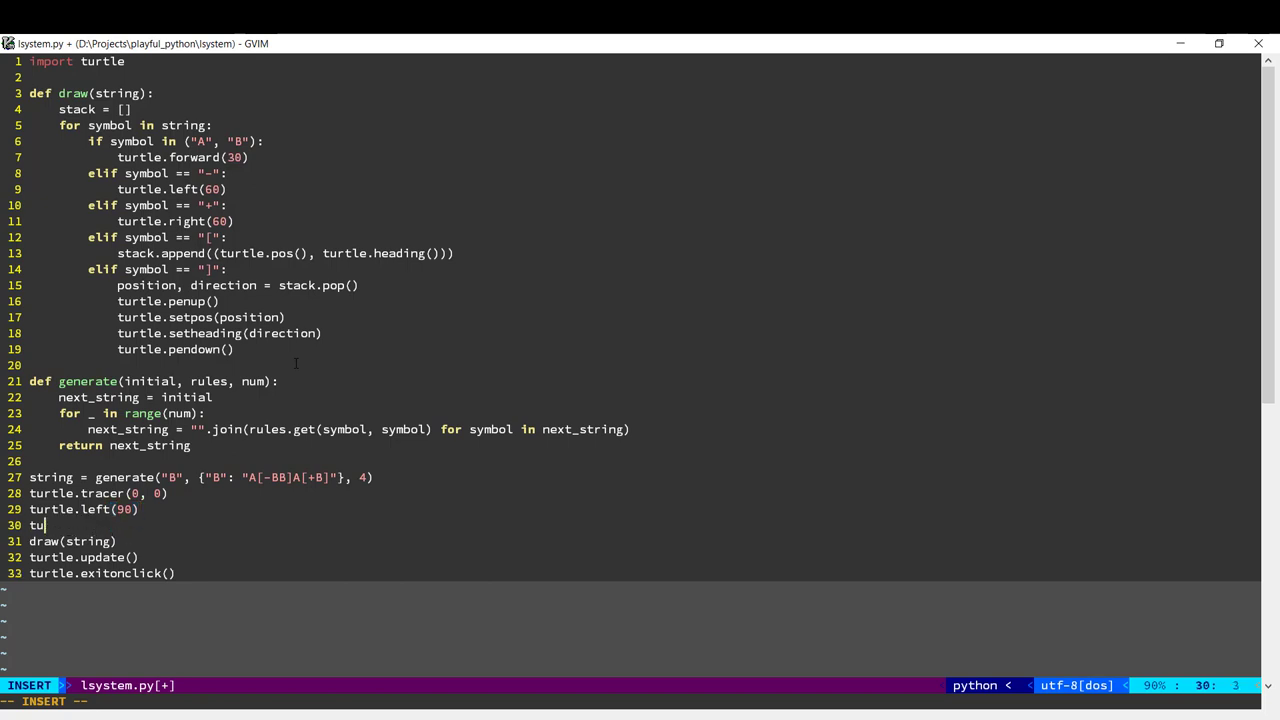
pyautogui.write('rtle.')
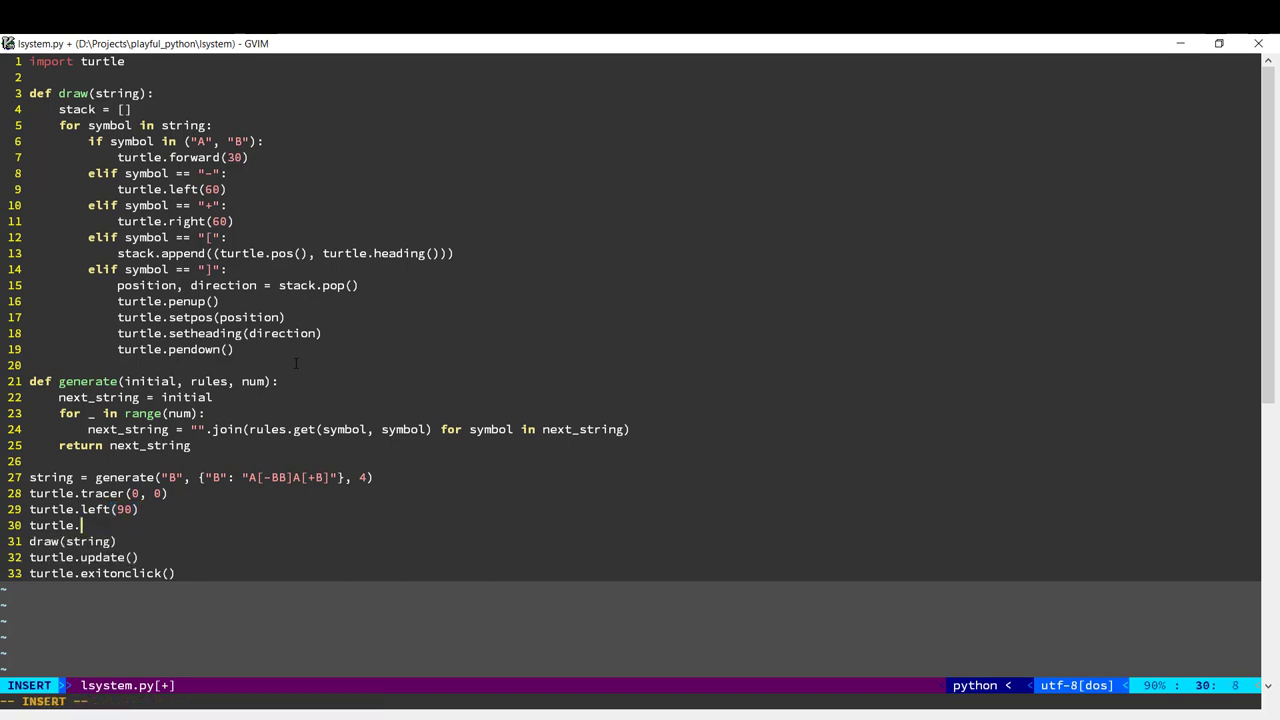
pyautogui.write('setpos((')
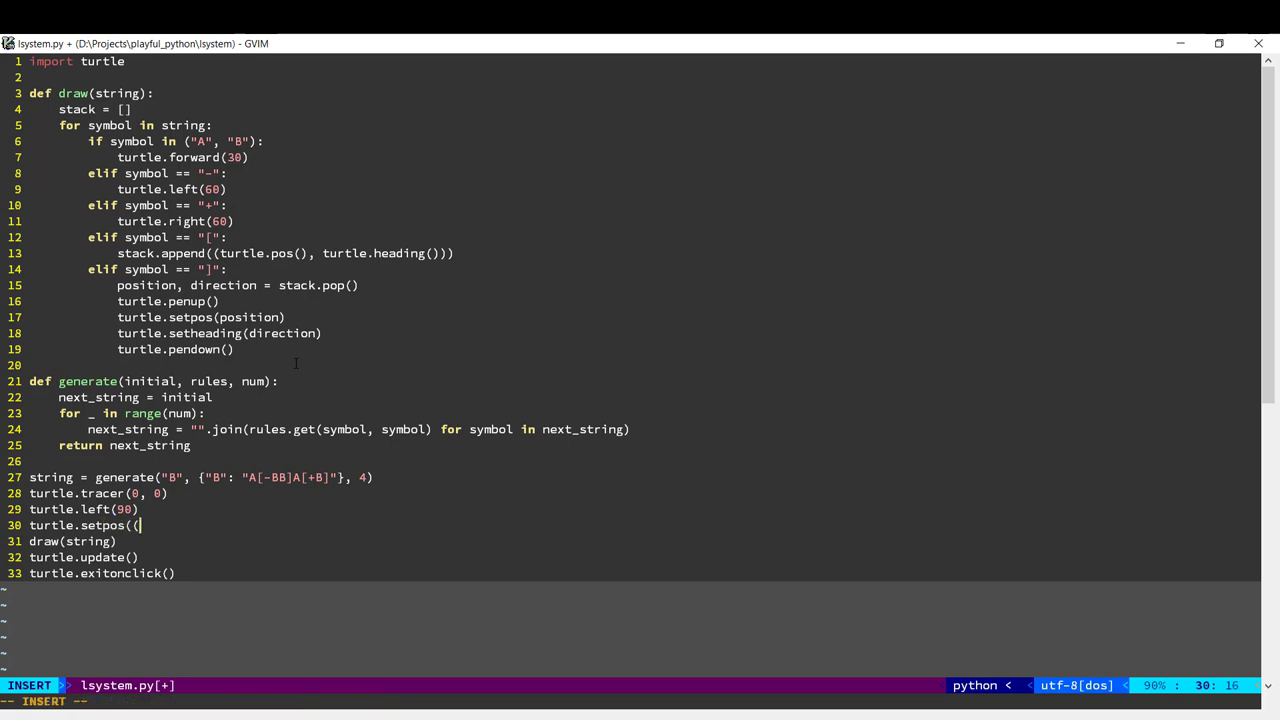
pyautogui.write('0, -300)')
pyautogui.write('turtle.')
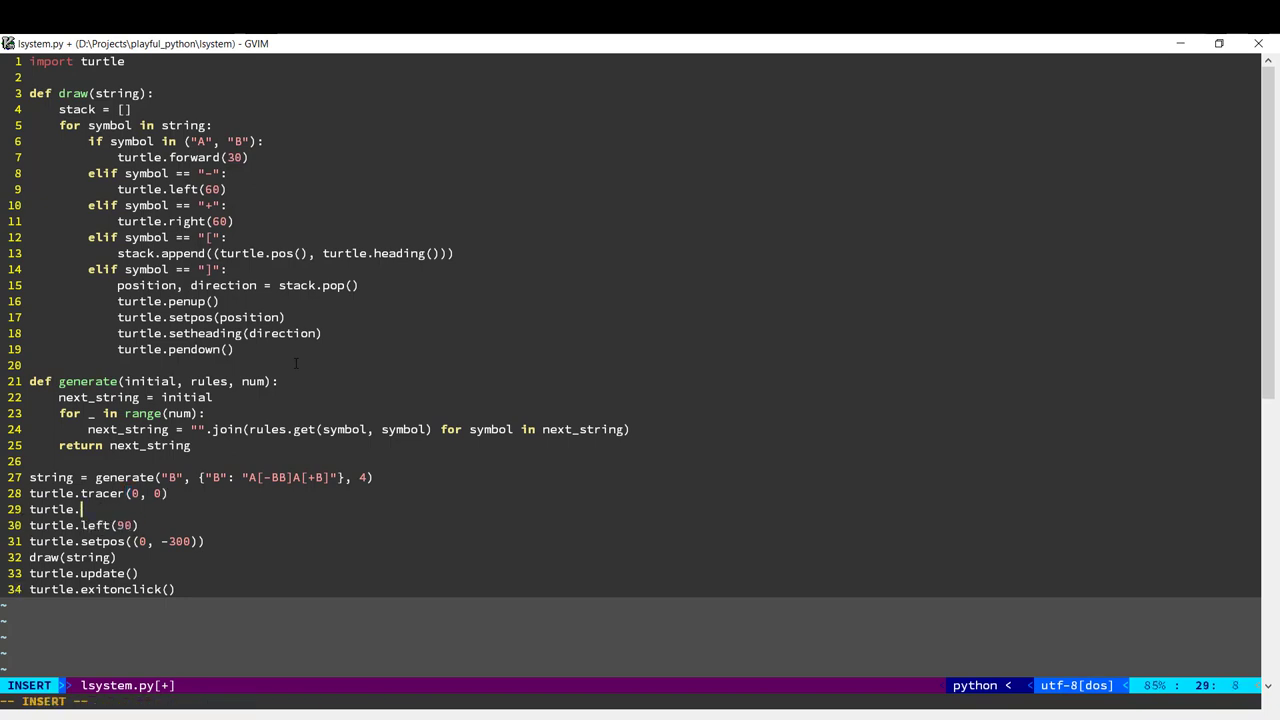
pyautogui.write('penup()')
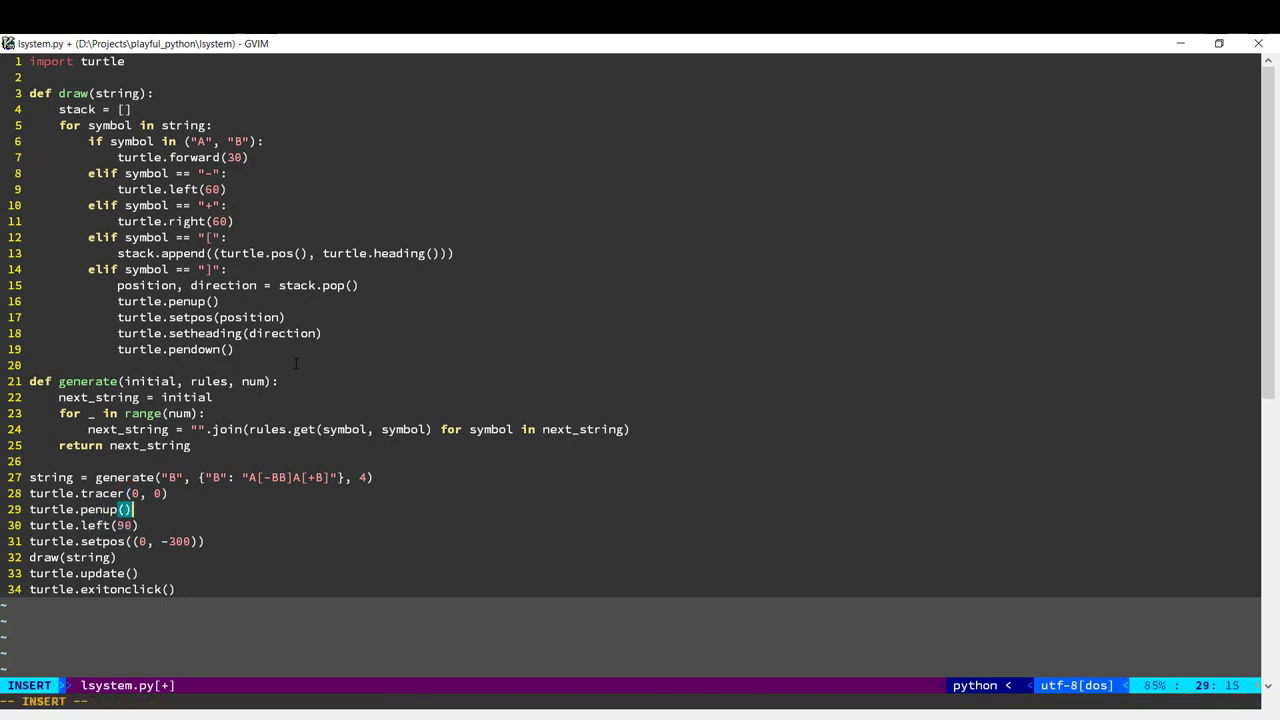
# Add turtle.pendown() after the start-position call and save the script.
pyautogui.press('Return')
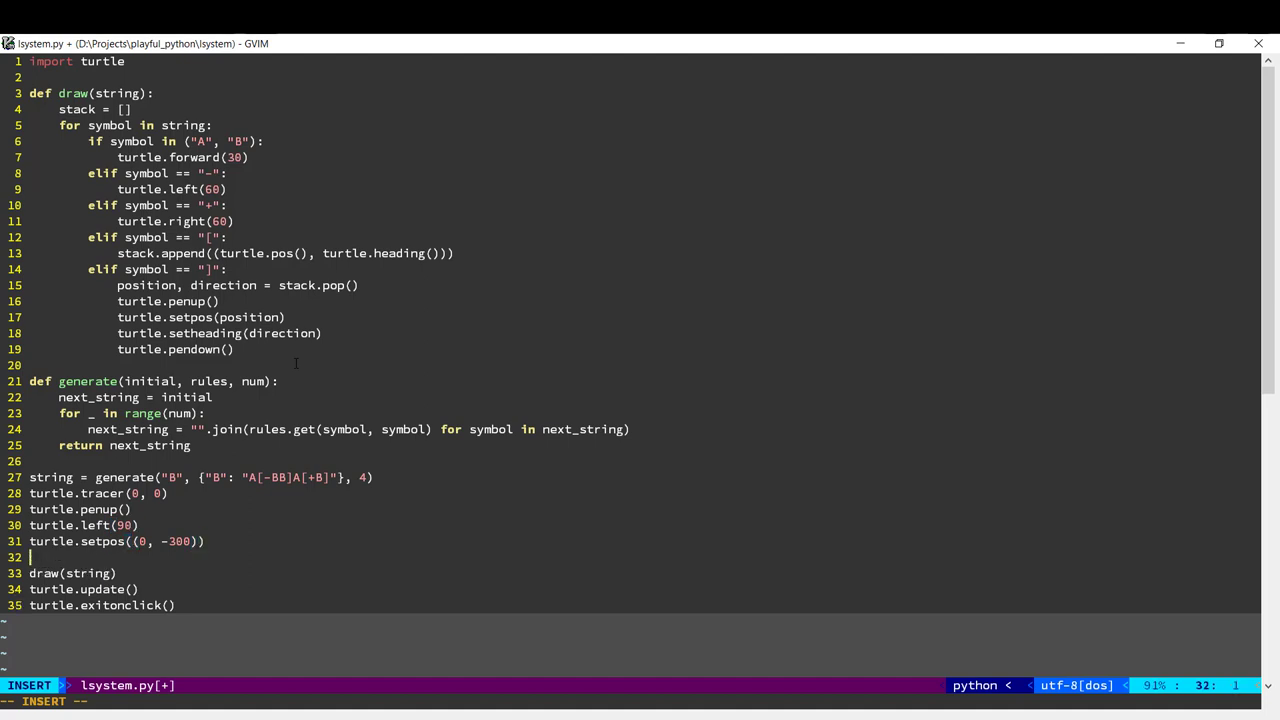
pyautogui.write('turtle.pend')
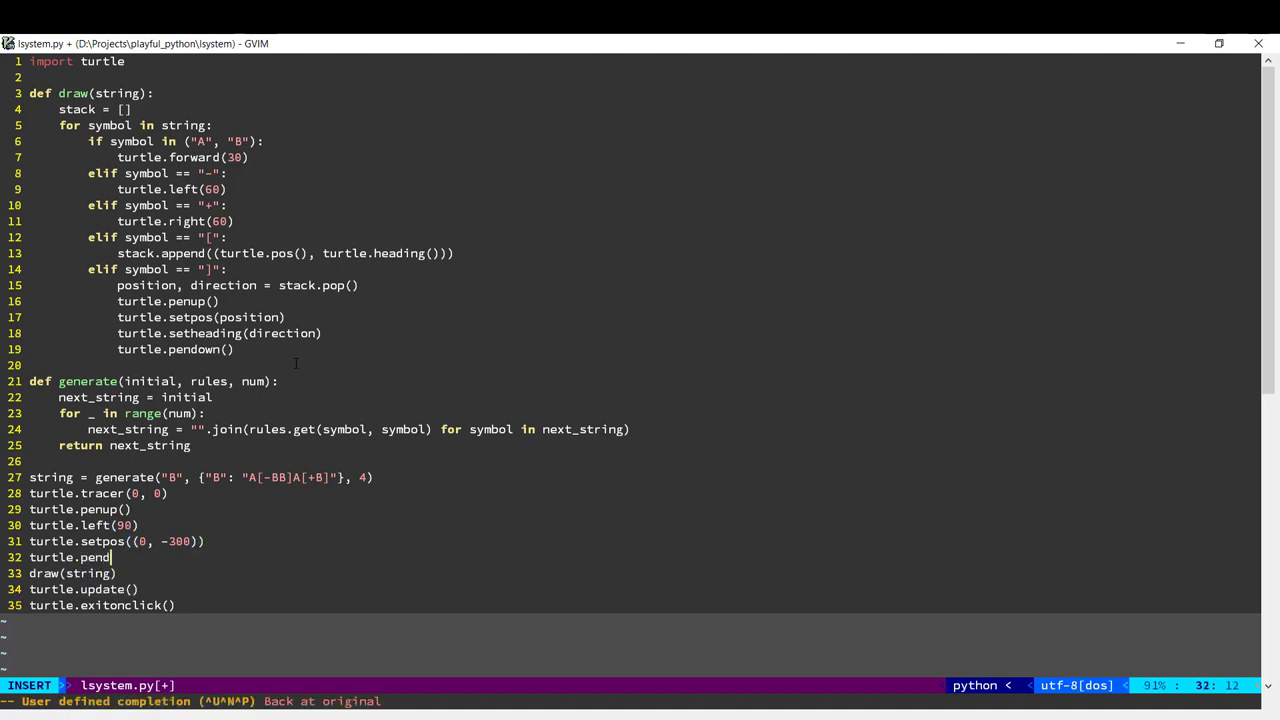
pyautogui.press('Escape')
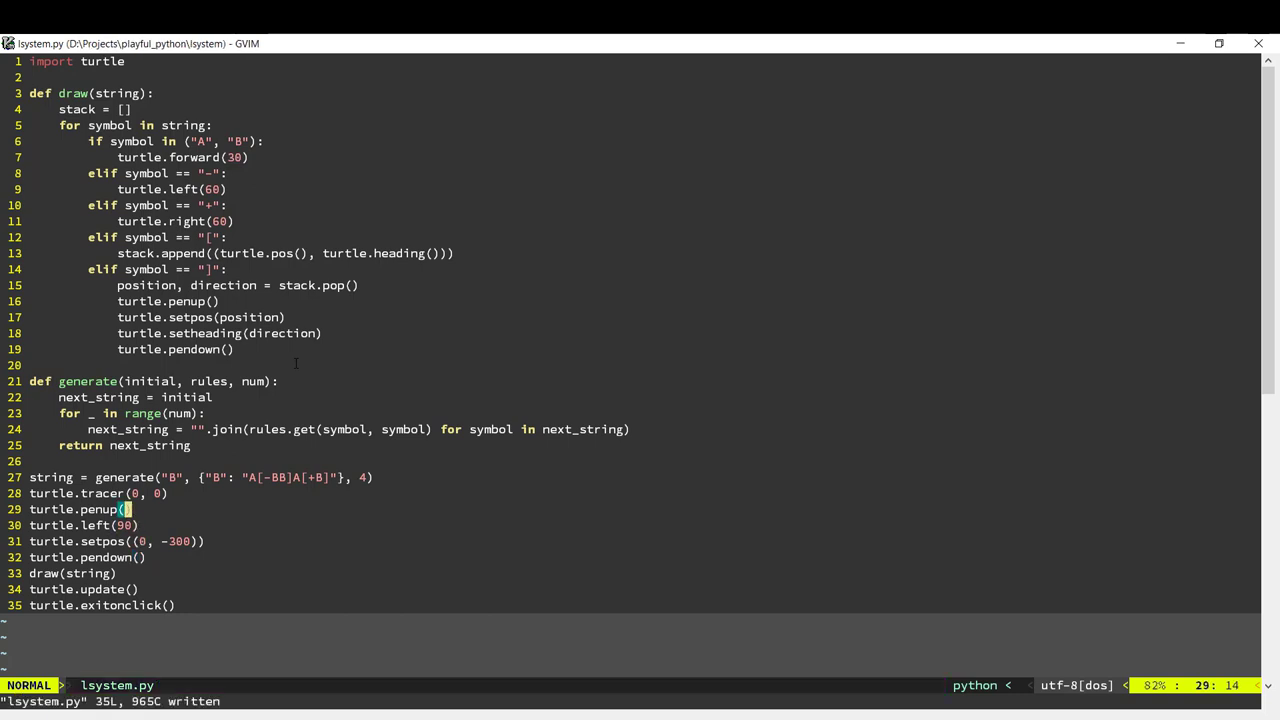
pyautogui.press('dd')
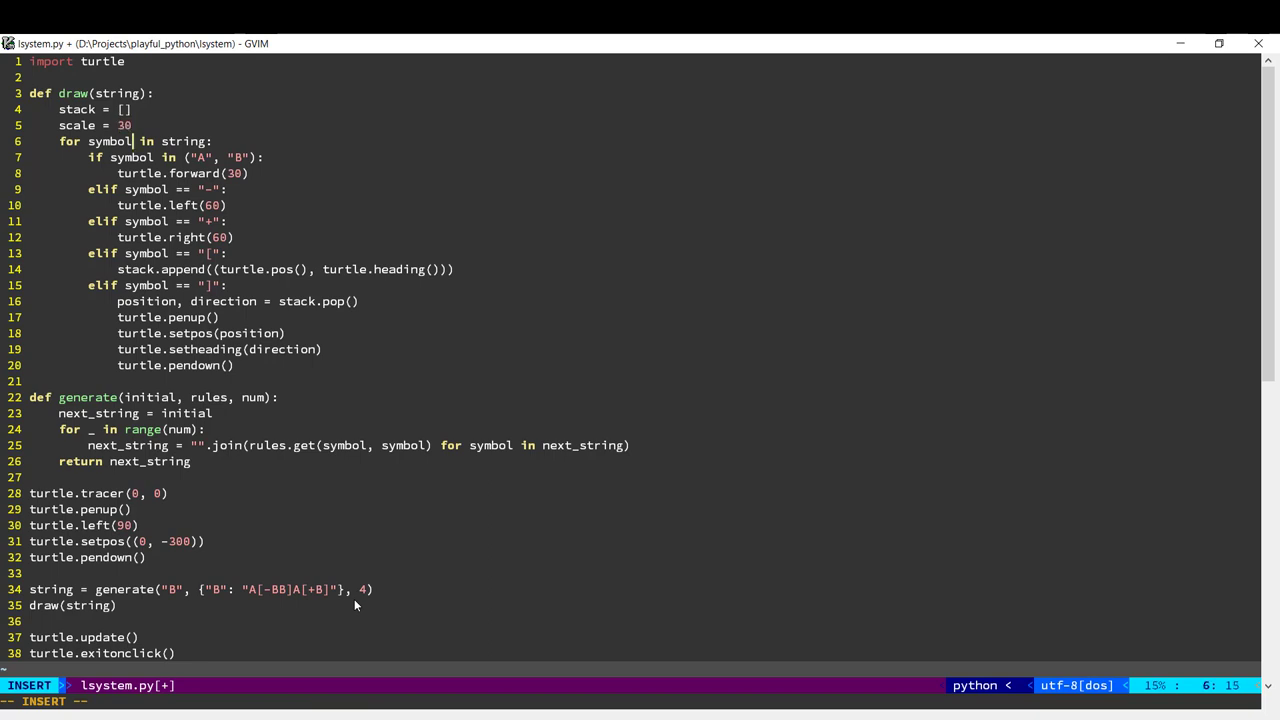
# Define scale = 30 and angle = 20 for the moves, test-run, then use 5 generations.
pyautogui.write('scale')
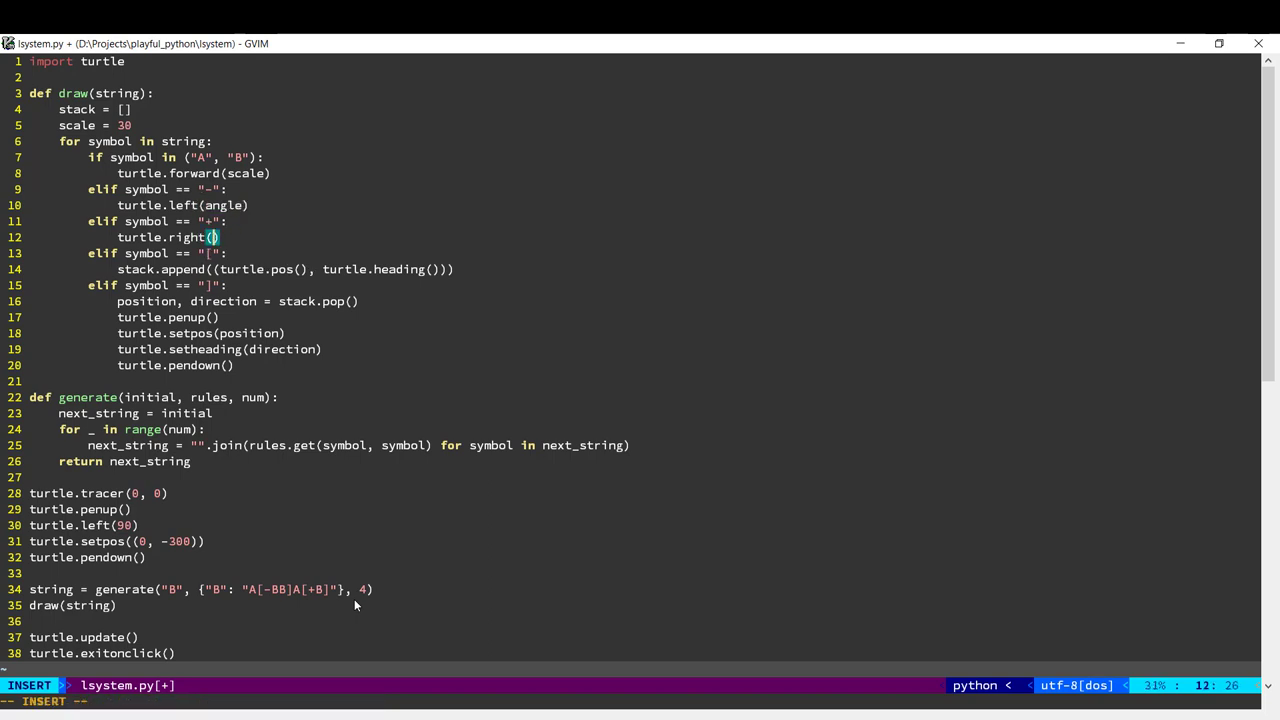
pyautogui.write('angle')
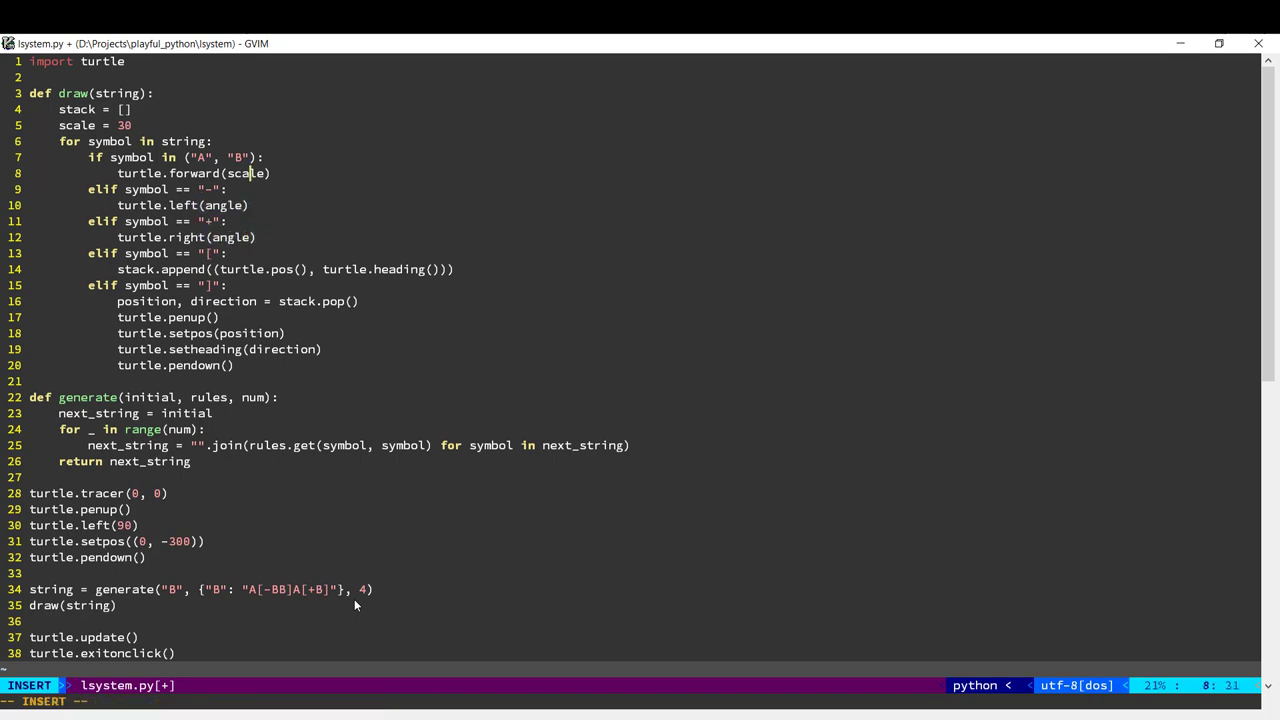
pyautogui.write('ang')
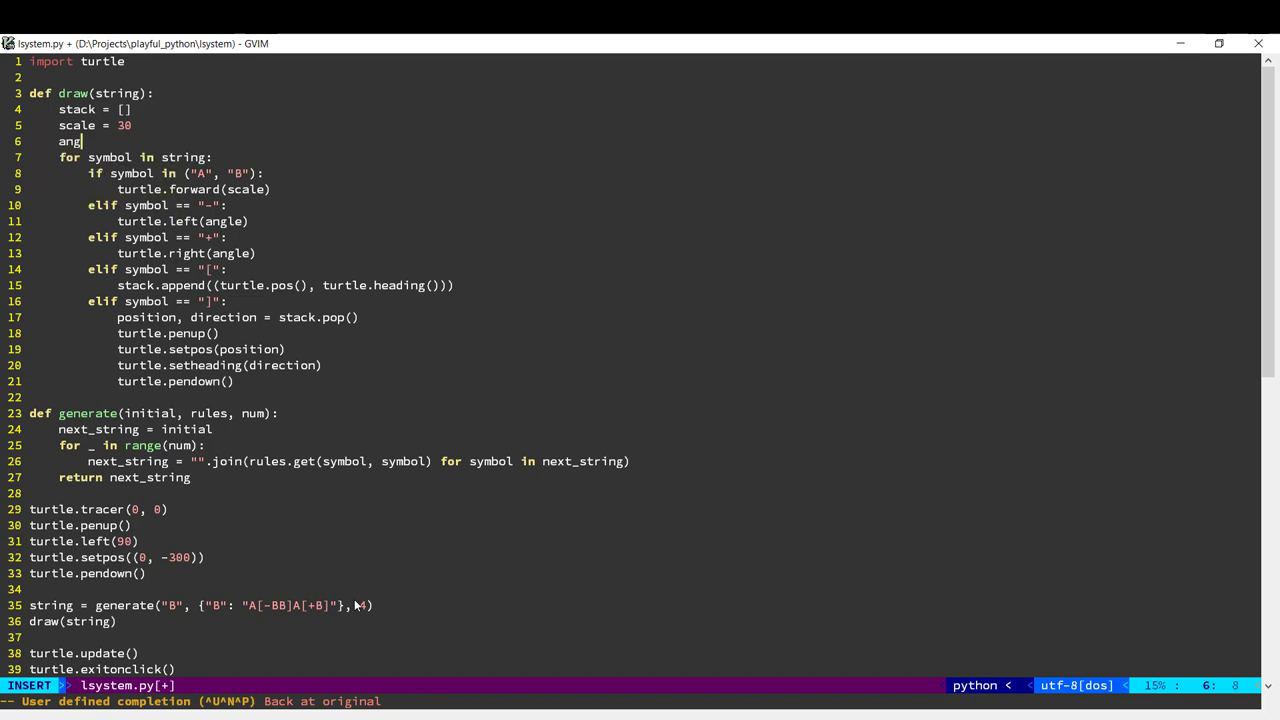
pyautogui.press('Escape')
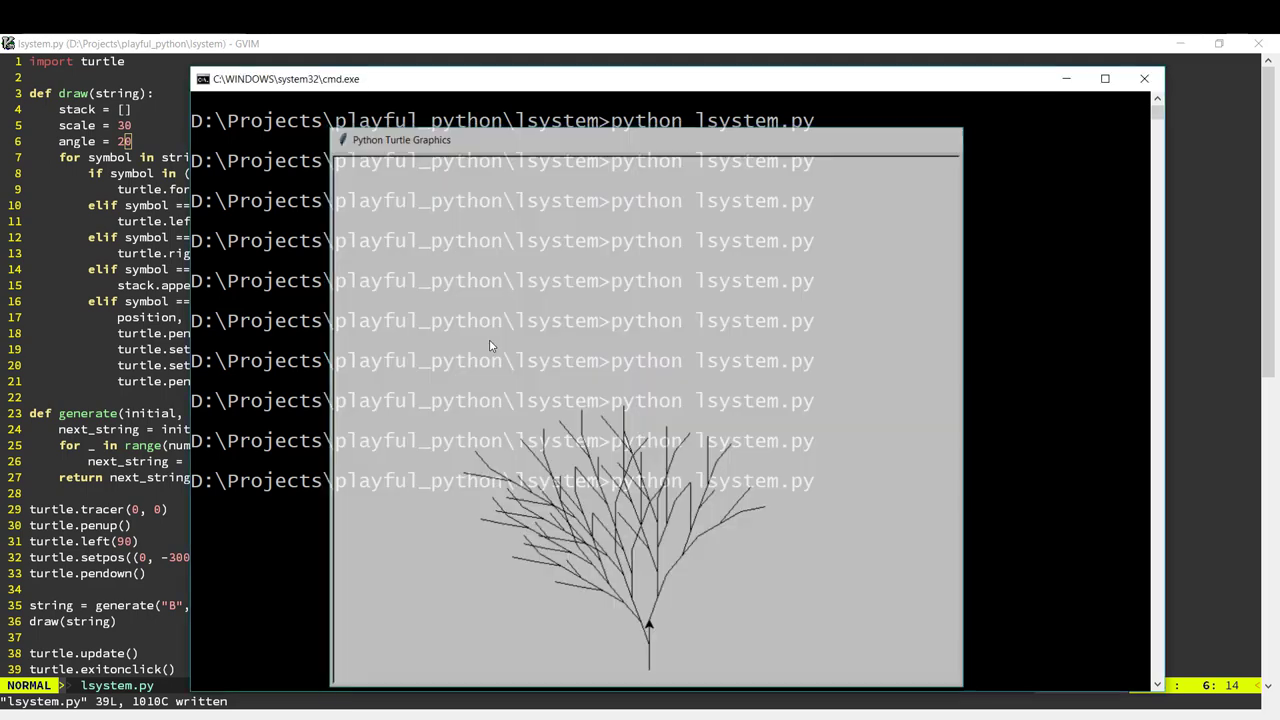
pyautogui.click(1144, 78)
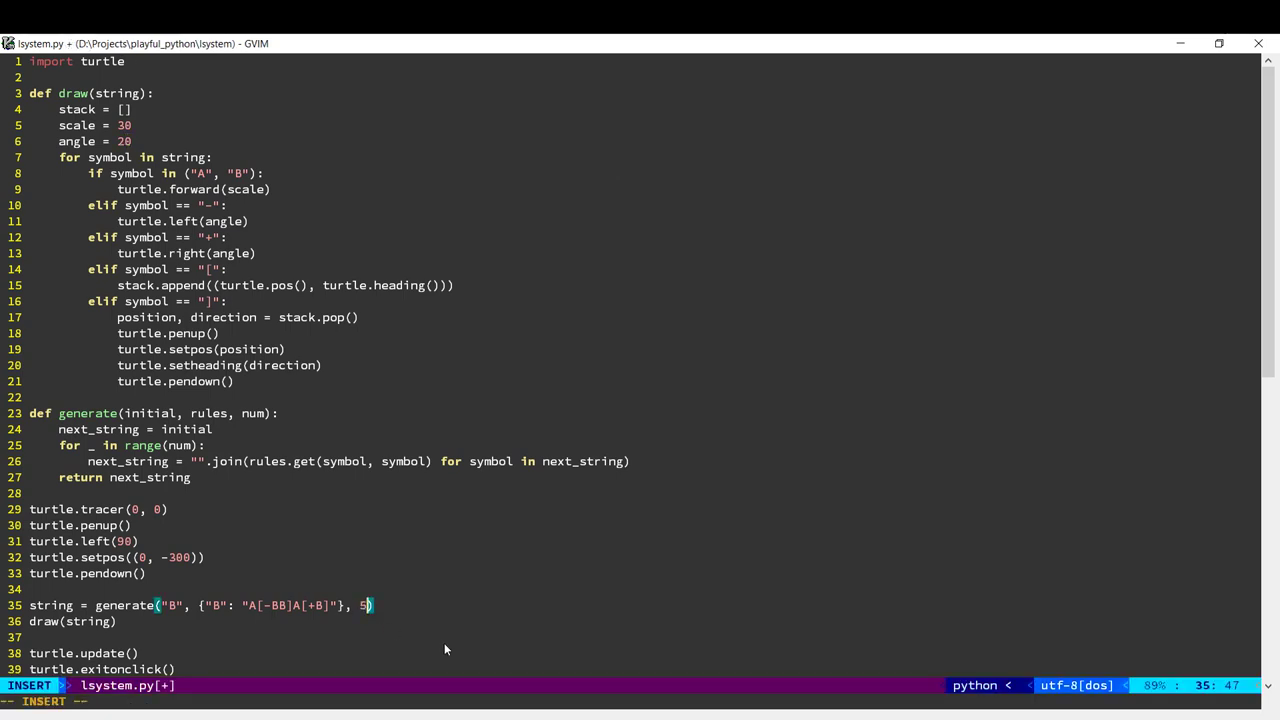
pyautogui.press('Escape')
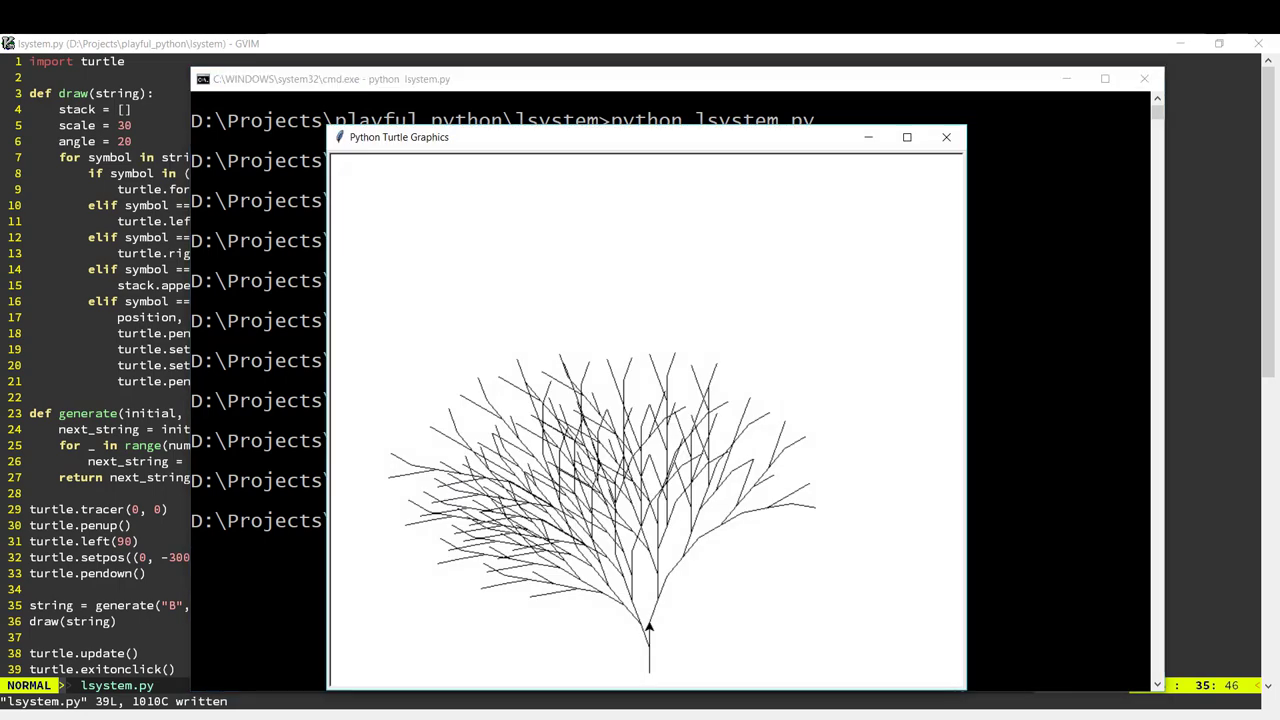
pyautogui.moveTo(653, 611)
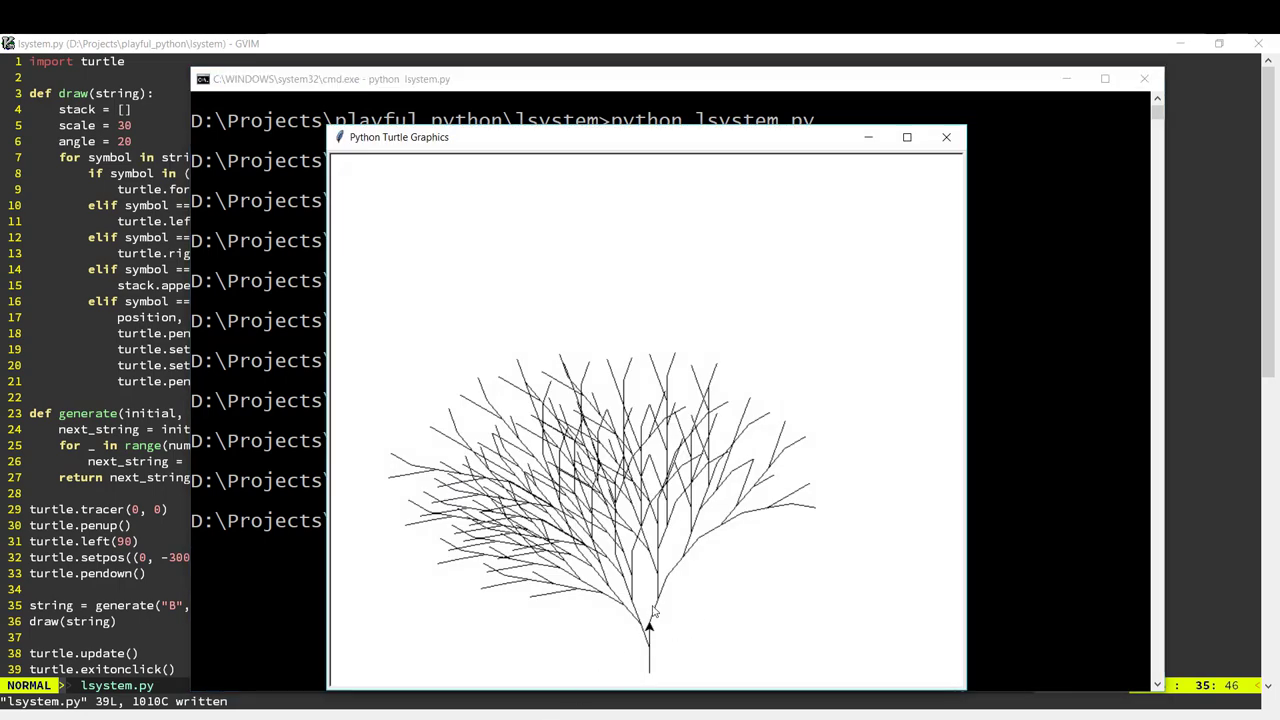
pyautogui.moveTo(680, 587)
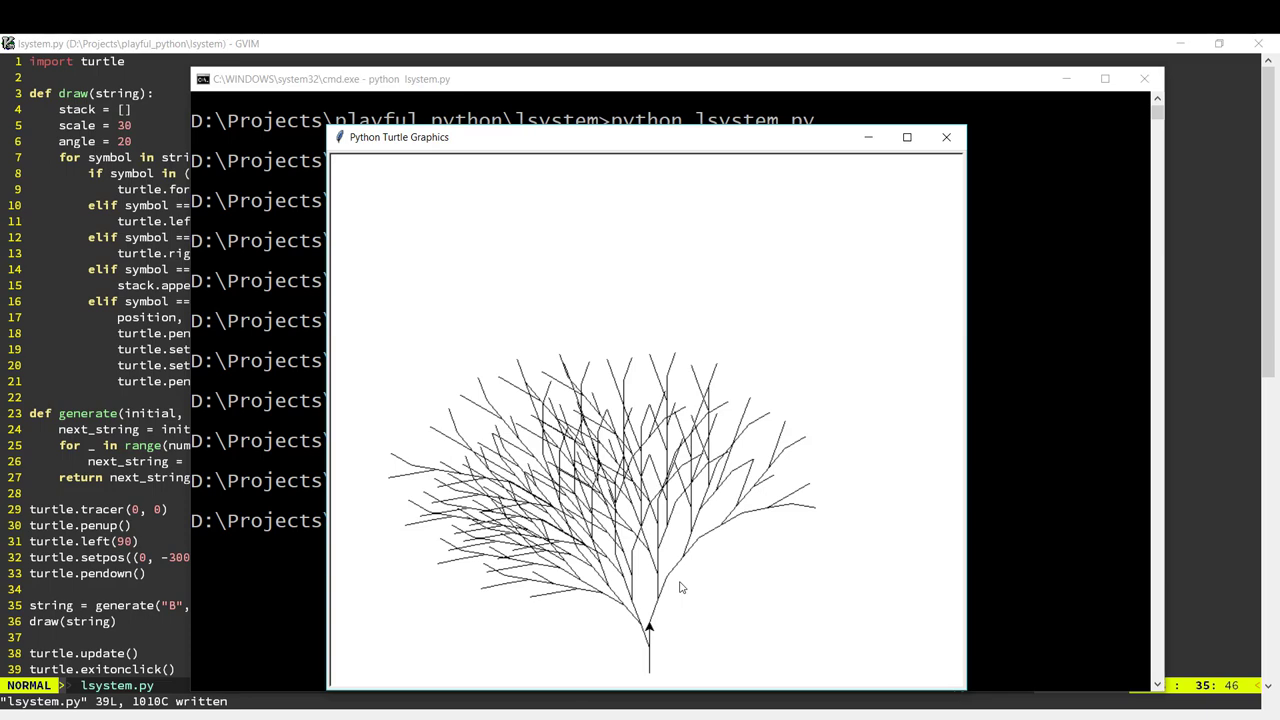
# Close the five-generation and 10-degree tree drawings, then retype the angle as 20.
pyautogui.click(945, 137)
pyautogui.write('1')
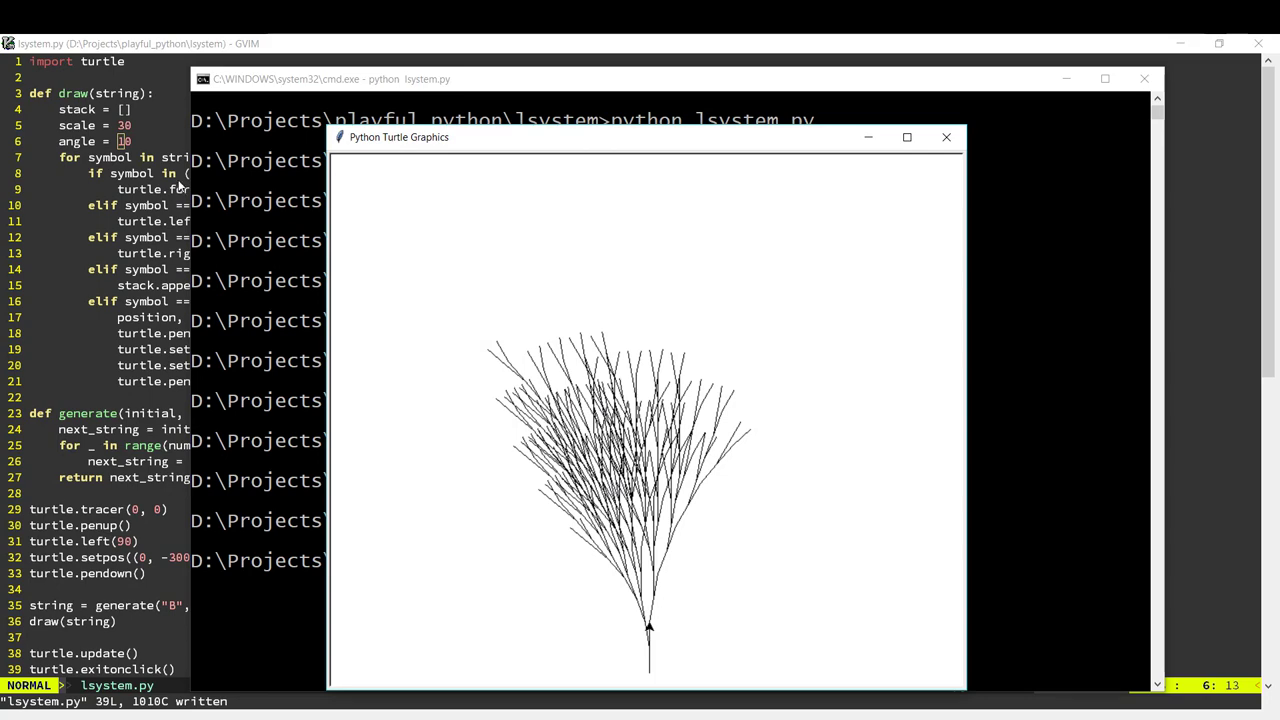
pyautogui.click(945, 137)
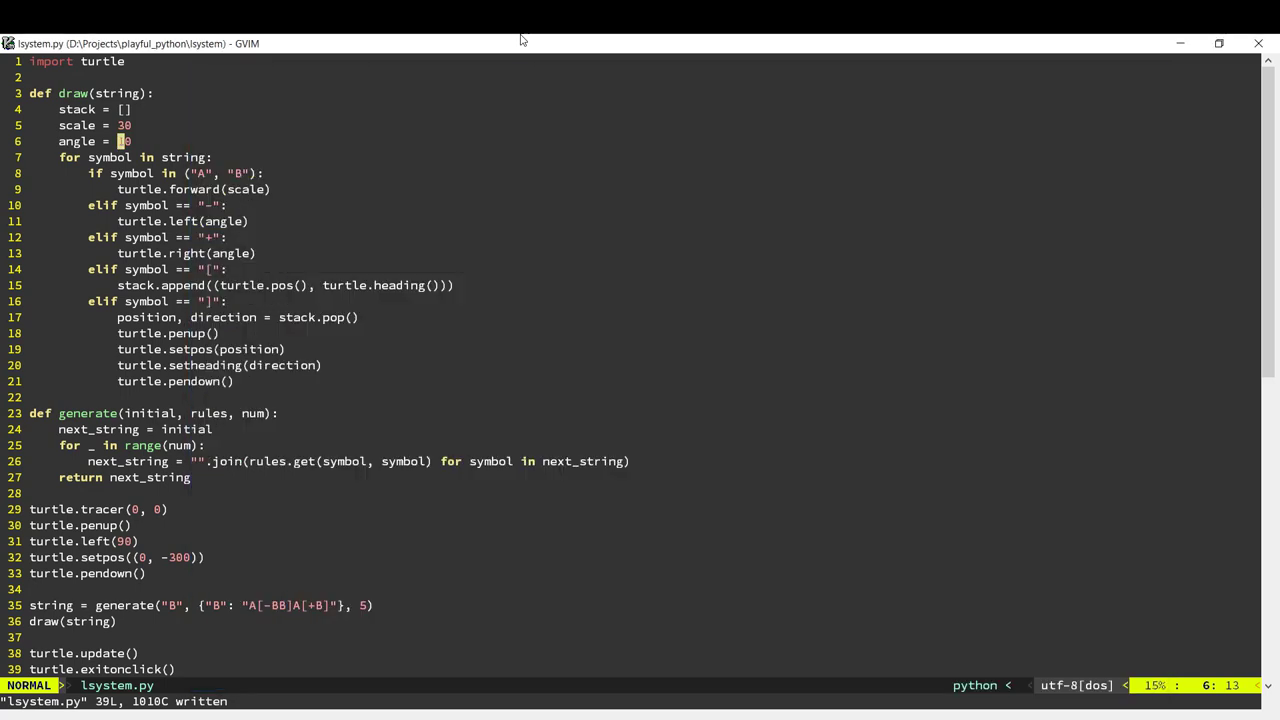
pyautogui.write('2')
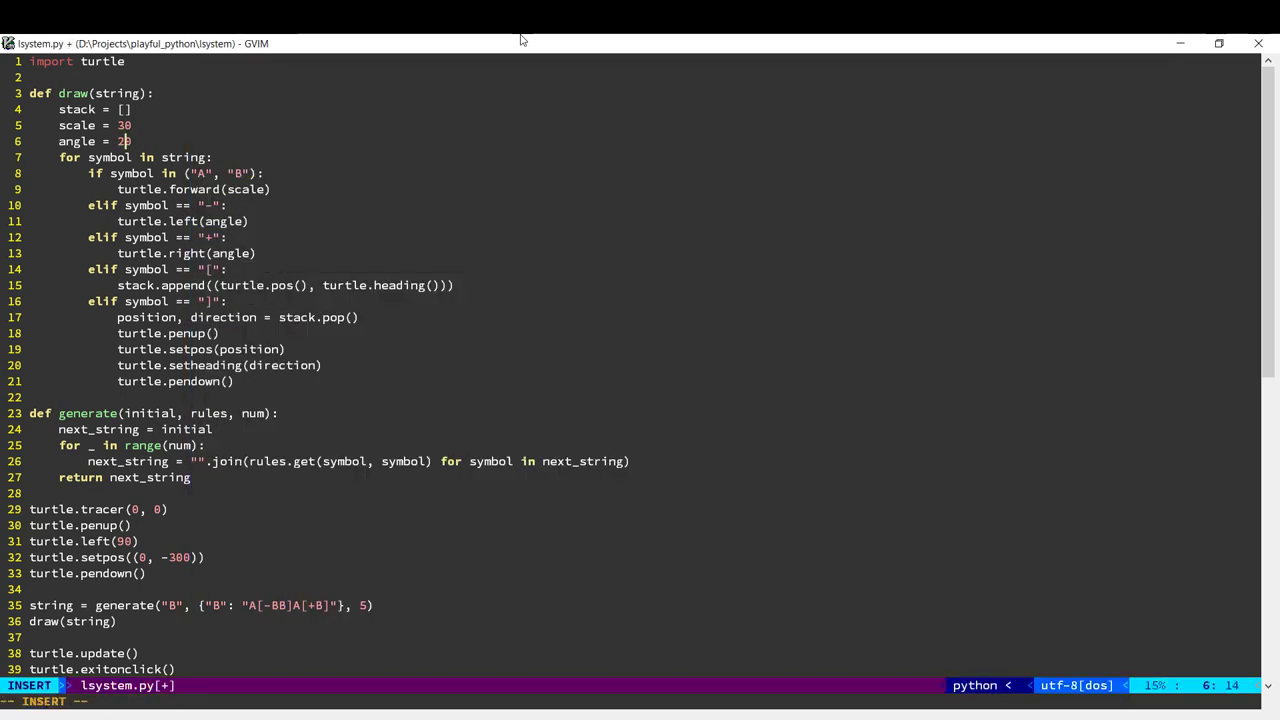
# Change the rule's left branch to [--BB], save, run, and close the left-leaning tree.
pyautogui.press('Escape')
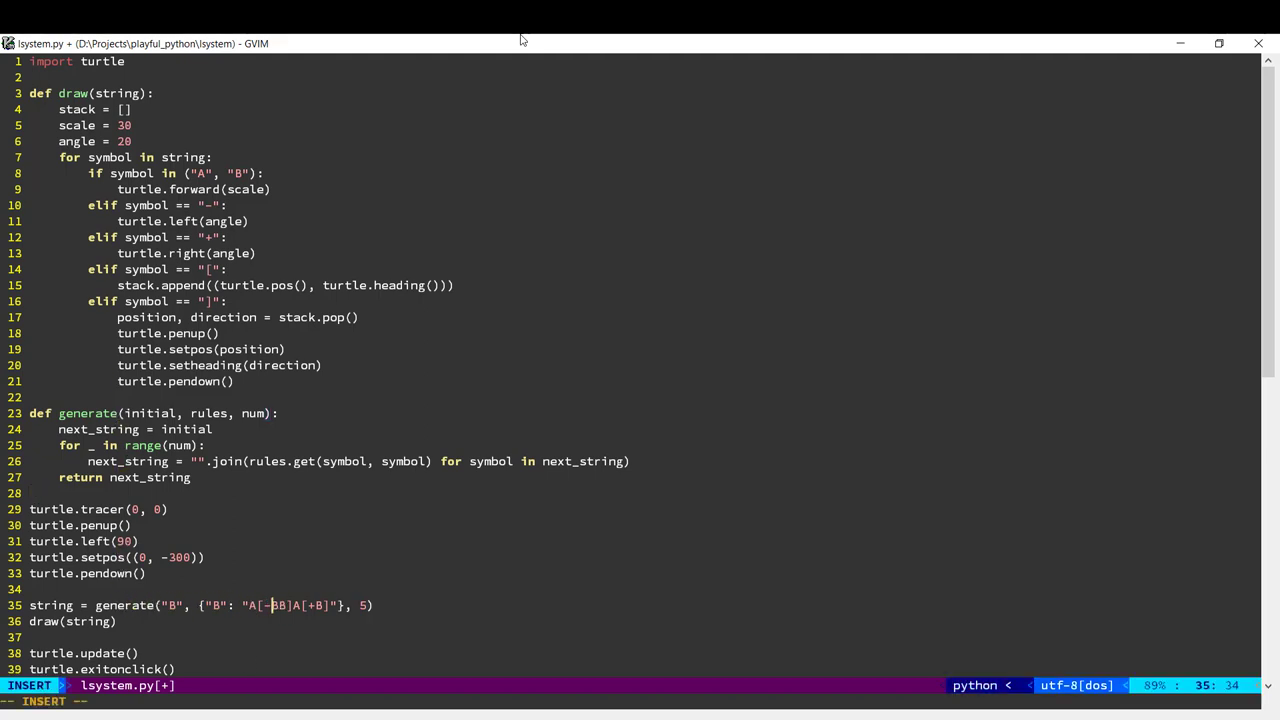
pyautogui.press('Escape')
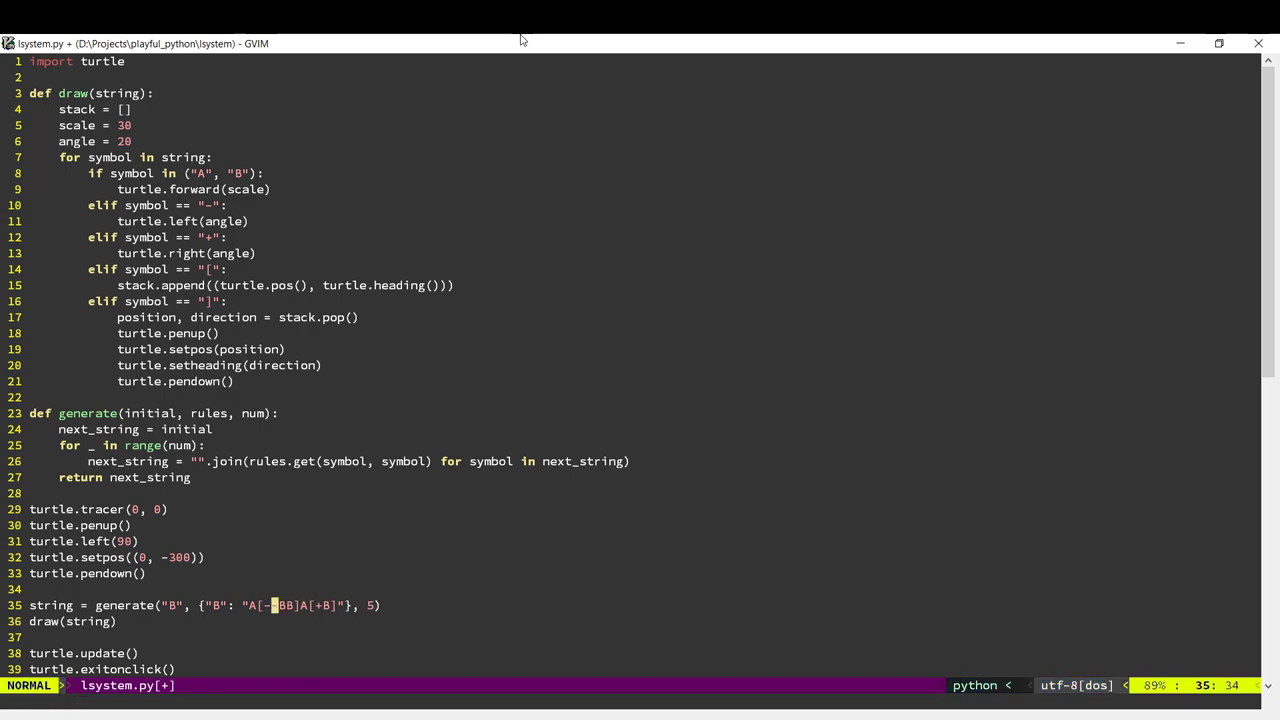
pyautogui.write('-')
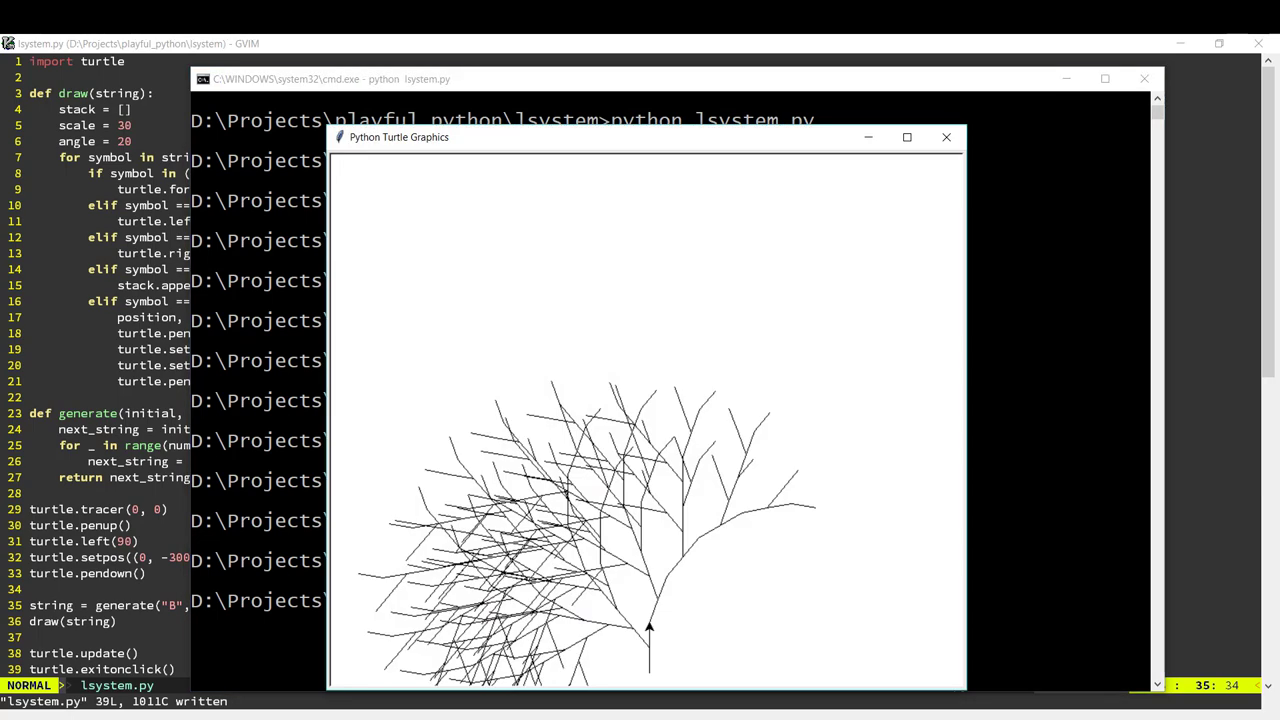
pyautogui.moveTo(618, 471)
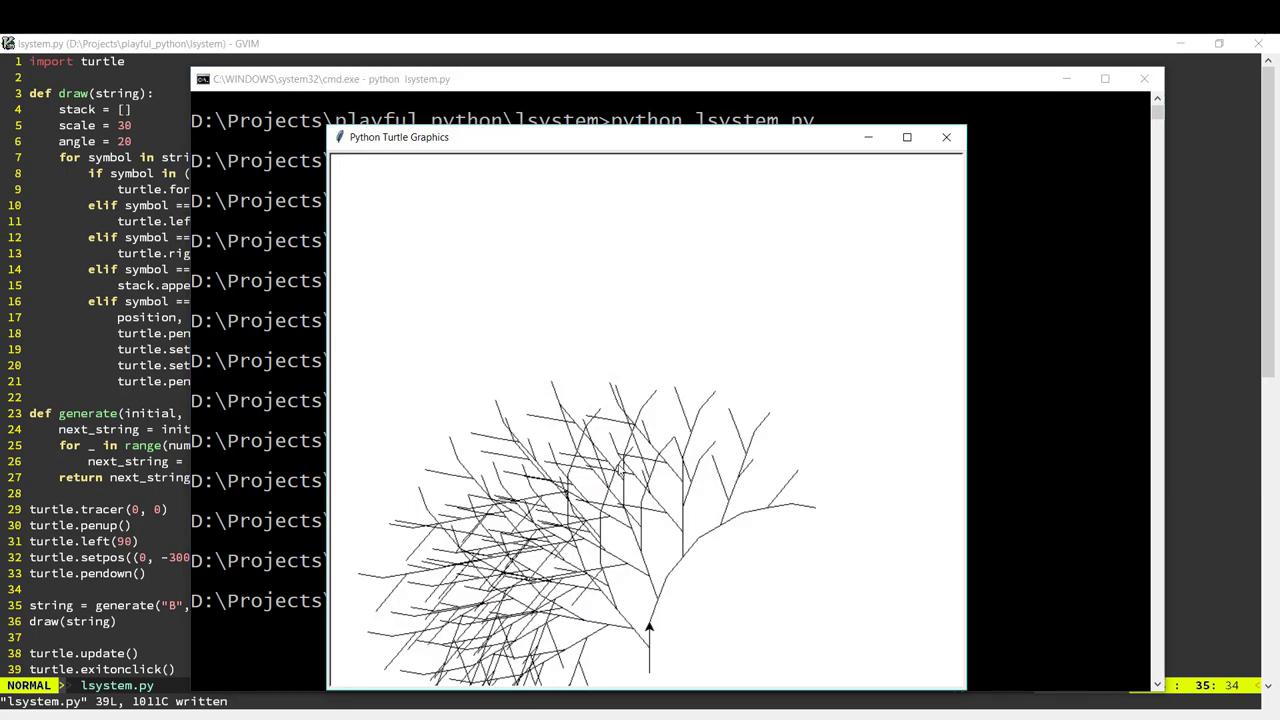
pyautogui.click(945, 137)
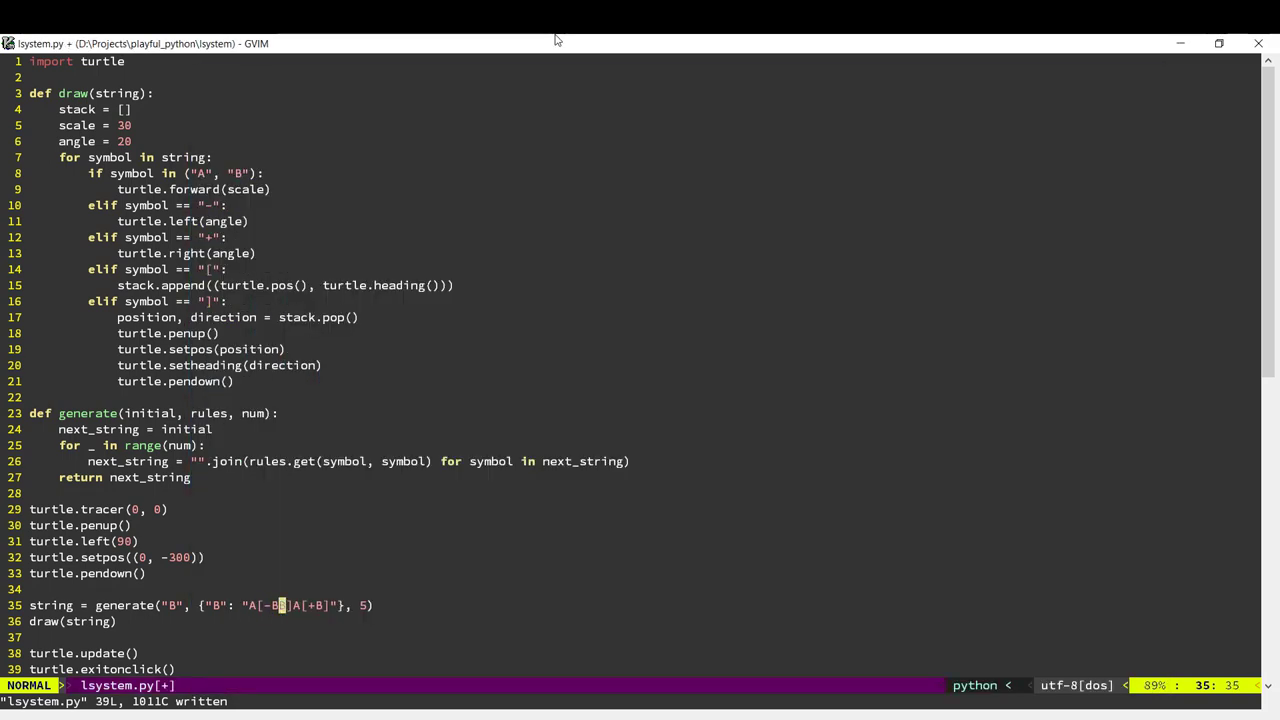
# Expand the B rule to A[-BBAA]A[+B], save, rerun, and close the fuller tree.
pyautogui.write('BAA')
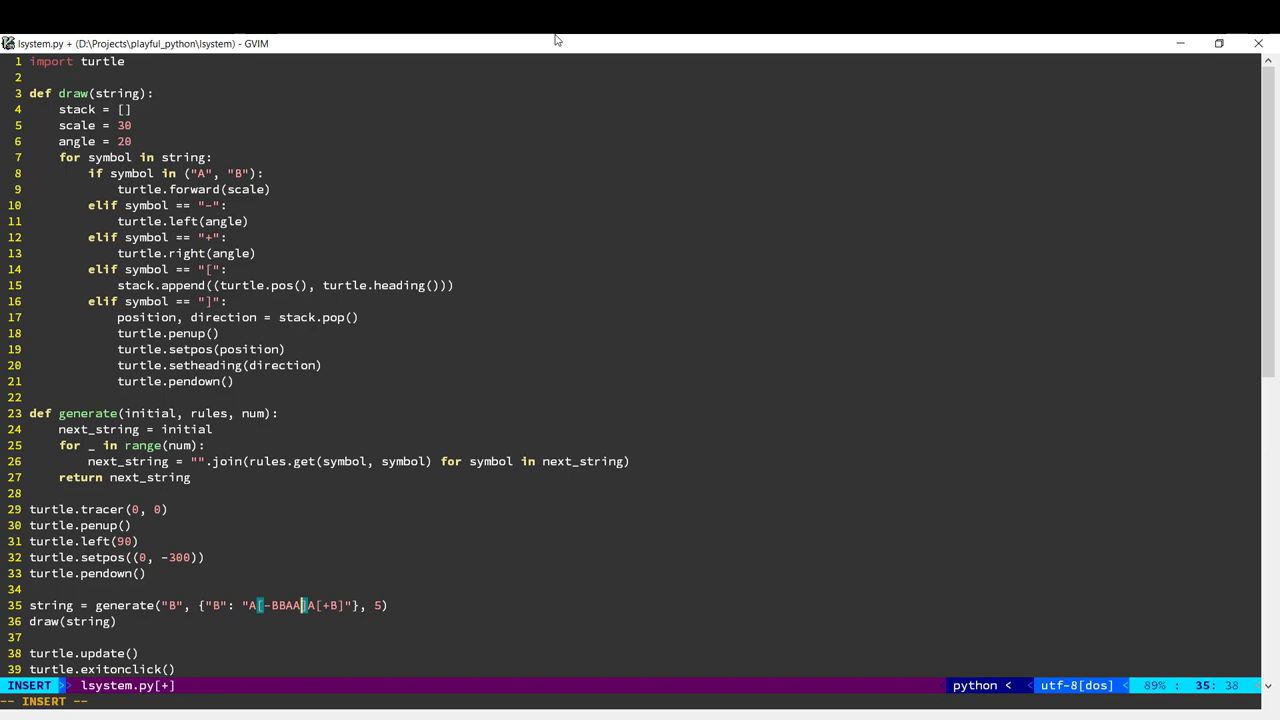
pyautogui.press('Escape')
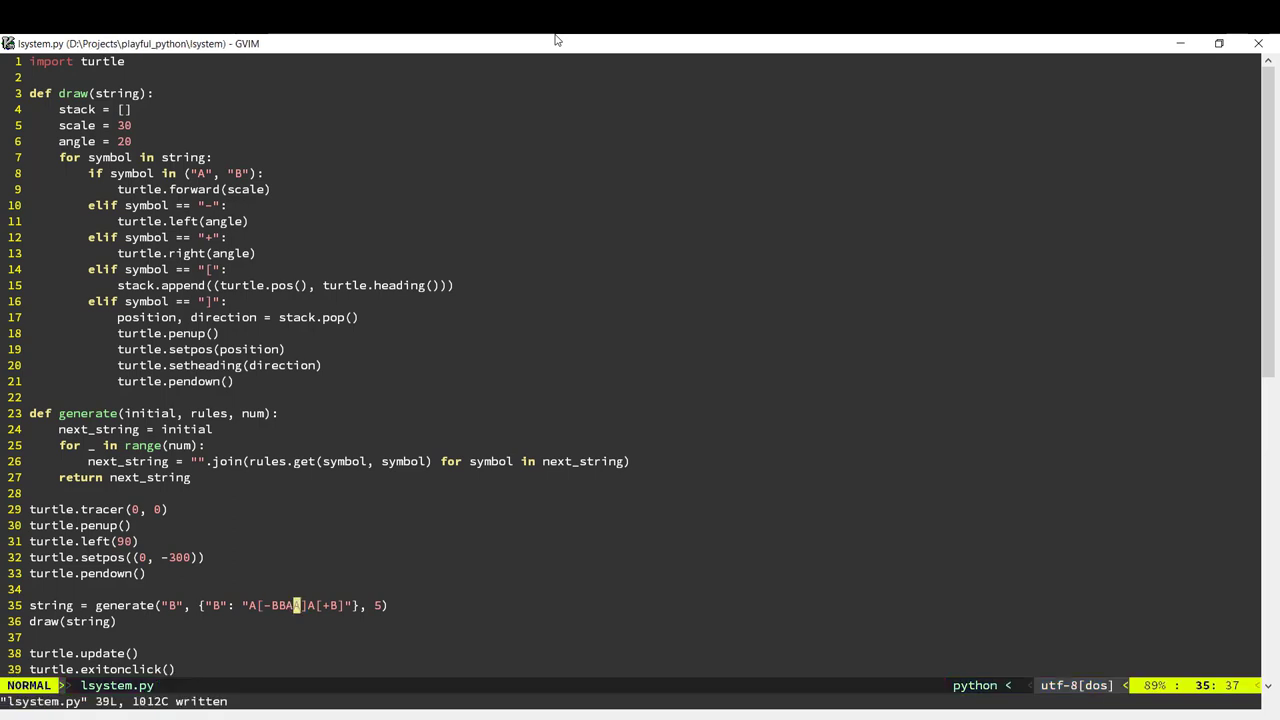
pyautogui.moveTo(604, 434)
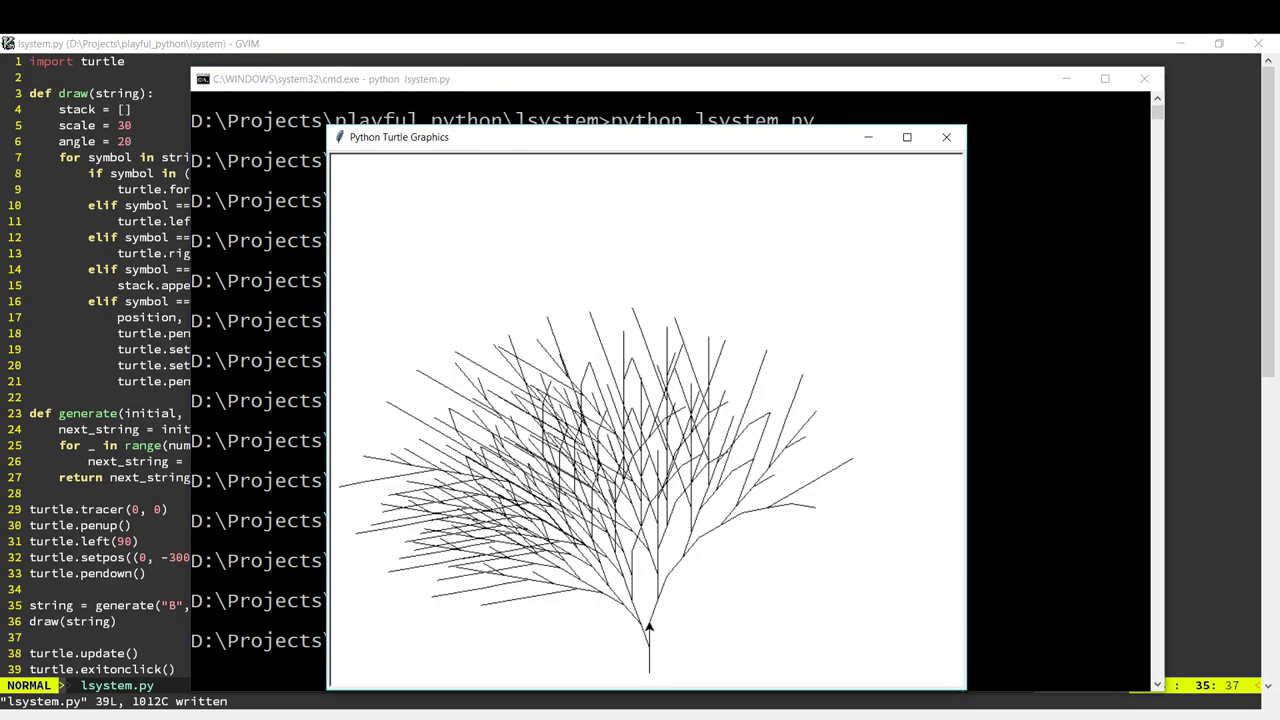
pyautogui.moveTo(570, 592)
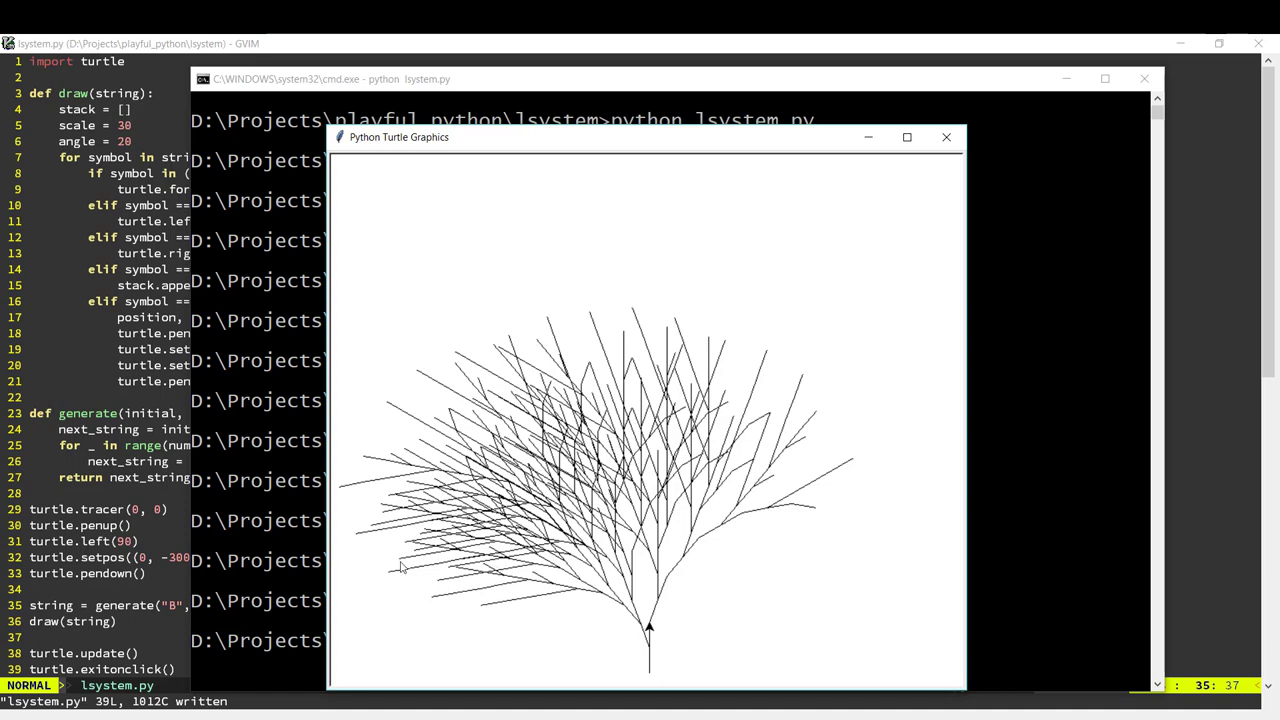
pyautogui.moveTo(435, 540)
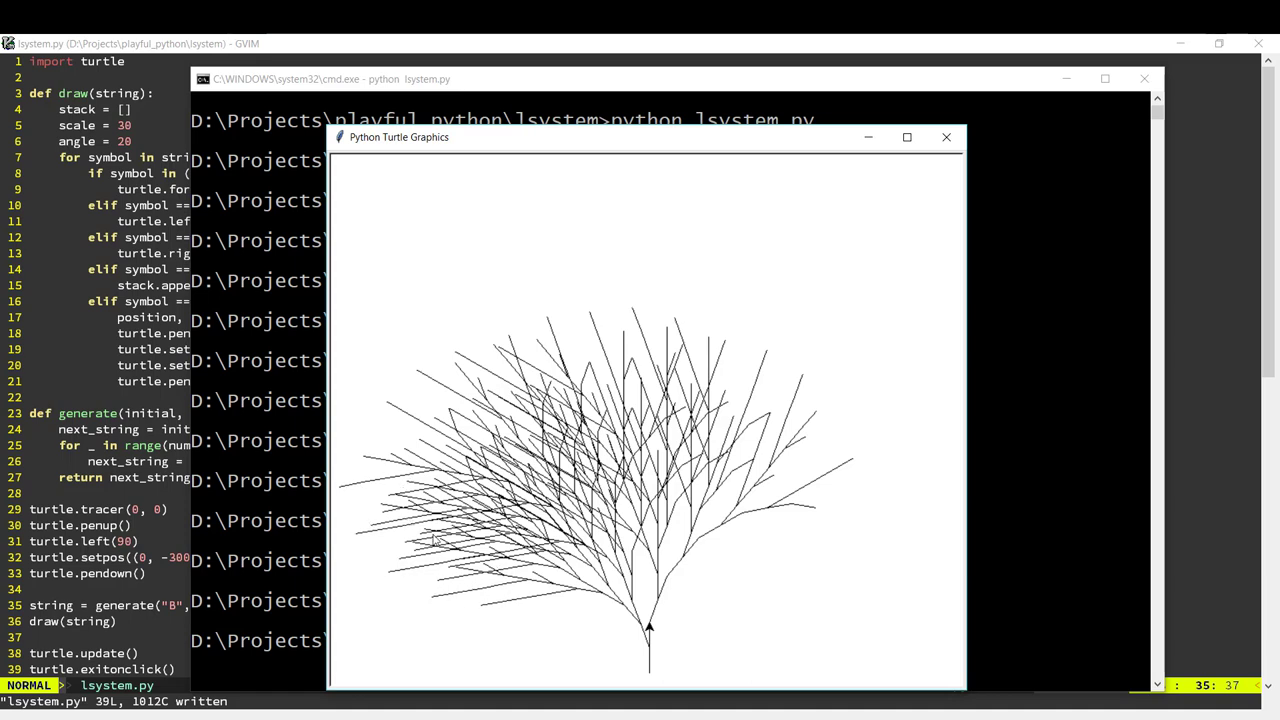
pyautogui.click(945, 137)
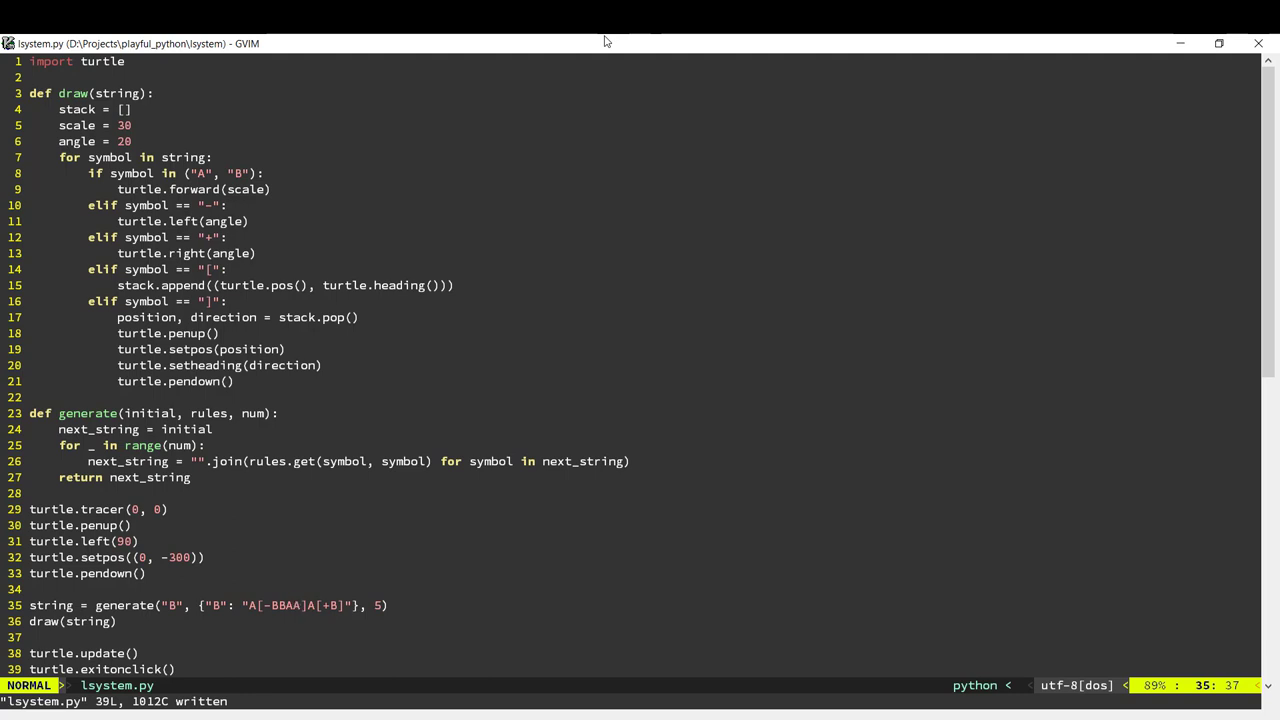
pyautogui.moveTo(427, 111)
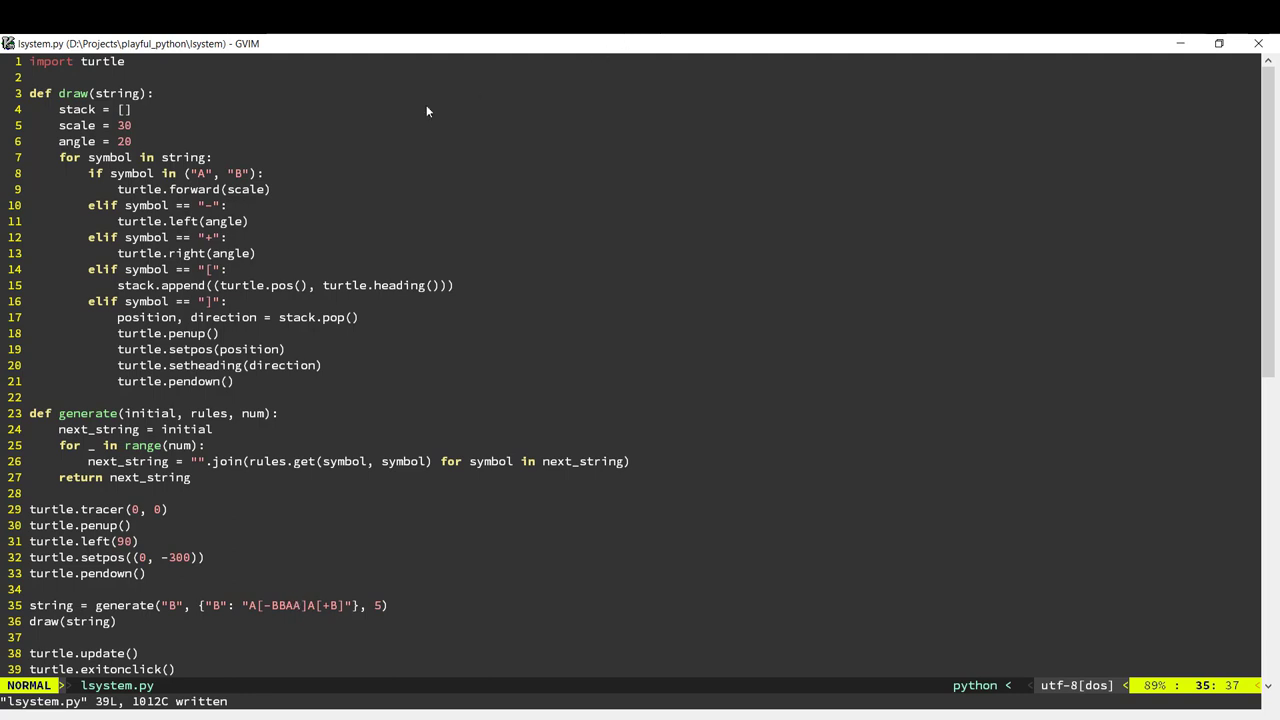
pyautogui.moveTo(143, 483)
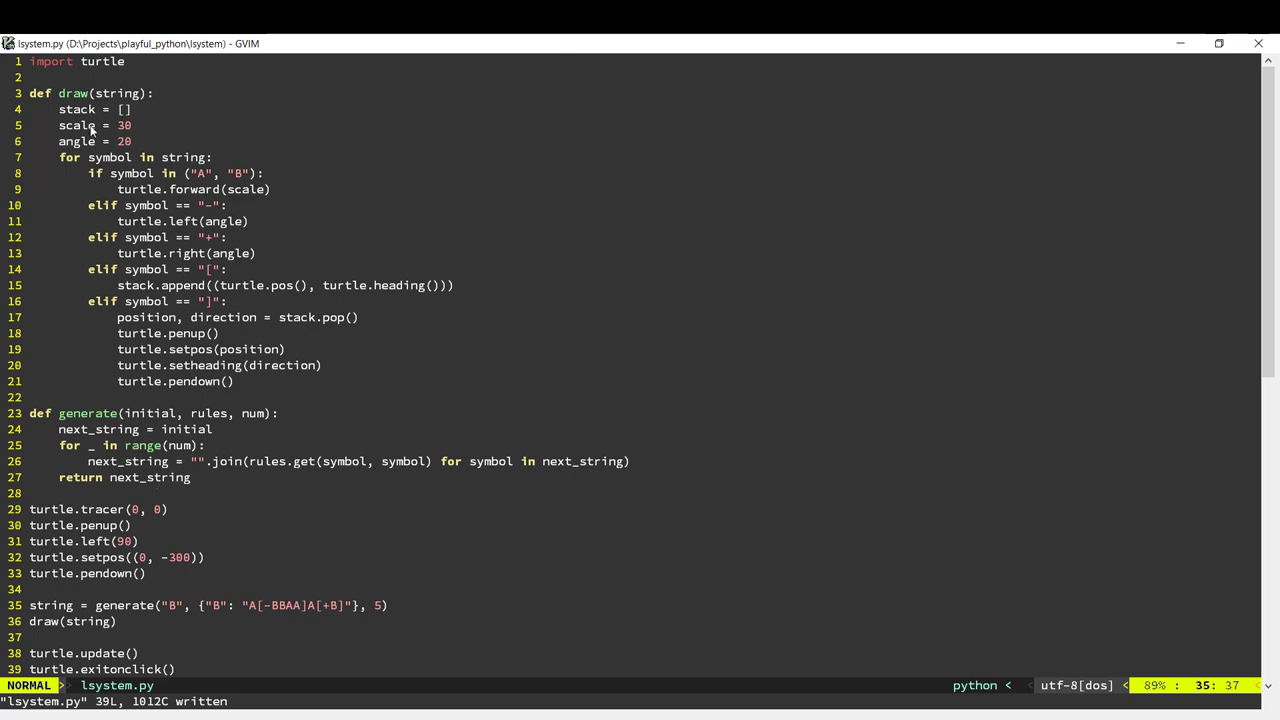
pyautogui.moveTo(138, 140)
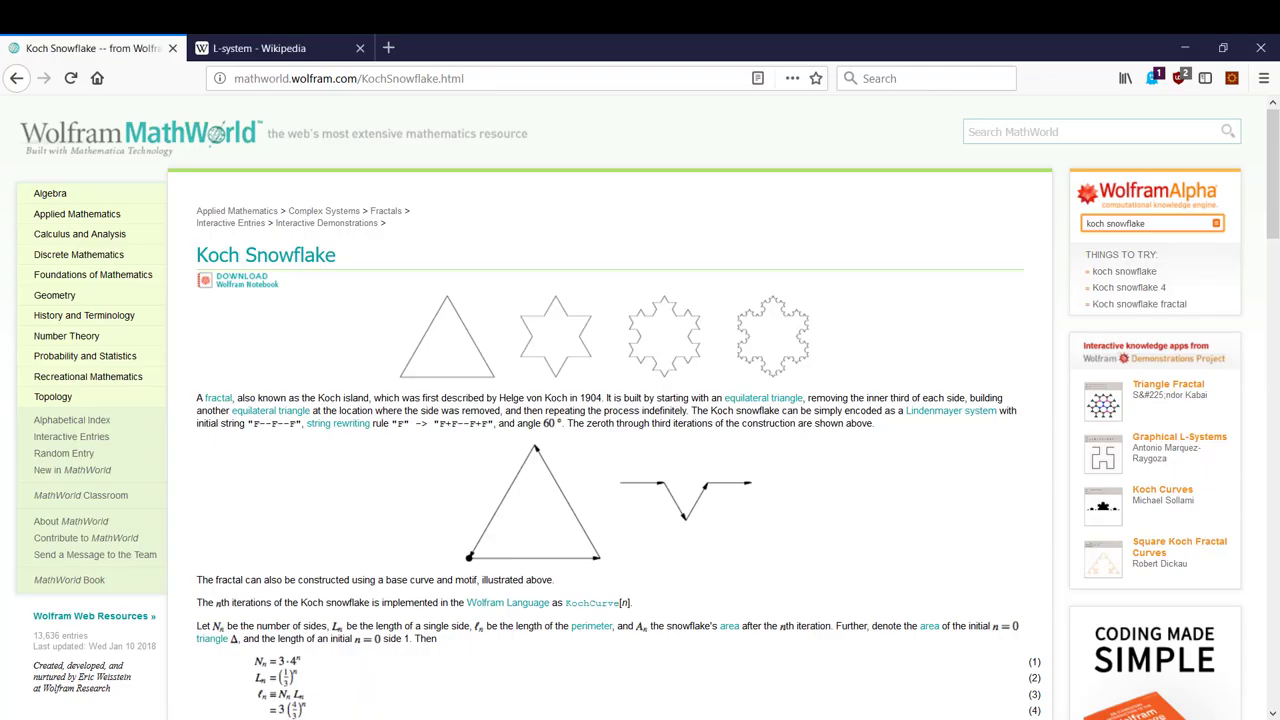
# Scroll the L-system article to Example 7: Fractal plant, showing its rules and angle.
pyautogui.click(265, 47)
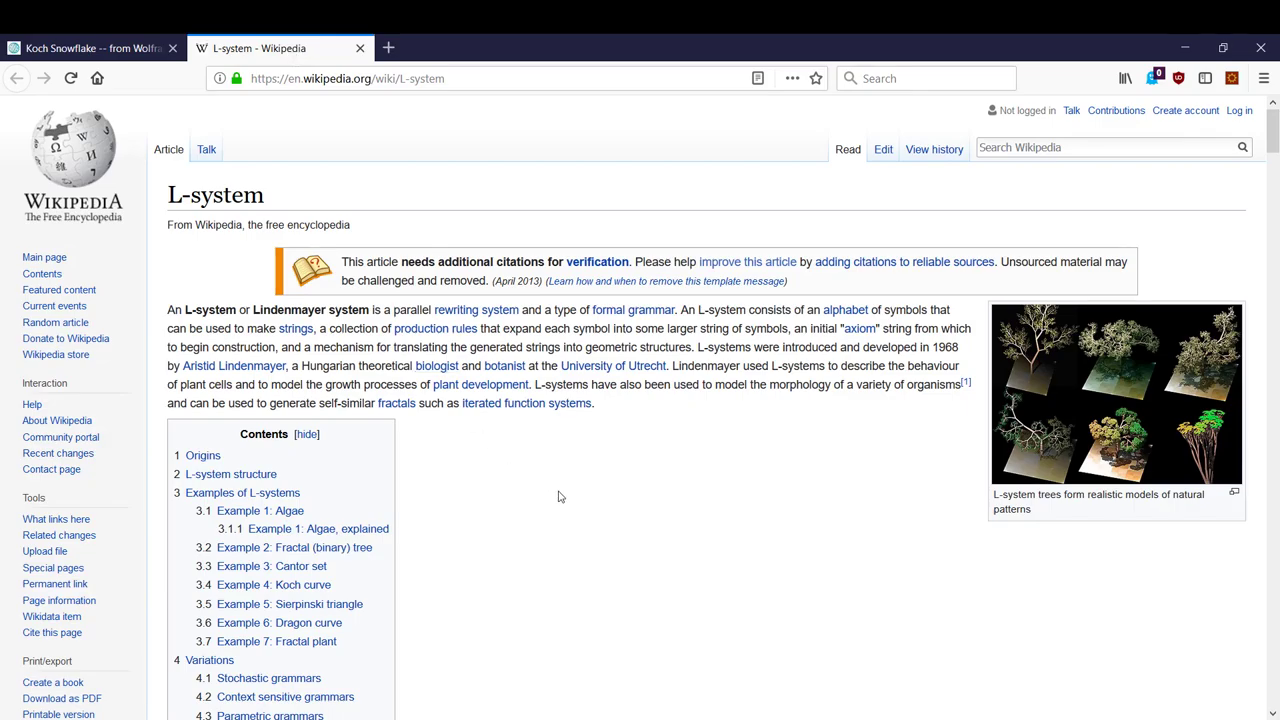
pyautogui.scroll(-3)
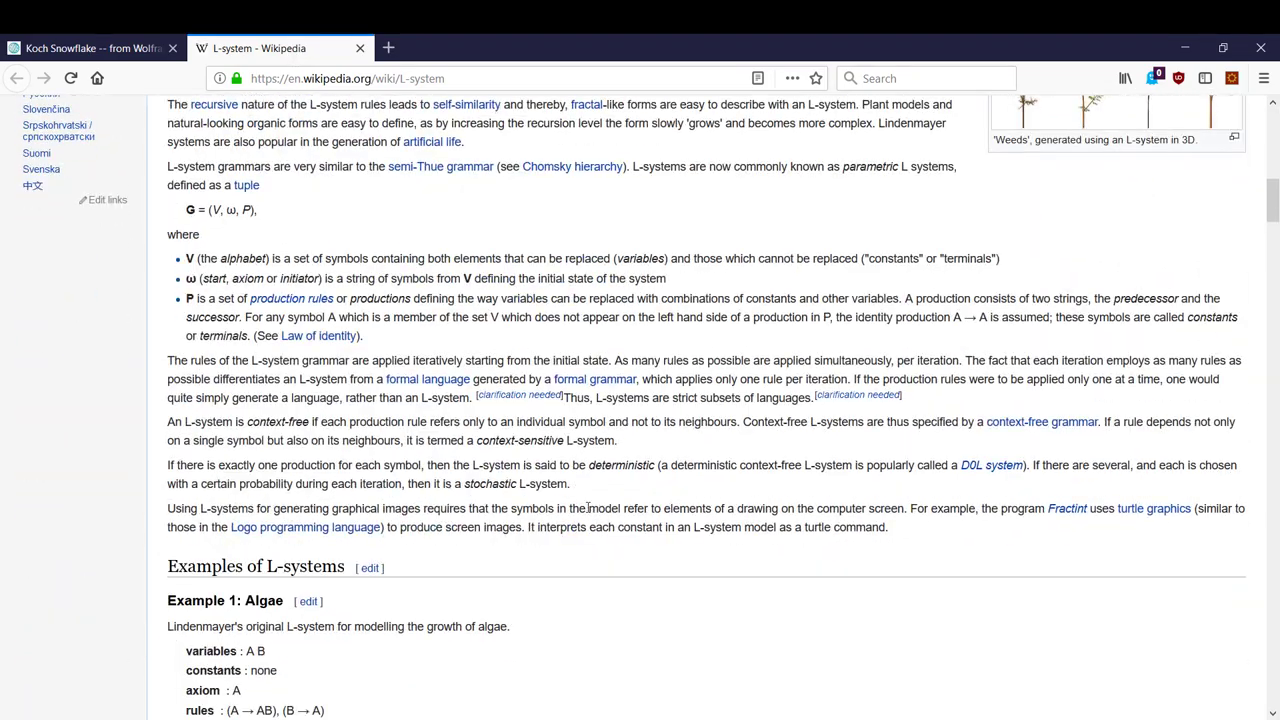
pyautogui.scroll(-3)
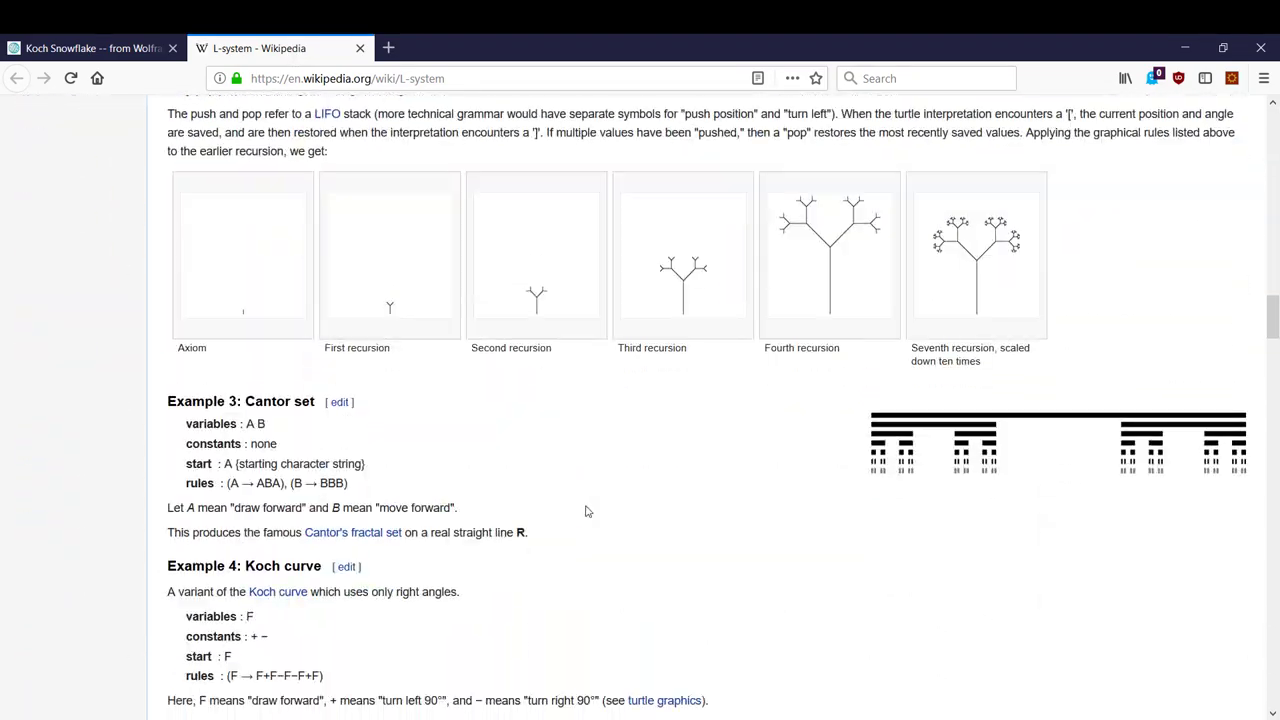
pyautogui.scroll(-3)
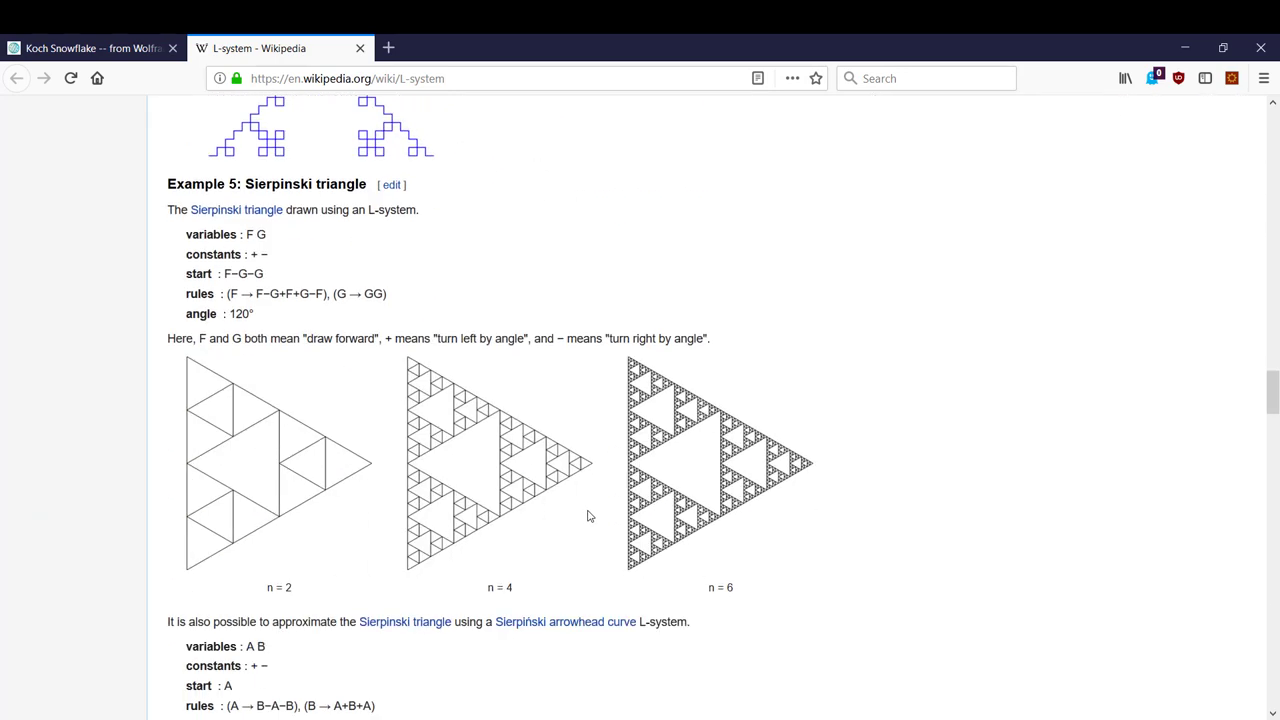
pyautogui.moveTo(578, 516)
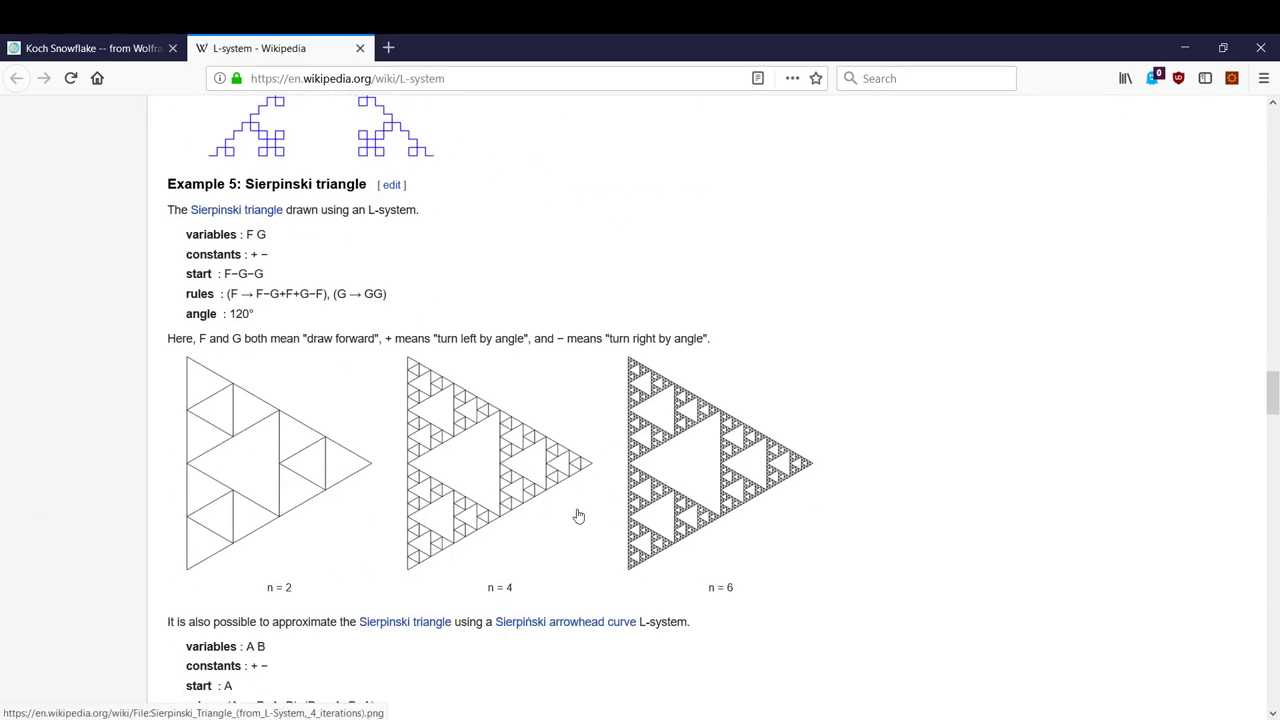
pyautogui.moveTo(410, 385)
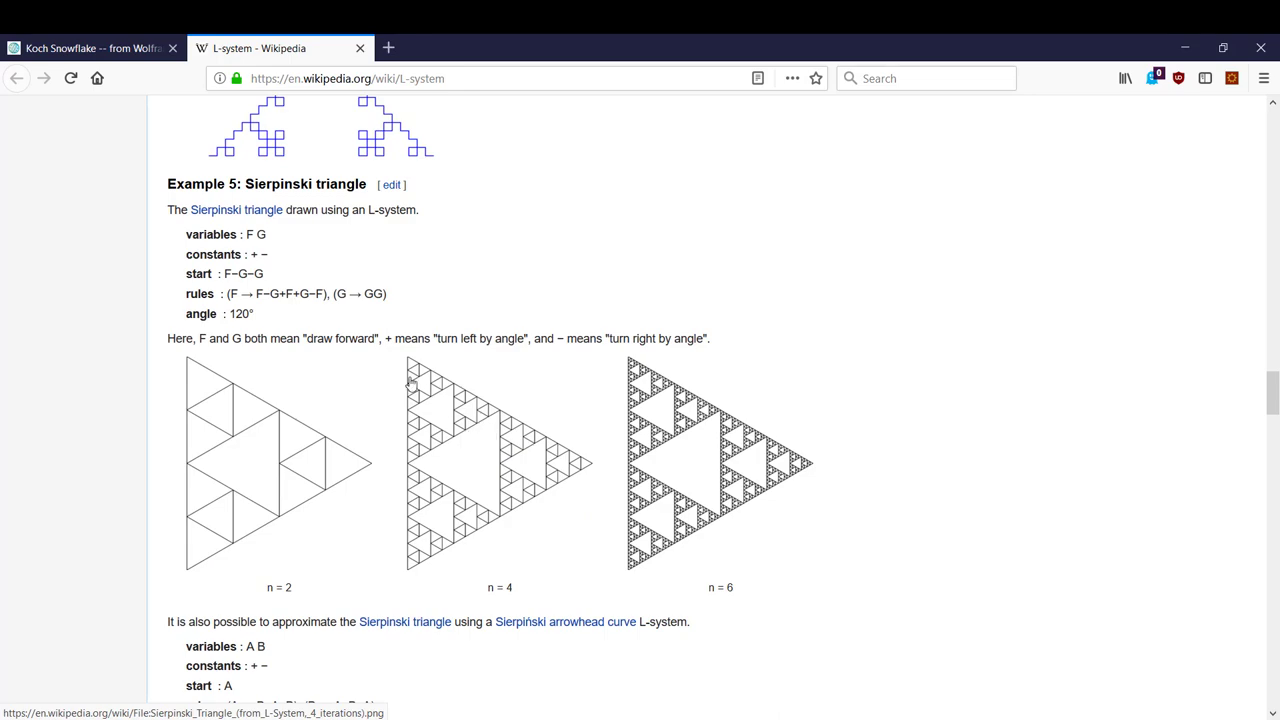
pyautogui.scroll(-3)
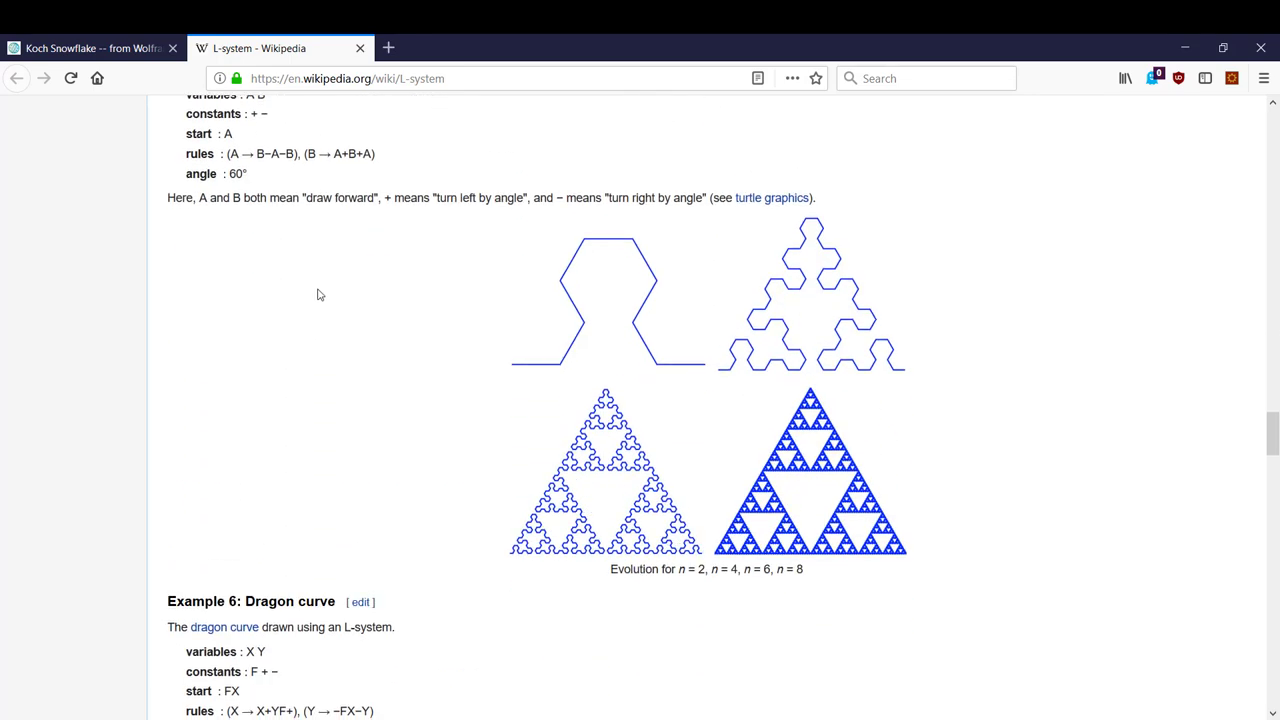
pyautogui.scroll(-3)
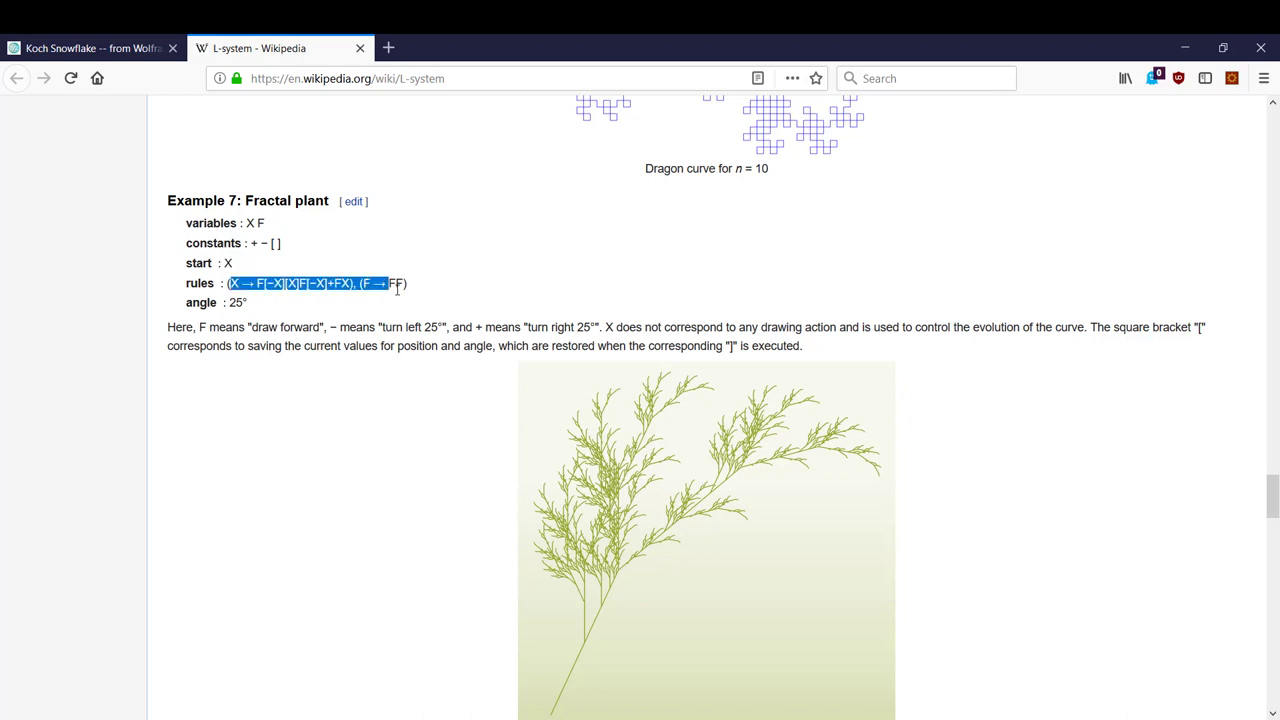
pyautogui.click(258, 302)
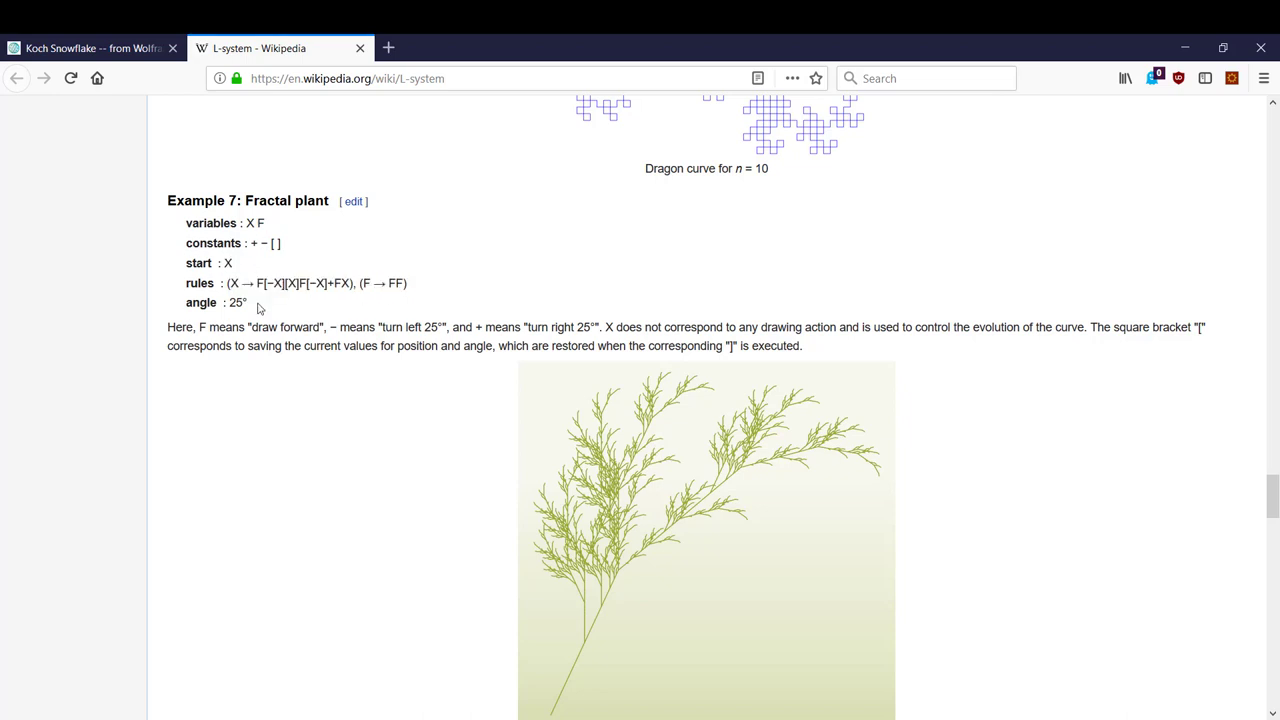
pyautogui.scroll(-3)
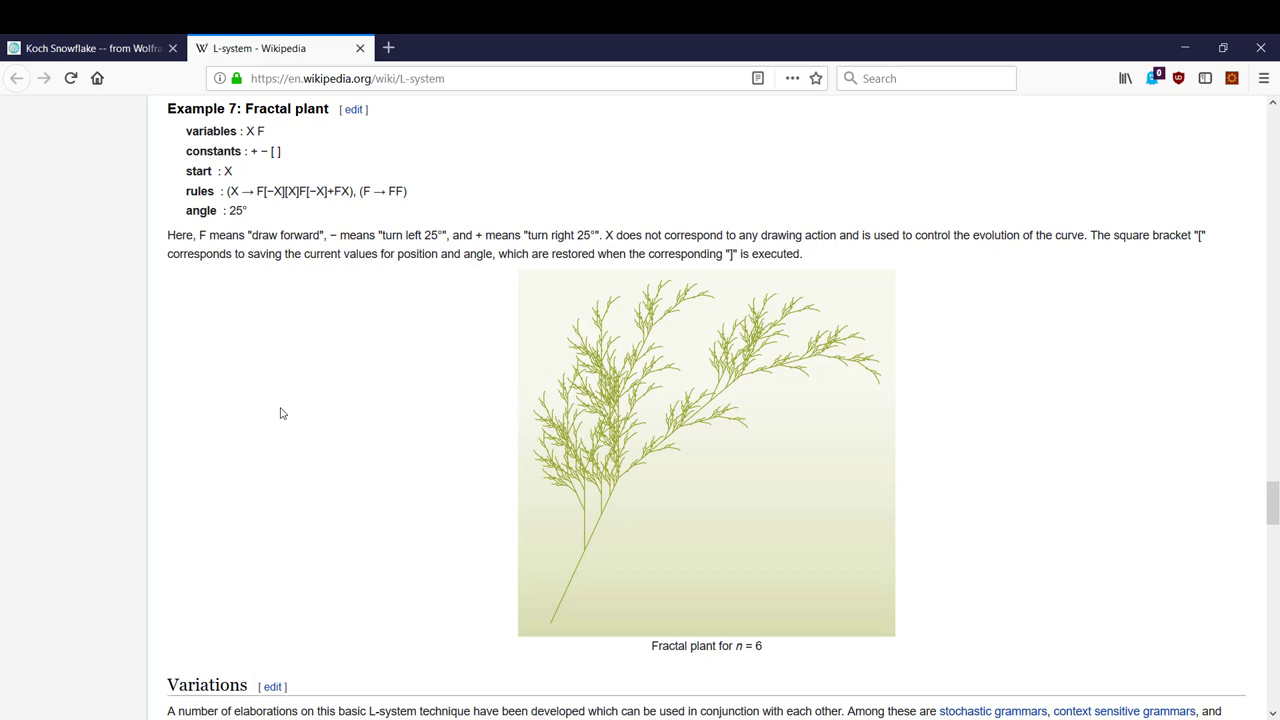
pyautogui.doubleClick(226, 171)
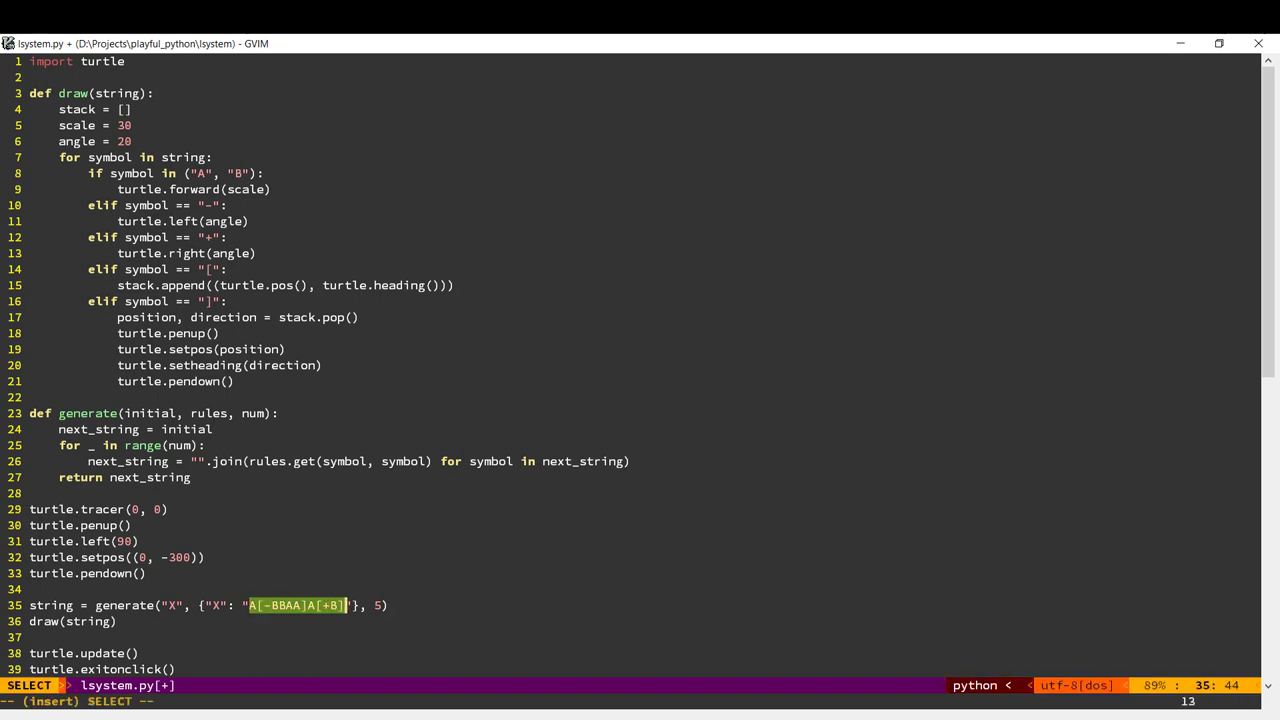
# Type the X rule string F[-X][X]F[-X]+FX on line 35 and return to the article.
pyautogui.write('F[-X')
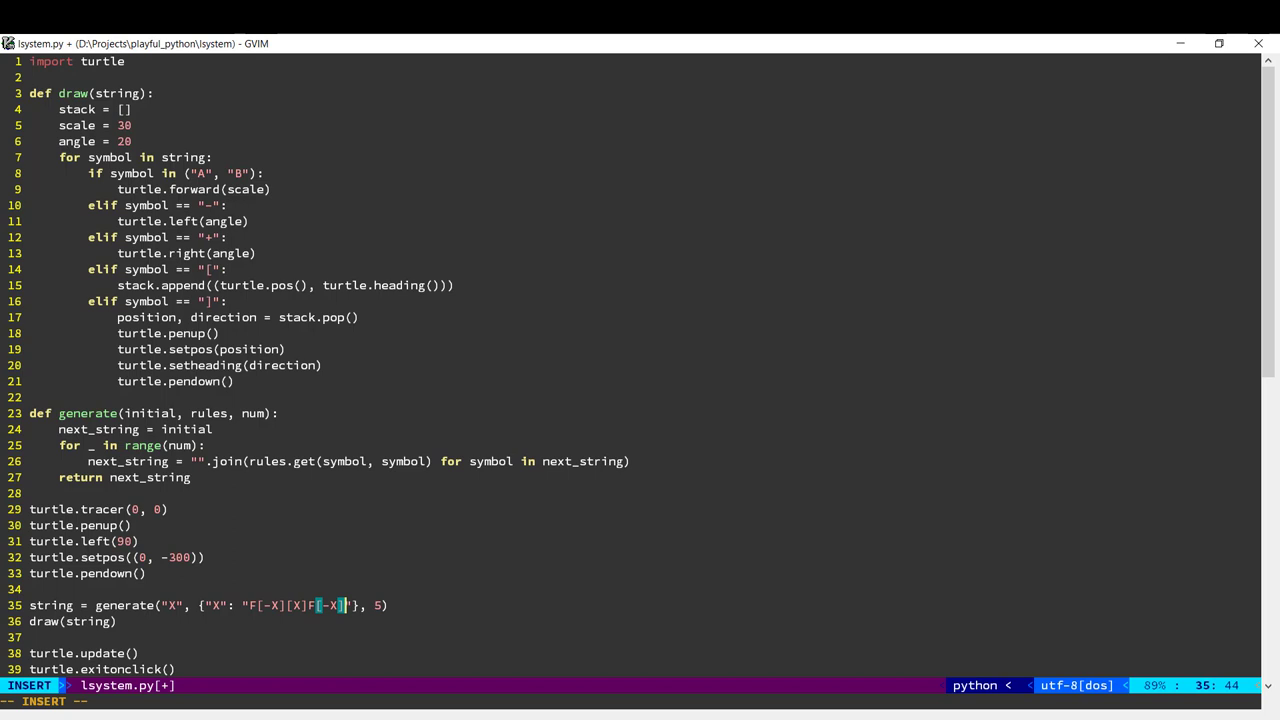
pyautogui.write('+FX')
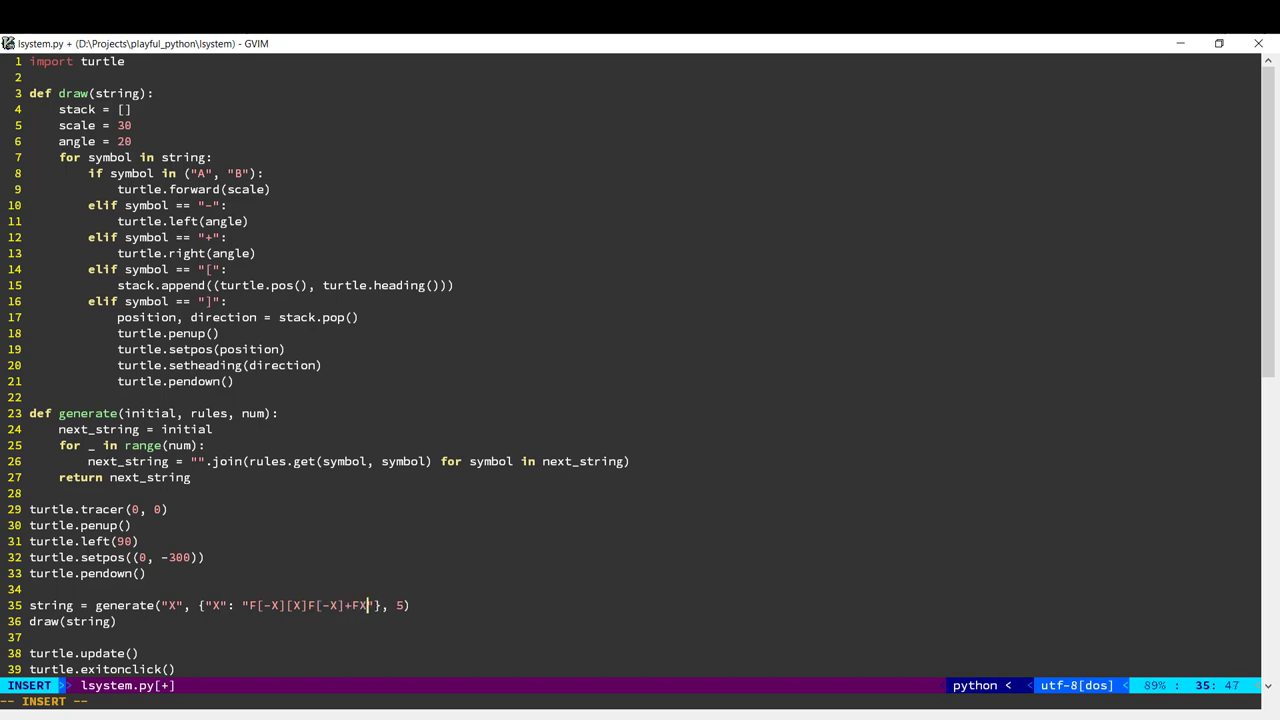
pyautogui.press('Right')
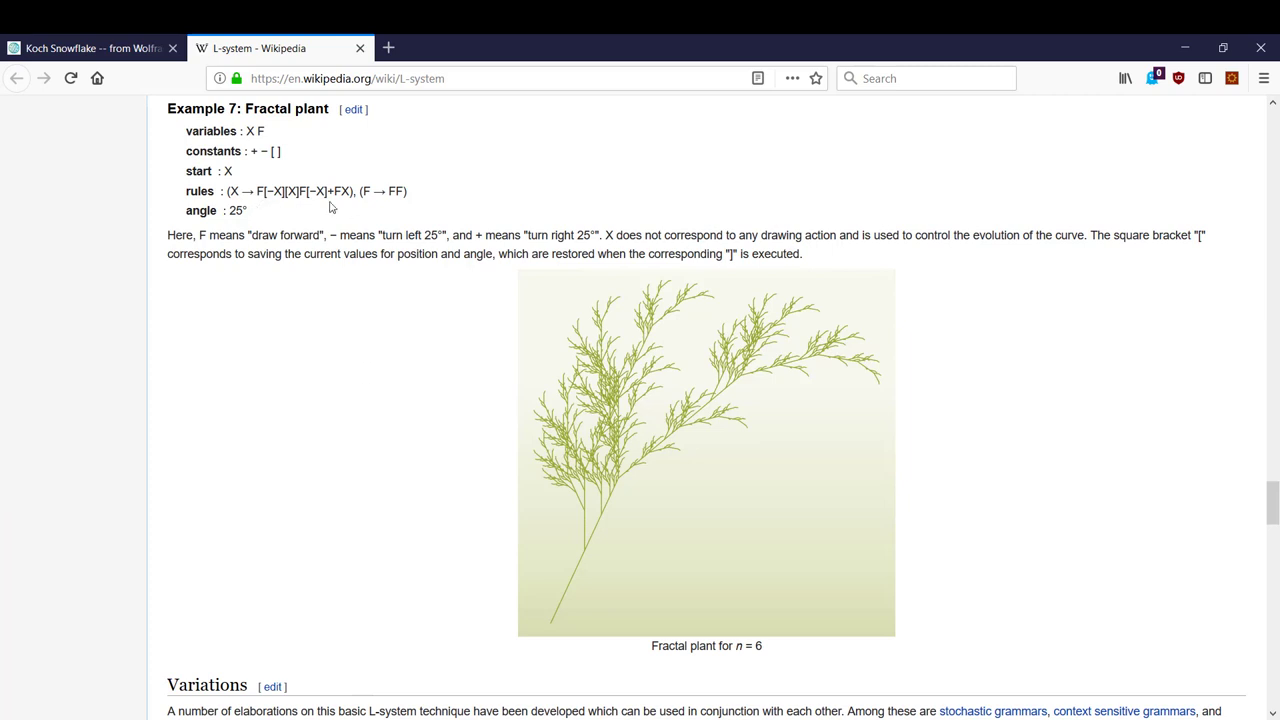
pyautogui.moveTo(385, 205)
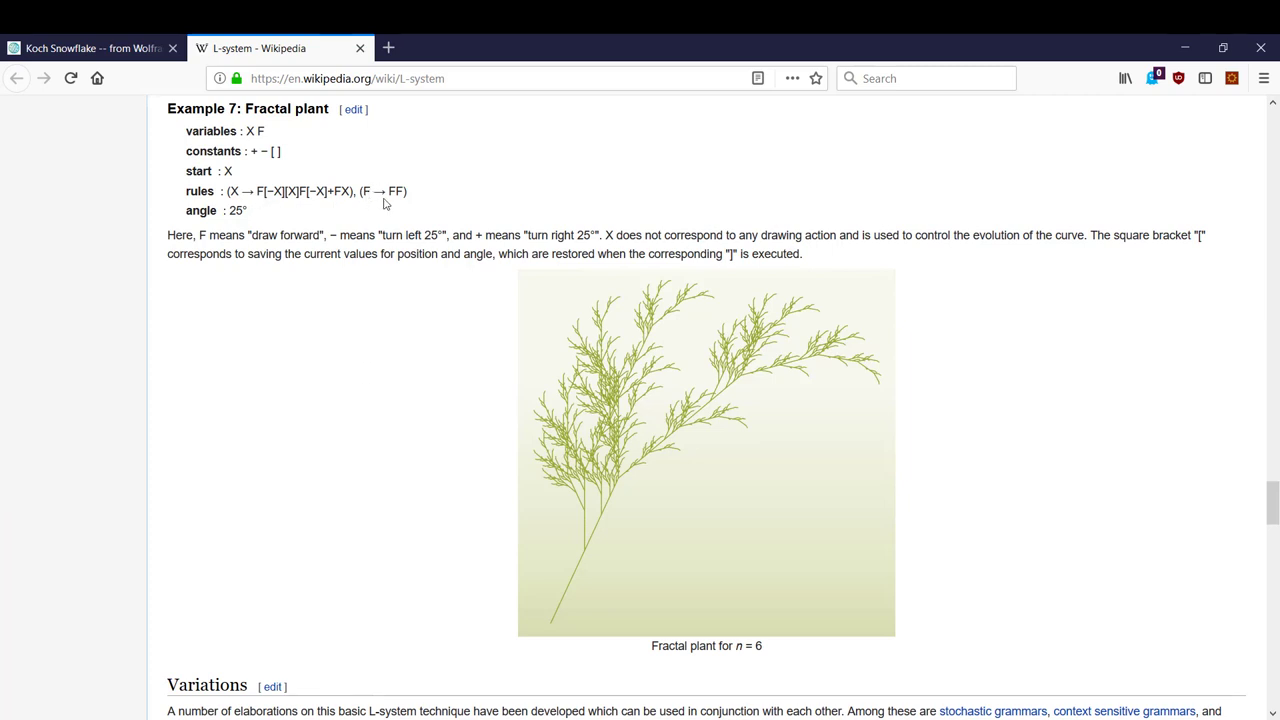
pyautogui.moveTo(476, 633)
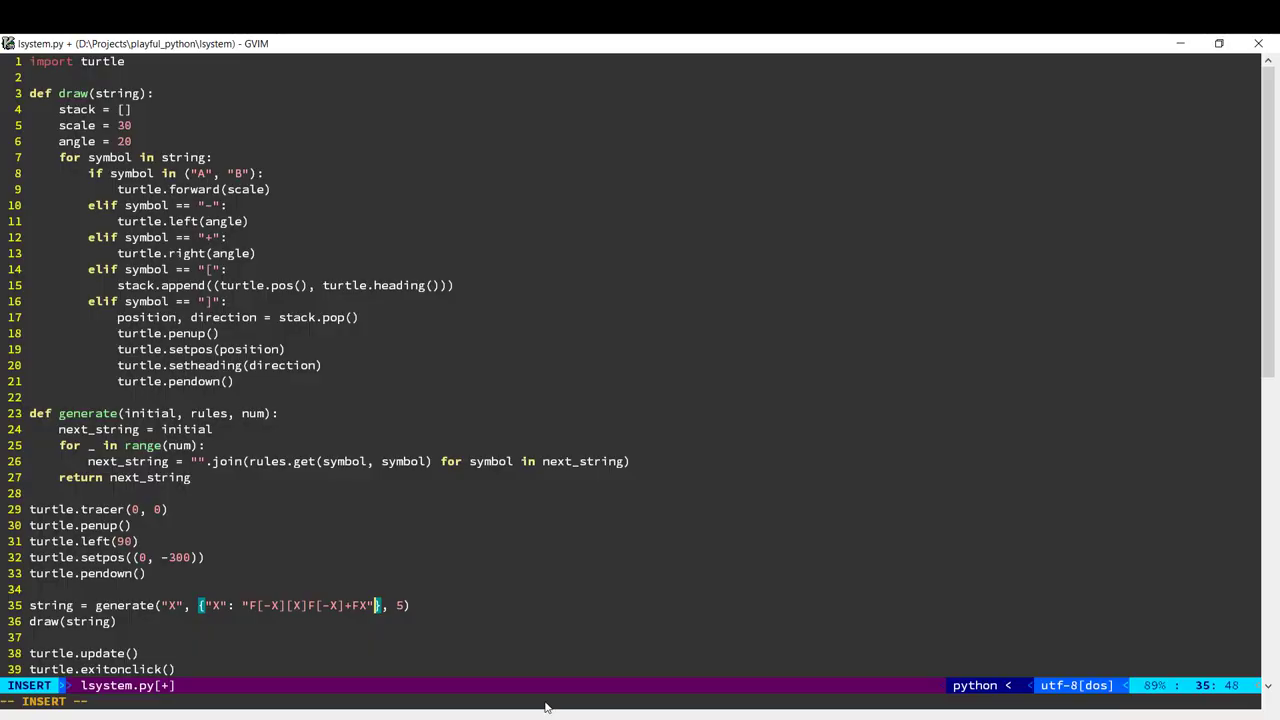
# Add the "F": "FF" rule and set iterations to 6, scale 3, angle 25.
pyautogui.write(', "F": "FF')
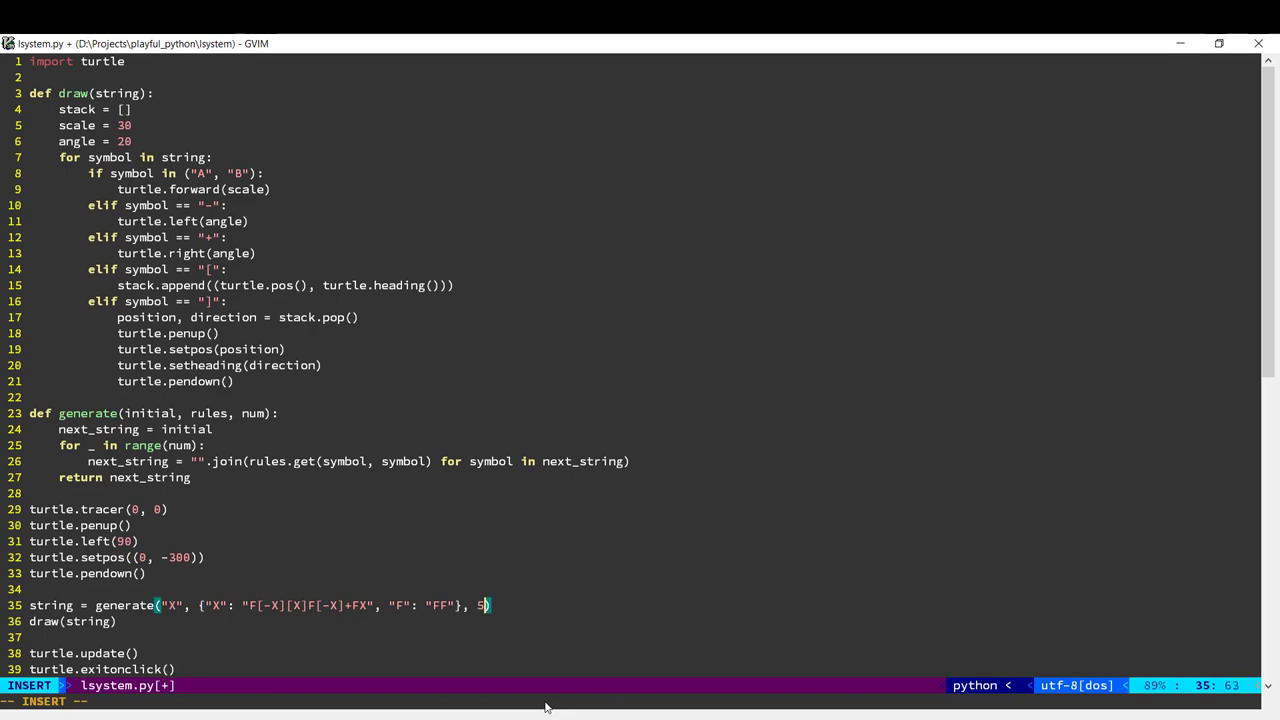
pyautogui.write('6')
pyautogui.click(81, 141)
pyautogui.write('5')
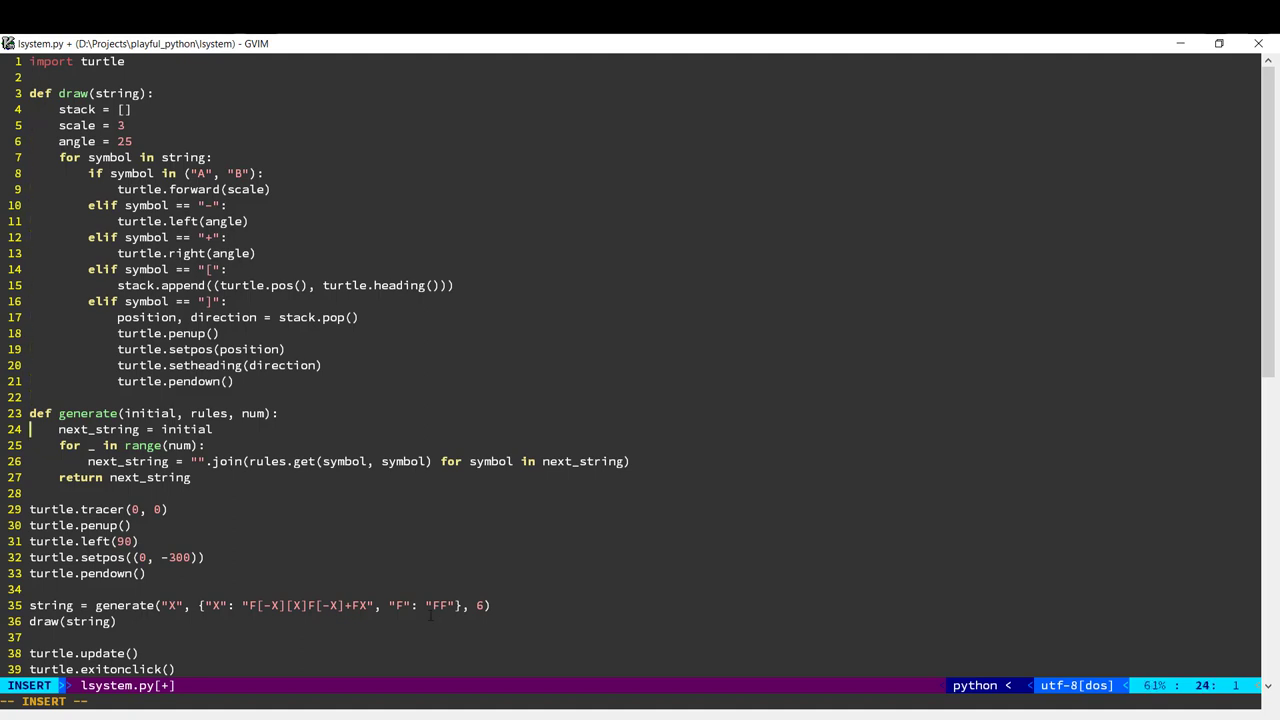
# Change line 8 to if symbol == "F":, save, and run python lsystem.py.
pyautogui.click(198, 173)
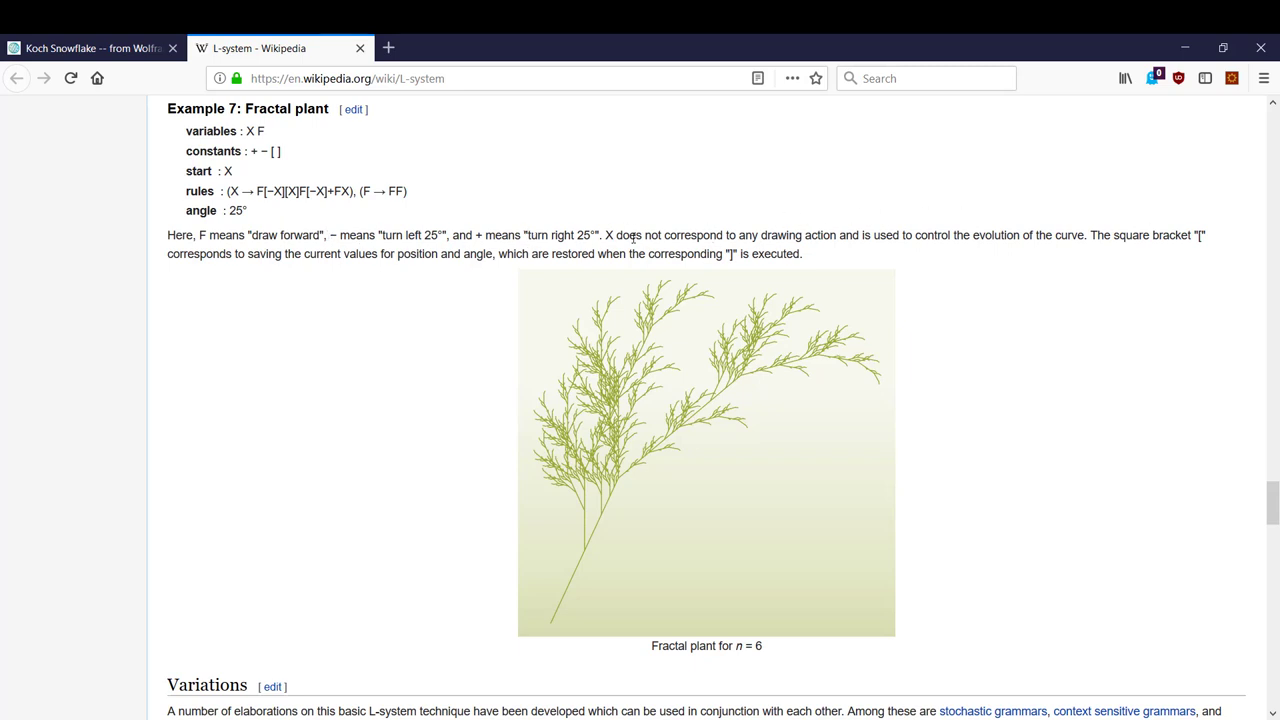
pyautogui.moveTo(784, 240)
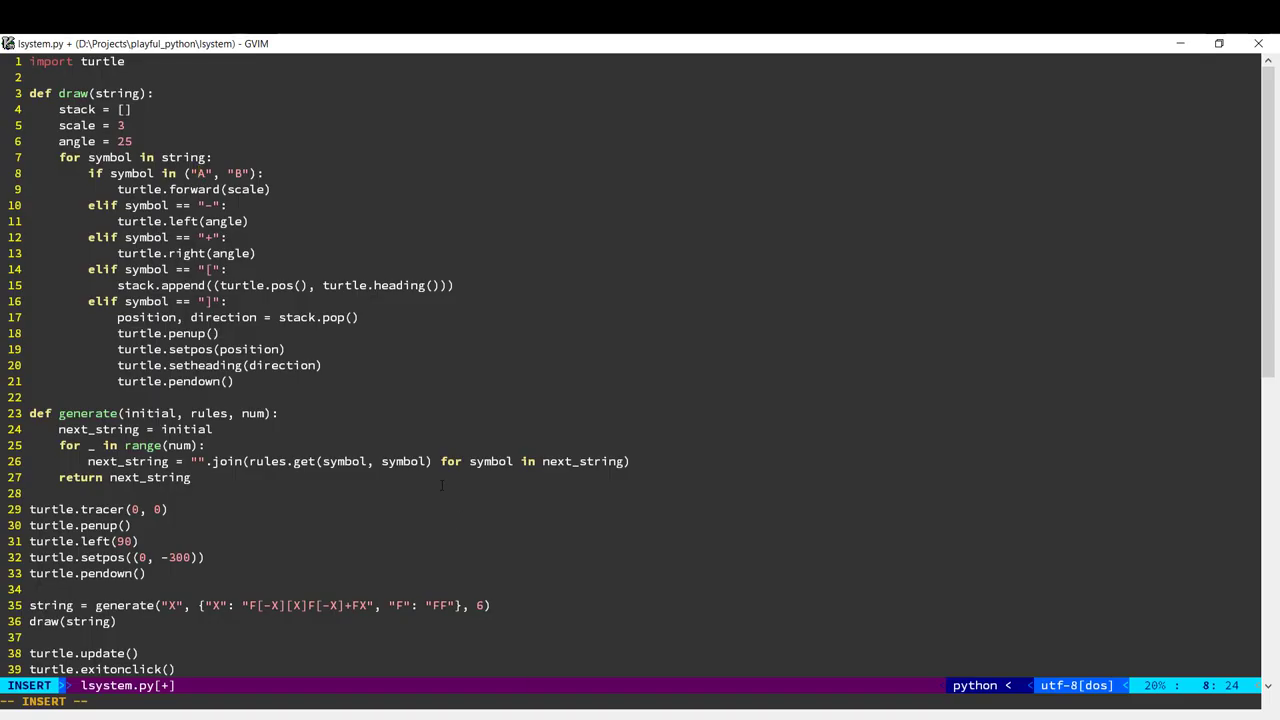
pyautogui.write('F')
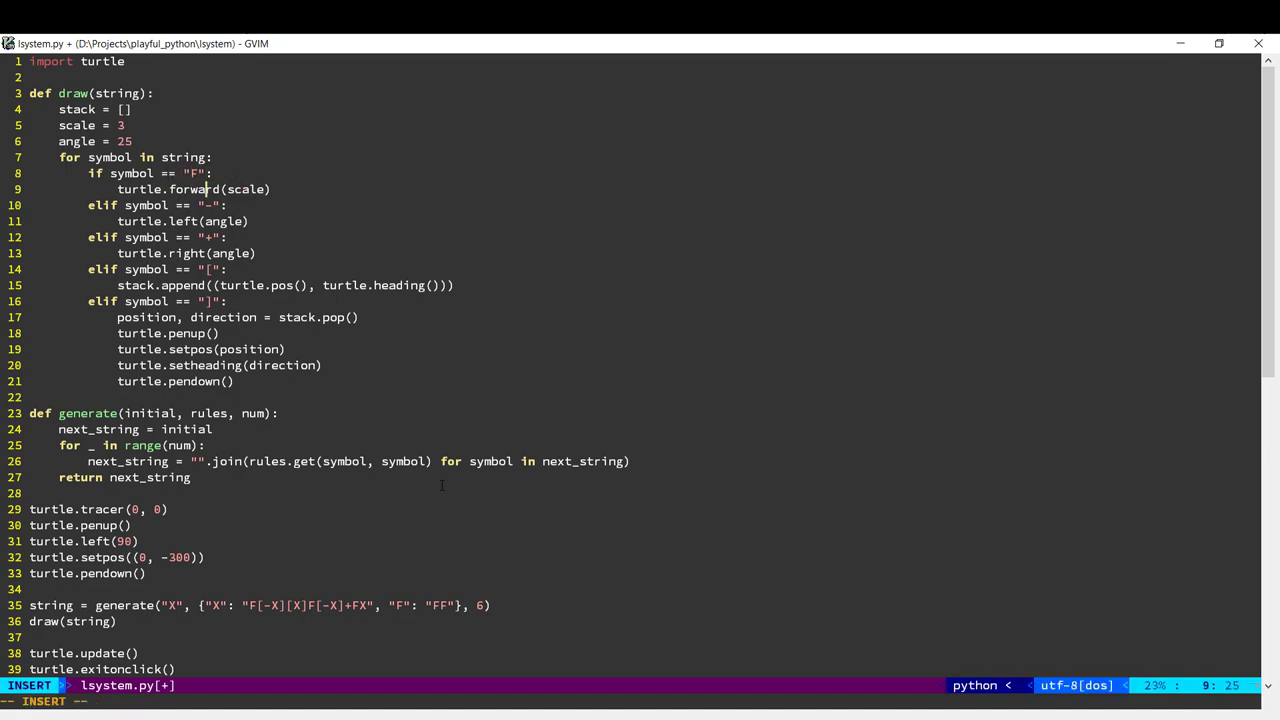
pyautogui.press('Escape')
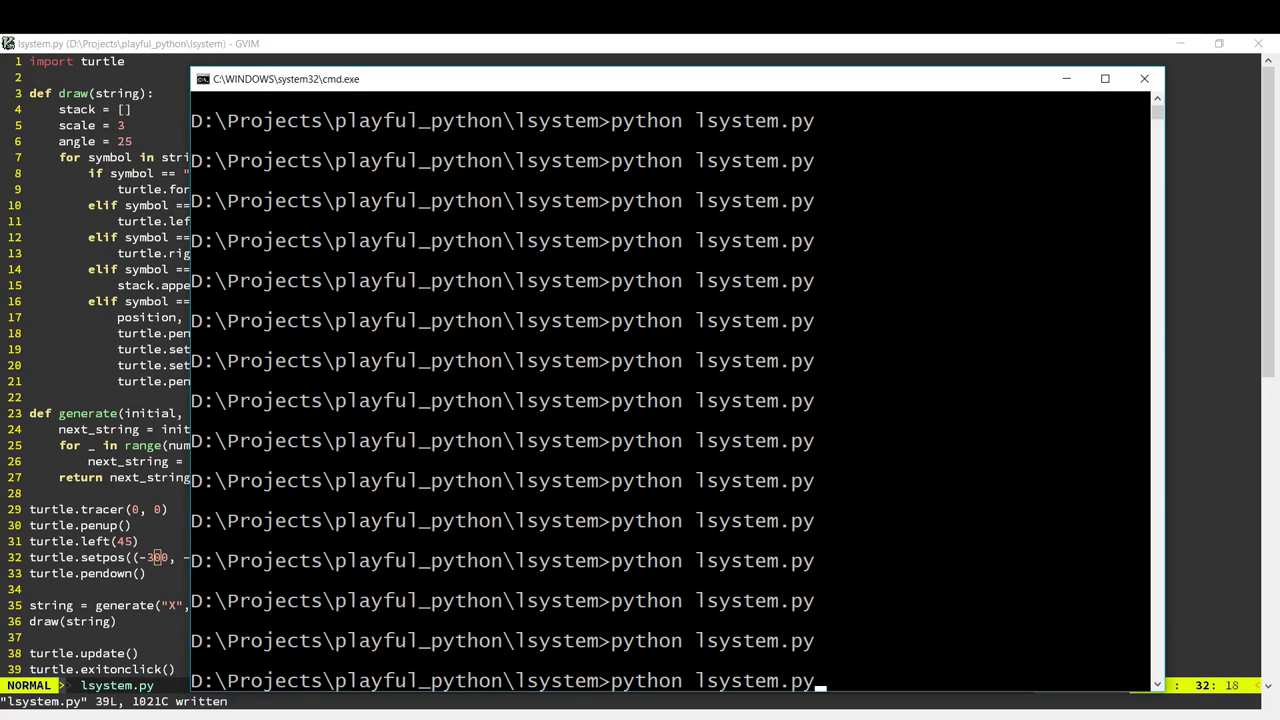
pyautogui.press('Return')
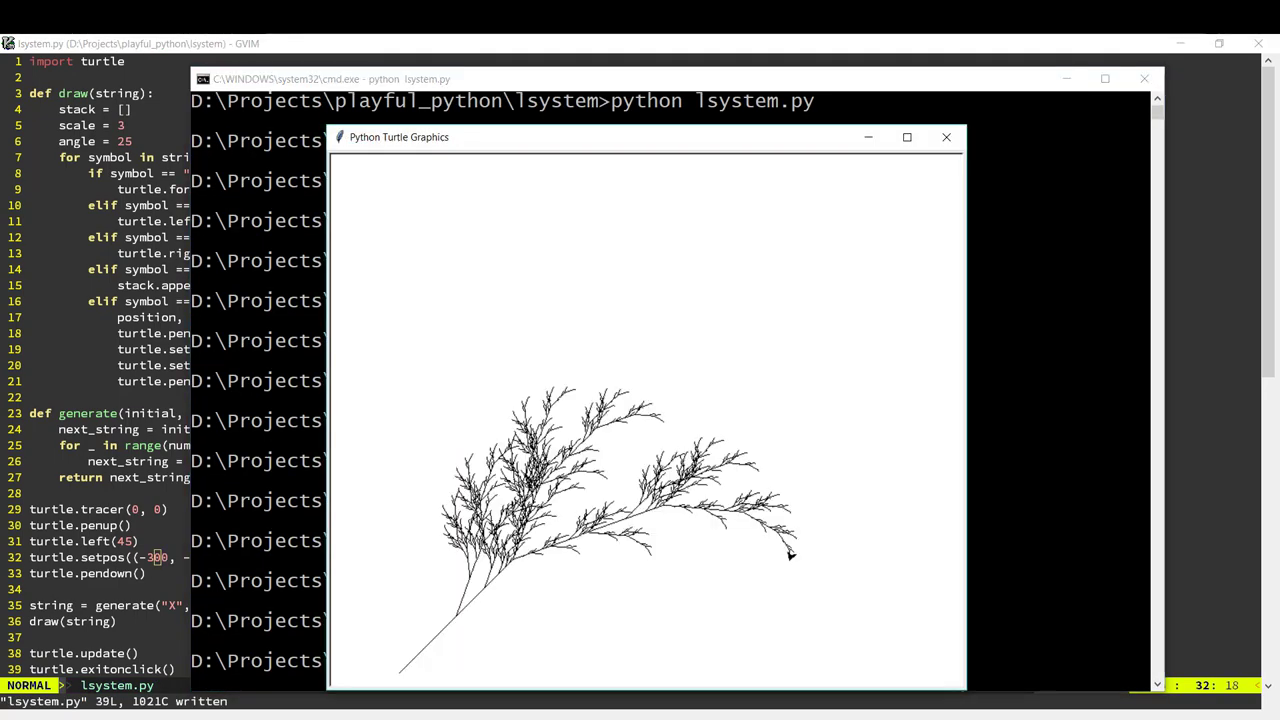